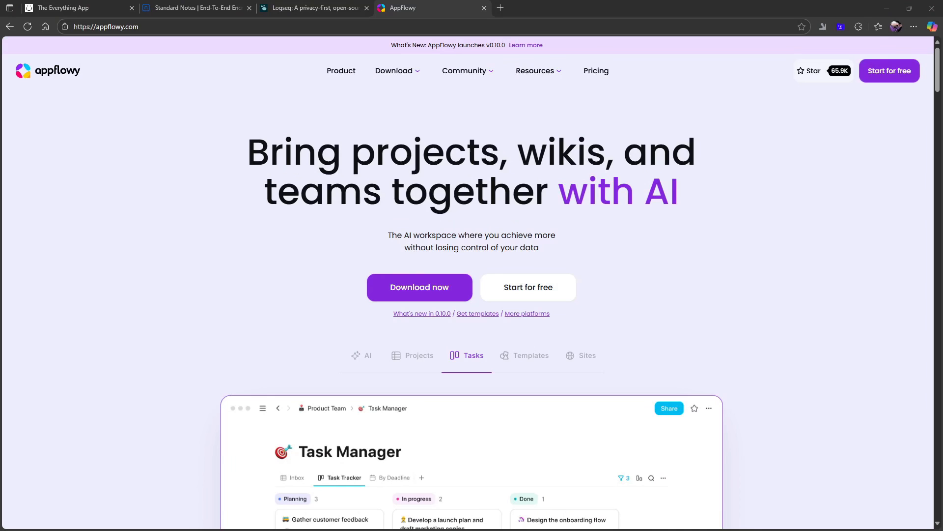
# Step: Switch AppFlowy's showcase to Templates, scroll through the feature sections, then return to the top
pyautogui.click(393, 70)
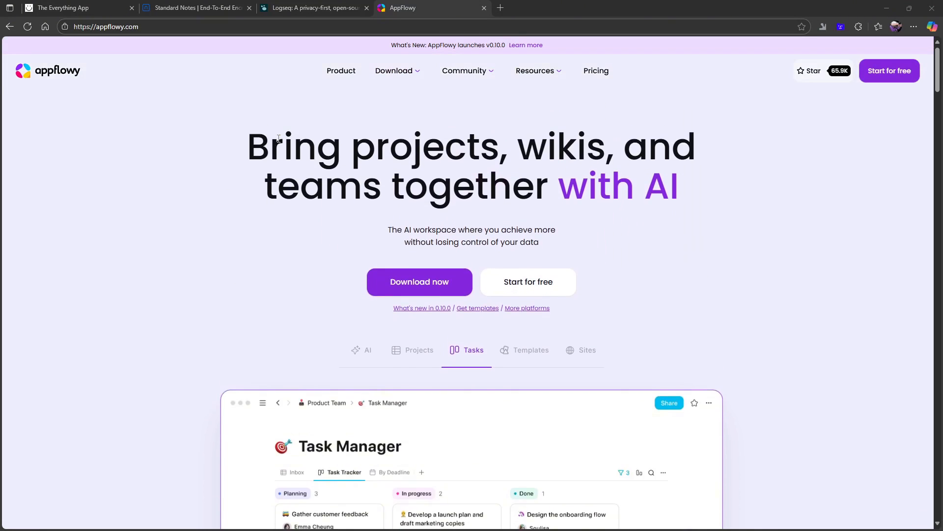
pyautogui.click(531, 350)
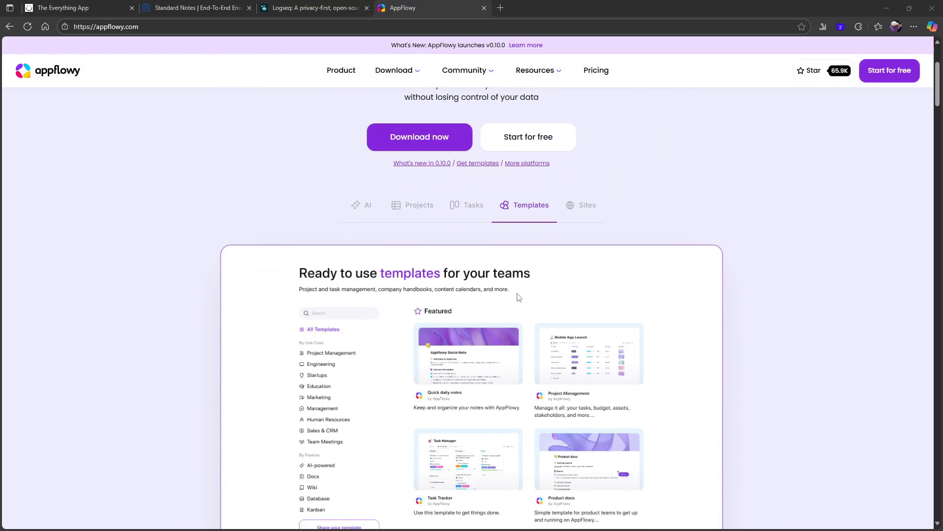
pyautogui.scroll(-3)
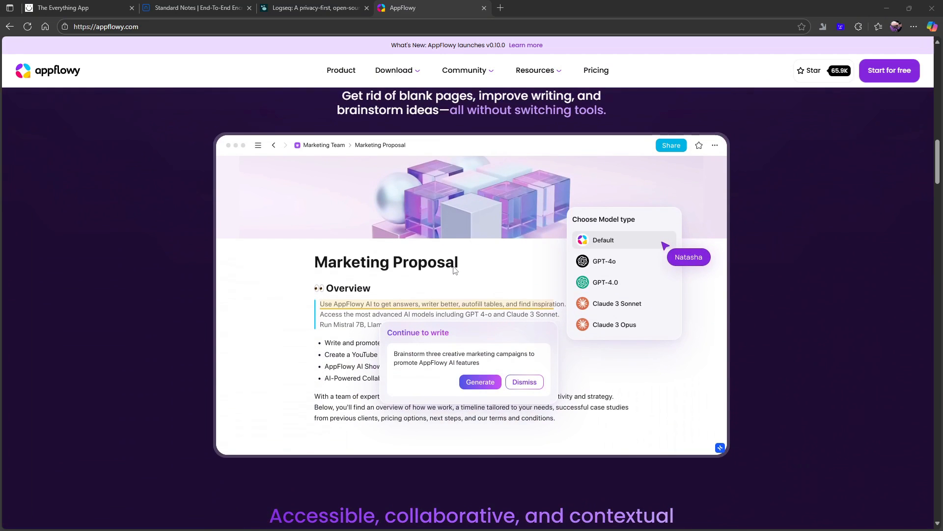
pyautogui.scroll(-3)
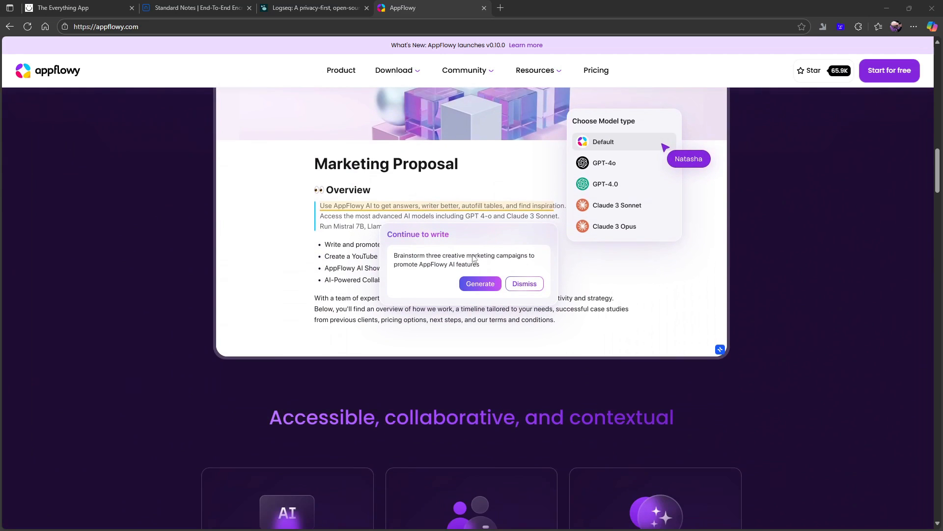
pyautogui.scroll(-3)
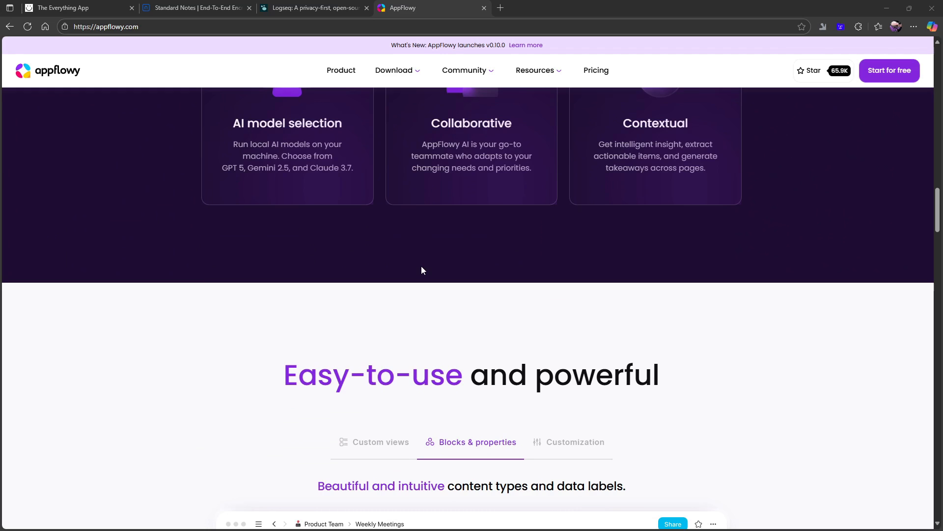
pyautogui.scroll(-3)
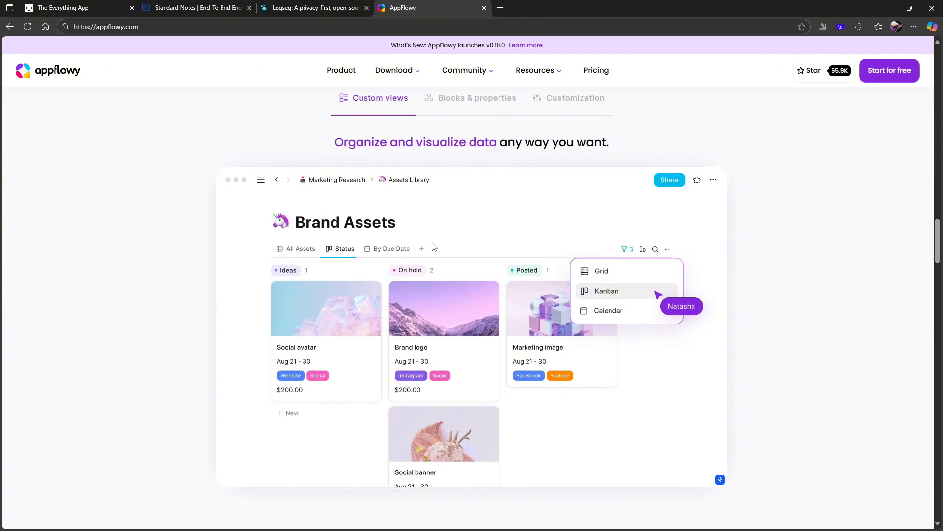
pyautogui.scroll(3)
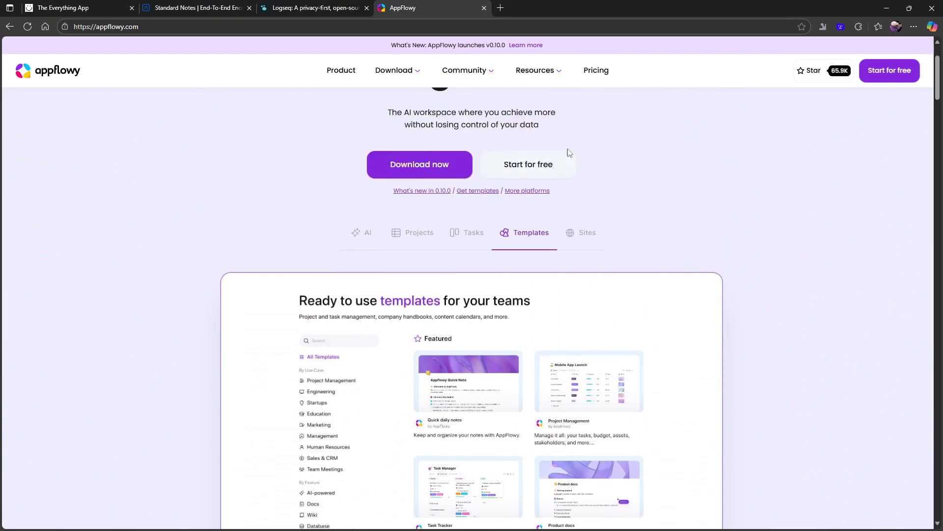
pyautogui.scroll(3)
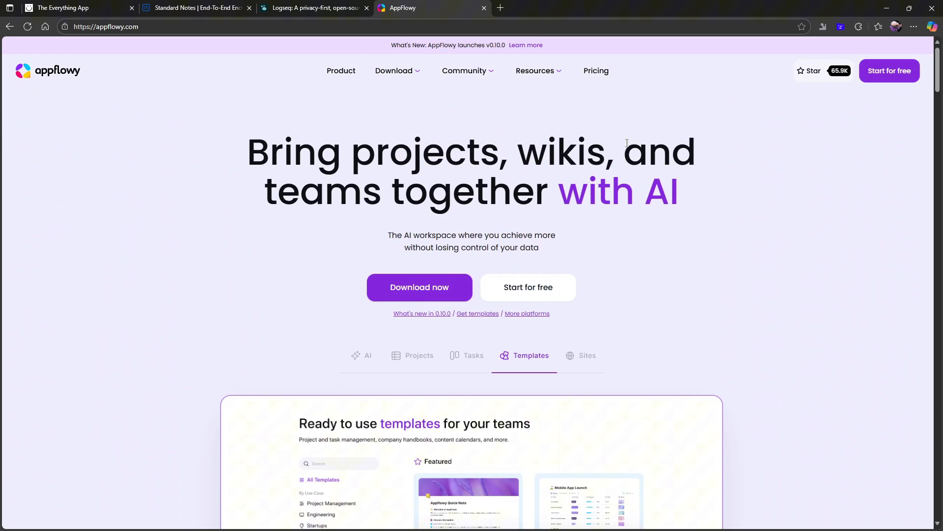
pyautogui.moveTo(596, 70)
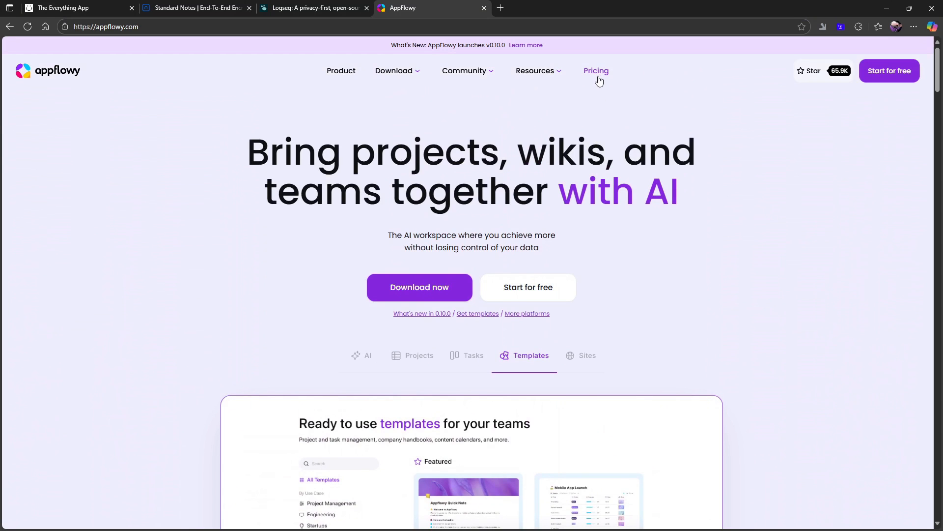
# Step: Go to AppFlowy Pricing and look over the Free and Pro plan cards
pyautogui.click(596, 70)
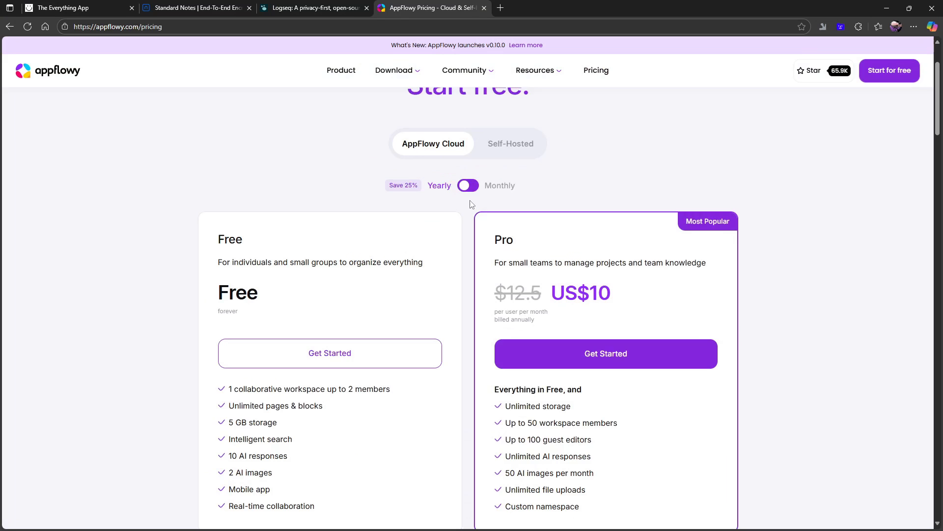
pyautogui.scroll(-3)
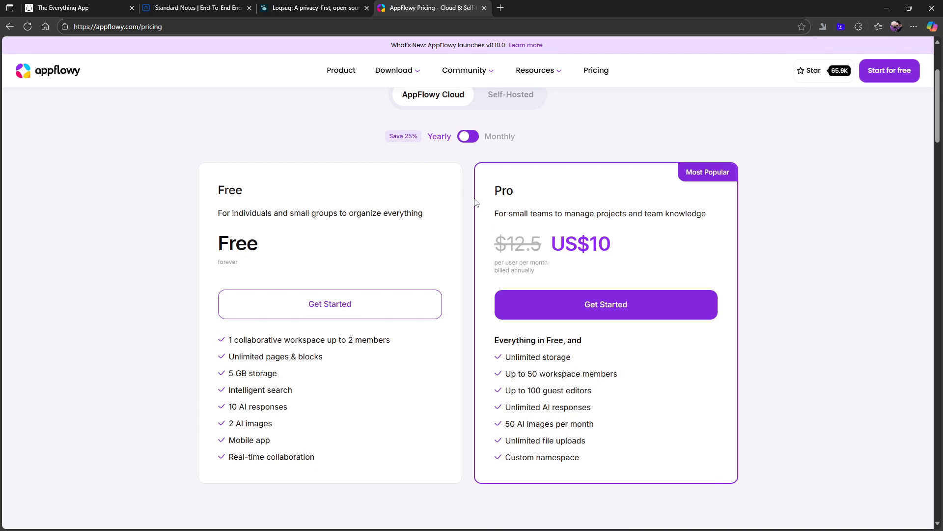
pyautogui.moveTo(498, 170)
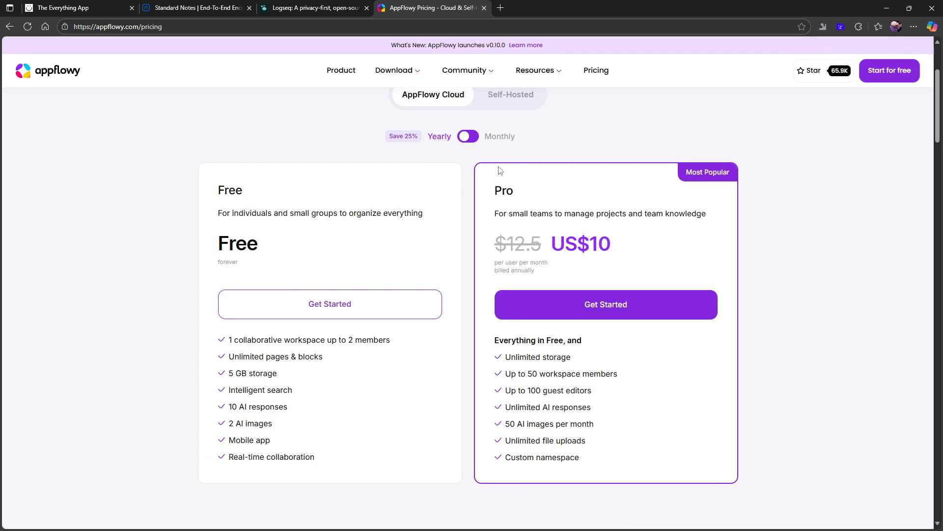
pyautogui.moveTo(502, 153)
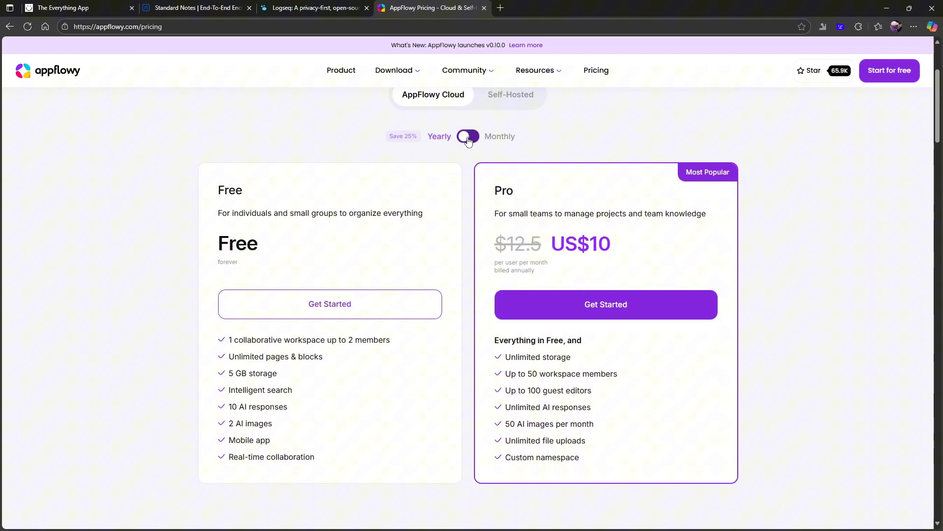
pyautogui.scroll(3)
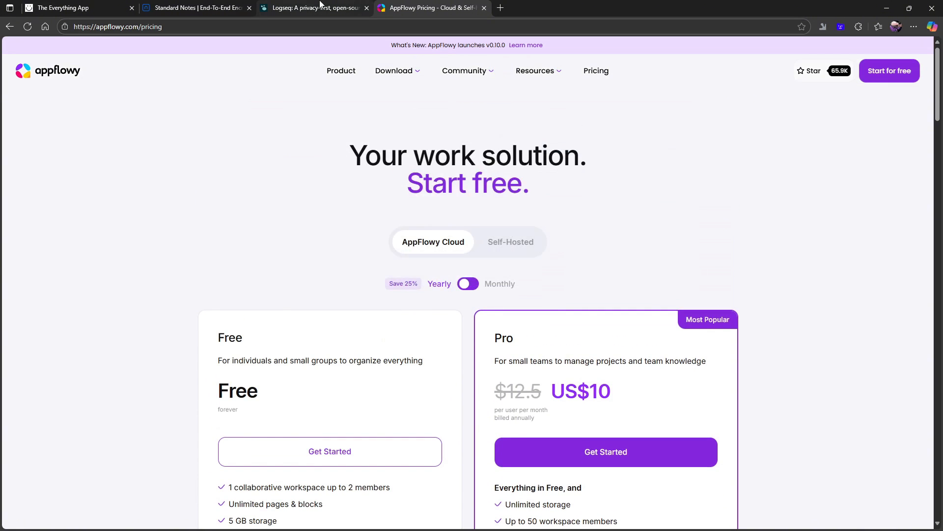
# Step: Switch to the Logseq tab and scroll through its knowledge-worker features
pyautogui.click(313, 8)
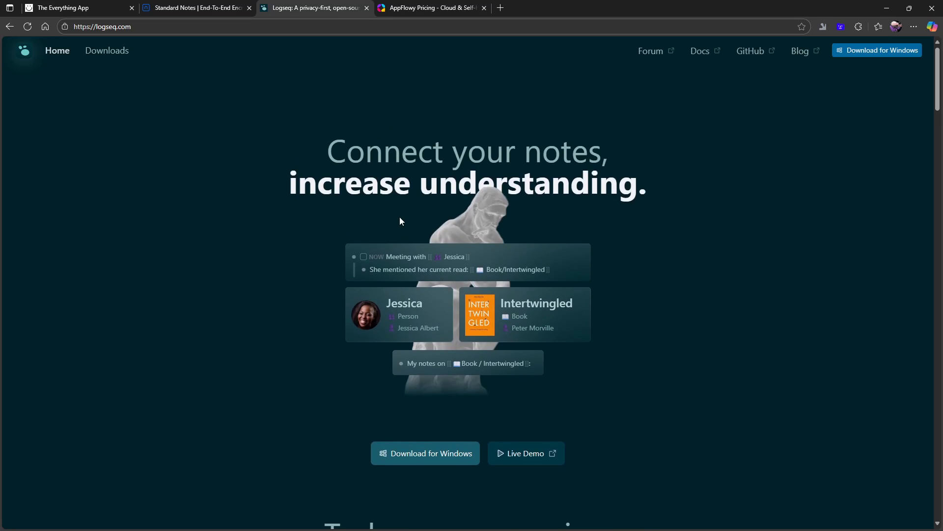
pyautogui.moveTo(187, 259)
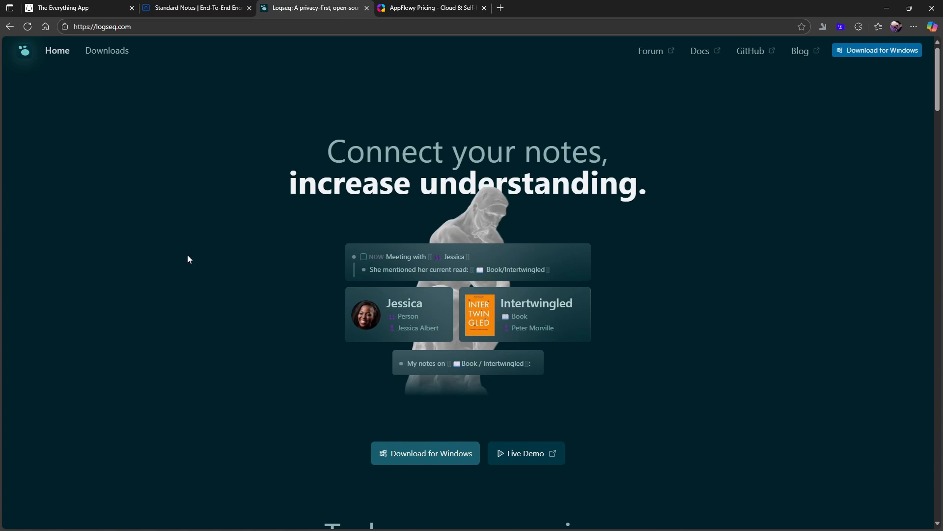
pyautogui.scroll(-3)
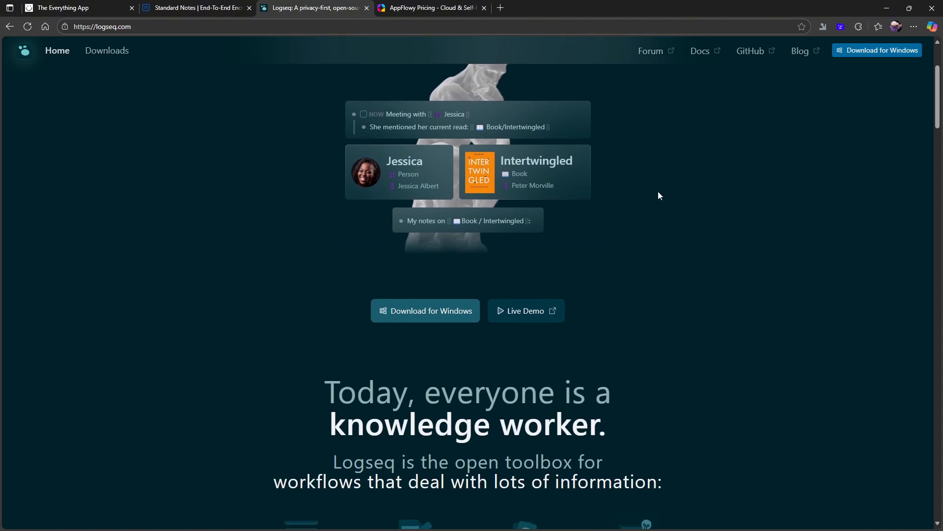
pyautogui.scroll(-3)
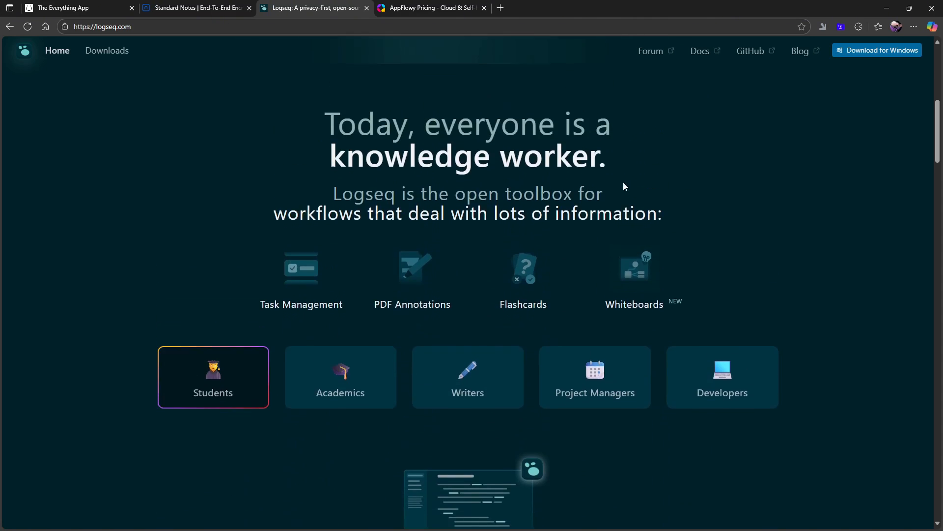
pyautogui.scroll(3)
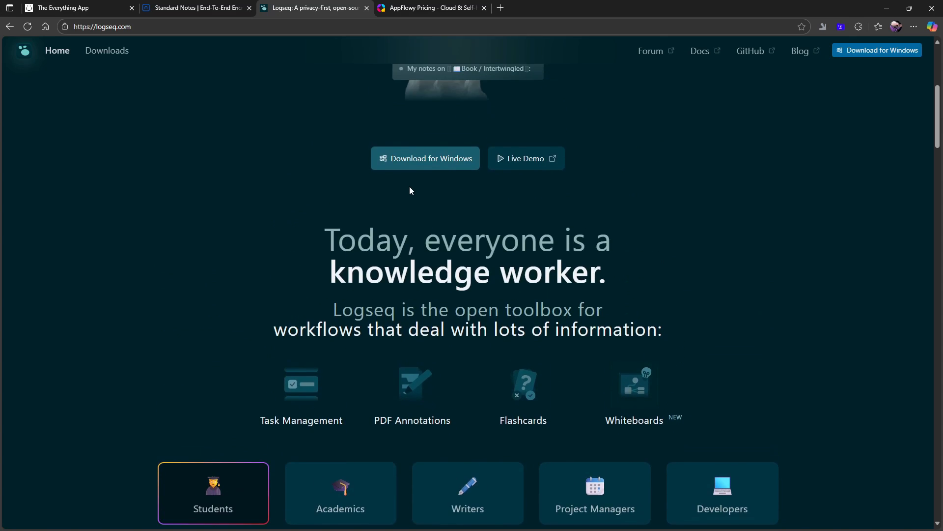
pyautogui.scroll(-3)
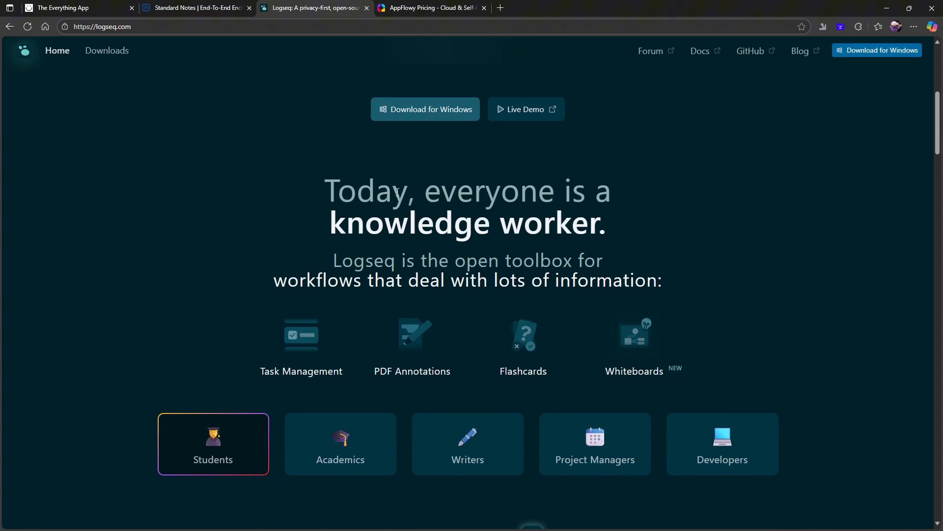
pyautogui.scroll(-3)
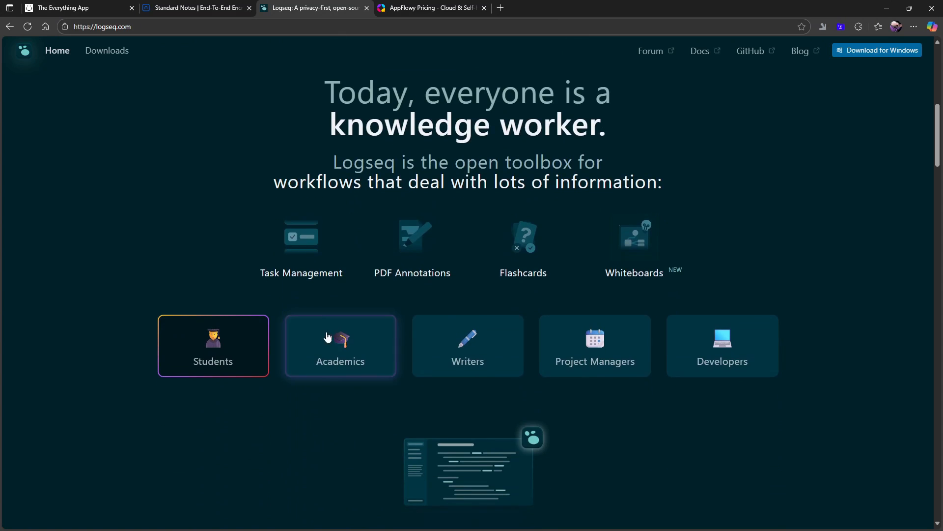
pyautogui.moveTo(463, 264)
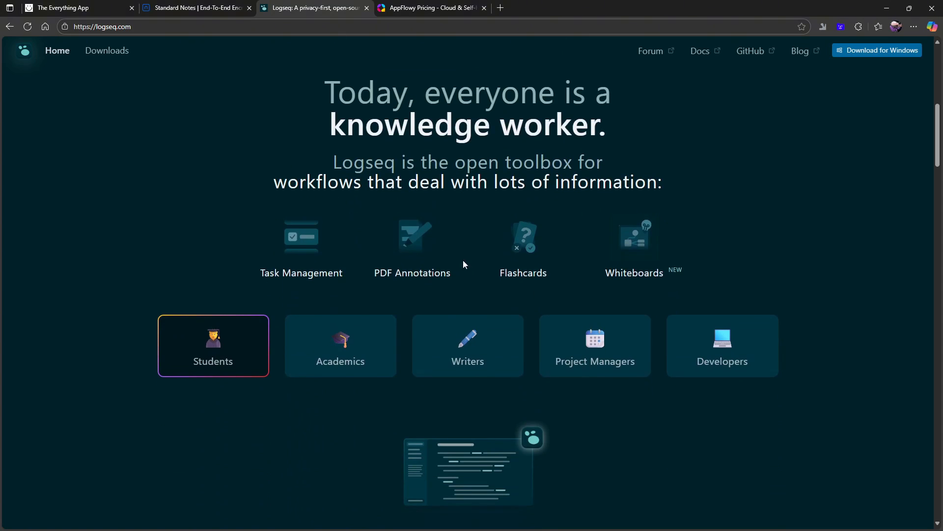
pyautogui.moveTo(346, 400)
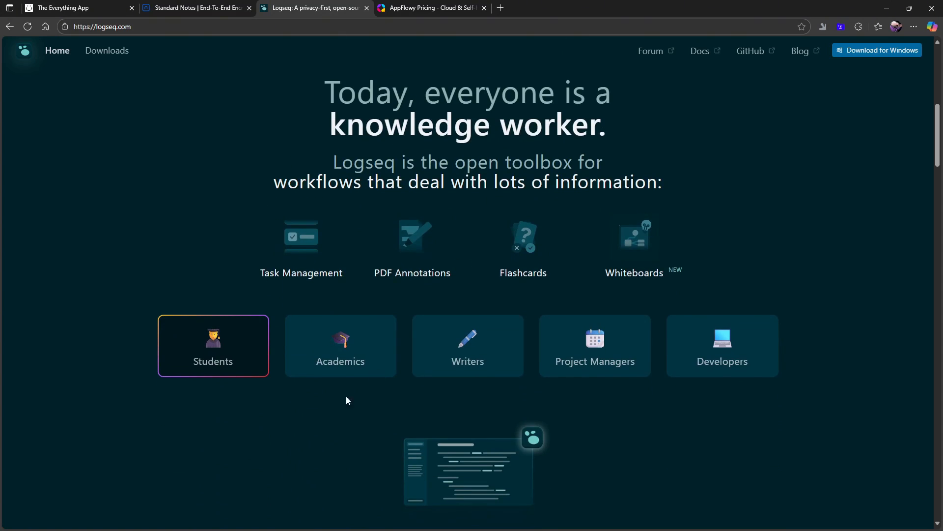
# Step: Scroll through Logseq's audience categories and note-review use-case sections
pyautogui.scroll(-3)
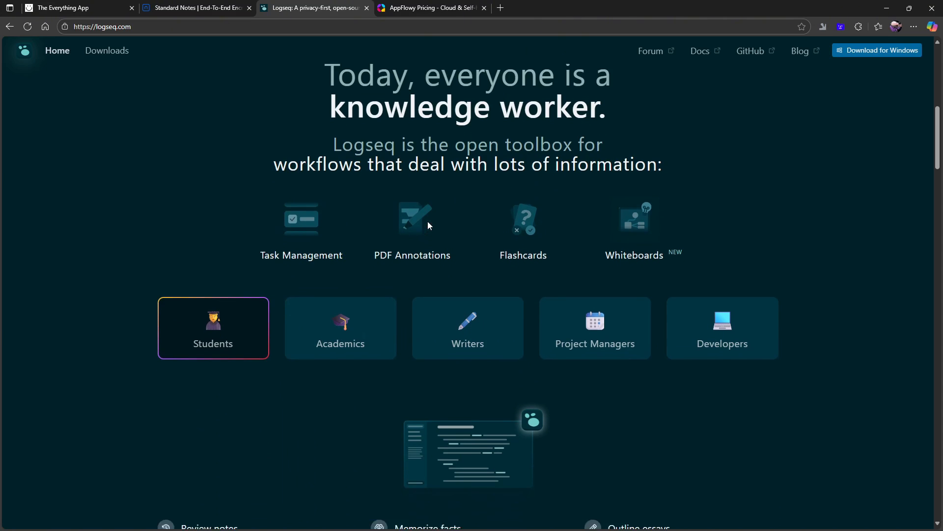
pyautogui.scroll(-3)
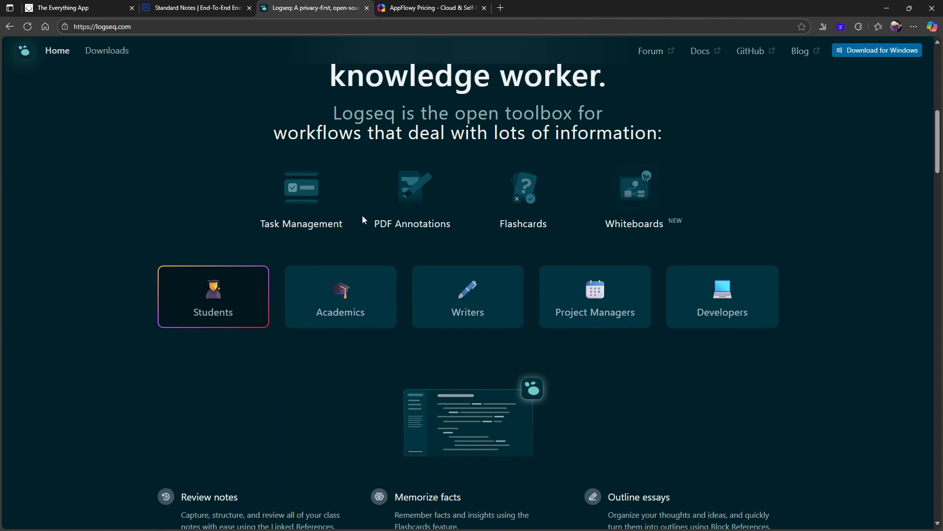
pyautogui.moveTo(412, 173)
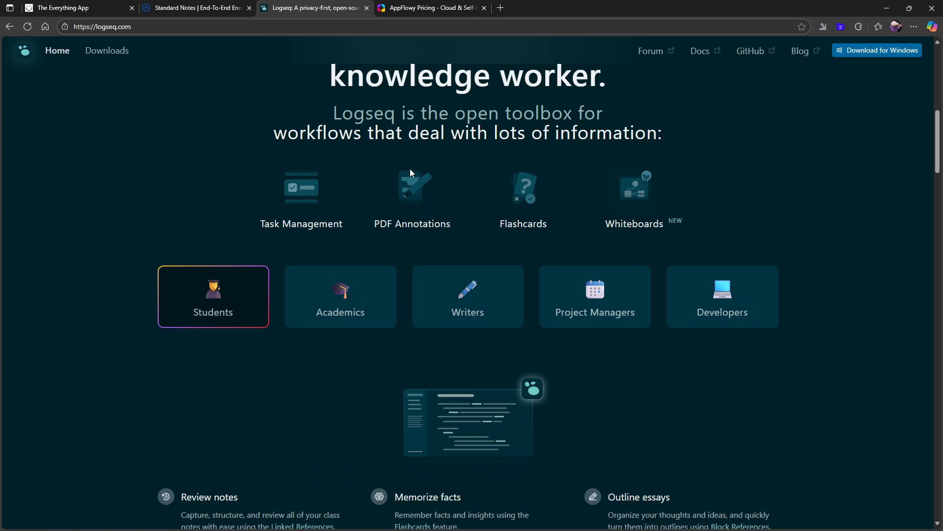
pyautogui.moveTo(390, 209)
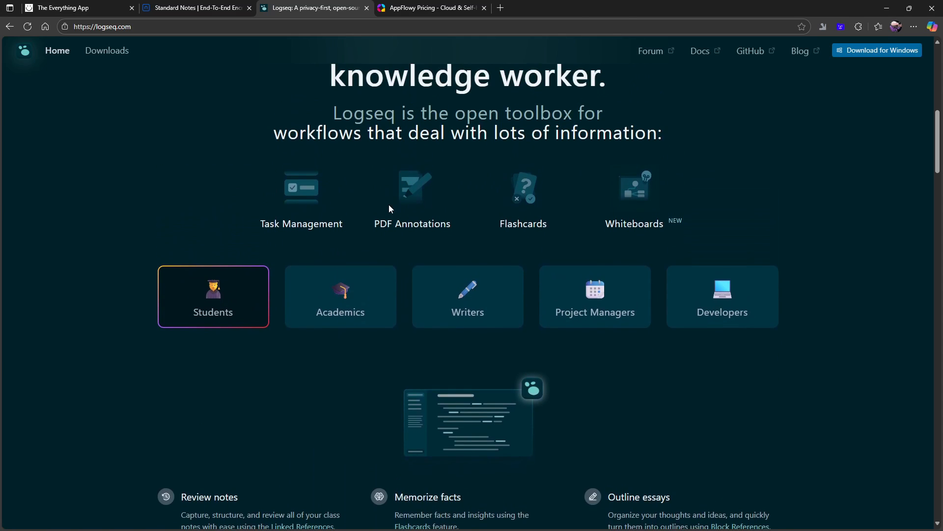
pyautogui.scroll(3)
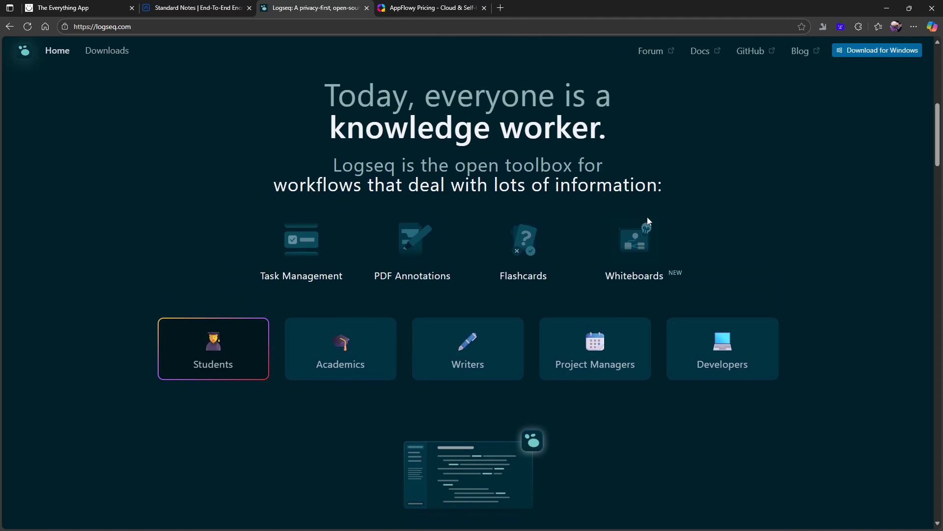
pyautogui.scroll(3)
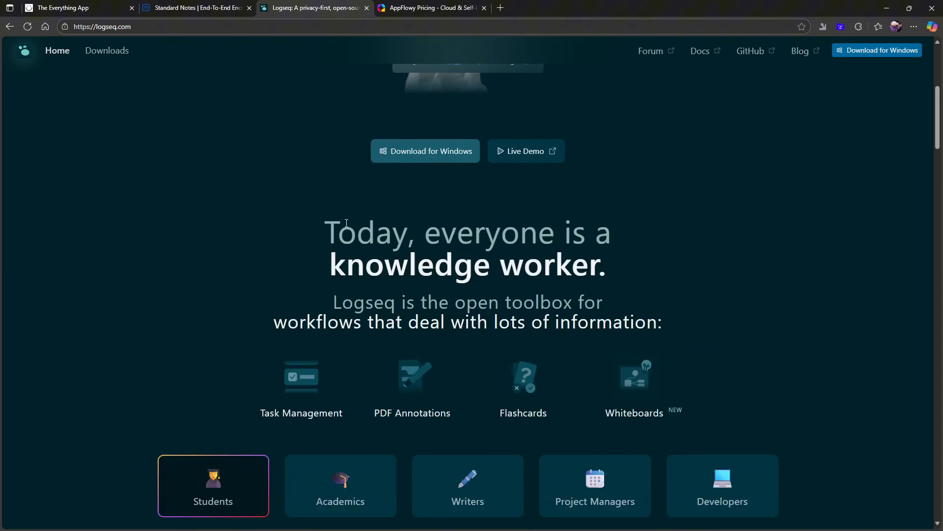
pyautogui.scroll(-3)
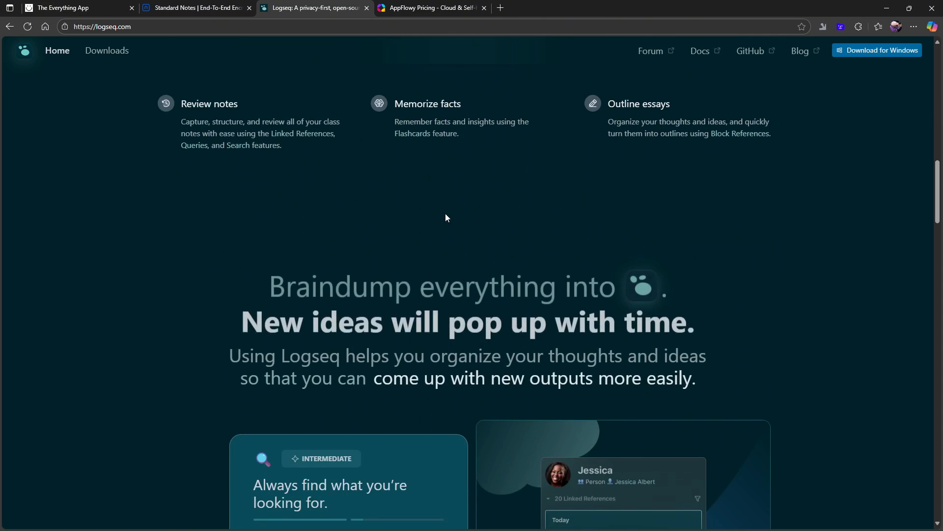
pyautogui.scroll(-3)
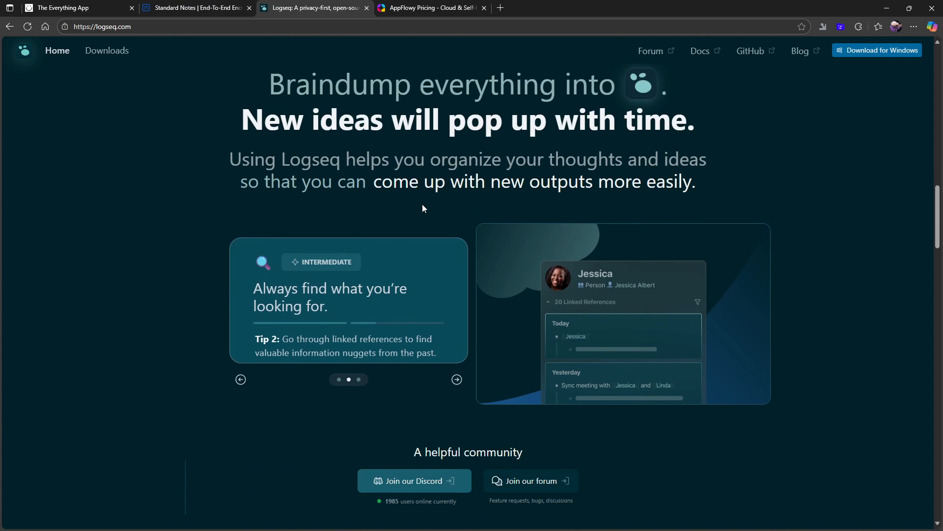
pyautogui.scroll(3)
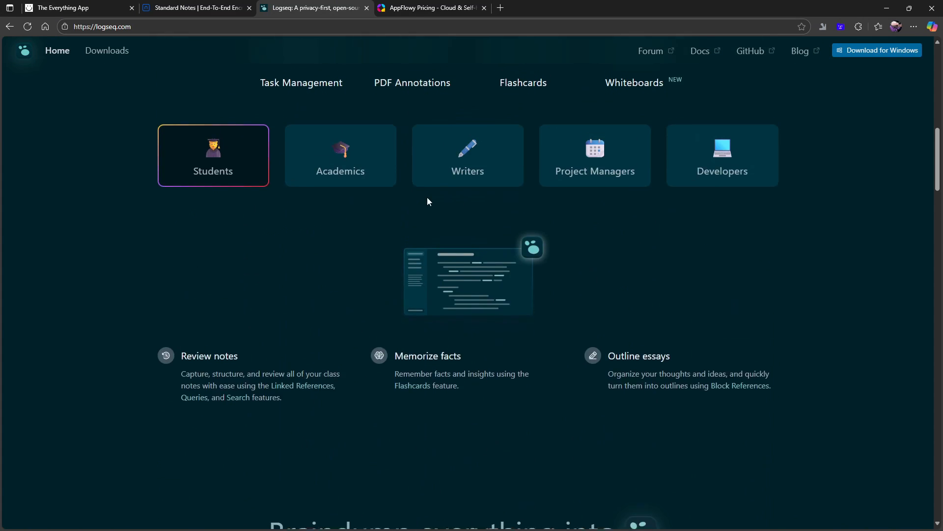
pyautogui.scroll(3)
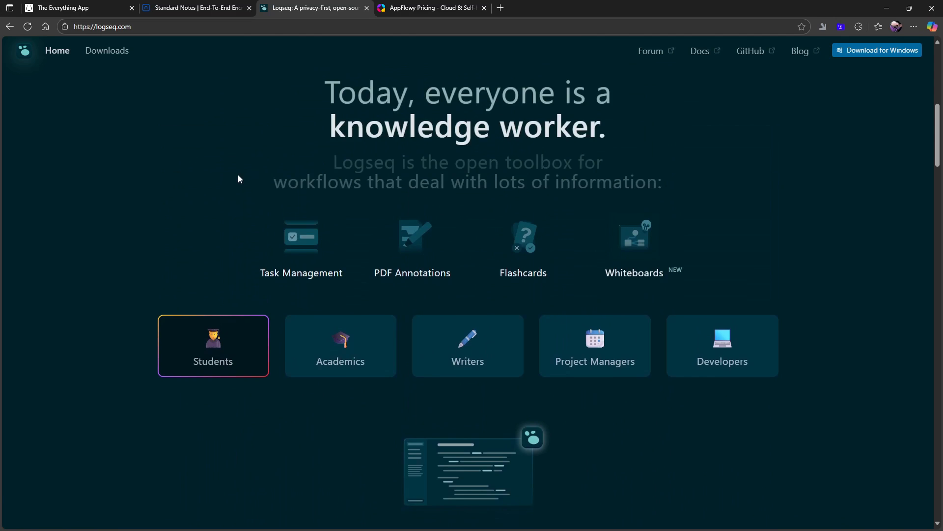
pyautogui.scroll(3)
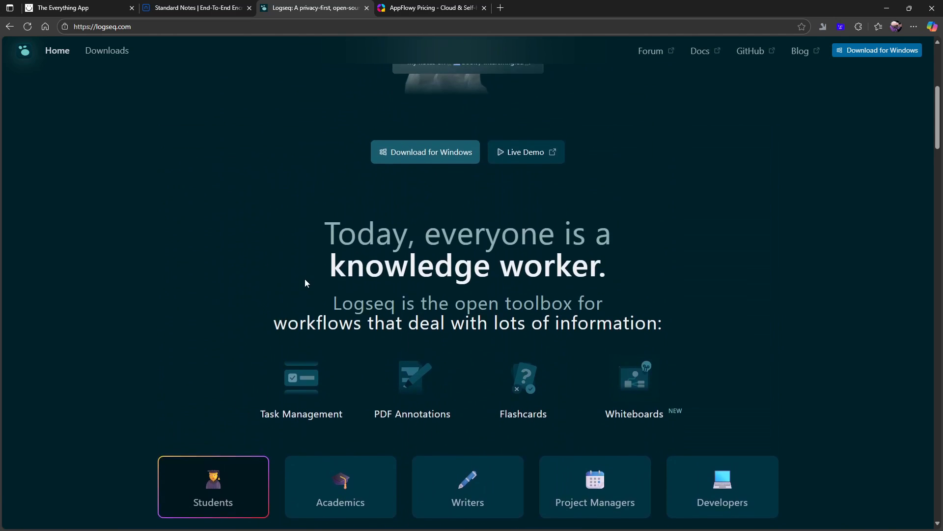
pyautogui.scroll(-3)
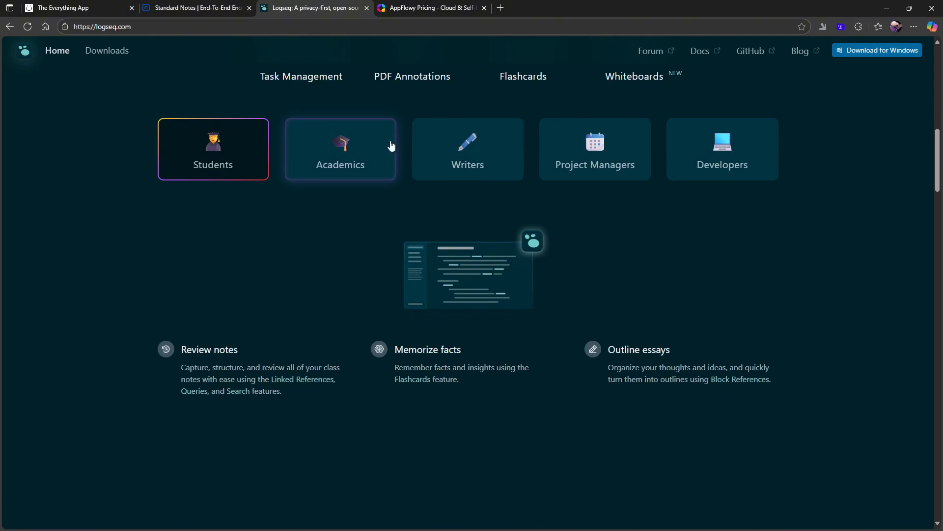
pyautogui.scroll(-3)
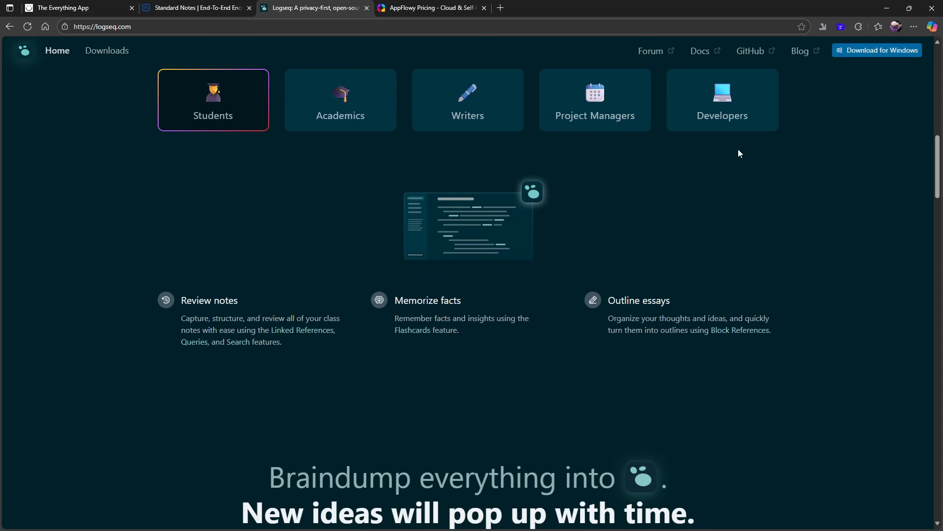
pyautogui.moveTo(389, 307)
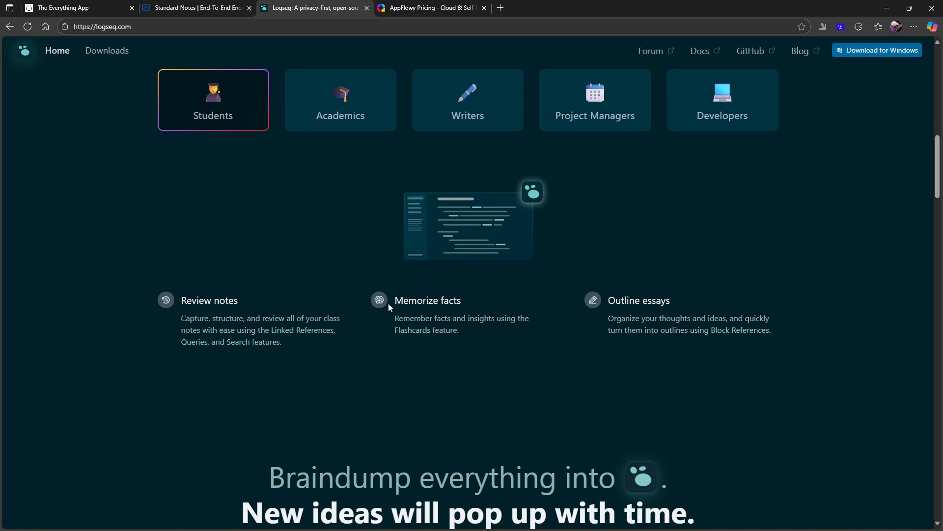
pyautogui.moveTo(442, 195)
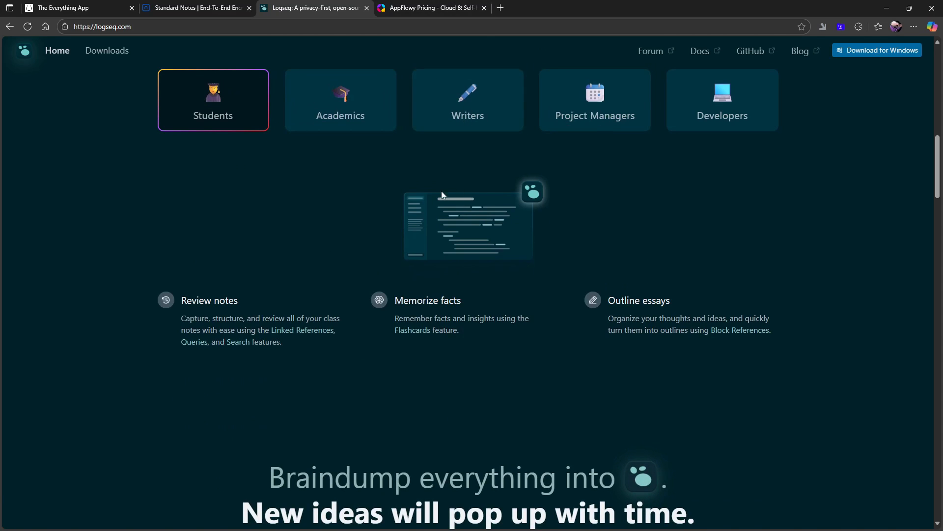
pyautogui.moveTo(328, 200)
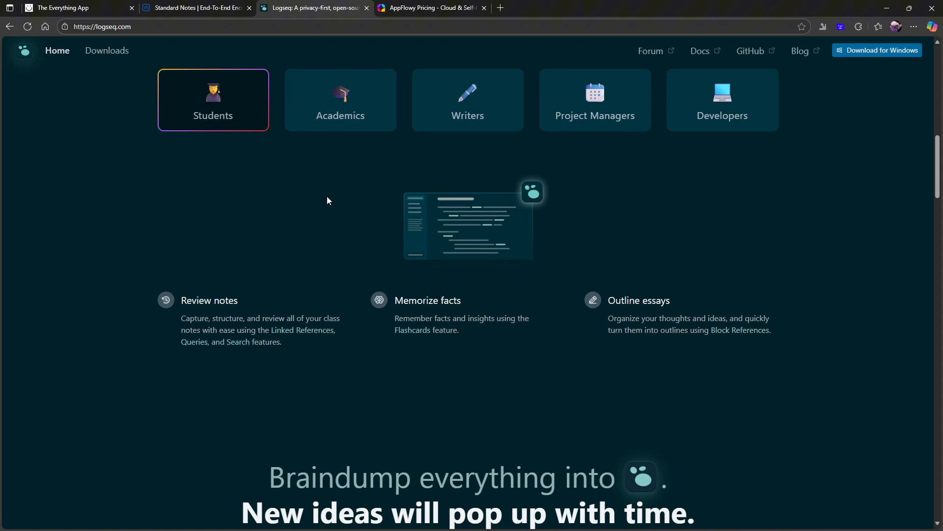
# Step: Switch to the Standard Notes tab and scroll down to the Download Standard Notes section
pyautogui.click(194, 8)
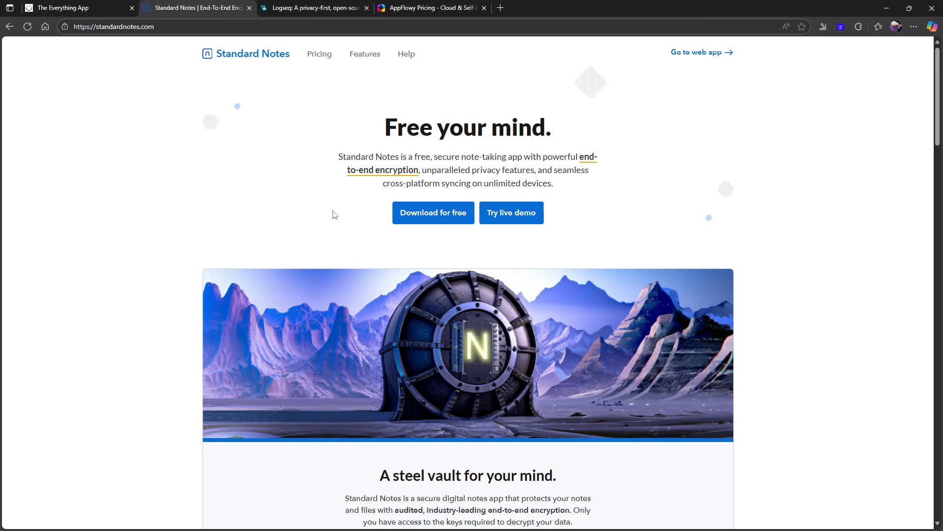
pyautogui.scroll(-3)
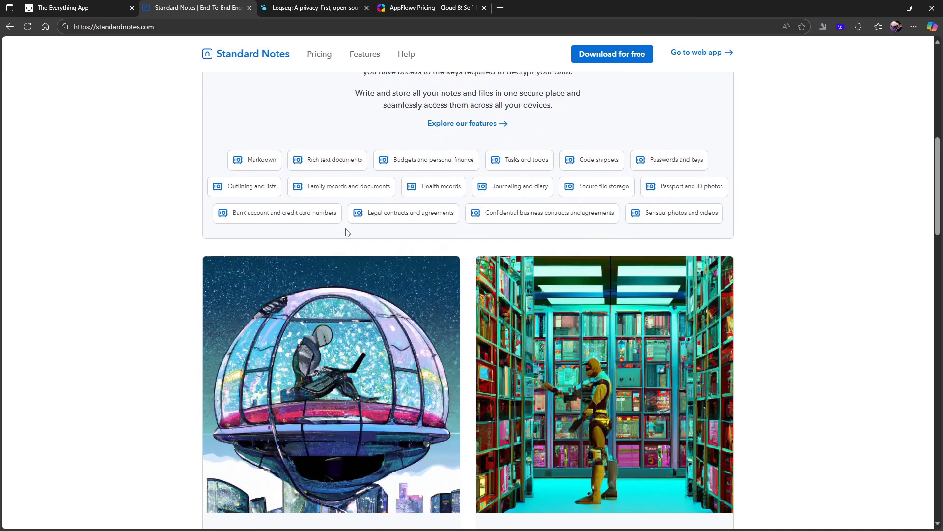
pyautogui.scroll(-3)
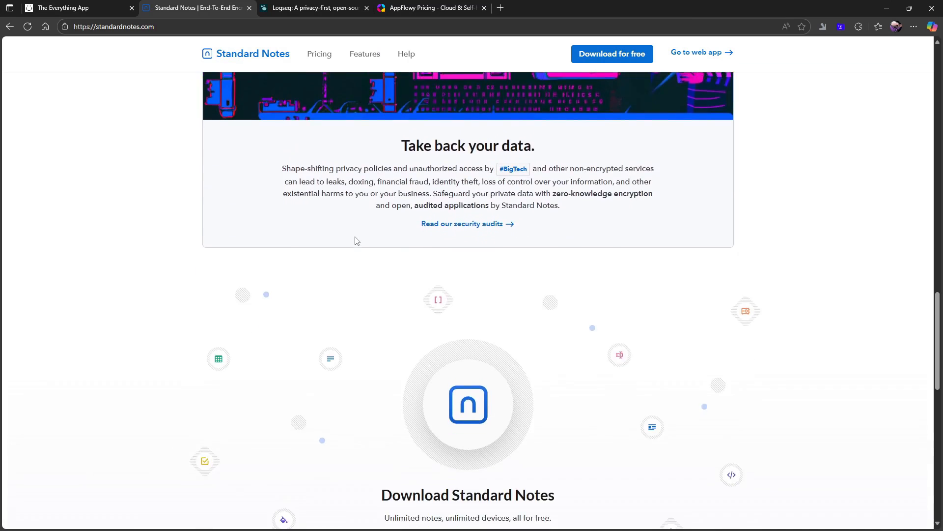
pyautogui.scroll(-3)
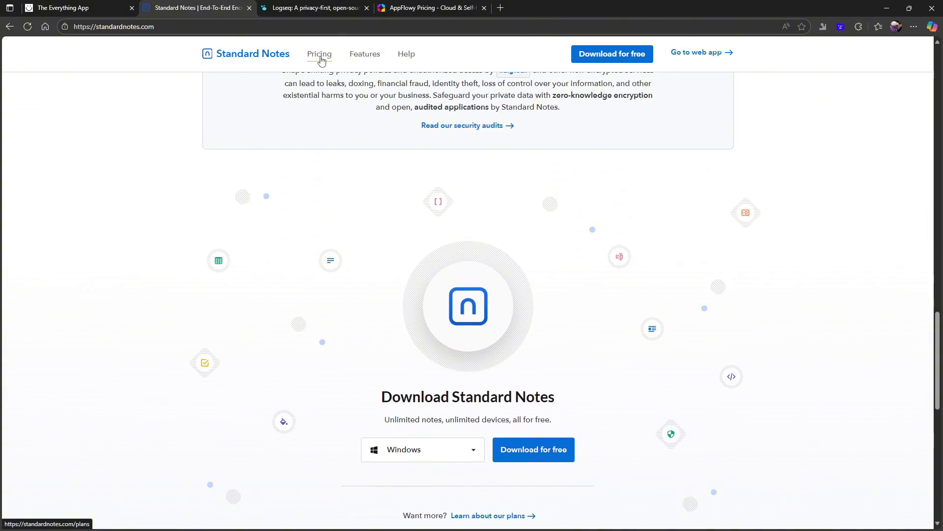
# Step: Open Standard Notes Pricing and scroll toward the feature comparison
pyautogui.click(319, 53)
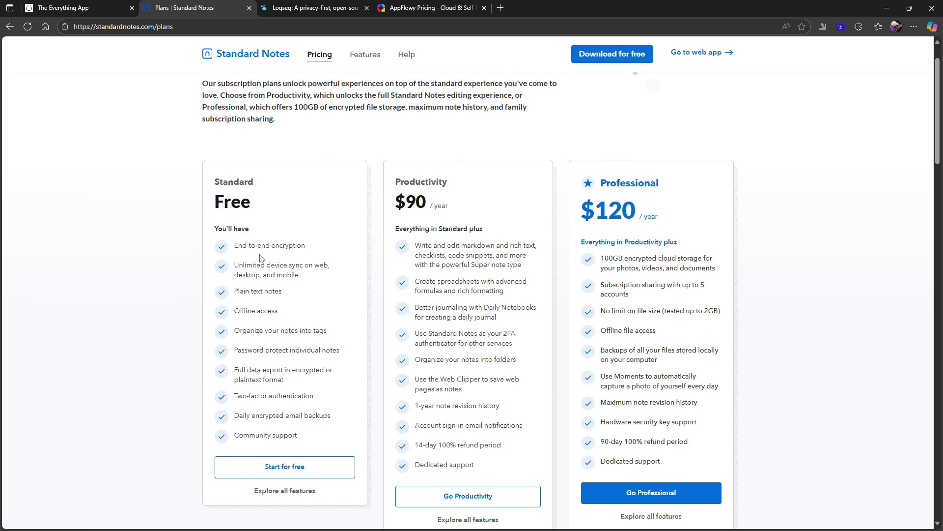
pyautogui.moveTo(308, 224)
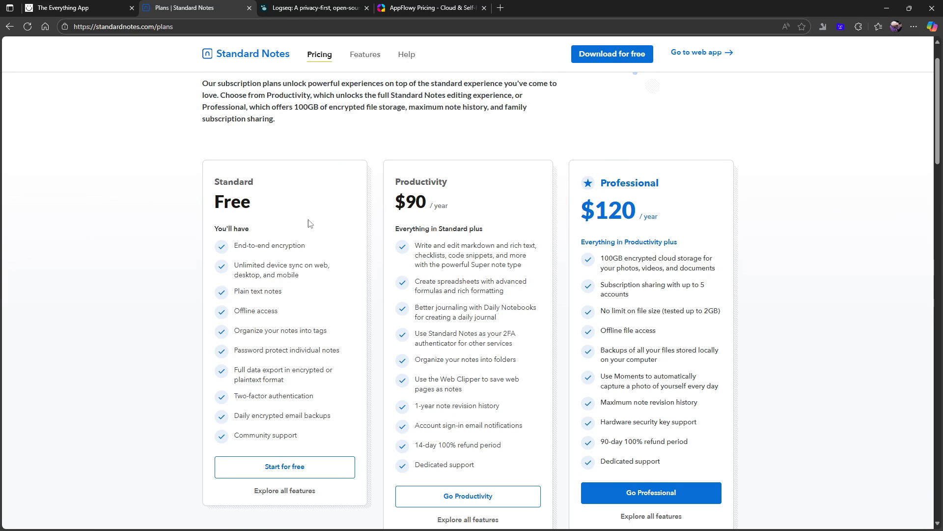
pyautogui.moveTo(389, 241)
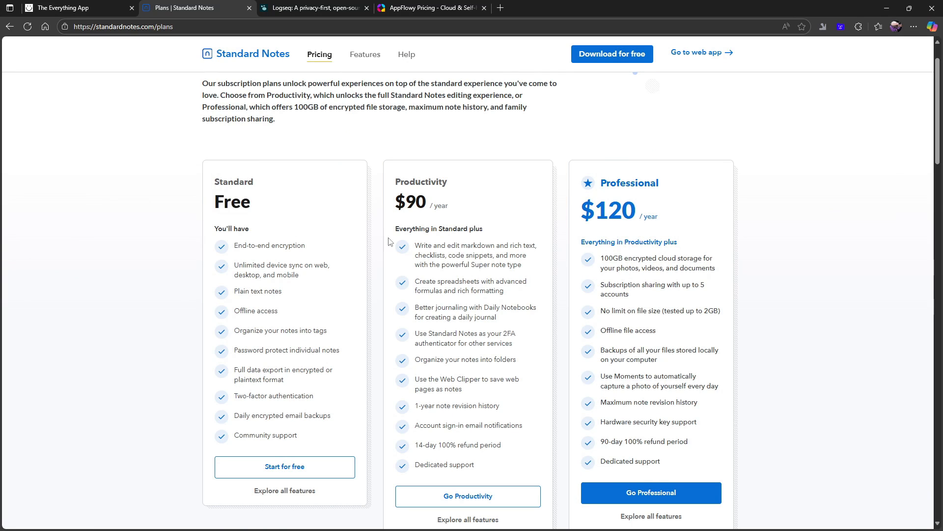
pyautogui.moveTo(396, 204)
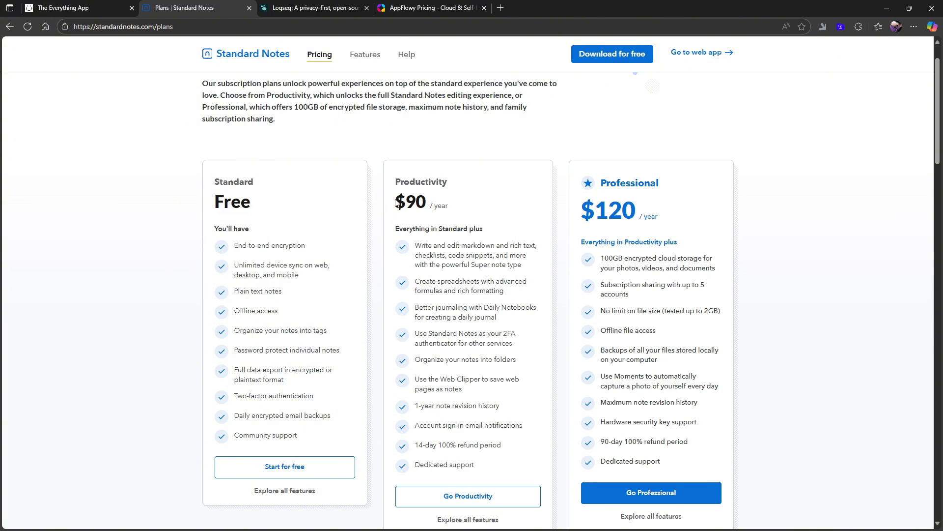
pyautogui.moveTo(389, 230)
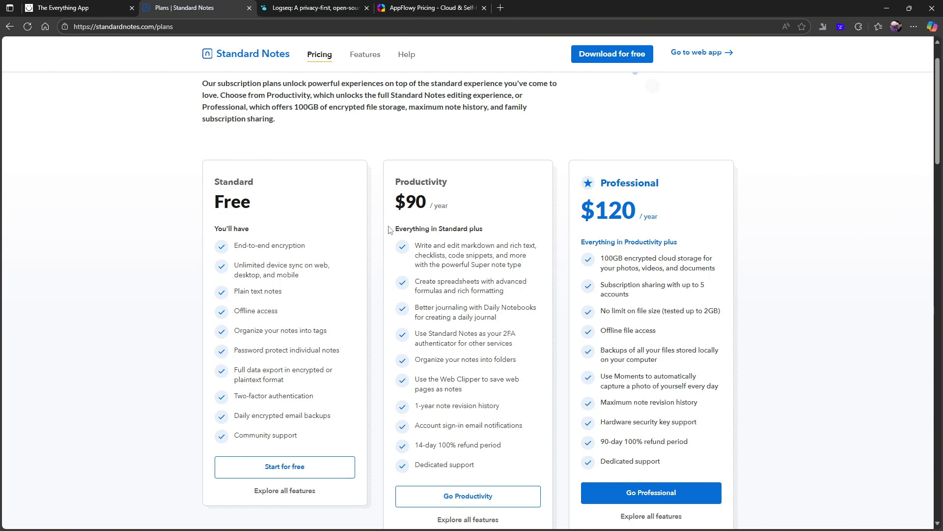
pyautogui.moveTo(463, 384)
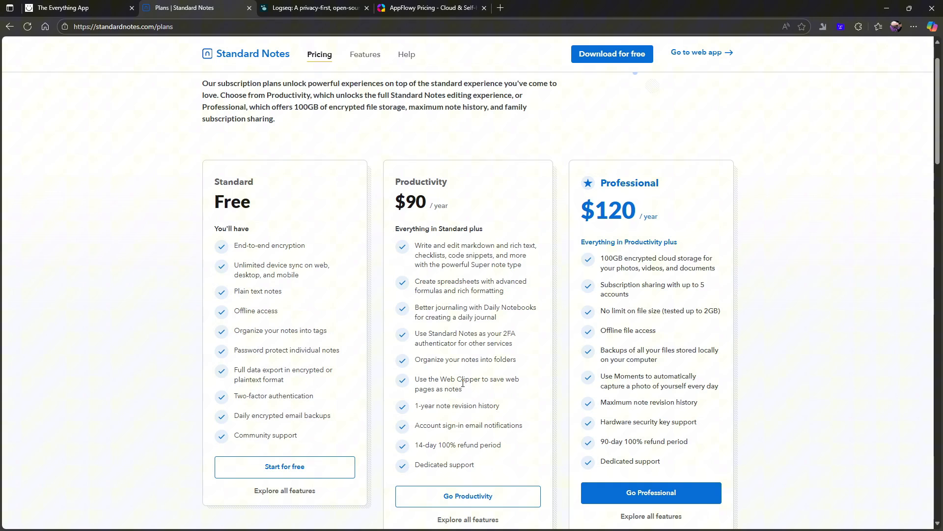
pyautogui.moveTo(450, 191)
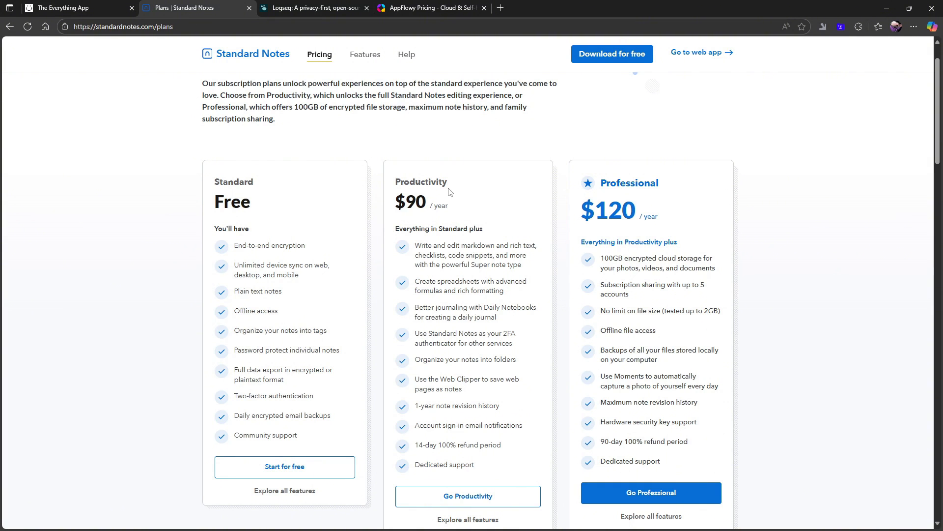
pyautogui.scroll(-3)
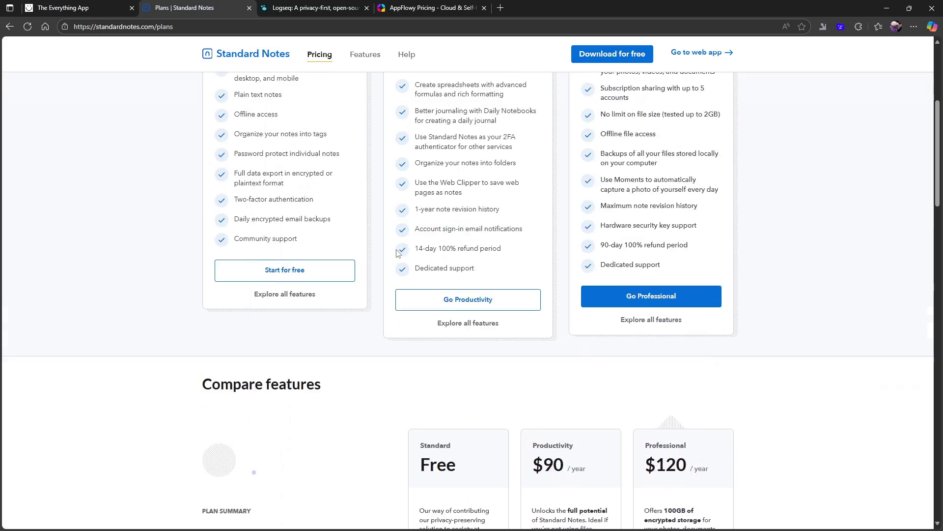
pyautogui.click(252, 54)
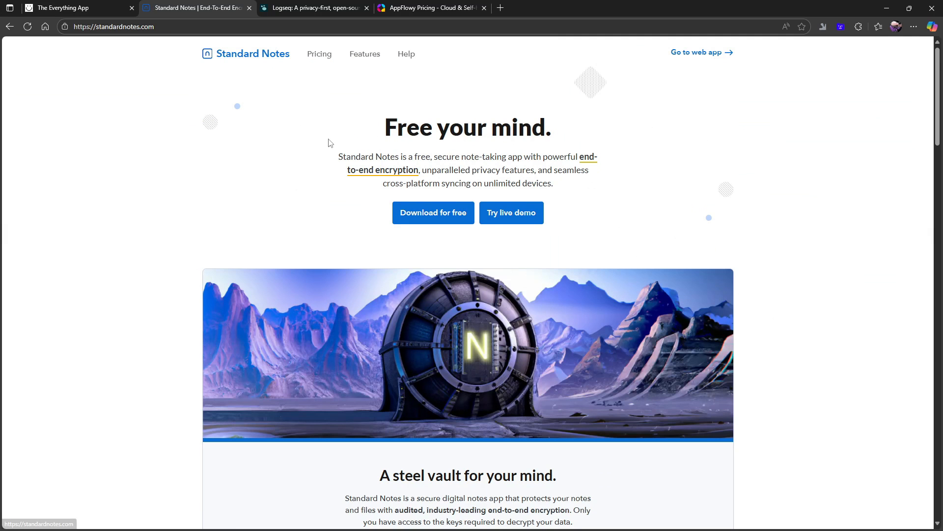
pyautogui.scroll(-3)
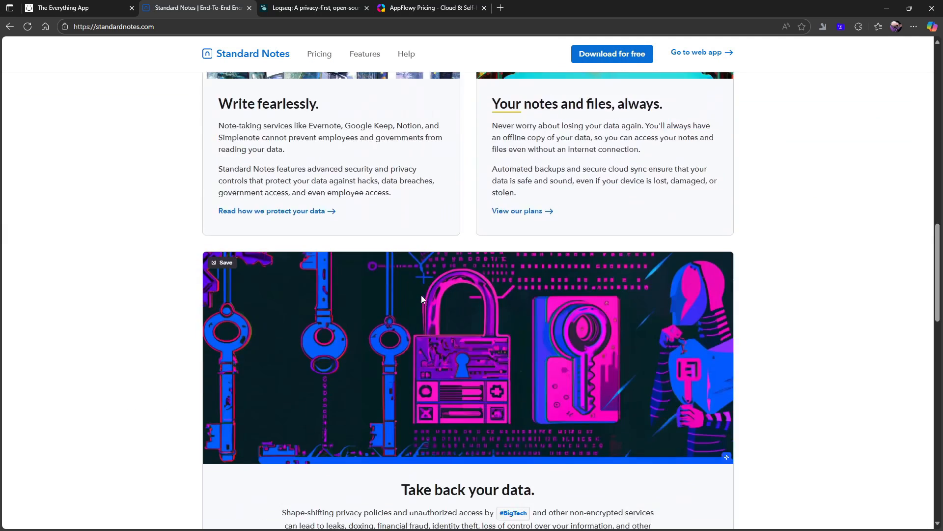
pyautogui.scroll(-3)
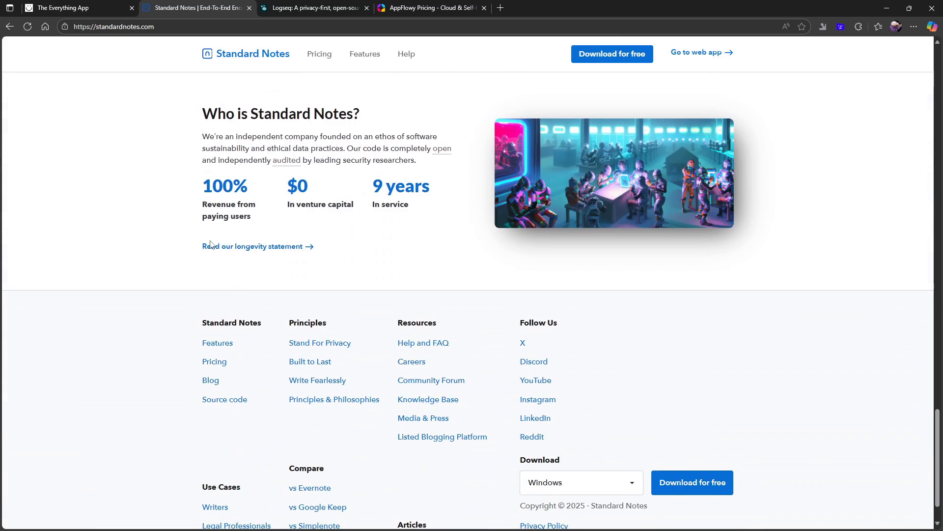
pyautogui.scroll(3)
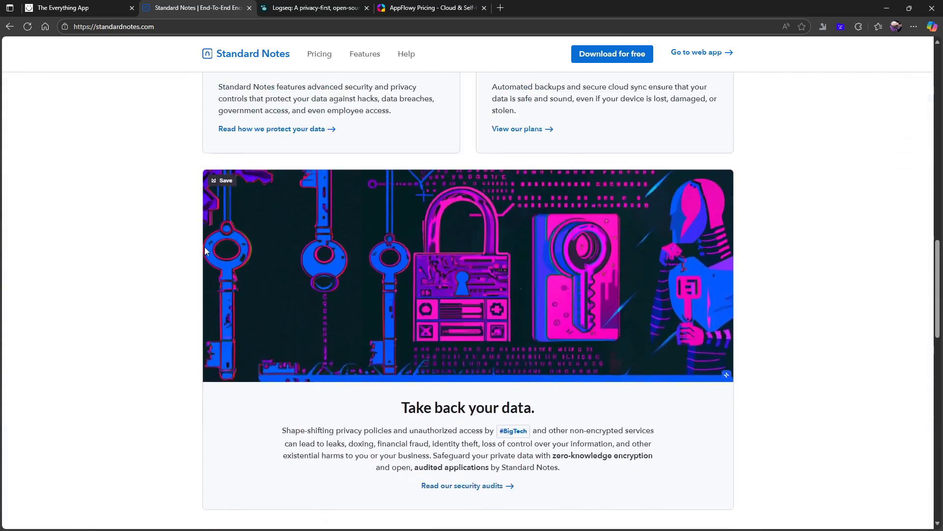
pyautogui.scroll(3)
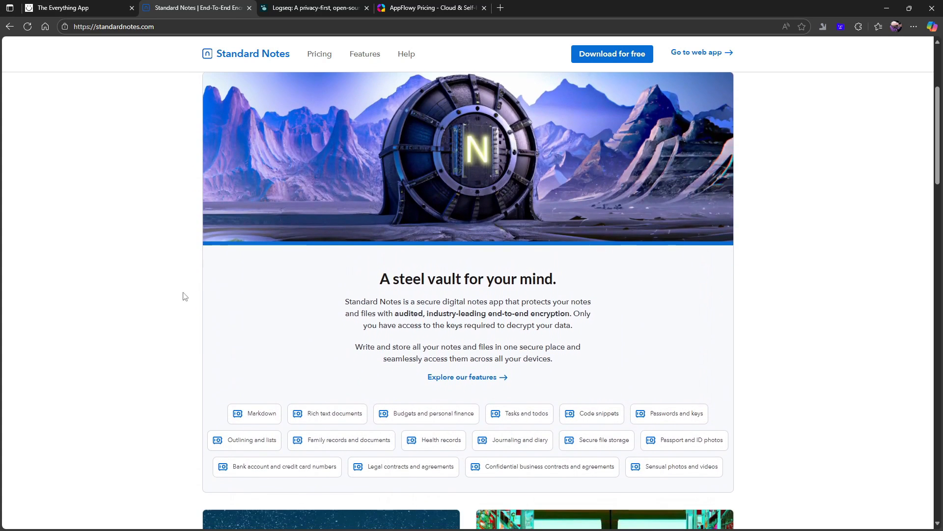
pyautogui.moveTo(746, 455)
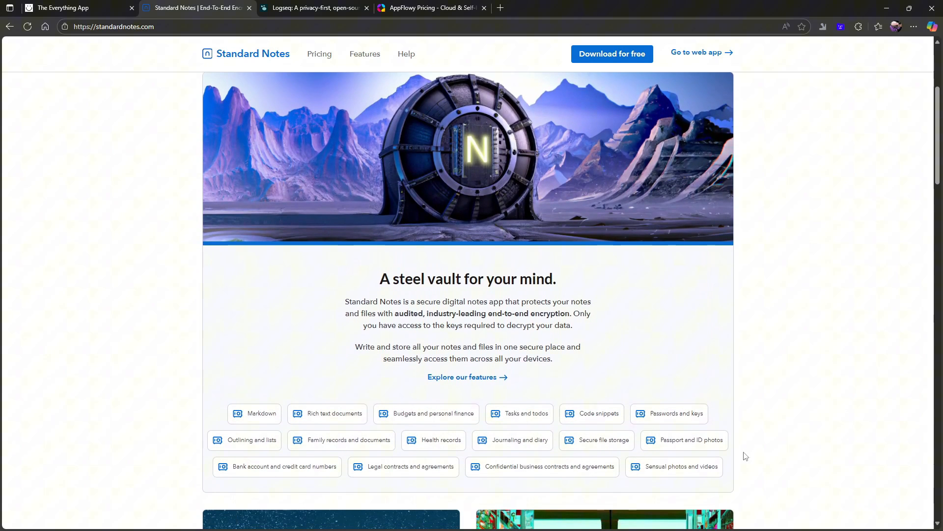
pyautogui.moveTo(340, 343)
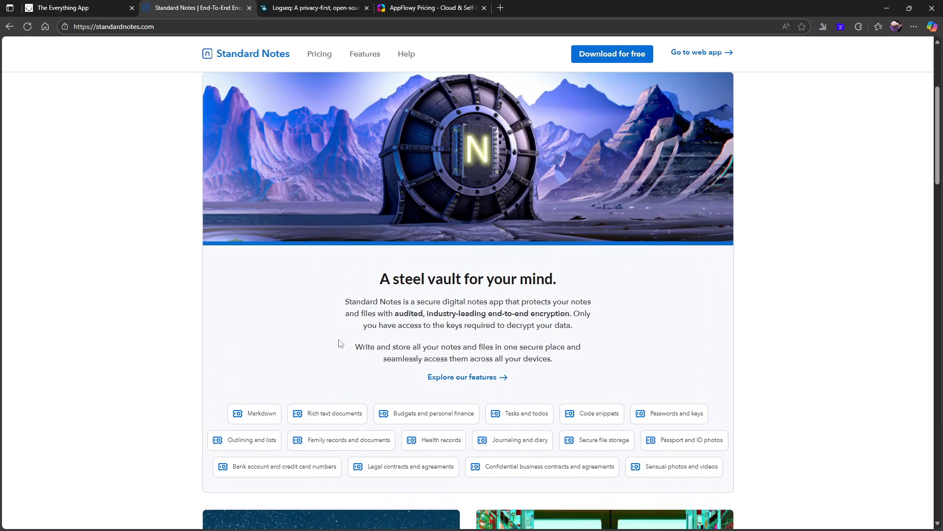
pyautogui.scroll(3)
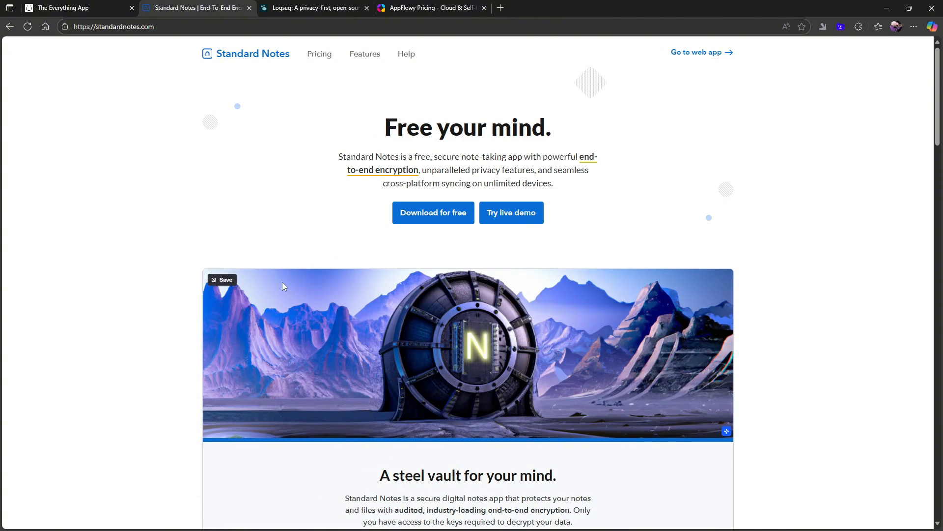
pyautogui.moveTo(252, 188)
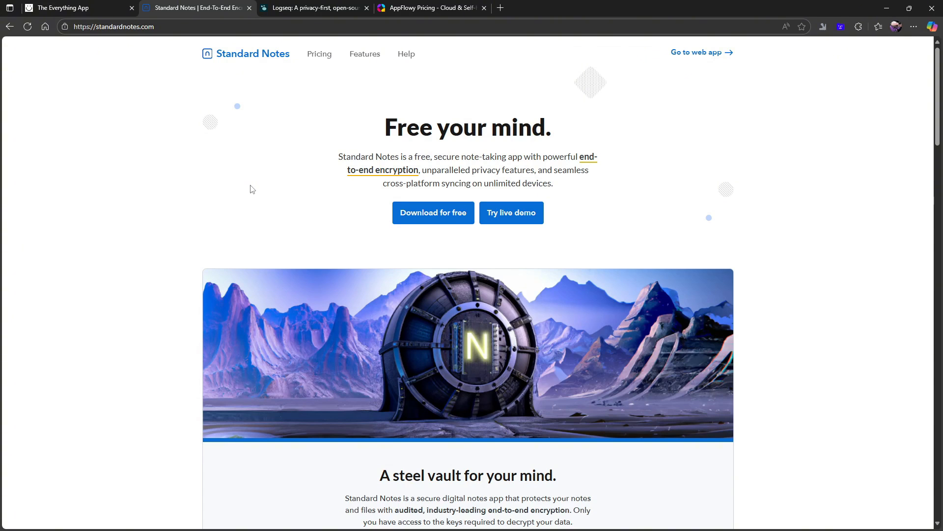
pyautogui.moveTo(384, 55)
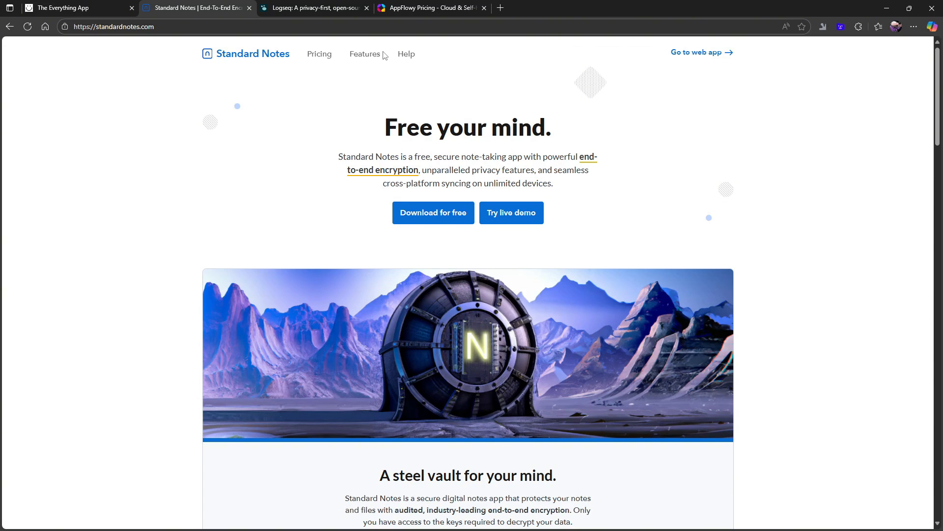
pyautogui.moveTo(556, 130)
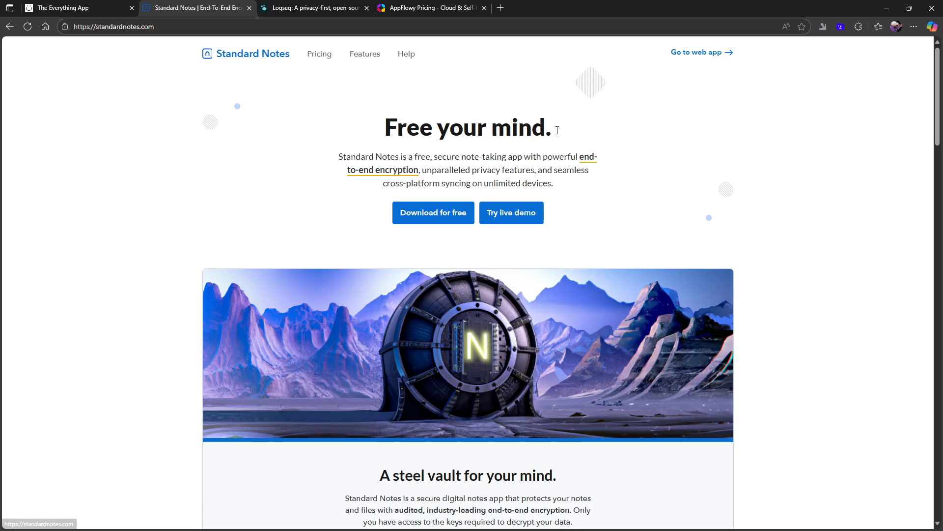
pyautogui.moveTo(360, 135)
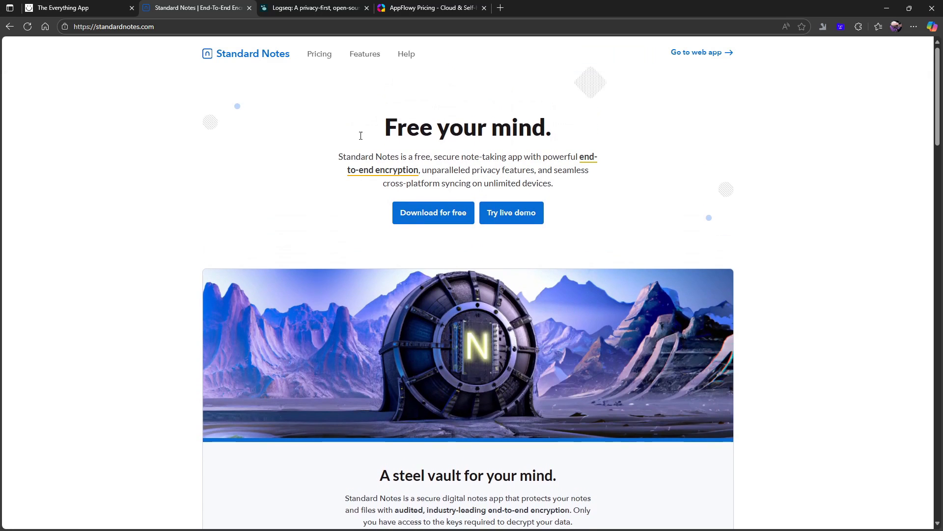
pyautogui.moveTo(516, 108)
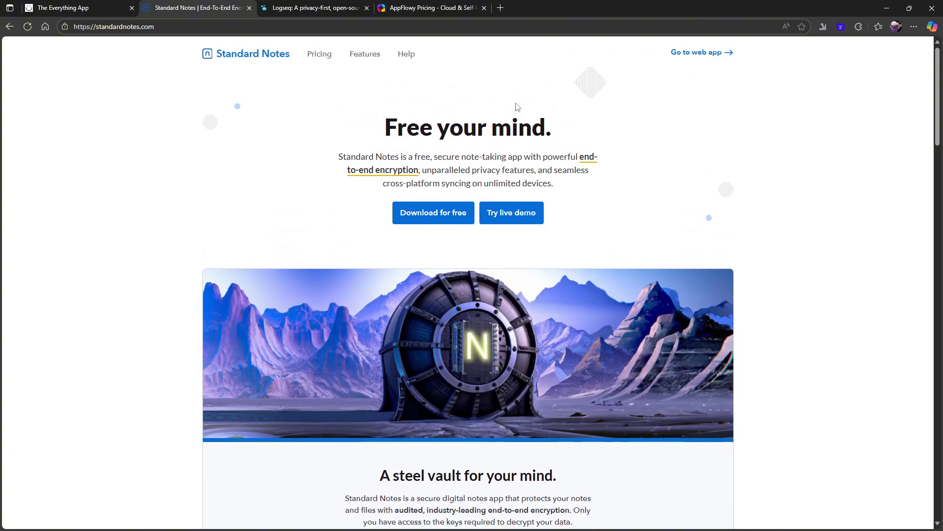
pyautogui.moveTo(374, 125)
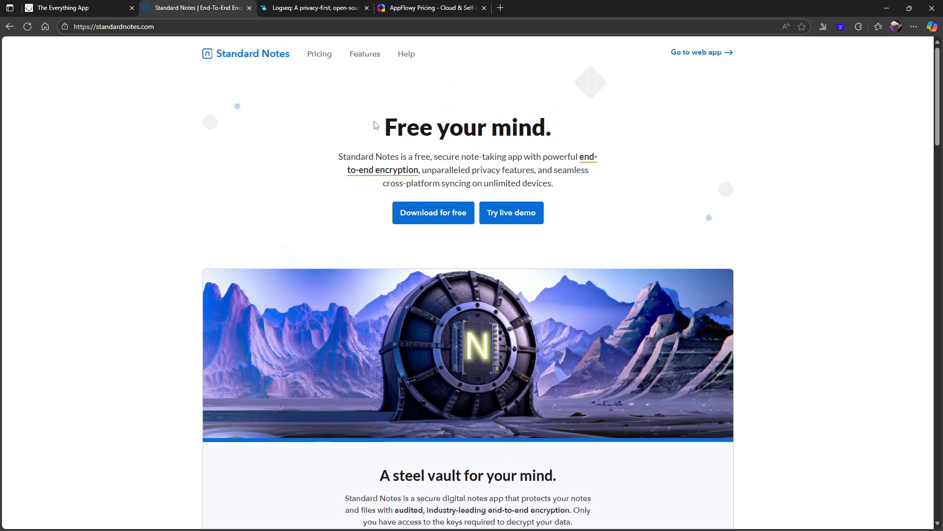
pyautogui.moveTo(227, 92)
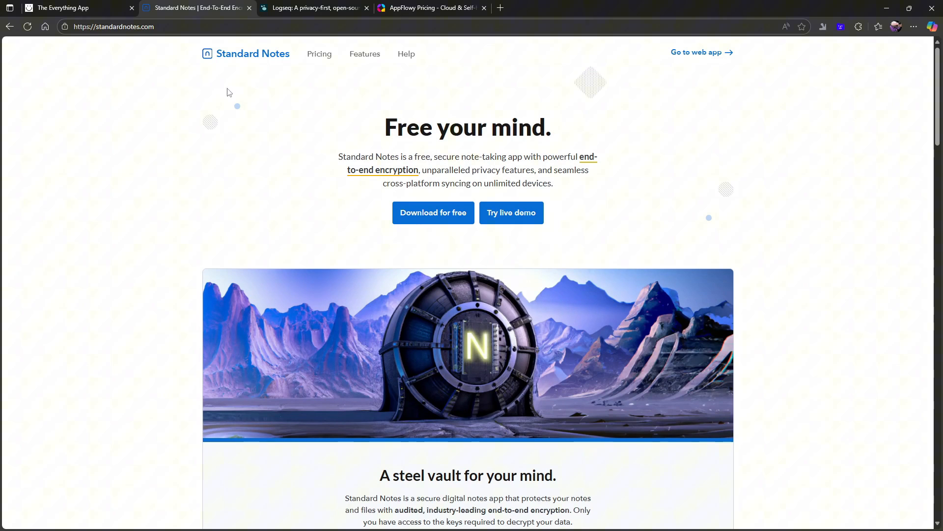
pyautogui.moveTo(399, 126)
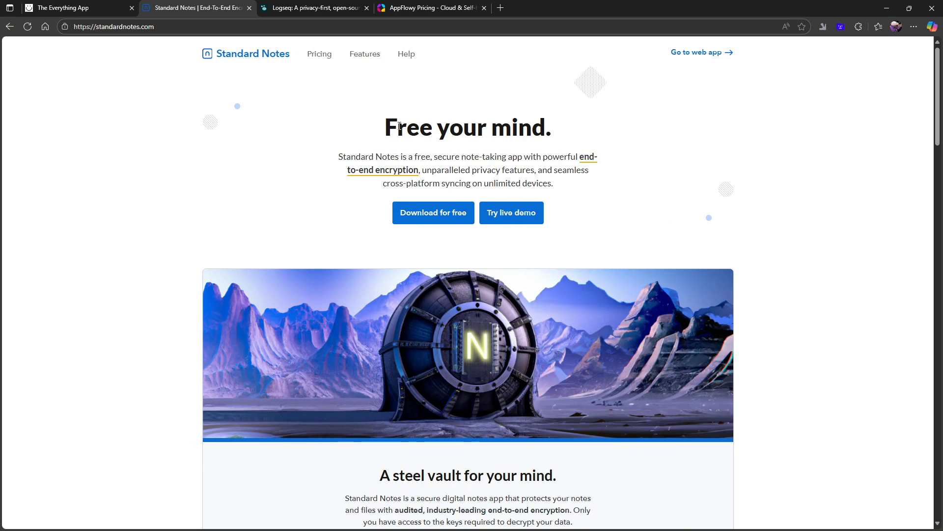
pyautogui.moveTo(557, 132)
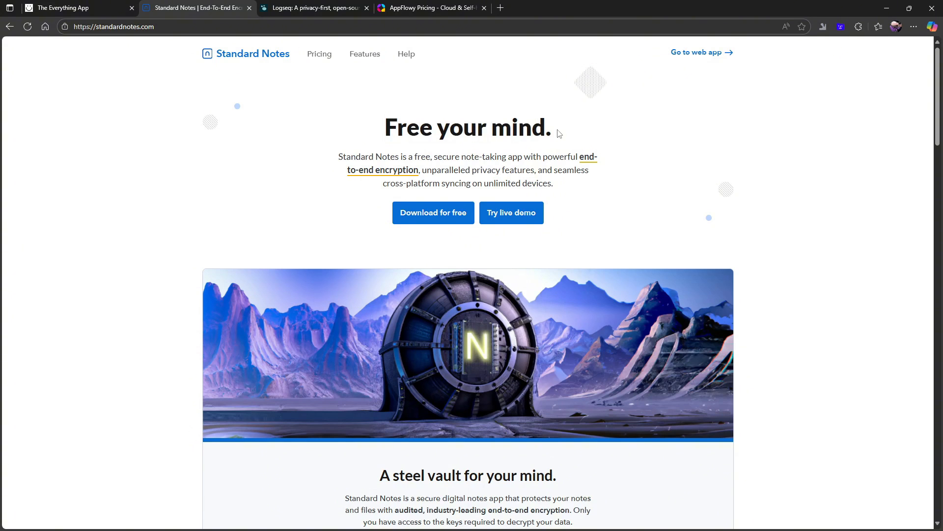
pyautogui.moveTo(414, 138)
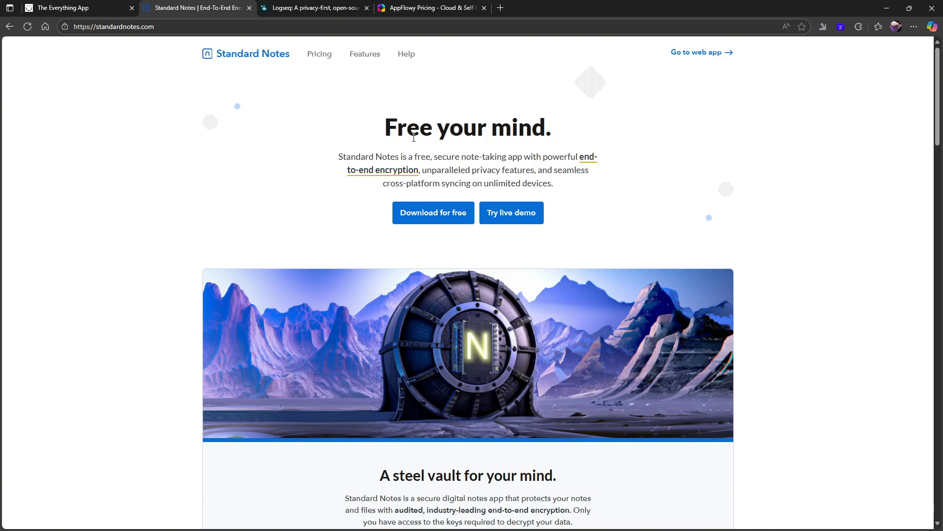
# Step: Switch to the Anytype tab, scroll its use-case templates, and expand the hamburger menu
pyautogui.click(66, 8)
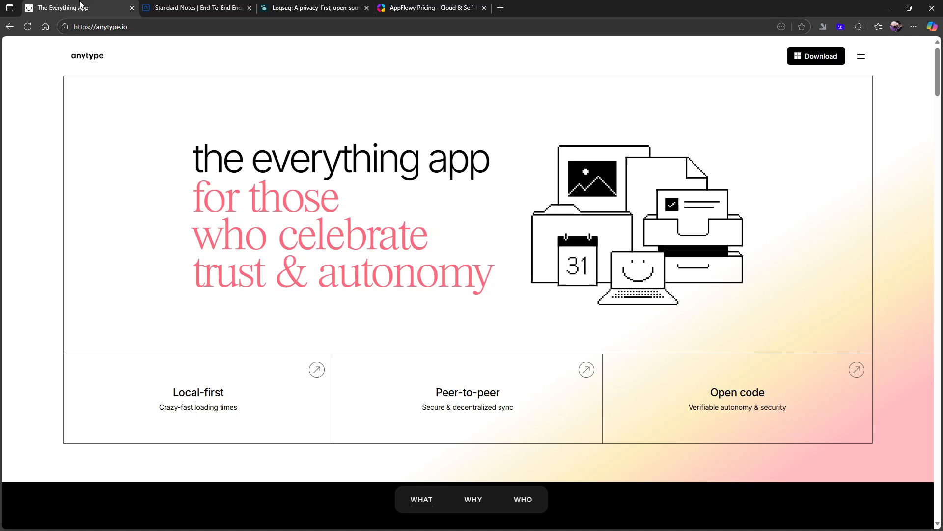
pyautogui.scroll(-3)
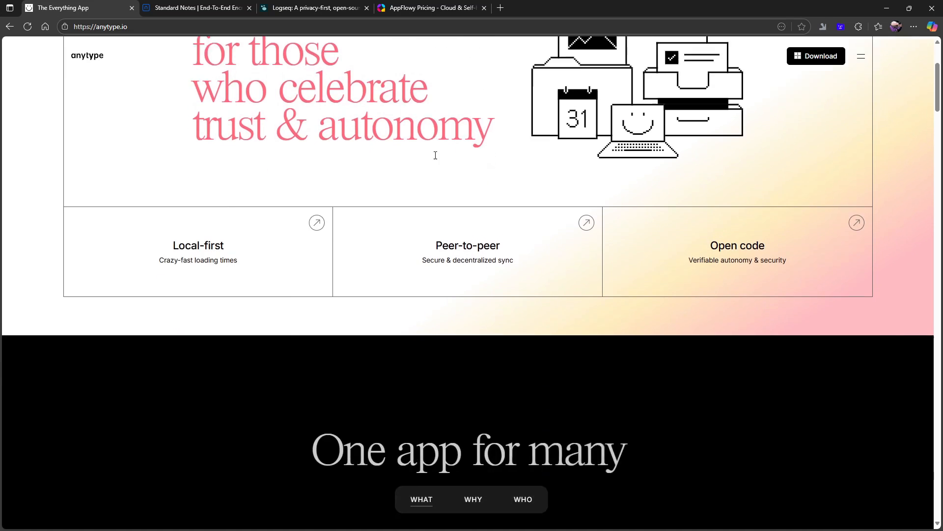
pyautogui.scroll(3)
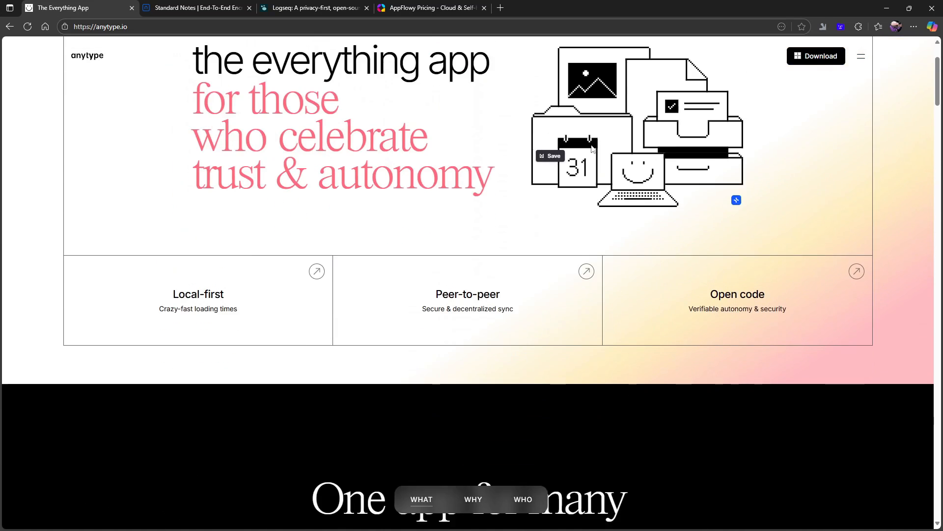
pyautogui.scroll(-3)
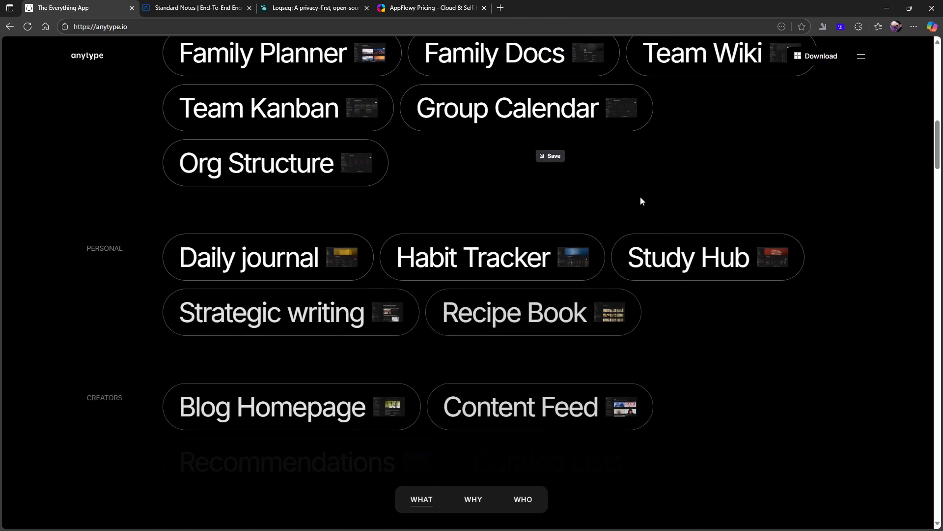
pyautogui.click(861, 56)
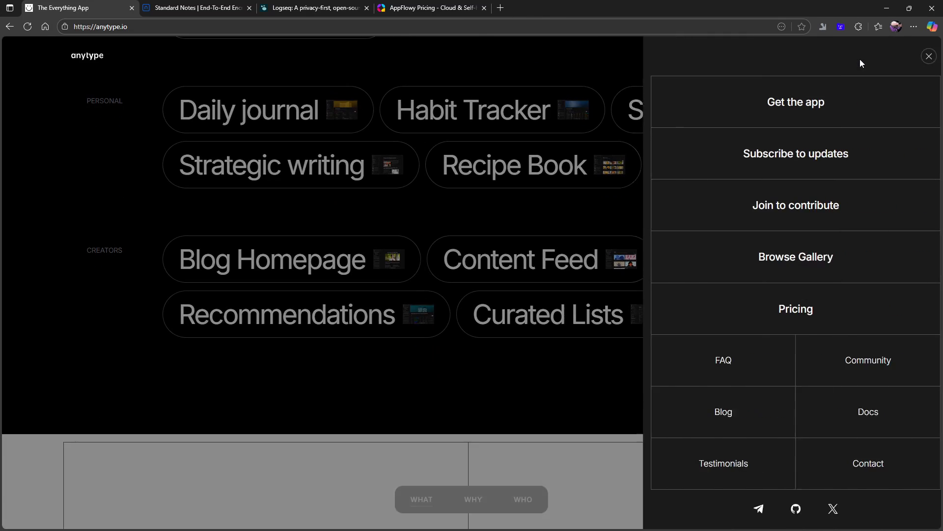
# Step: Go to Anytype Pricing and switch to Monthly billing showing $5, $10 and $20 plans
pyautogui.click(795, 309)
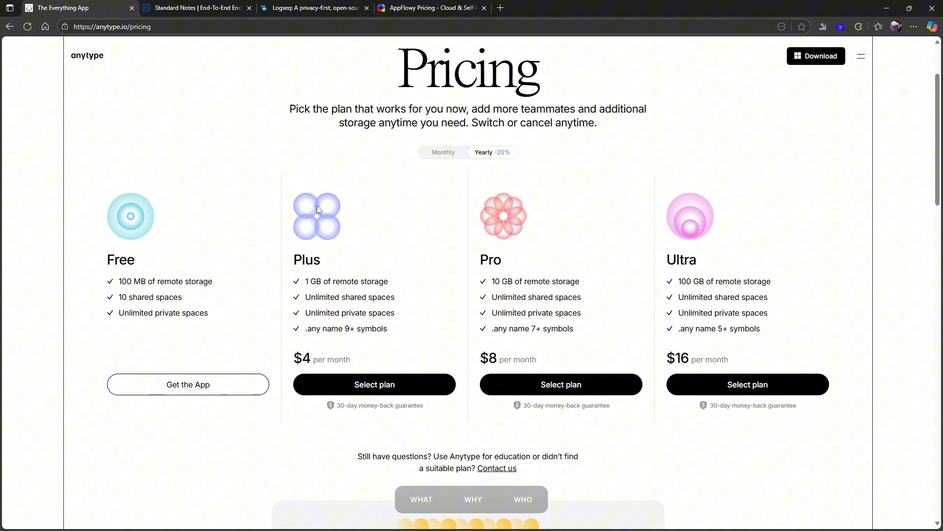
pyautogui.click(444, 151)
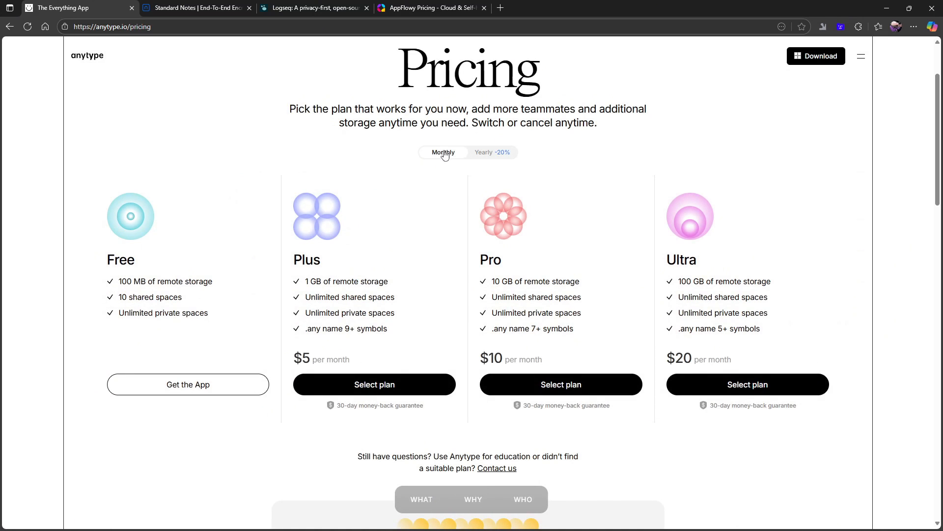
pyautogui.moveTo(585, 254)
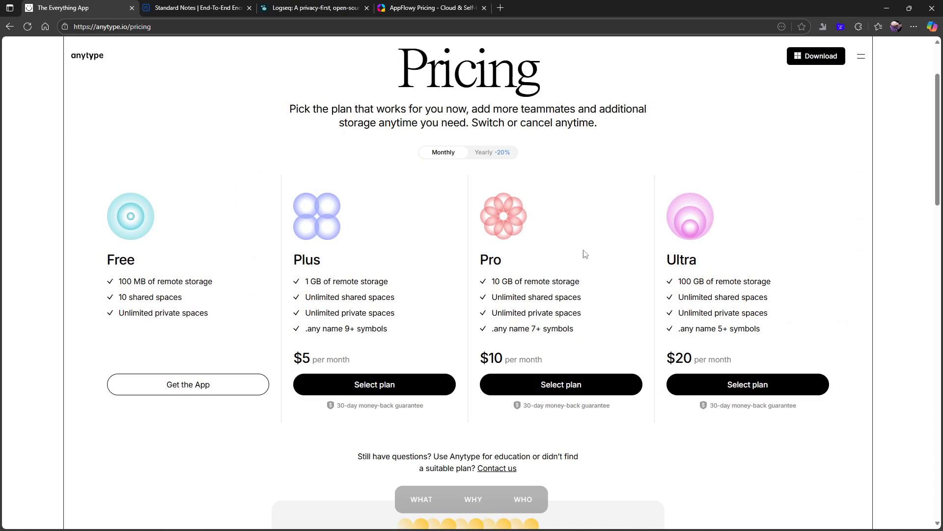
pyautogui.moveTo(324, 264)
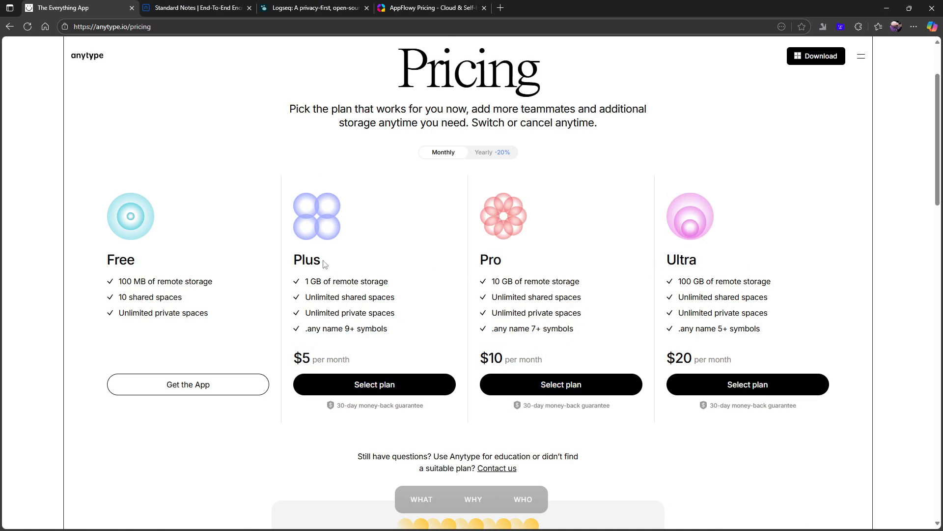
pyautogui.scroll(-3)
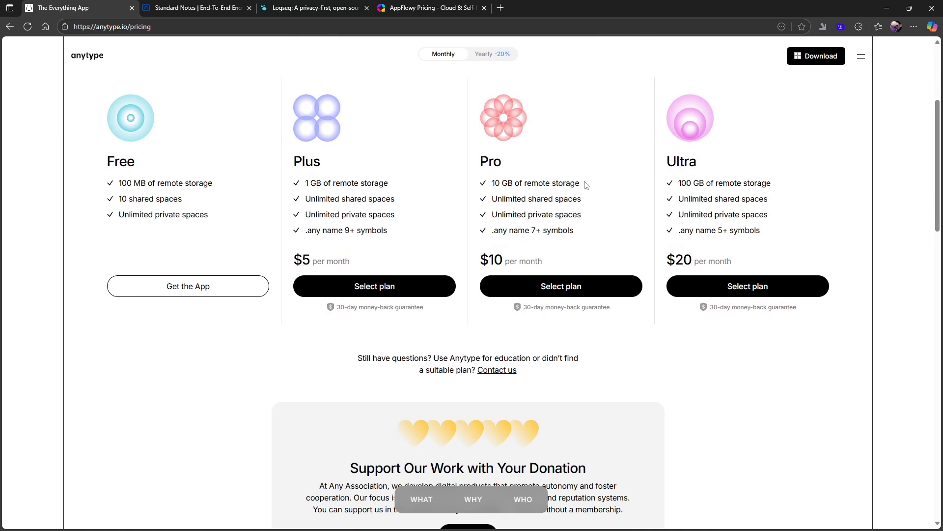
pyautogui.moveTo(303, 244)
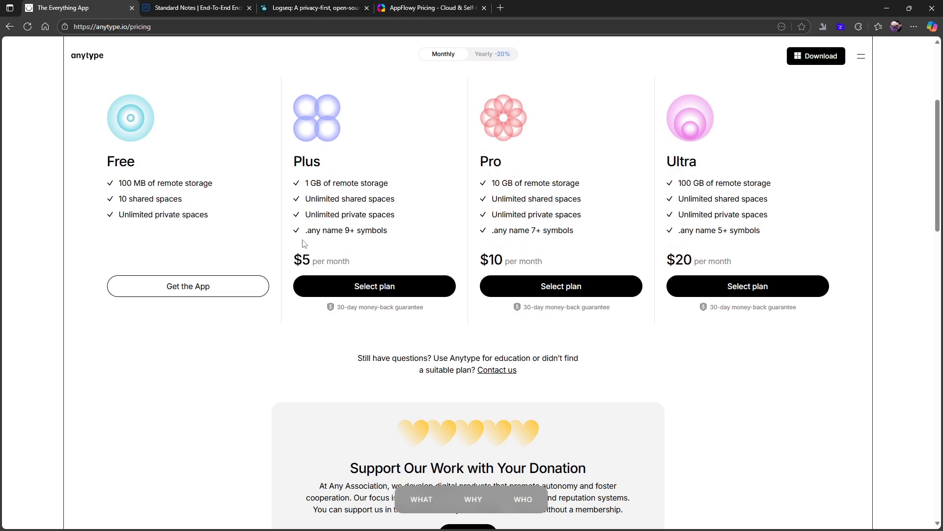
pyautogui.scroll(3)
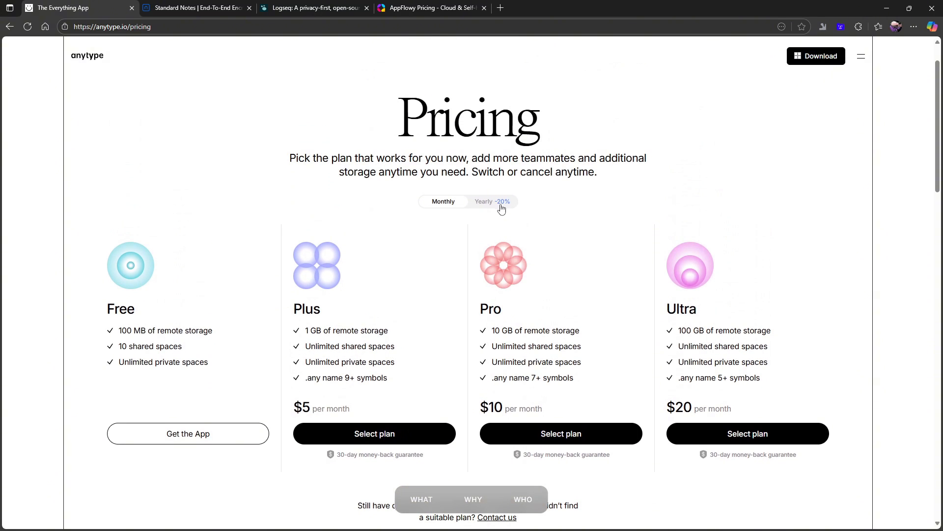
pyautogui.moveTo(443, 205)
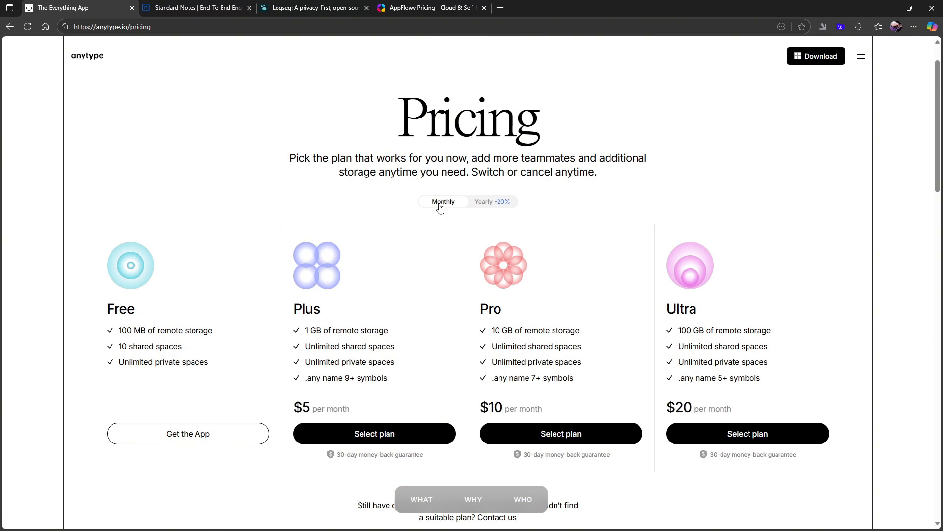
pyautogui.moveTo(439, 287)
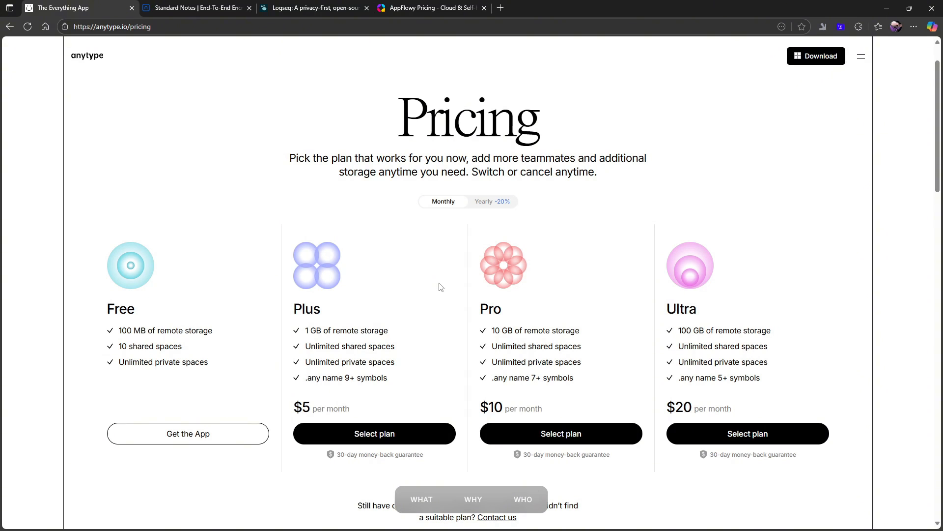
pyautogui.moveTo(716, 342)
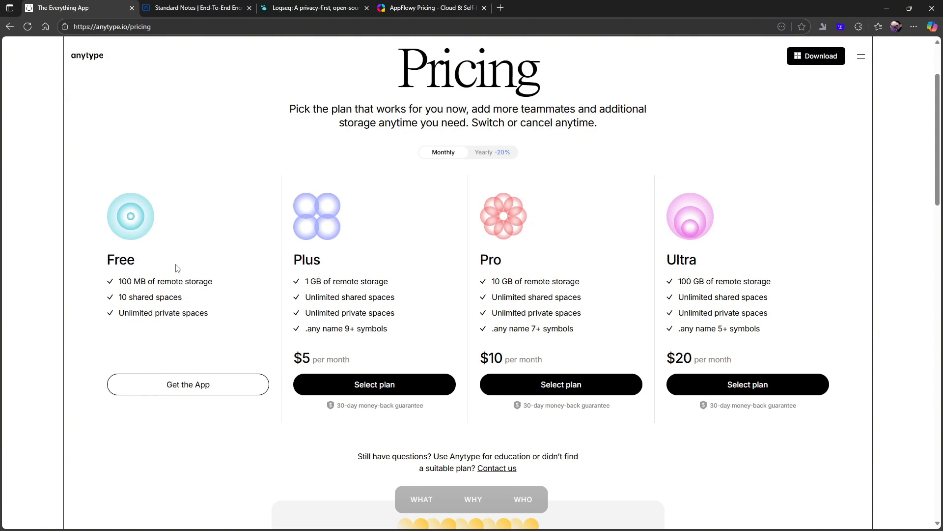
pyautogui.moveTo(215, 311)
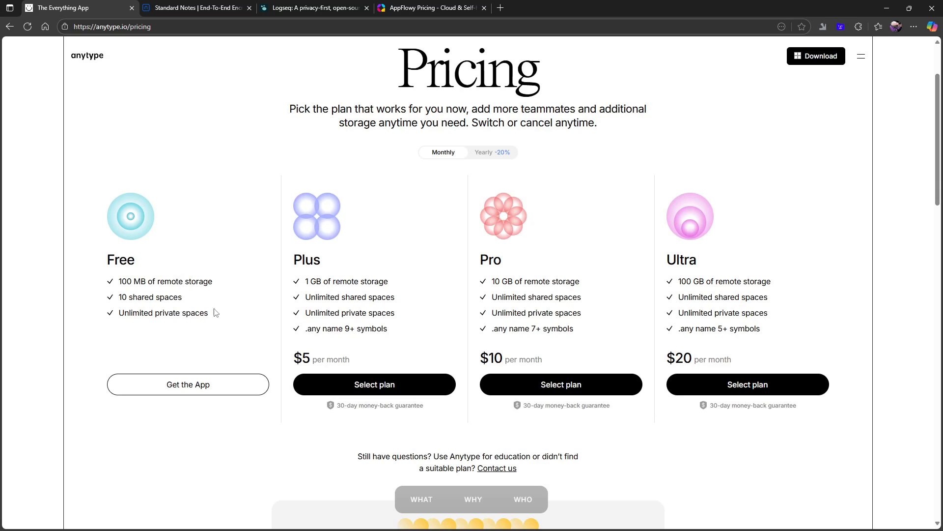
pyautogui.moveTo(308, 277)
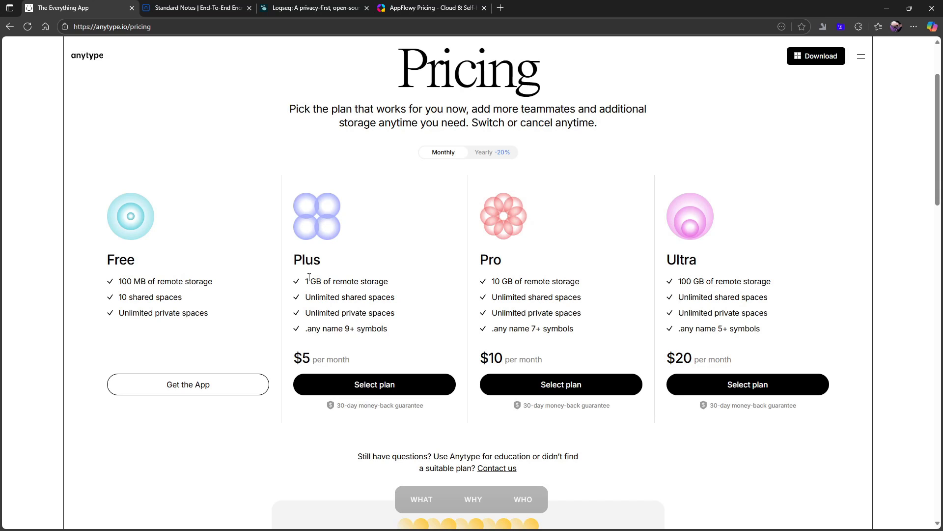
pyautogui.moveTo(766, 145)
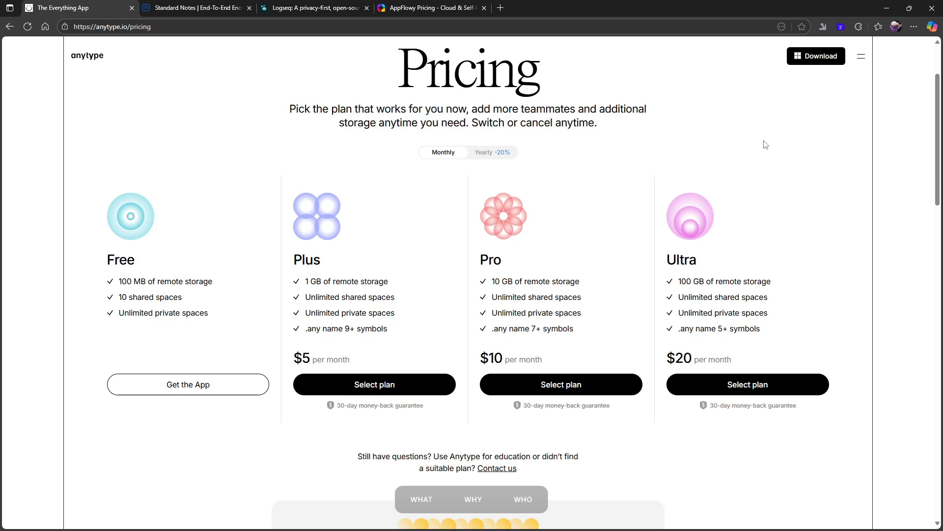
pyautogui.moveTo(669, 201)
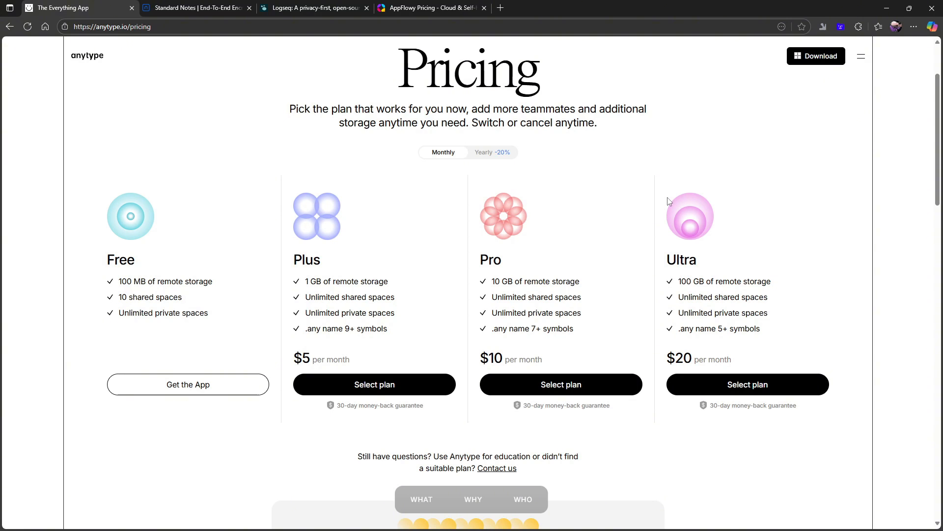
pyautogui.moveTo(805, 15)
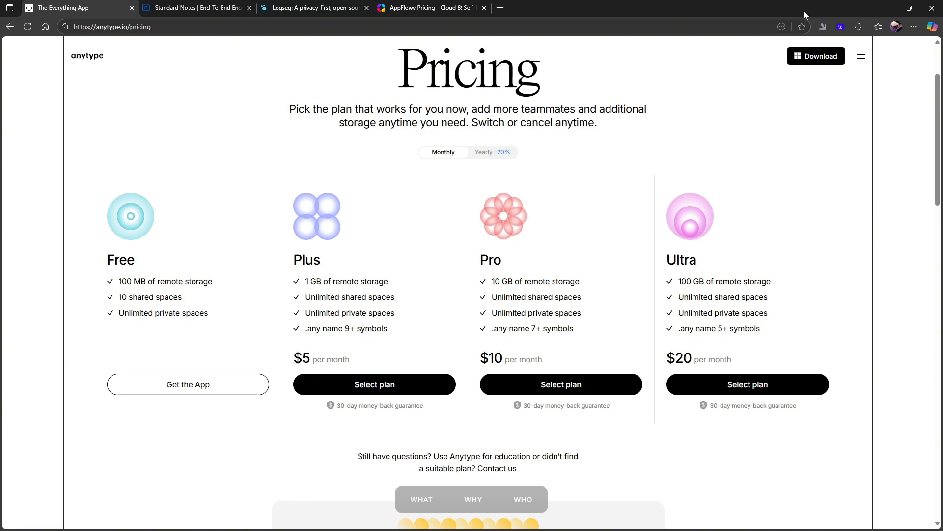
pyautogui.moveTo(205, 84)
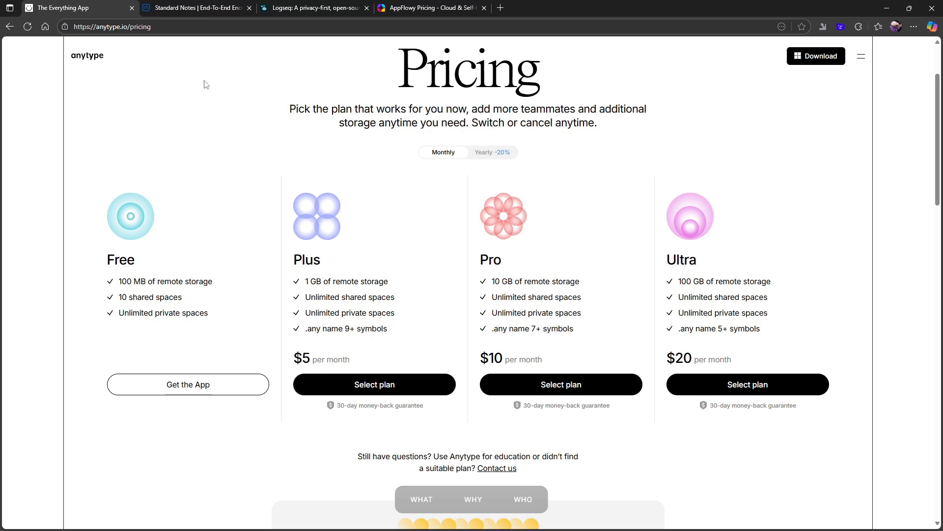
pyautogui.moveTo(933, 9)
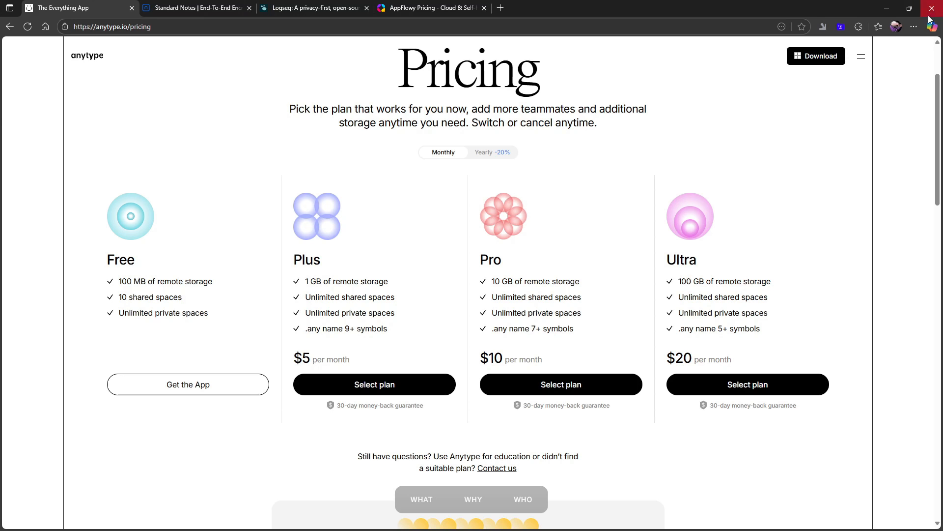
# Step: Cycle through the browser tabs to reach the AFFiNE pricing page
pyautogui.click(536, 8)
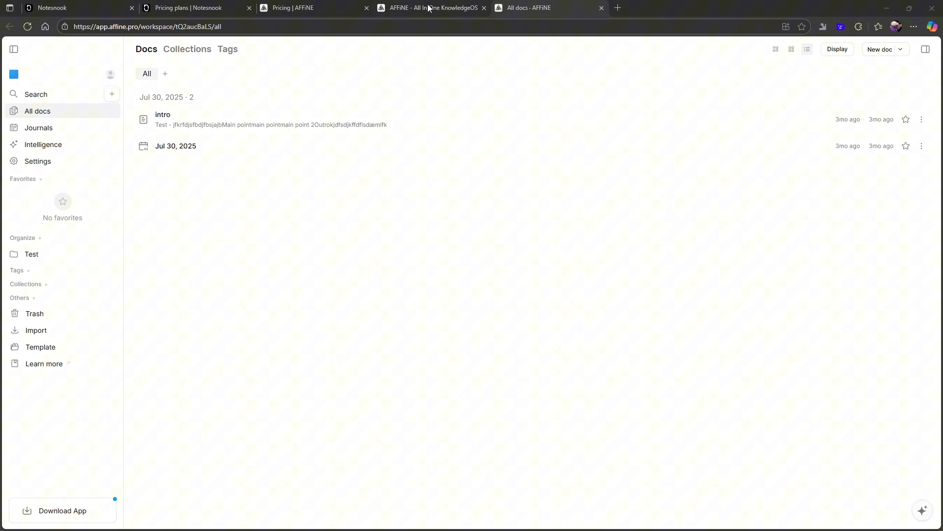
pyautogui.click(431, 8)
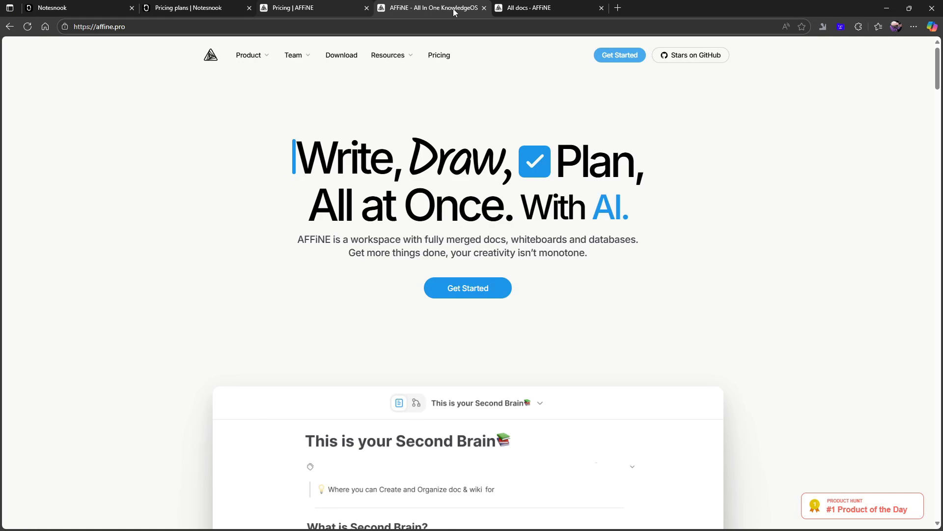
pyautogui.click(530, 7)
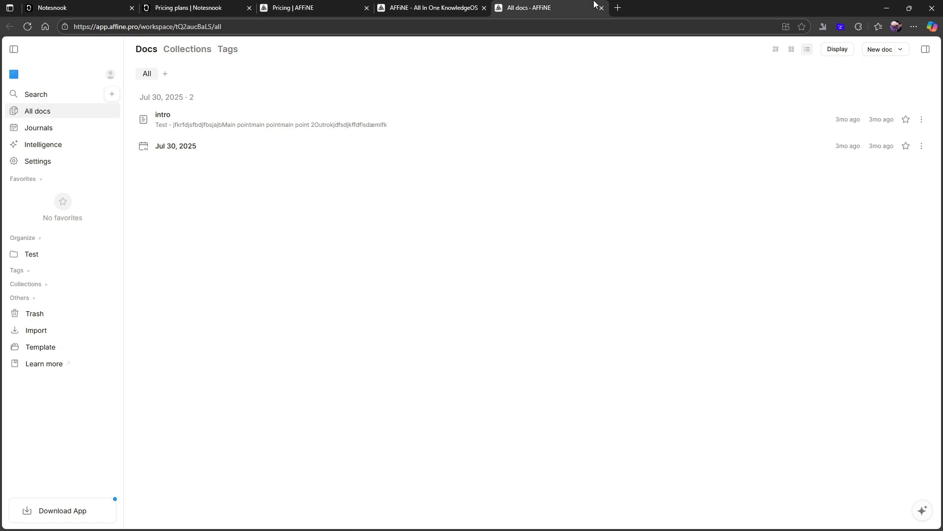
pyautogui.click(313, 8)
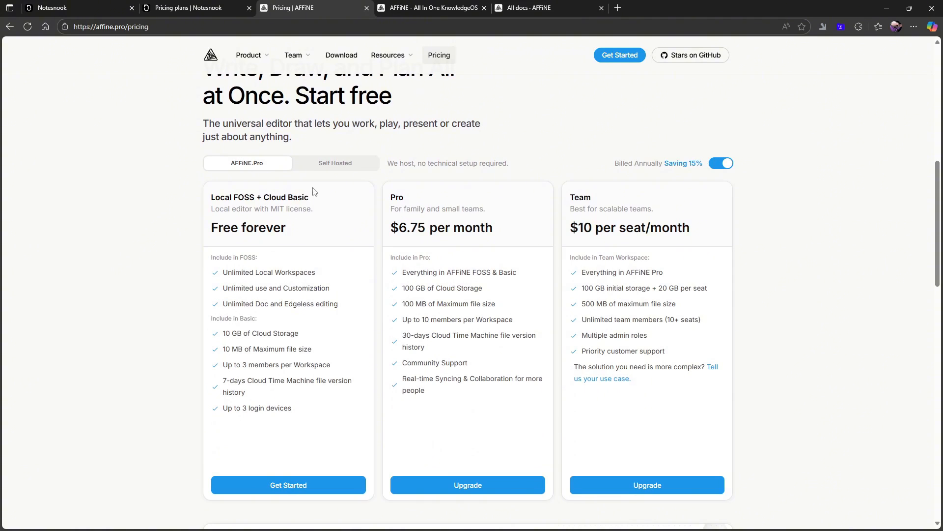
pyautogui.moveTo(290, 201)
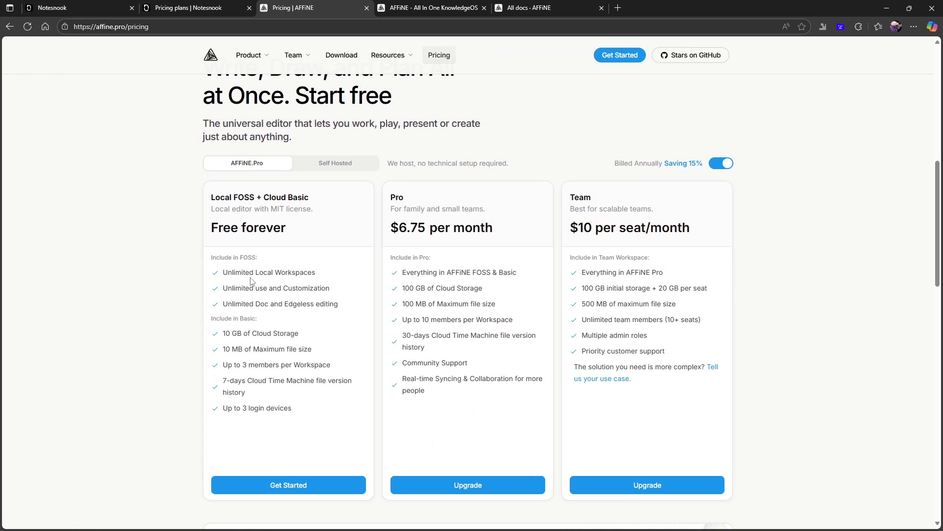
pyautogui.moveTo(281, 267)
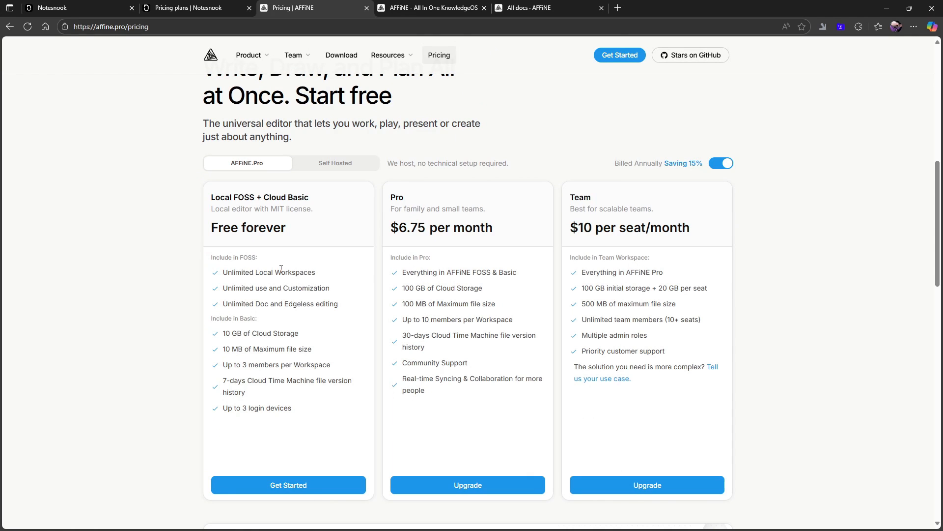
pyautogui.moveTo(333, 321)
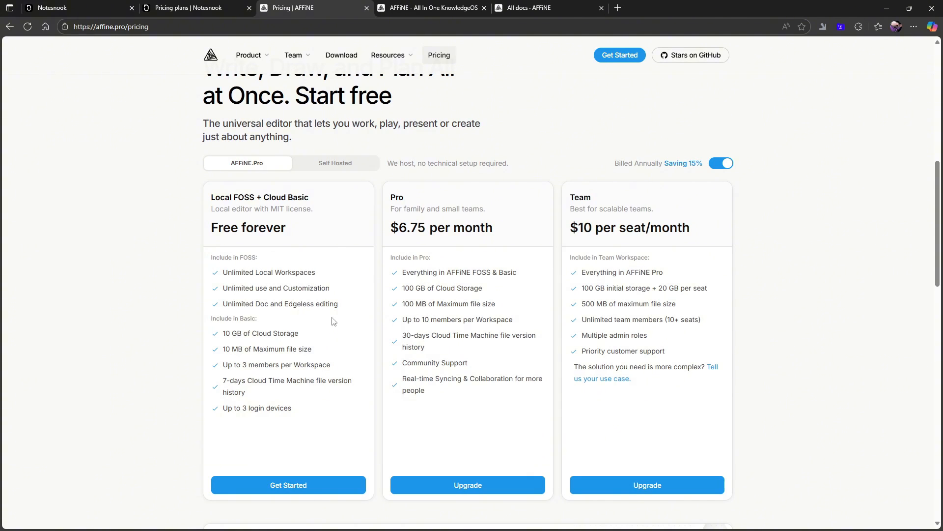
pyautogui.moveTo(265, 364)
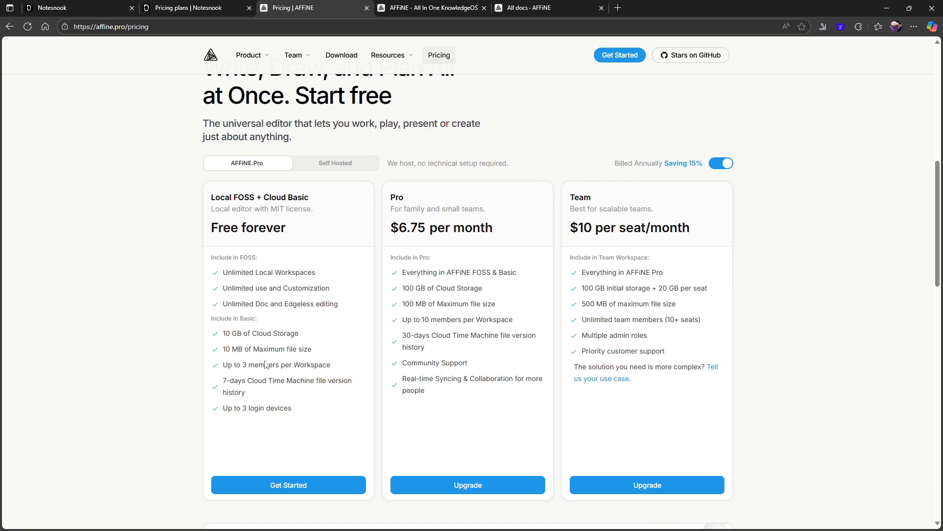
# Step: Scroll through the Free, $6.75 Pro, $10-per-seat Team and $499.99 Believer plans
pyautogui.scroll(-3)
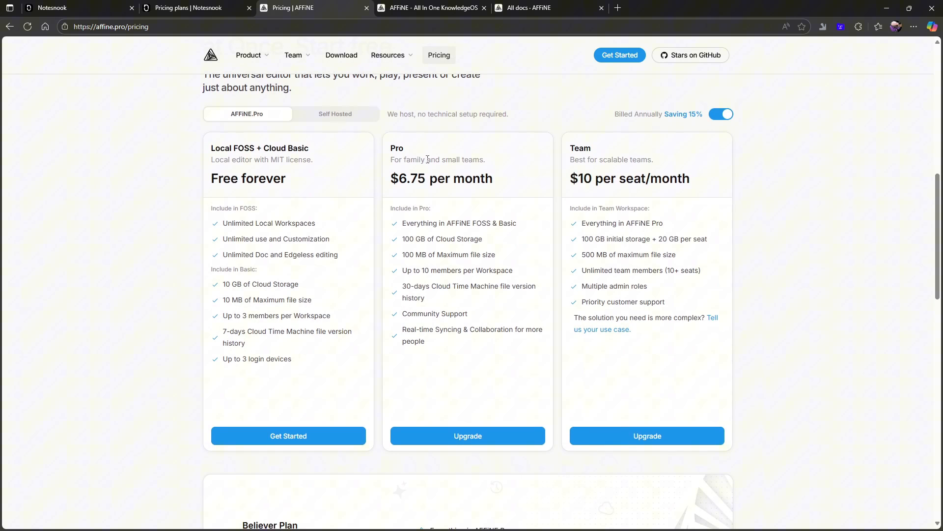
pyautogui.moveTo(412, 242)
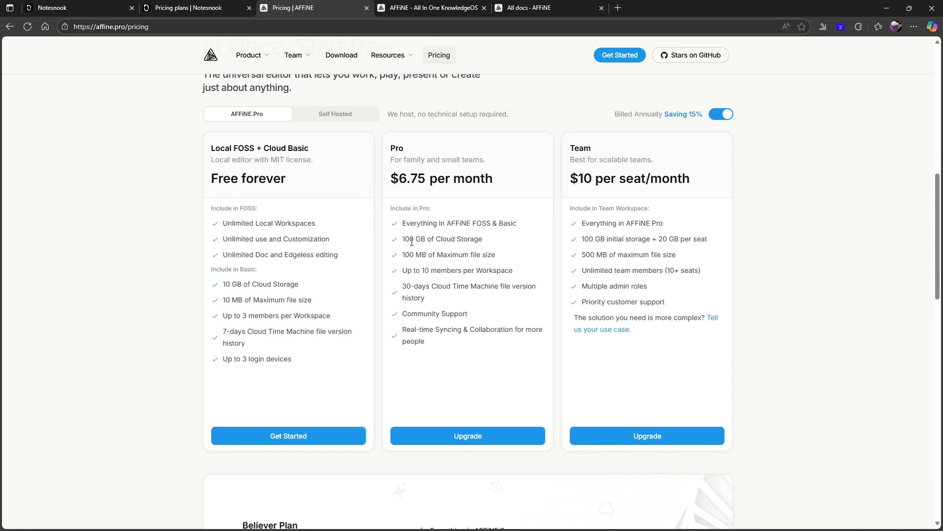
pyautogui.moveTo(438, 266)
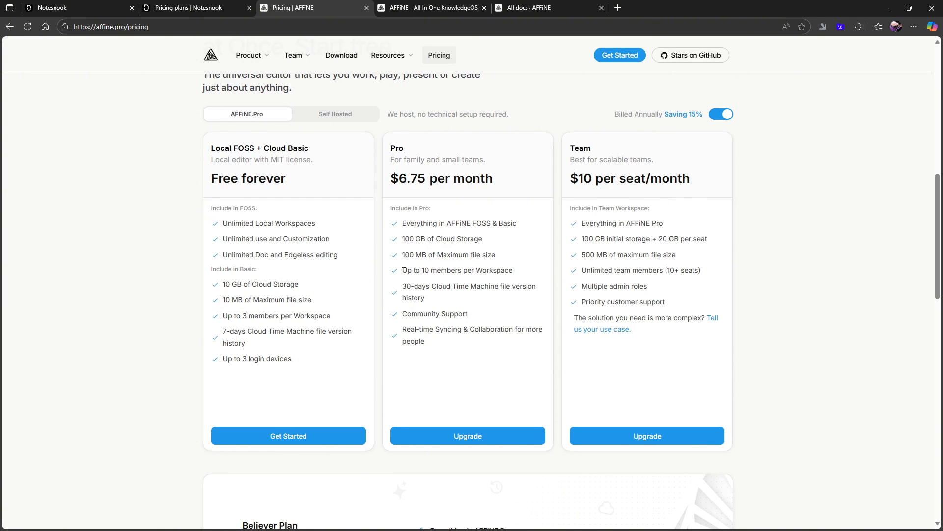
pyautogui.moveTo(481, 274)
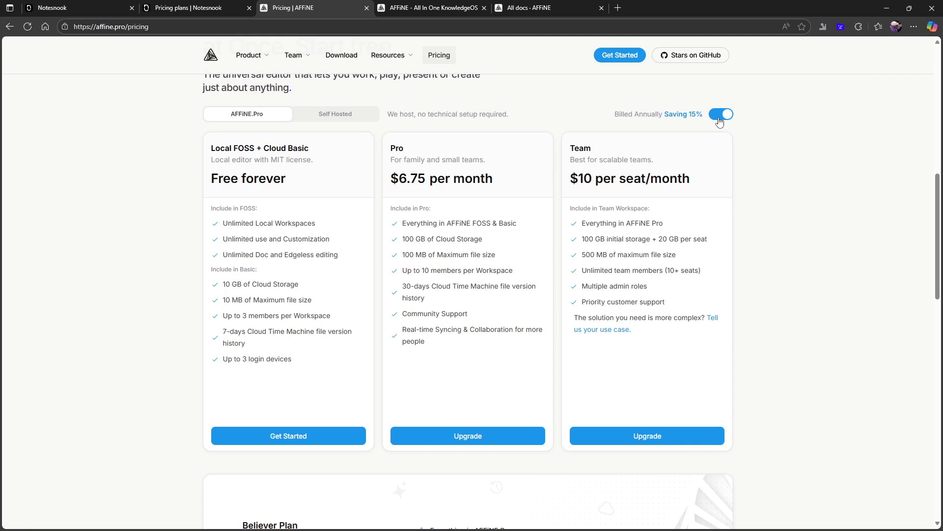
pyautogui.click(721, 114)
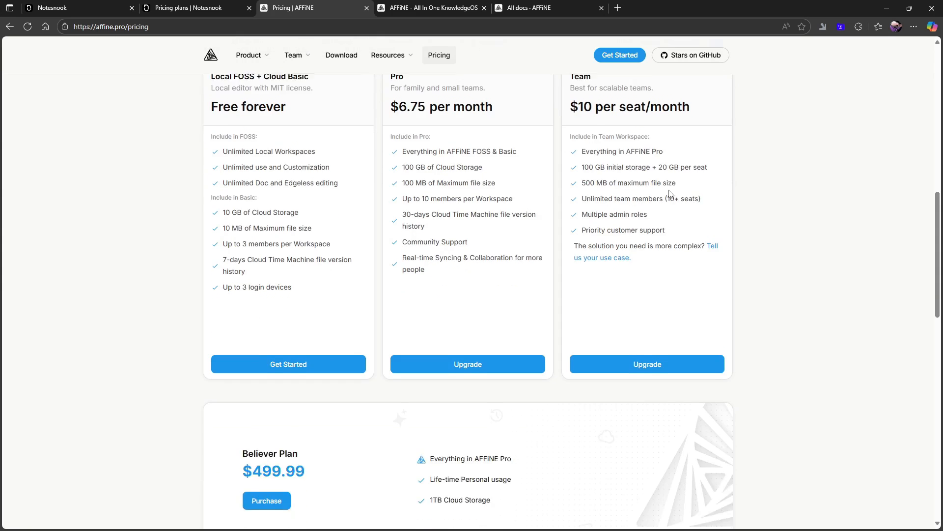
pyautogui.scroll(-3)
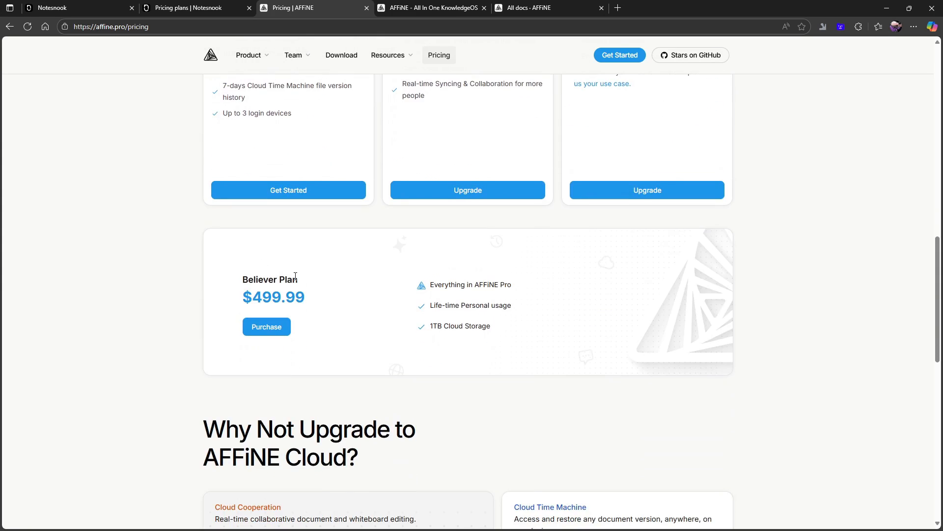
pyautogui.scroll(3)
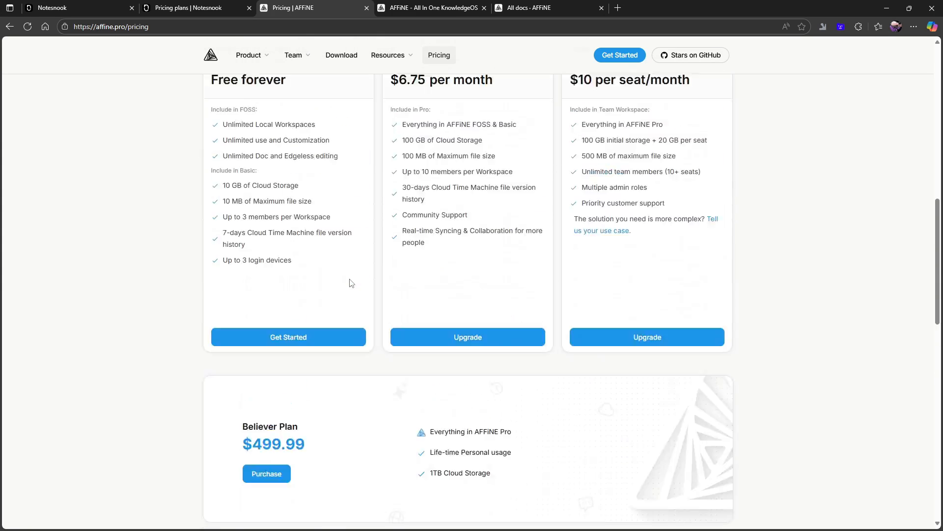
pyautogui.scroll(3)
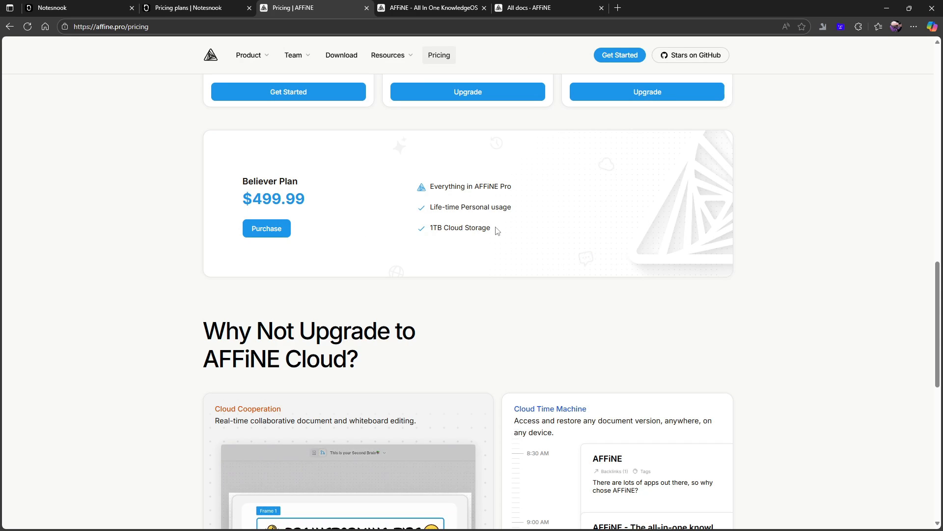
pyautogui.scroll(3)
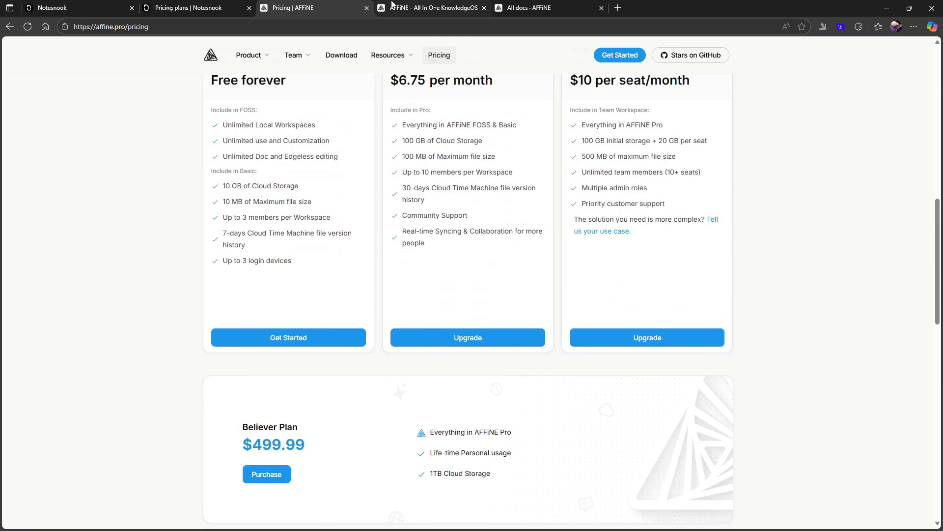
# Step: Create the Oct 12, 2025 daily journal from AFFiNE's Journals page
pyautogui.click(548, 8)
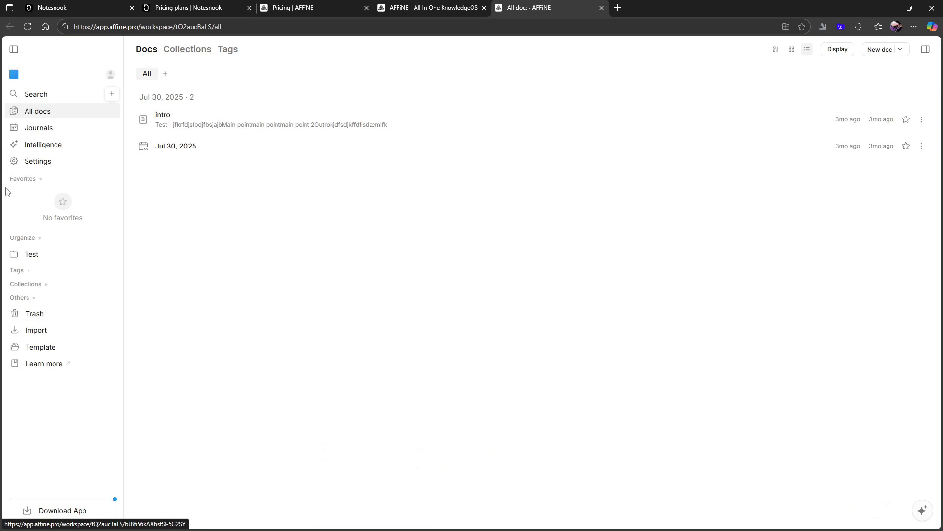
pyautogui.click(39, 127)
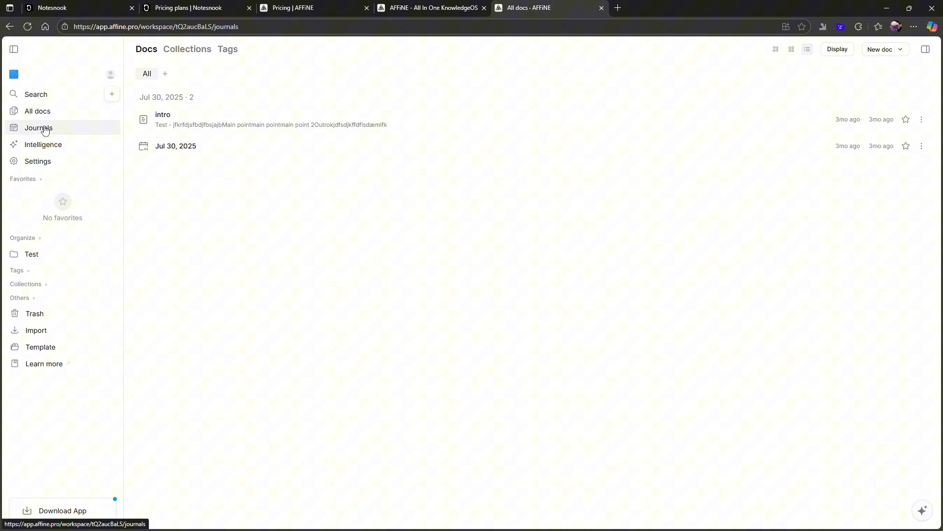
pyautogui.click(38, 128)
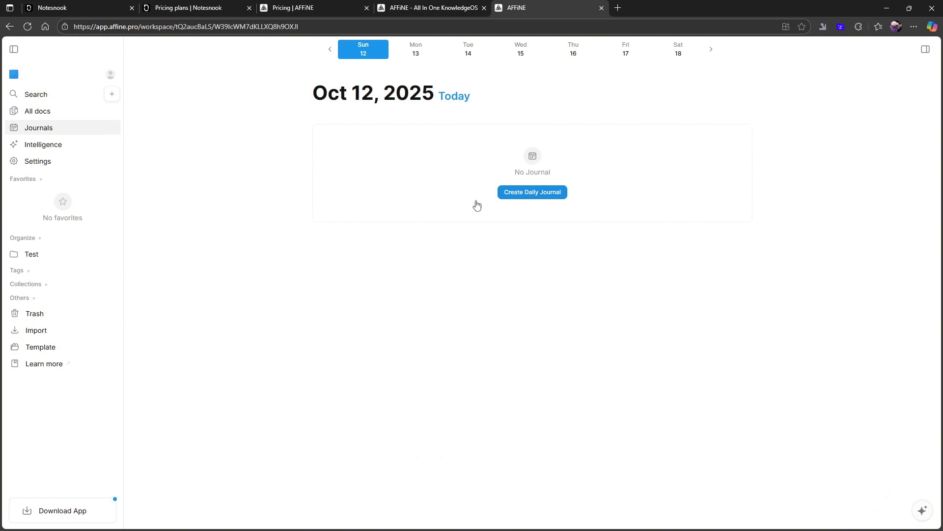
pyautogui.click(532, 192)
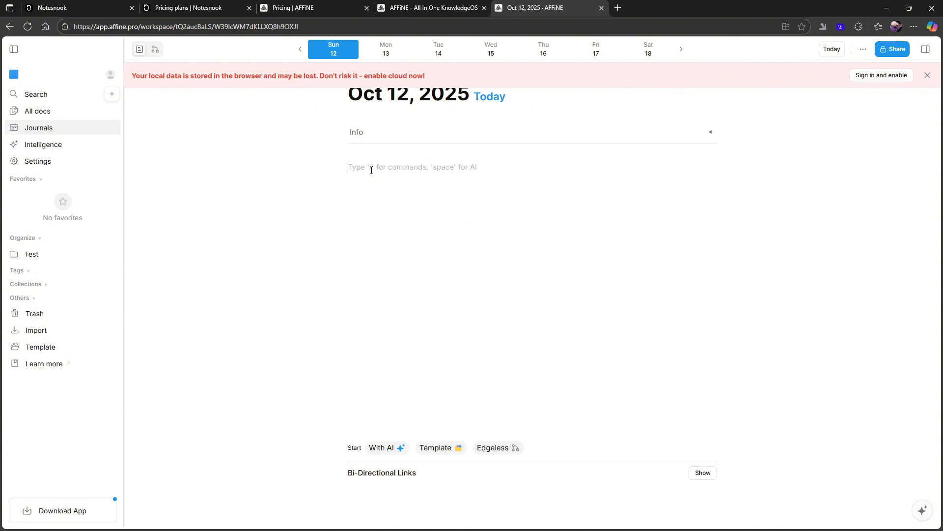
# Step: Add a To-do List item reading 'Test do' to the journal
pyautogui.click(927, 75)
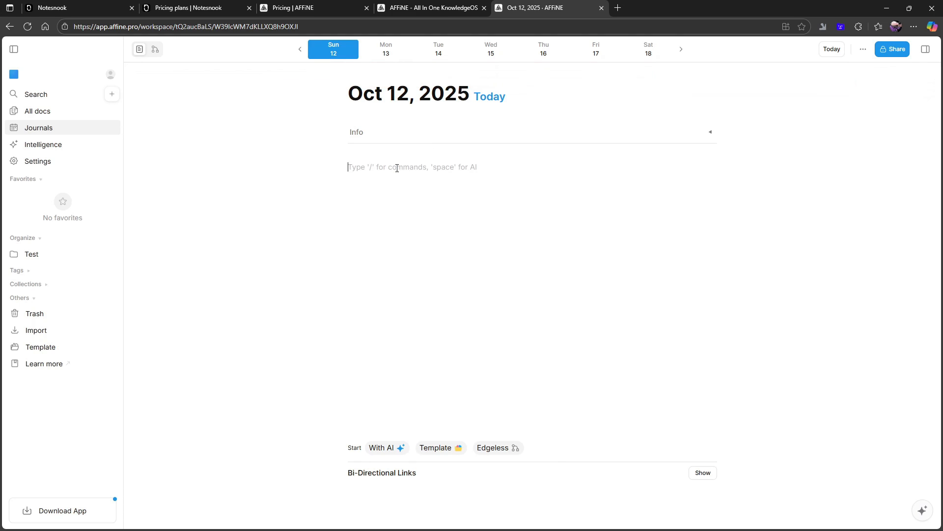
pyautogui.write('/')
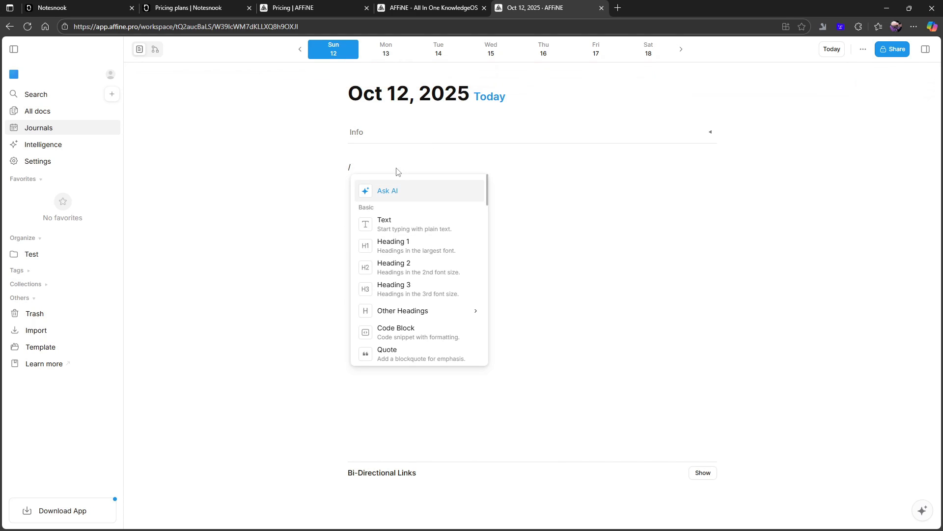
pyautogui.scroll(-3)
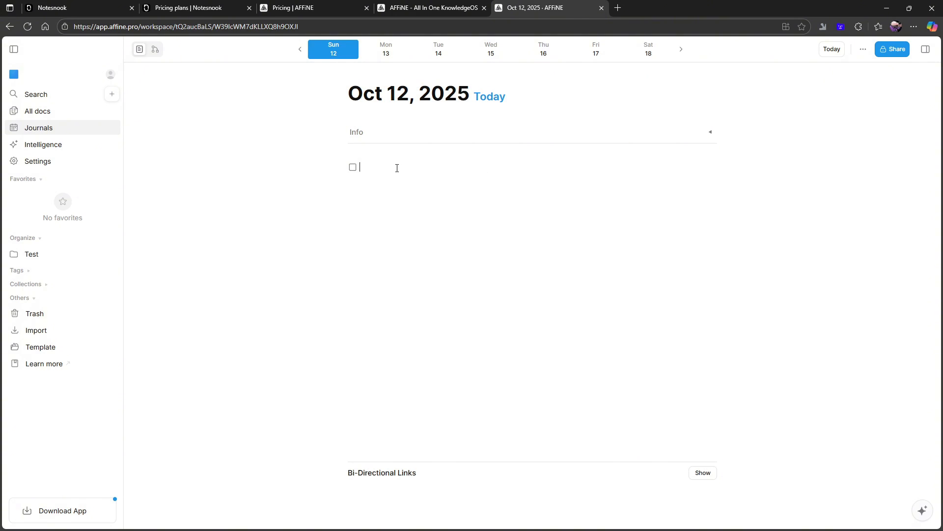
pyautogui.write('Test d')
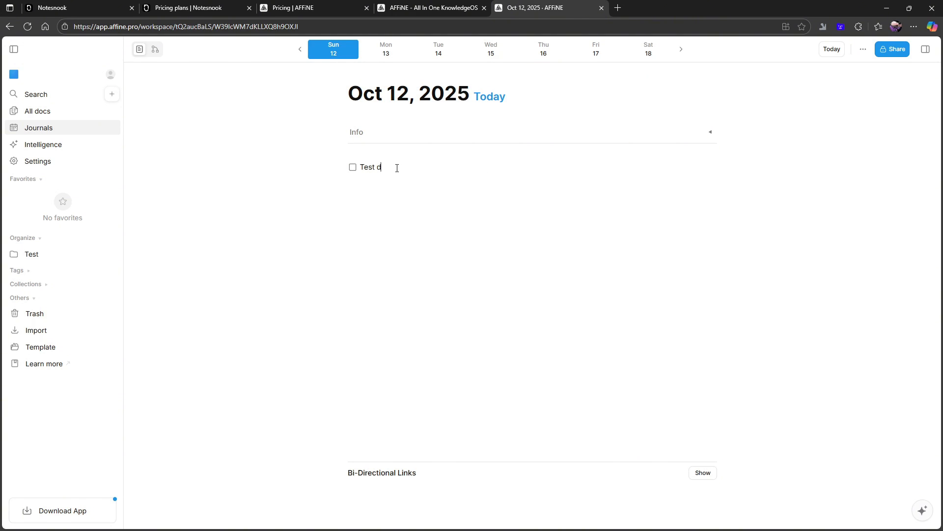
pyautogui.write('o')
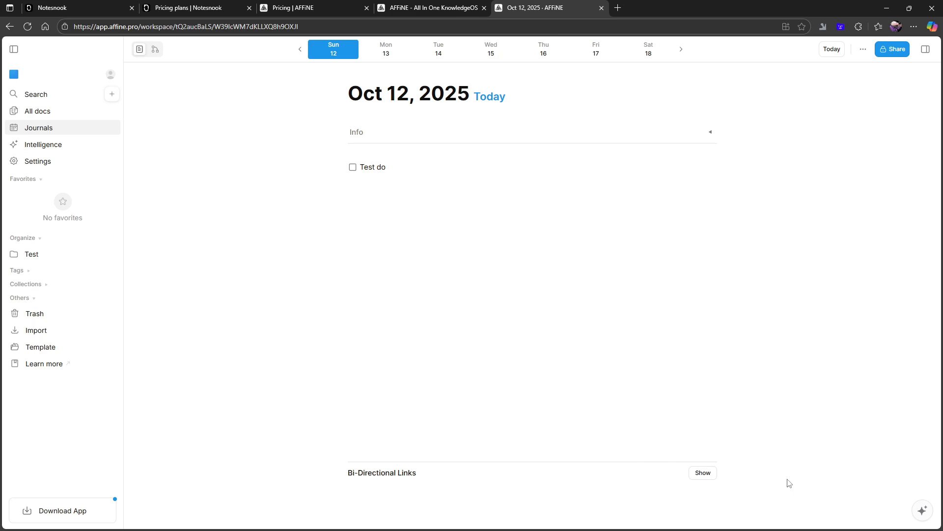
pyautogui.moveTo(444, 236)
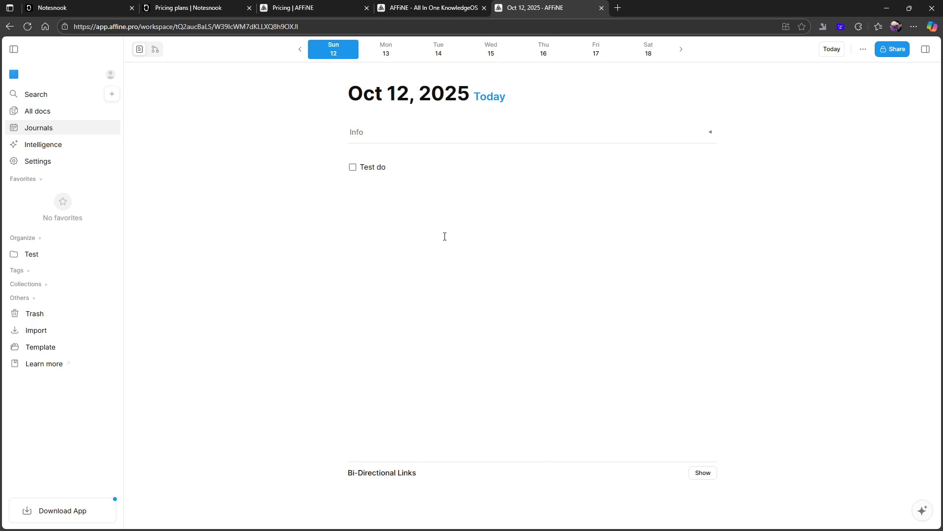
pyautogui.moveTo(458, 73)
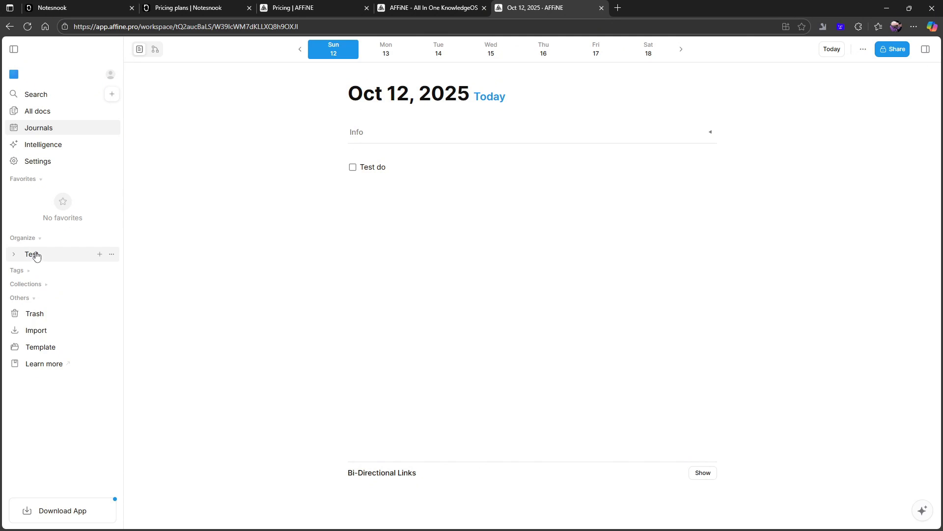
# Step: Open the intro doc in the Test folder and insert a Table View with an extra column
pyautogui.click(37, 111)
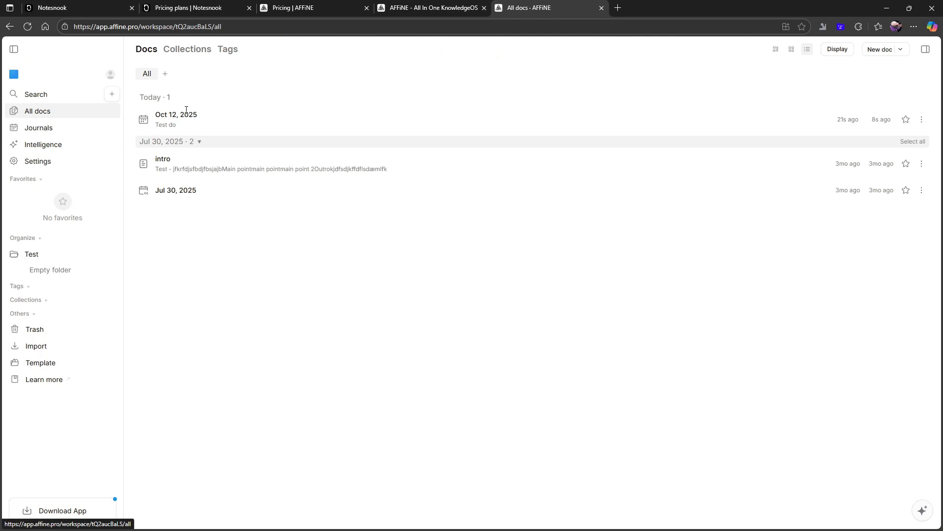
pyautogui.click(163, 158)
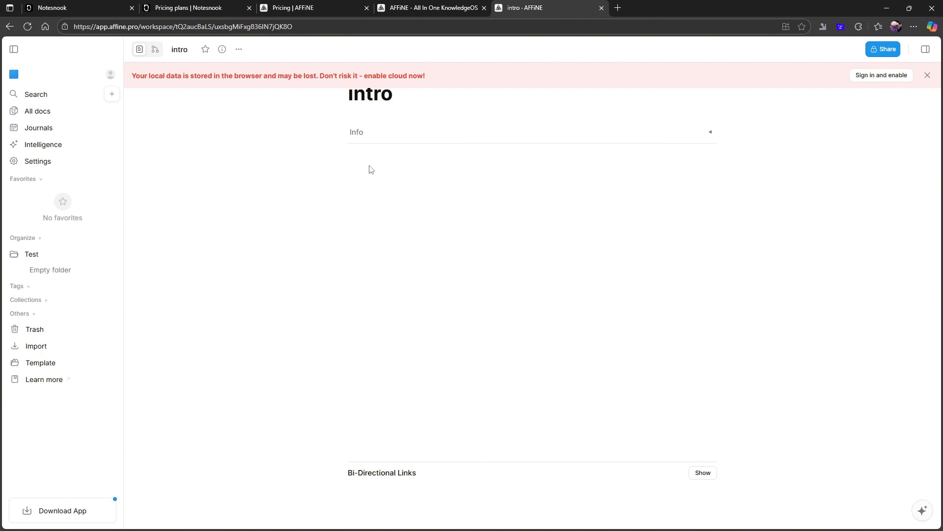
pyautogui.click(928, 75)
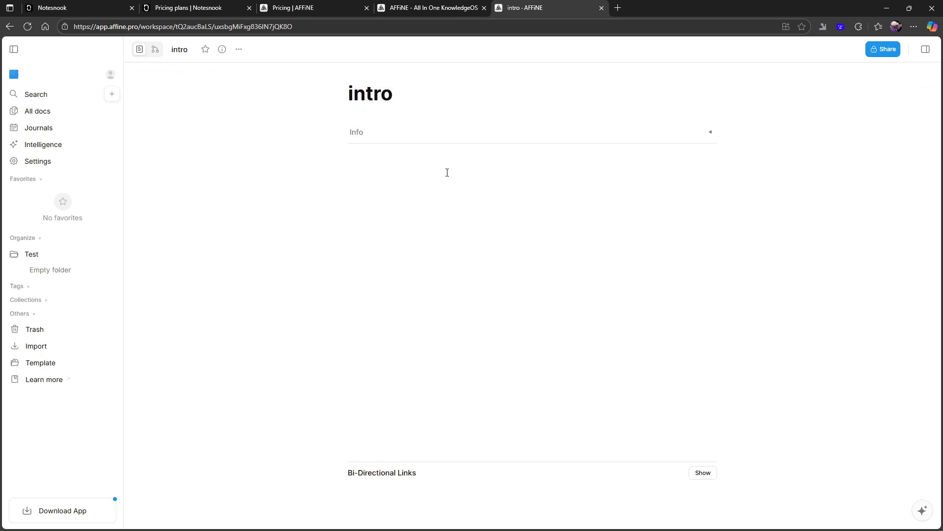
pyautogui.write('/d')
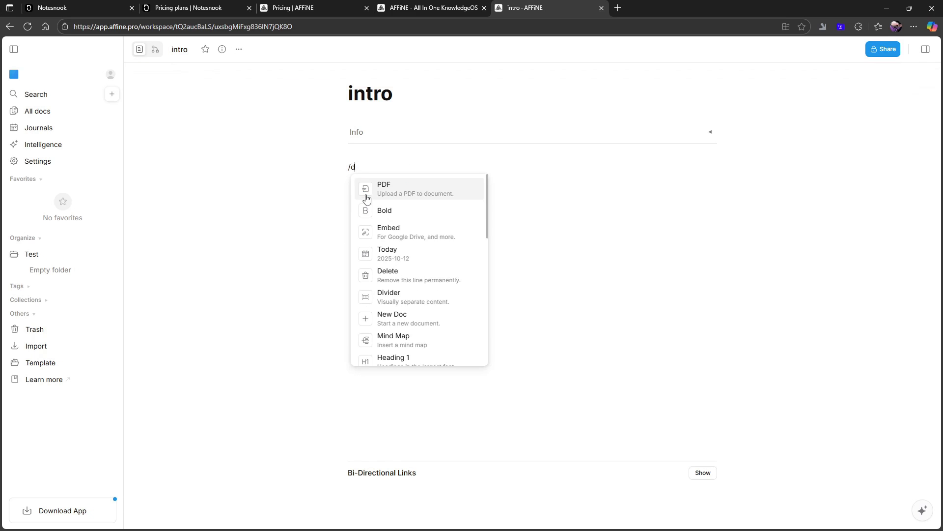
pyautogui.write('ata')
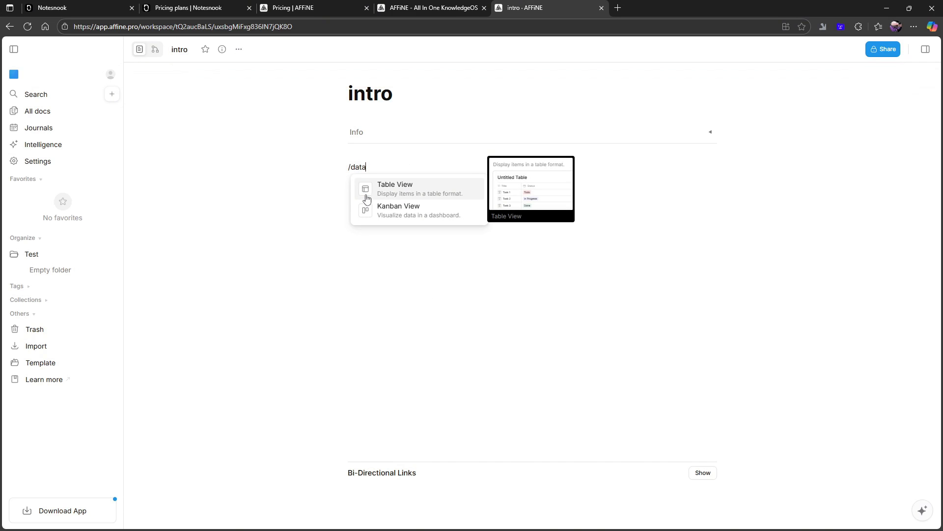
pyautogui.click(395, 185)
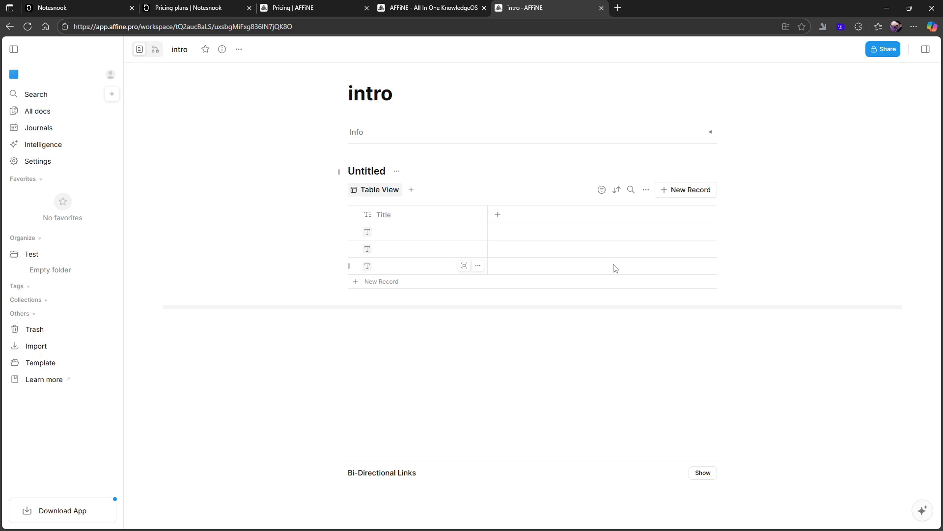
pyautogui.click(498, 214)
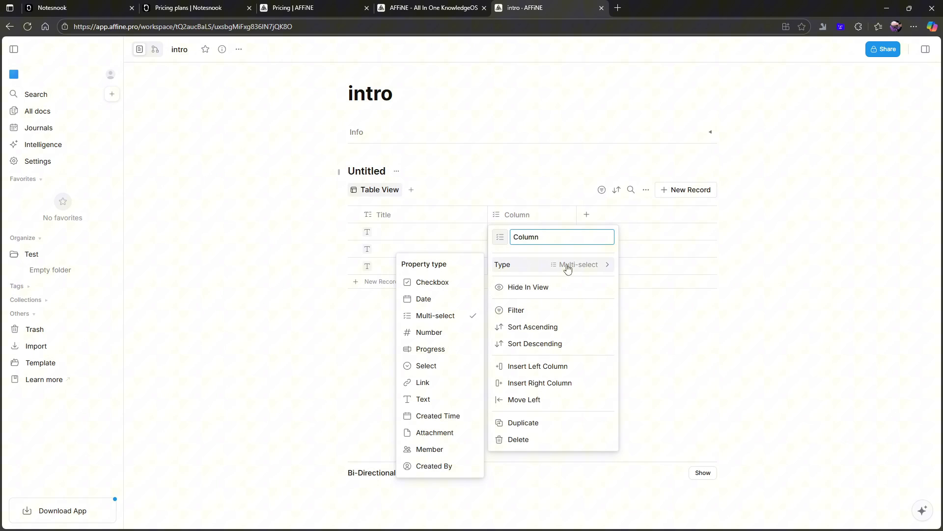
pyautogui.moveTo(448, 281)
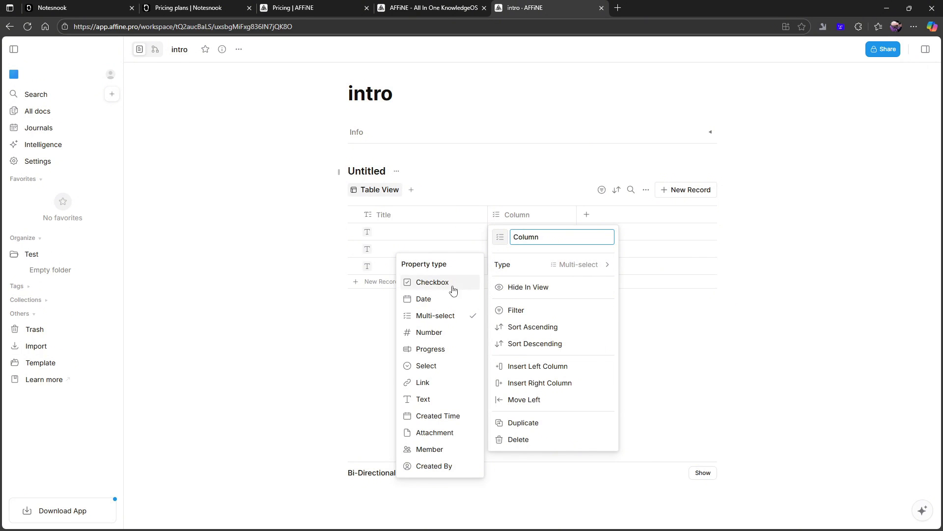
pyautogui.moveTo(444, 340)
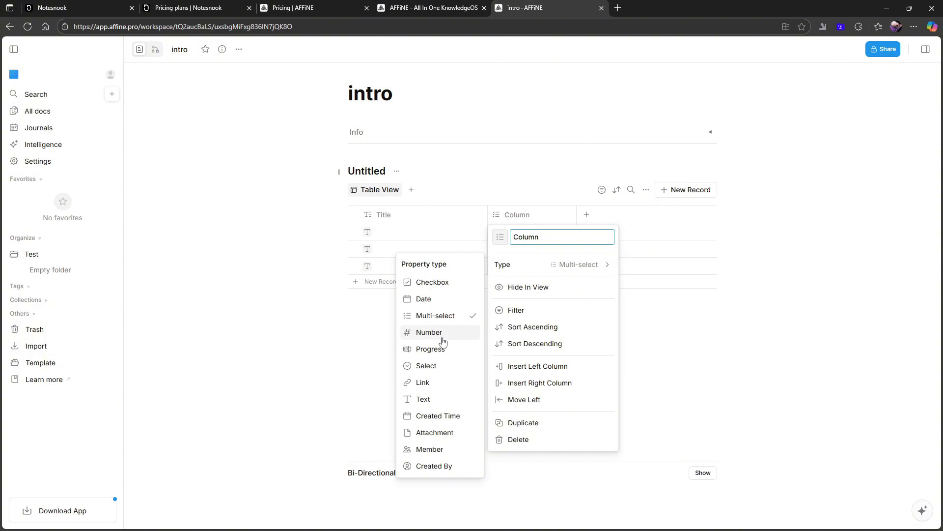
pyautogui.moveTo(447, 402)
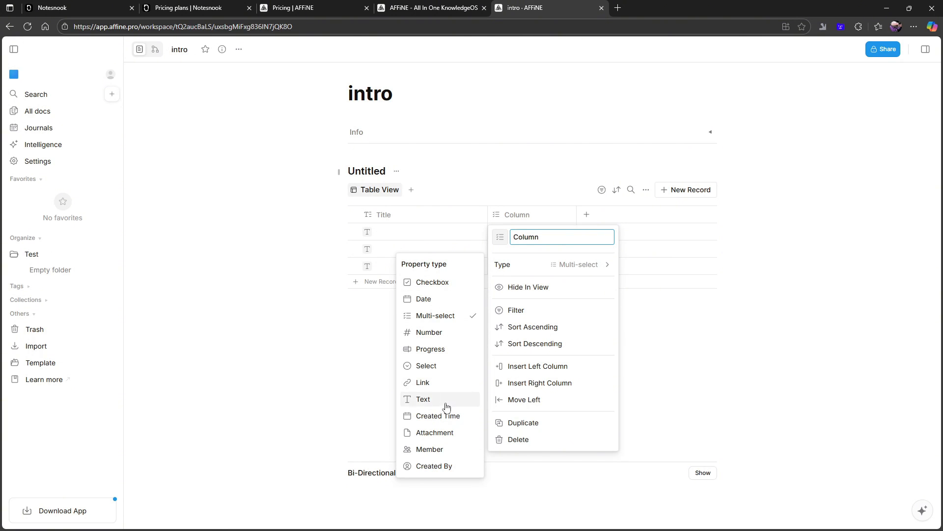
pyautogui.moveTo(448, 470)
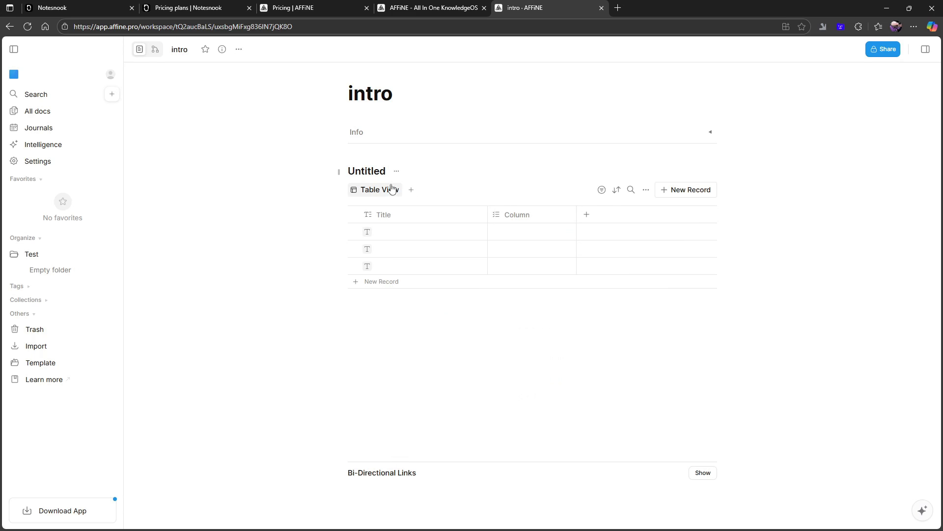
# Step: Title the first table record 'Youtube video ideas' and open it as a page
pyautogui.click(422, 231)
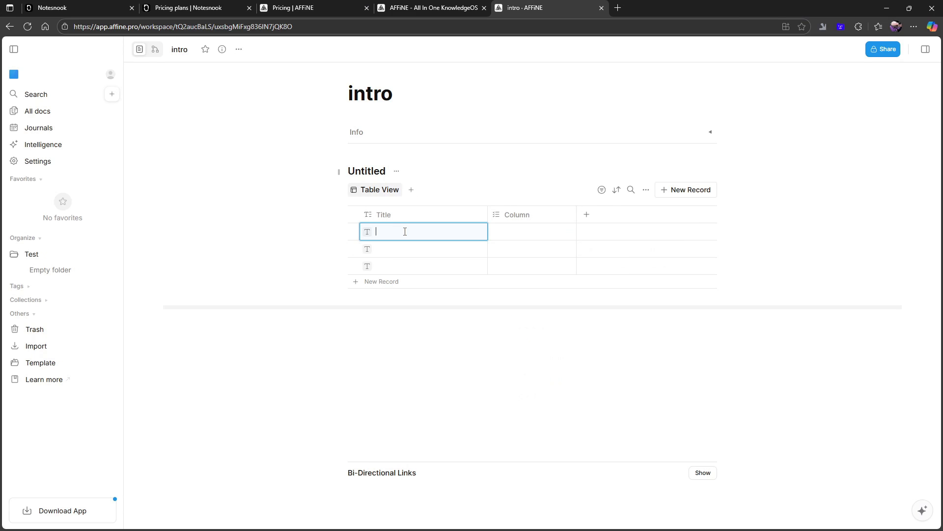
pyautogui.write('Youtub')
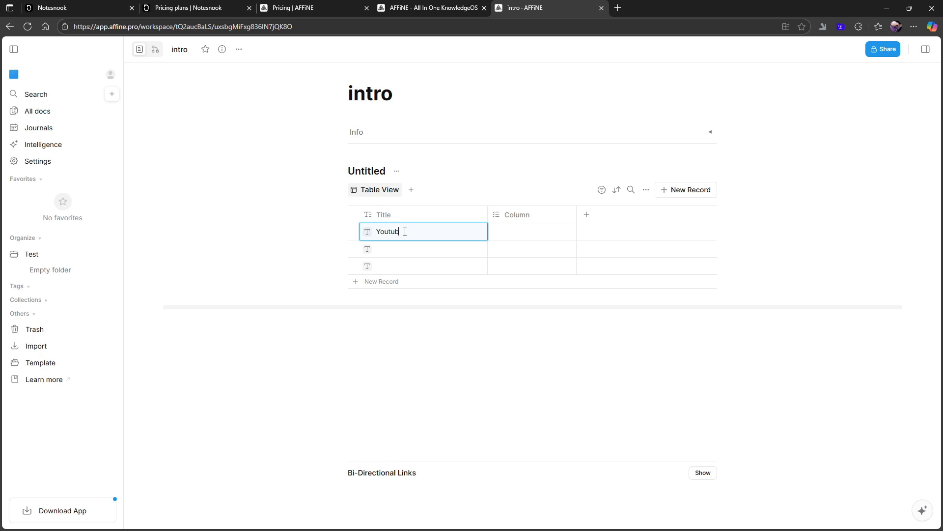
pyautogui.write('video idea')
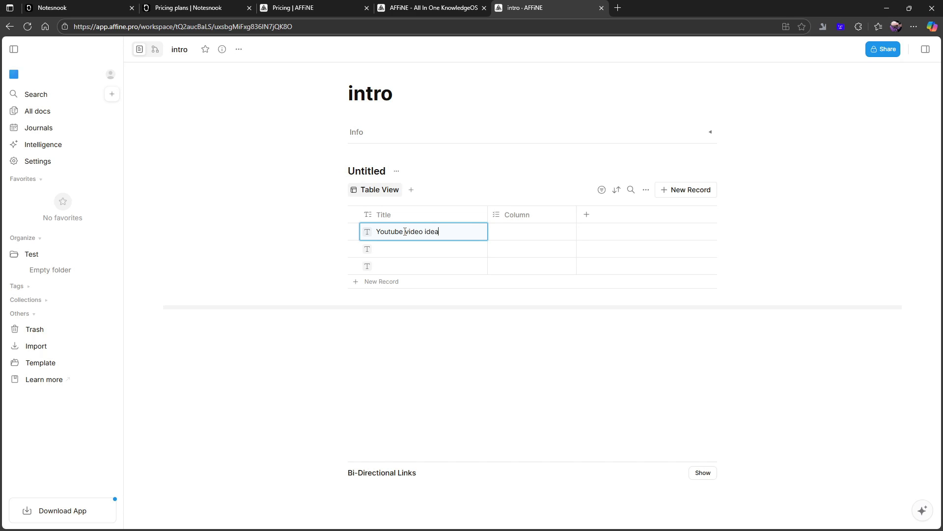
pyautogui.write('s')
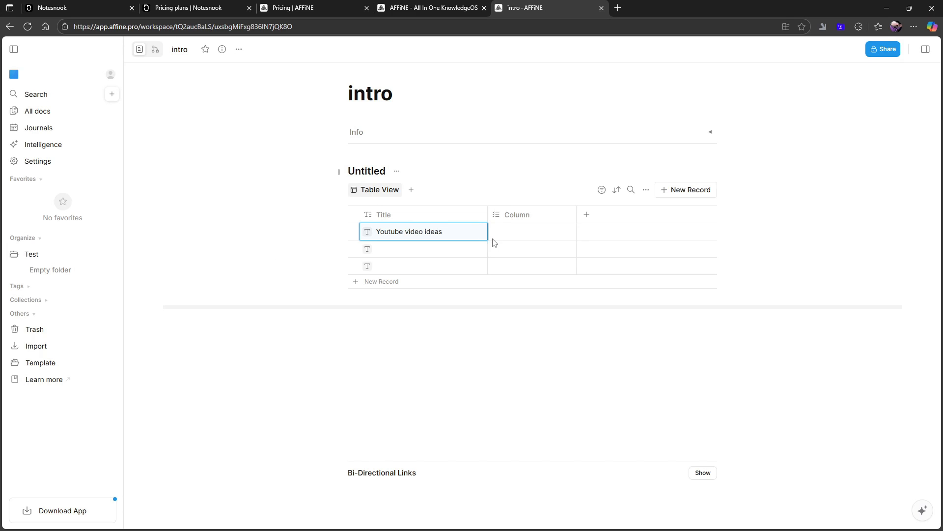
pyautogui.click(415, 248)
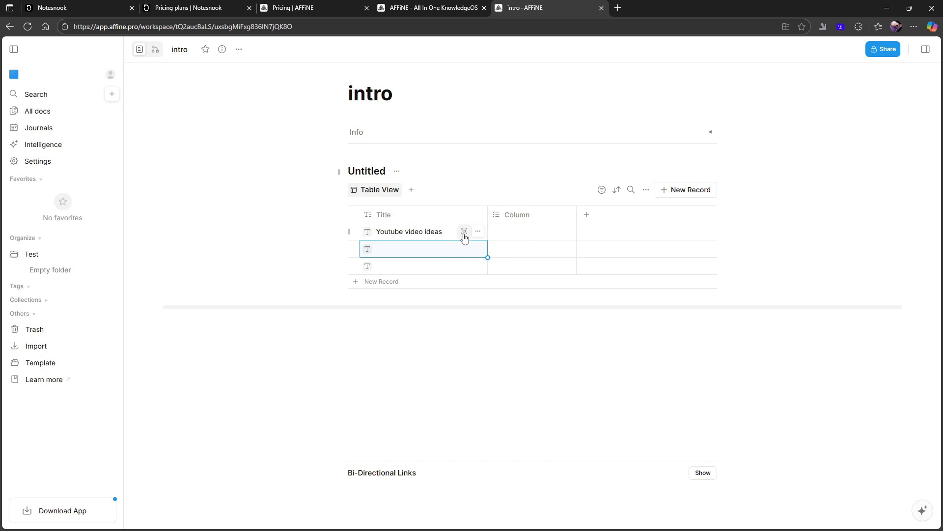
pyautogui.click(464, 232)
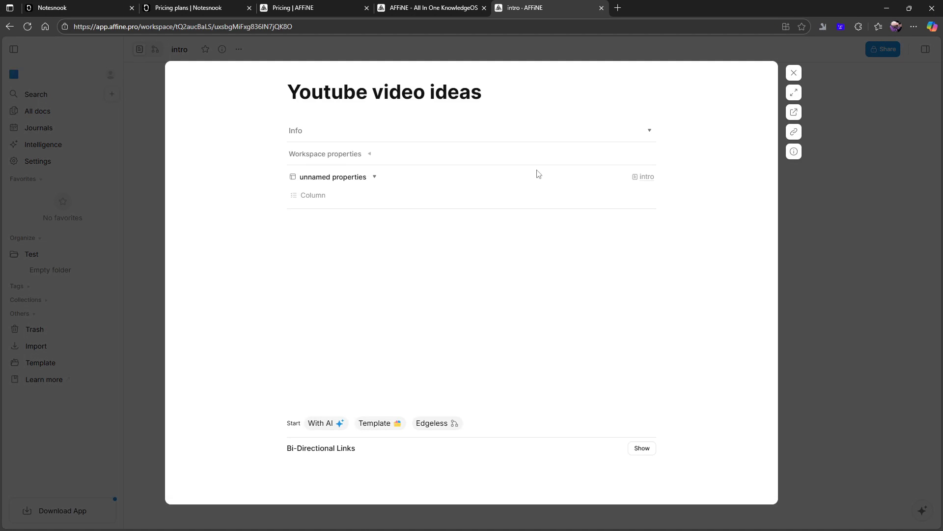
# Step: Open the Youtube video ideas record in peek view, shown as an edgeless canvas
pyautogui.click(793, 72)
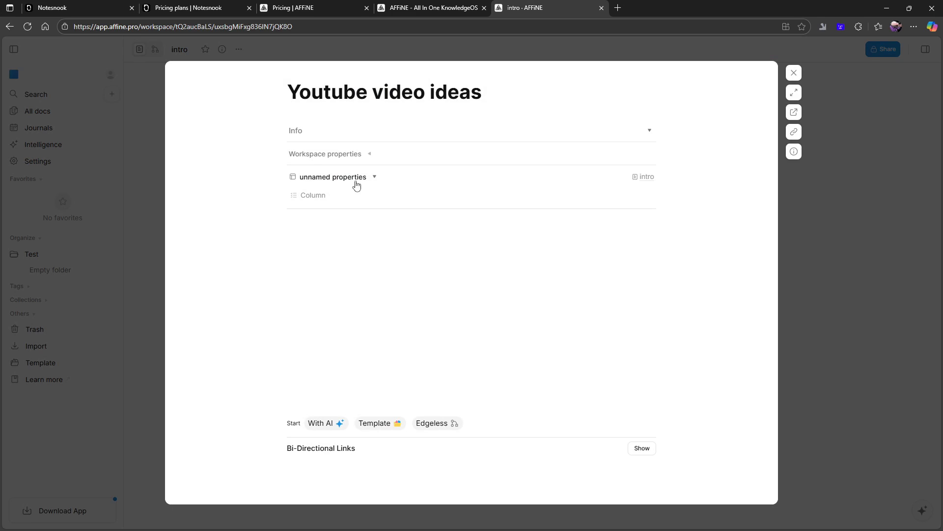
pyautogui.moveTo(270, 245)
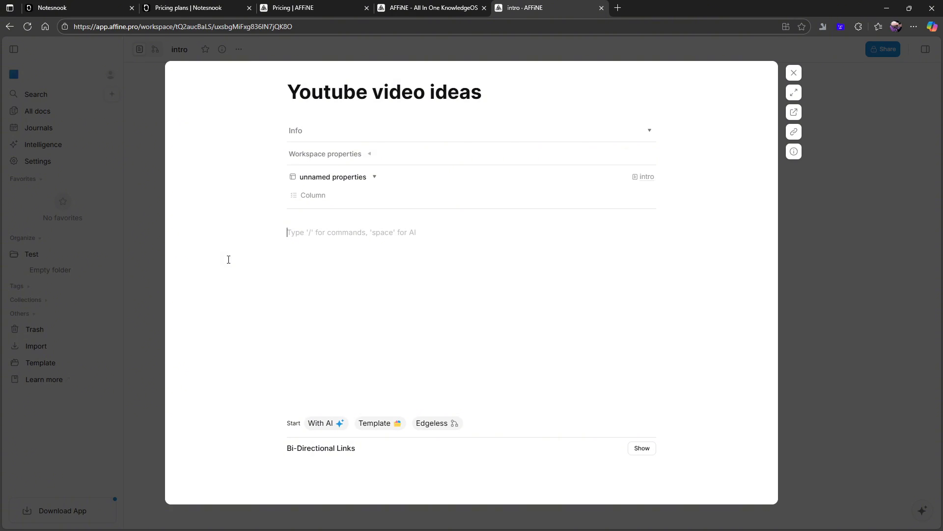
pyautogui.moveTo(836, 316)
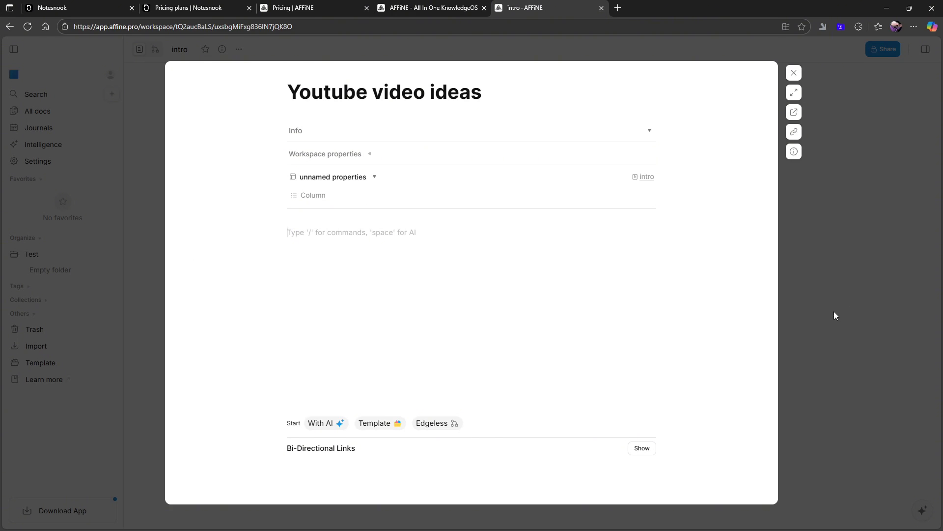
pyautogui.moveTo(789, 318)
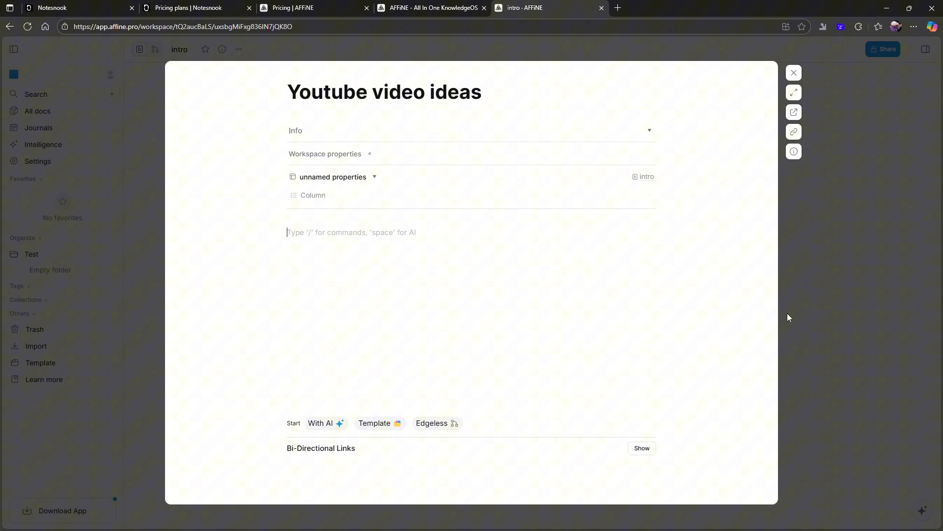
pyautogui.moveTo(508, 405)
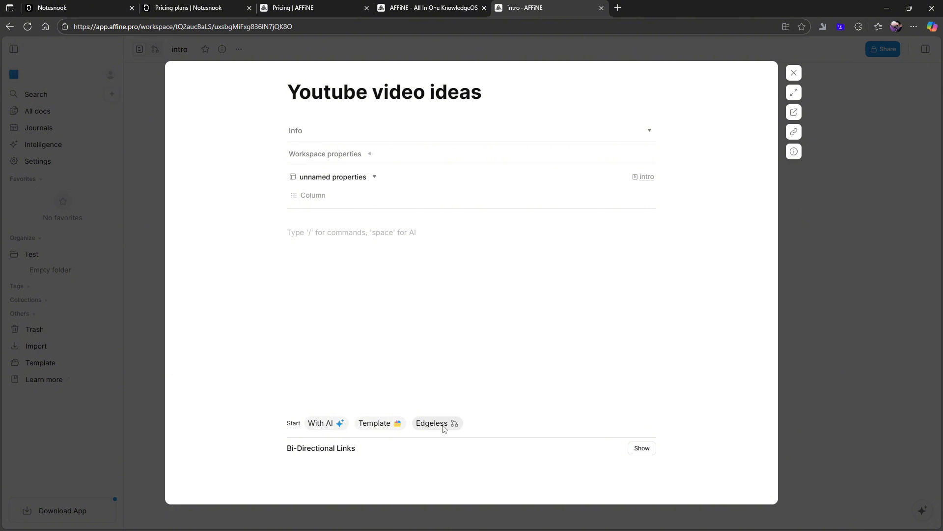
pyautogui.click(435, 423)
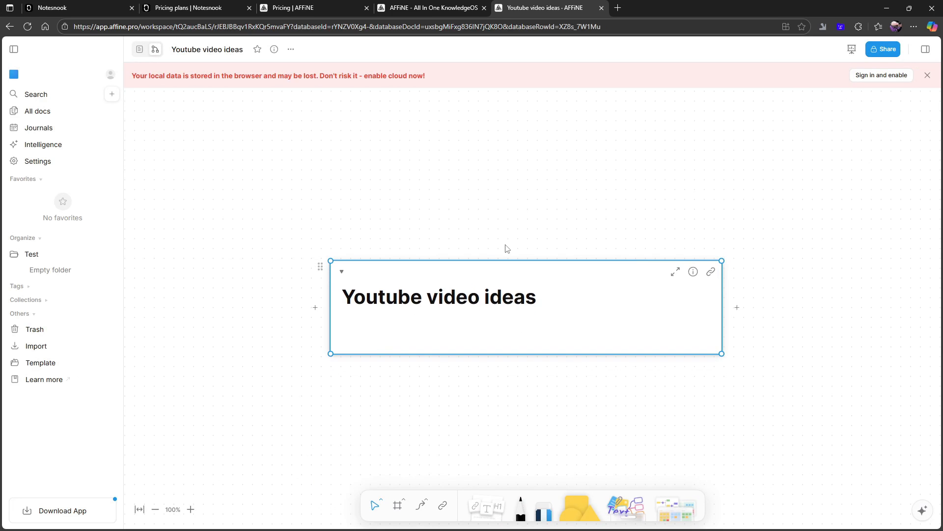
# Step: Dismiss the storage warning, undo a freehand scribble, connect a shape to the title note, return to page mode
pyautogui.click(927, 75)
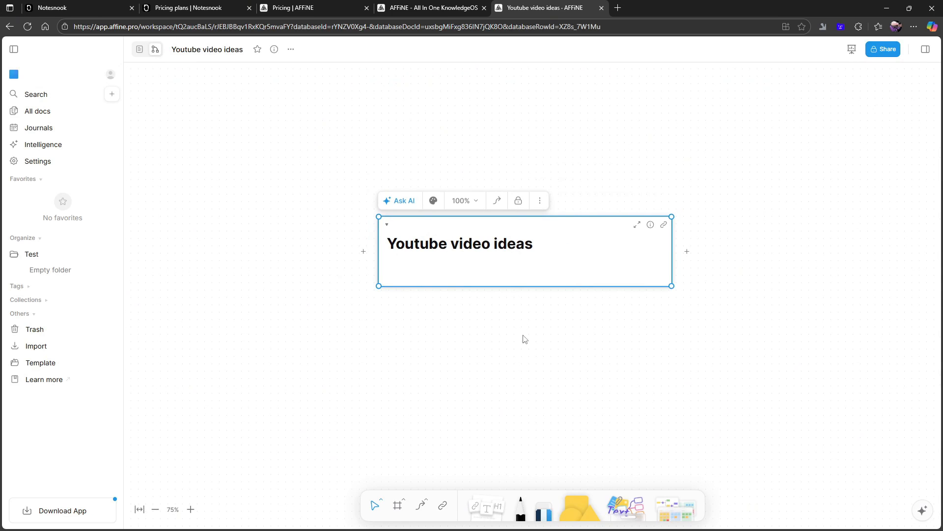
pyautogui.click(520, 509)
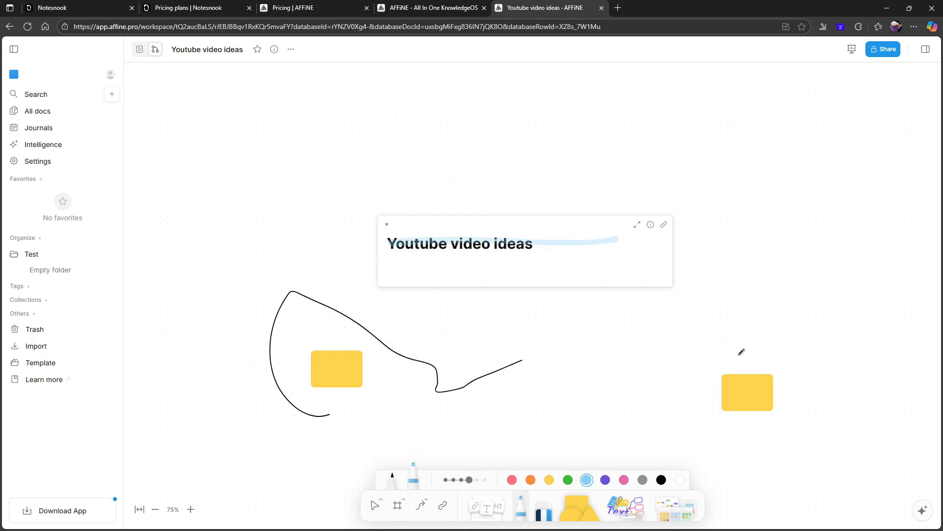
pyautogui.press('ctrl+z')
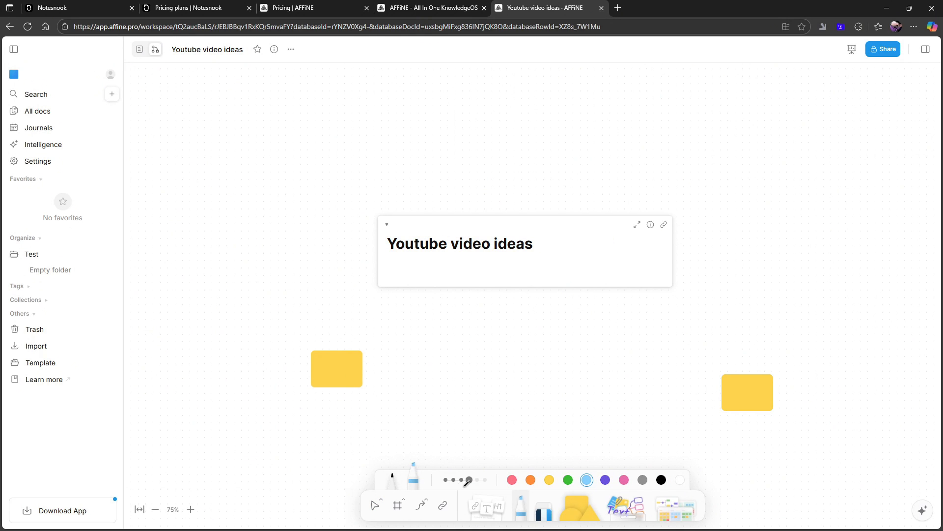
pyautogui.click(397, 504)
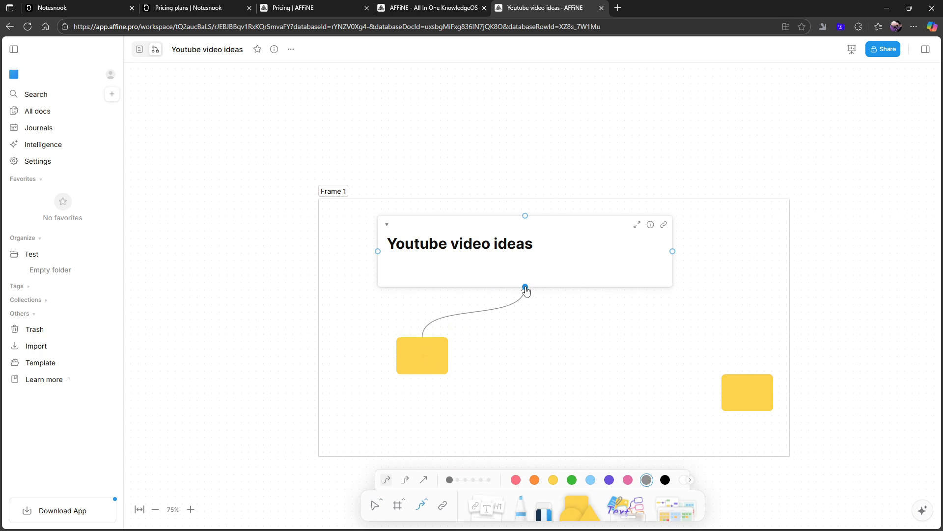
pyautogui.click(220, 134)
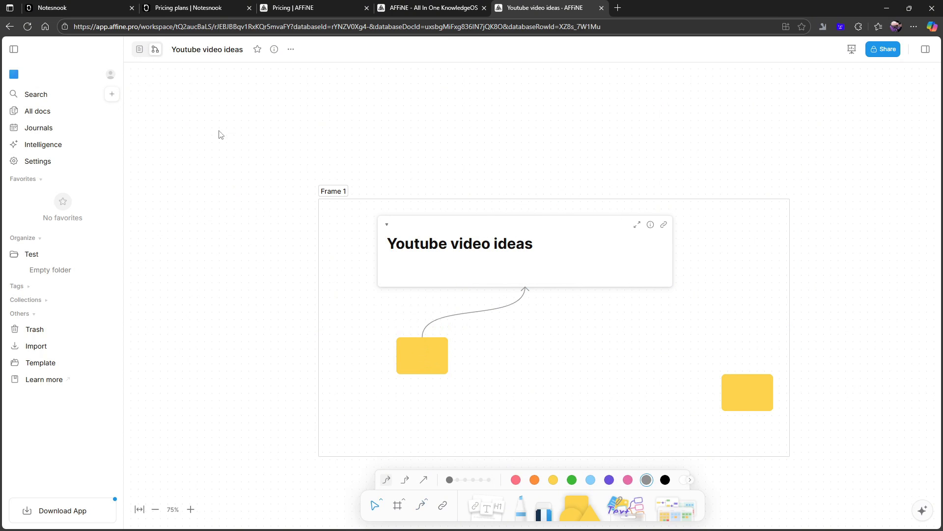
pyautogui.click(140, 49)
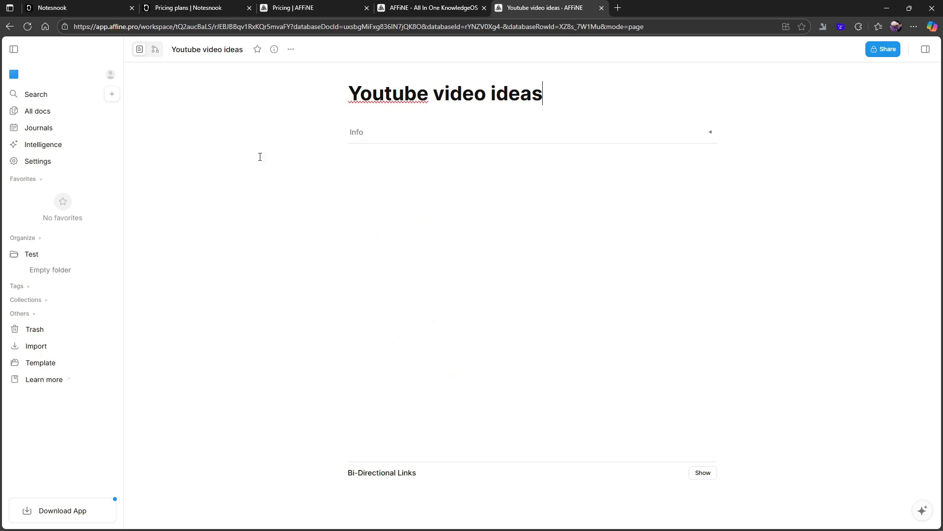
# Step: Switch the Youtube video ideas record back to edgeless canvas mode
pyautogui.click(154, 48)
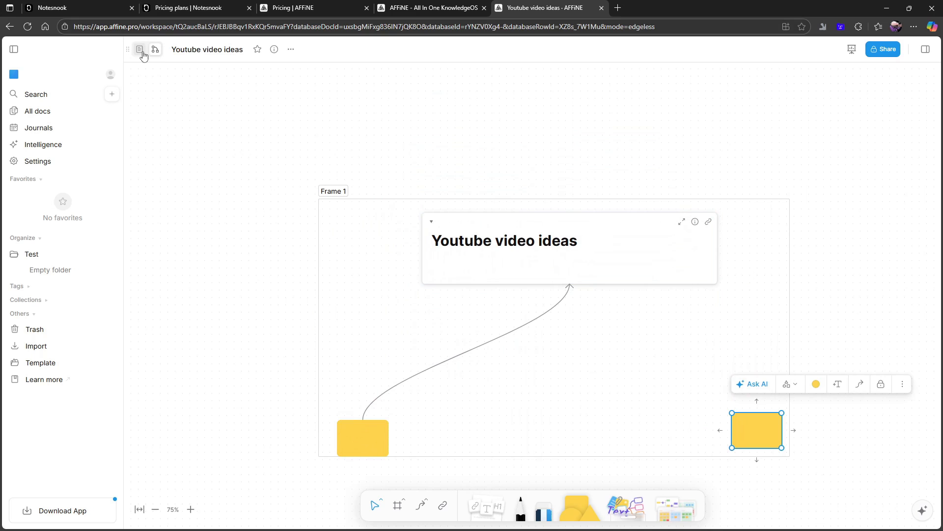
pyautogui.moveTo(217, 188)
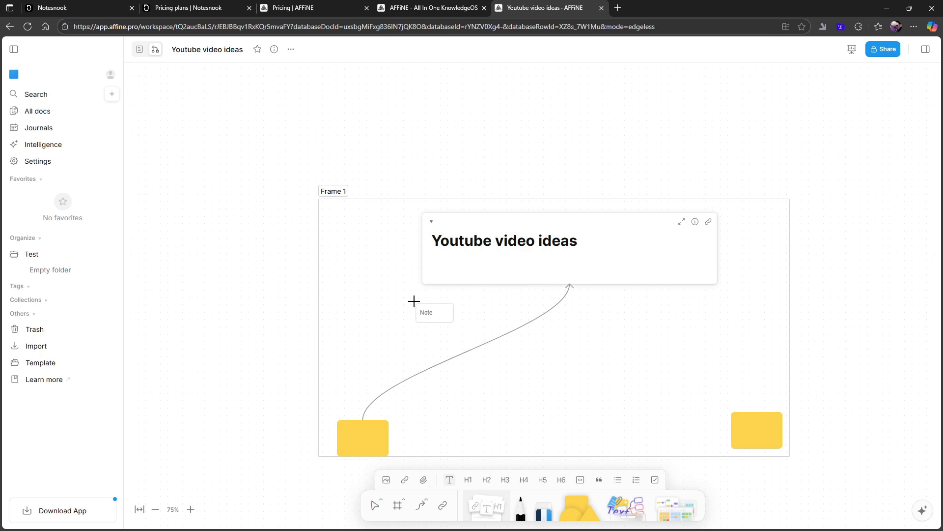
# Step: Add a text note reading 'This is a ote' inside Frame 1
pyautogui.click(433, 313)
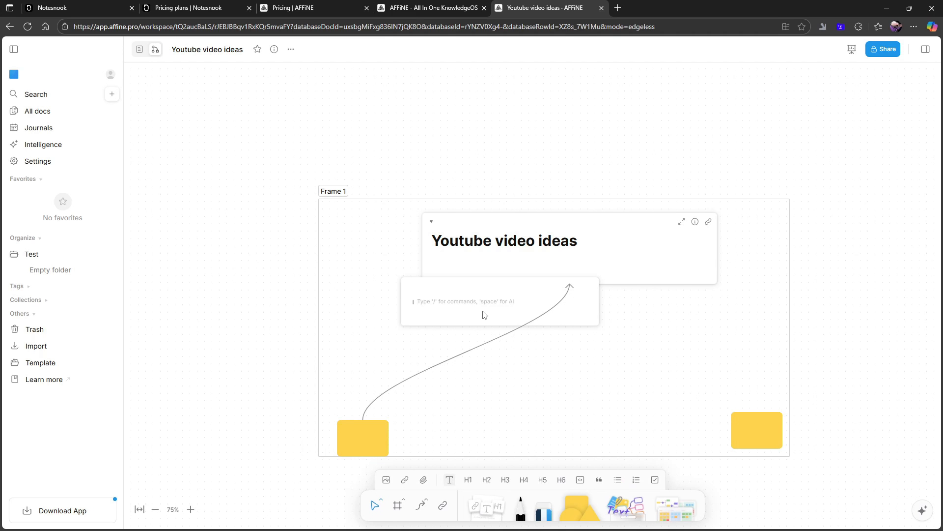
pyautogui.moveTo(466, 313)
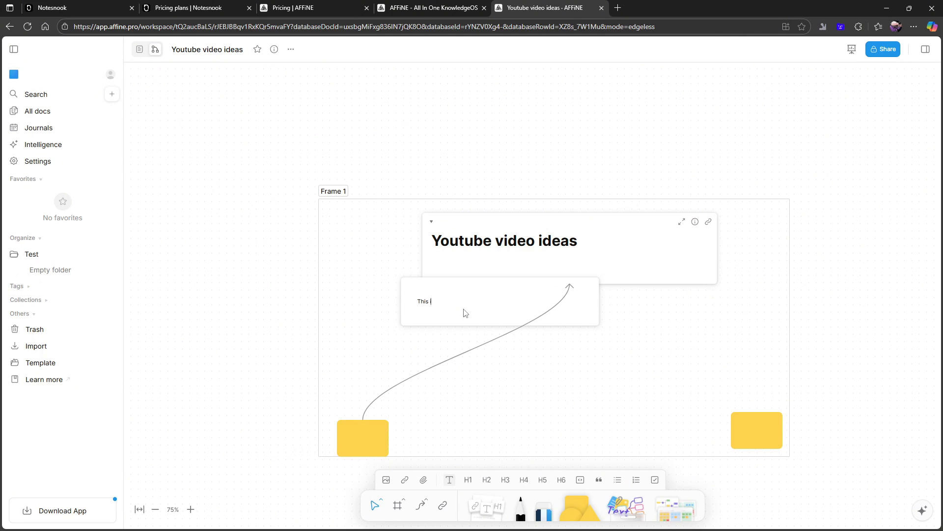
pyautogui.write('is a')
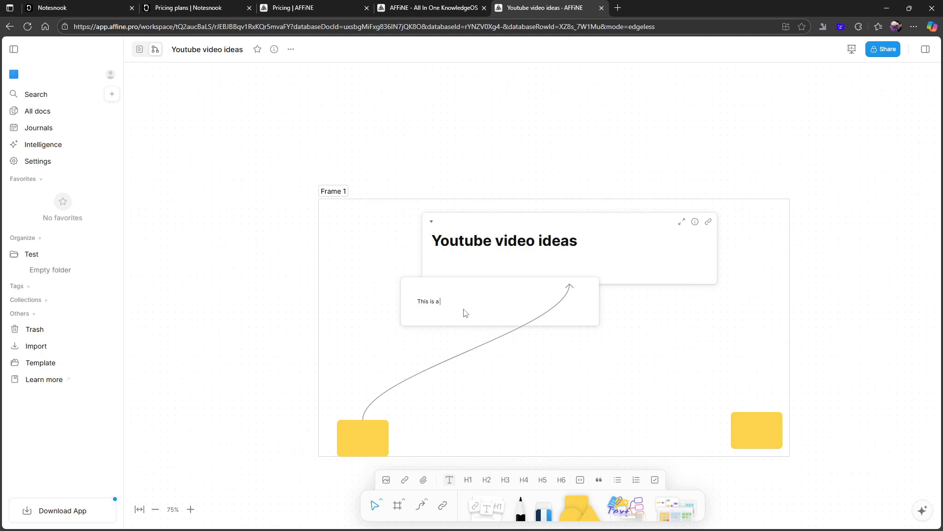
pyautogui.write('ote')
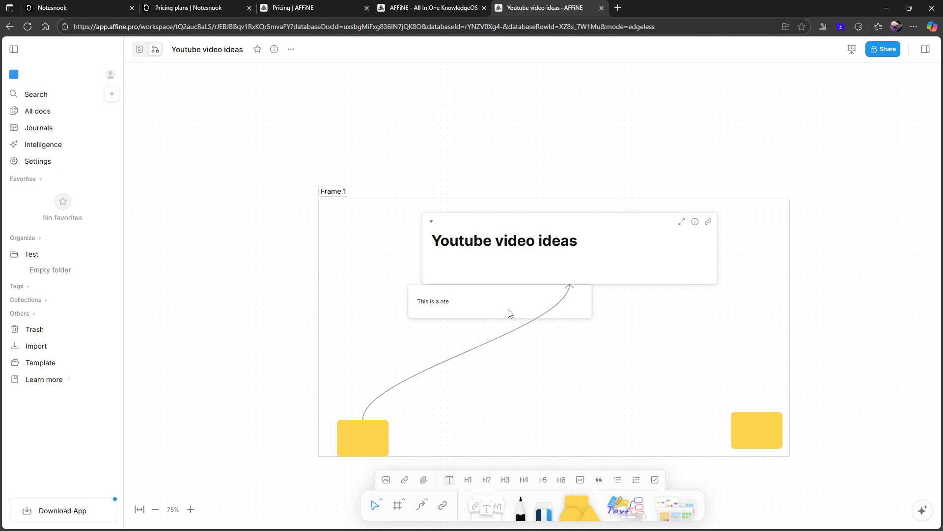
# Step: Set the note to display in page view, compare Page and Edgeless modes, then open All docs
pyautogui.click(458, 359)
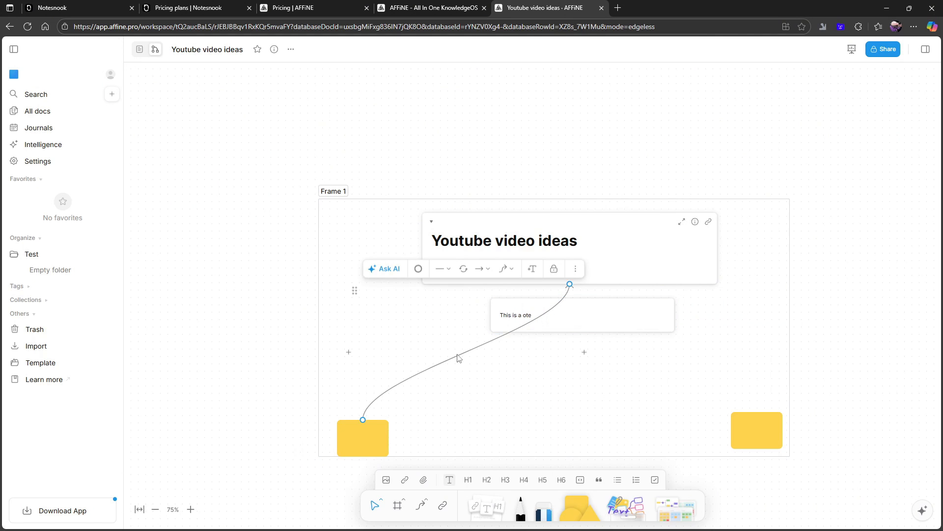
pyautogui.click(581, 314)
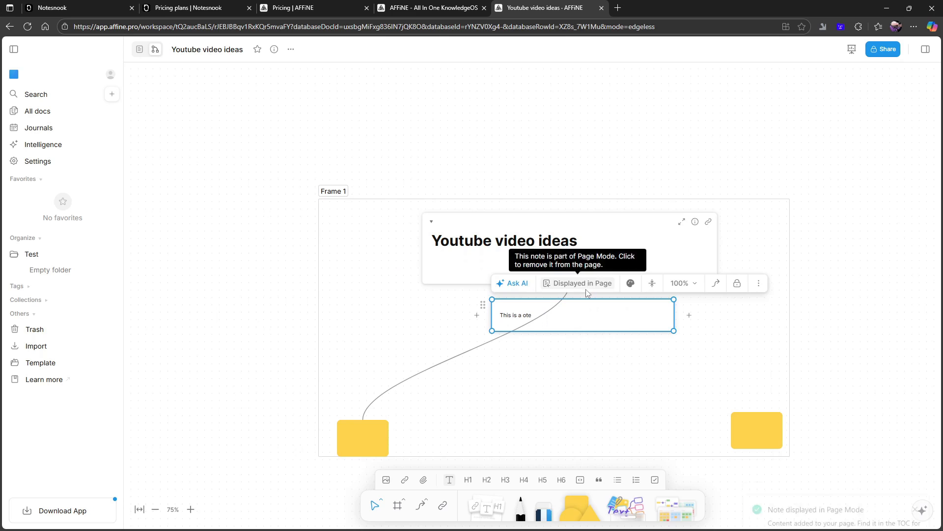
pyautogui.moveTo(766, 383)
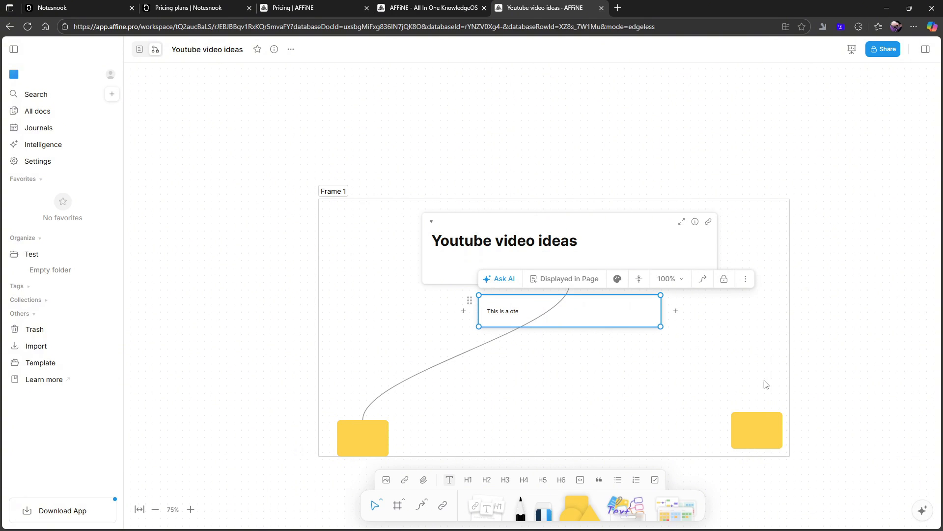
pyautogui.click(139, 49)
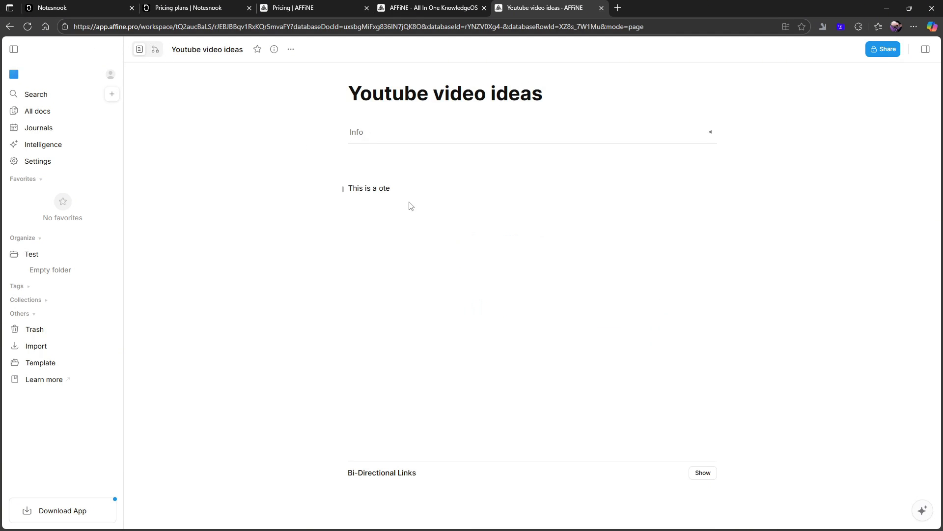
pyautogui.click(155, 49)
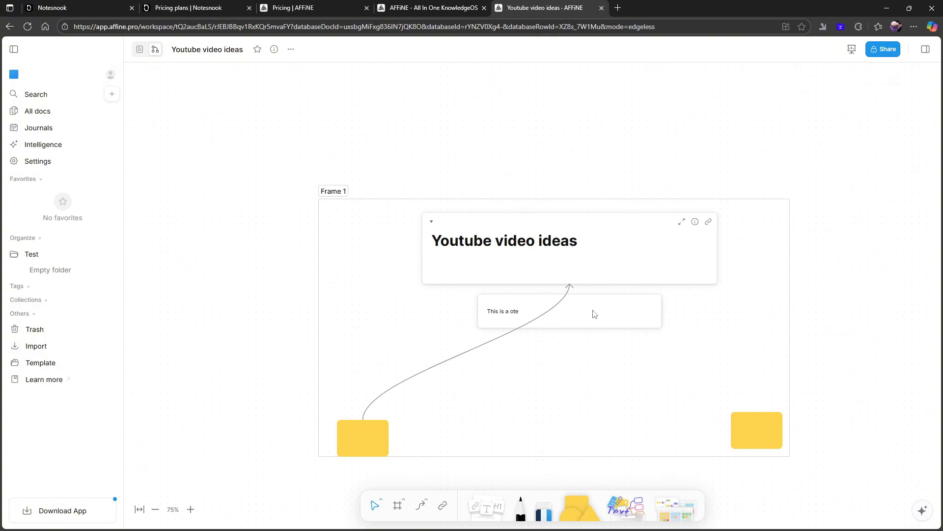
pyautogui.click(570, 311)
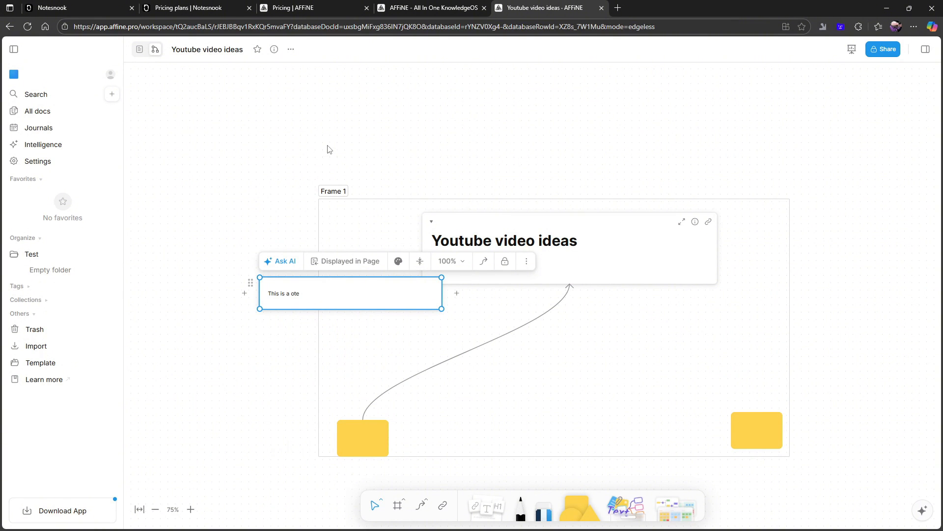
pyautogui.click(139, 49)
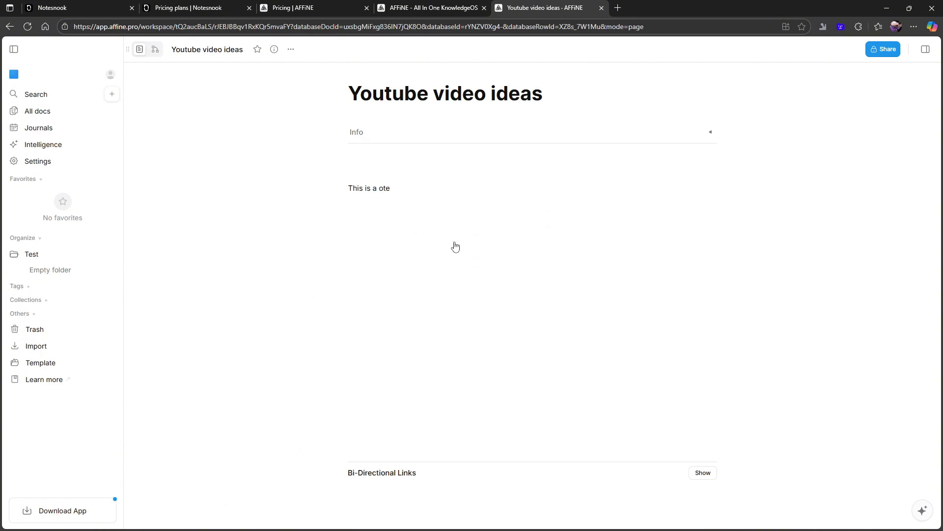
pyautogui.moveTo(252, 91)
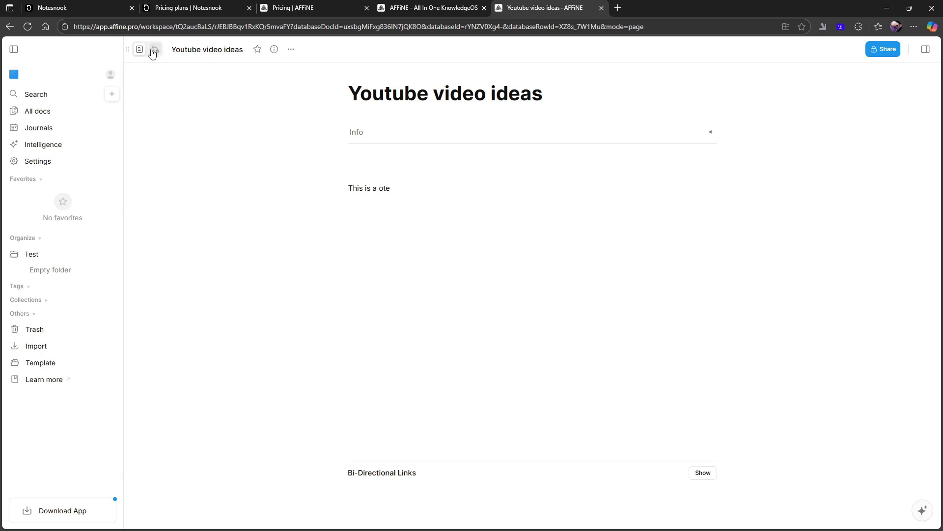
pyautogui.click(154, 49)
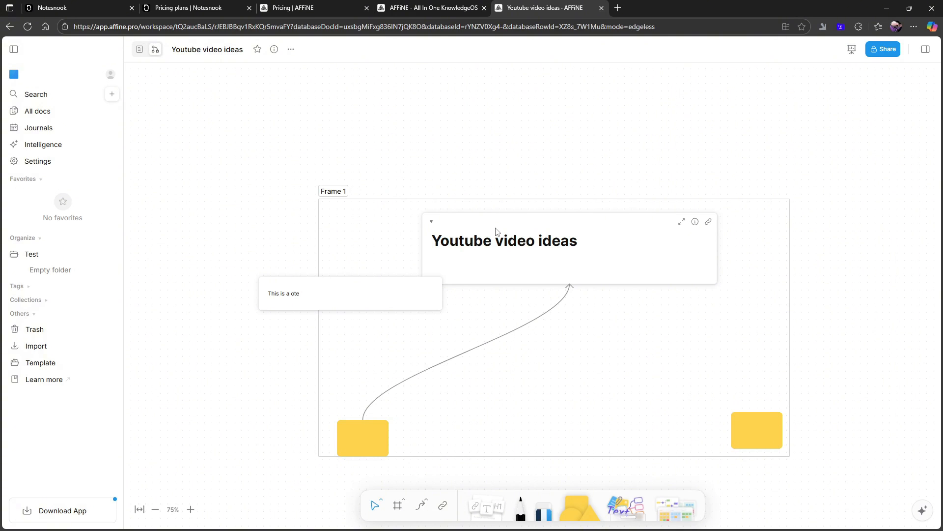
pyautogui.moveTo(507, 363)
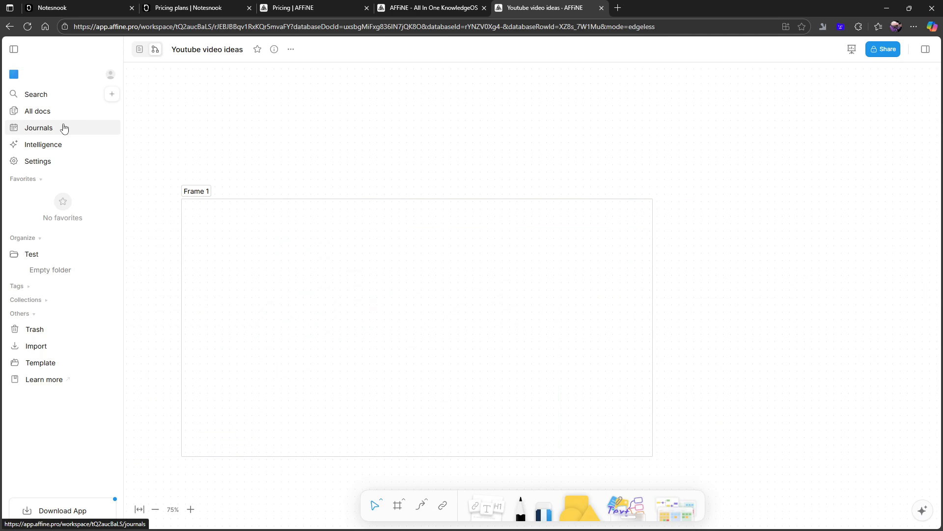
pyautogui.click(37, 111)
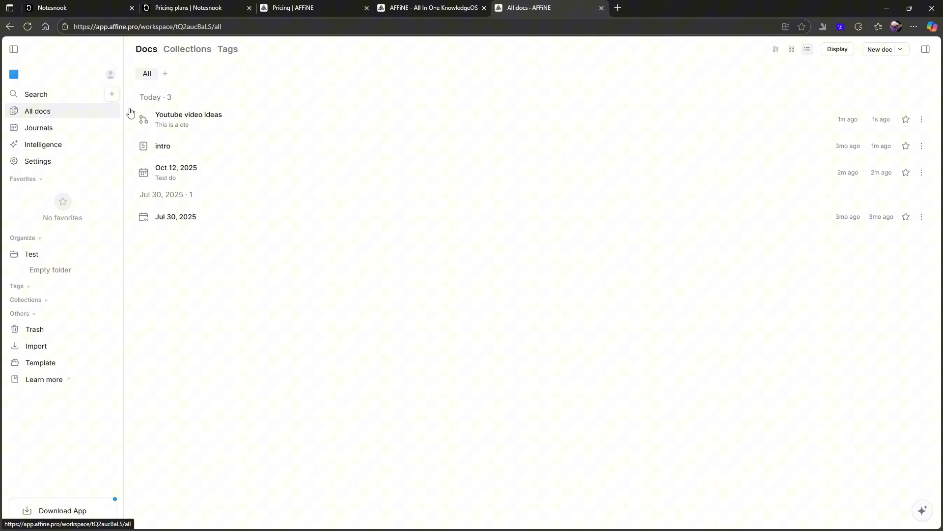
pyautogui.moveTo(181, 158)
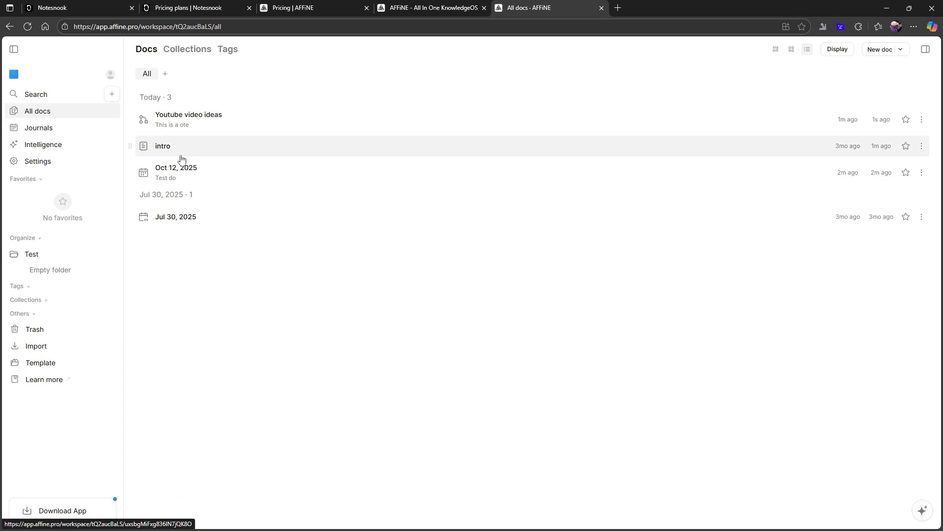
# Step: Review the intro doc's records table, then switch to the Notesnook pricing tab
pyautogui.click(163, 145)
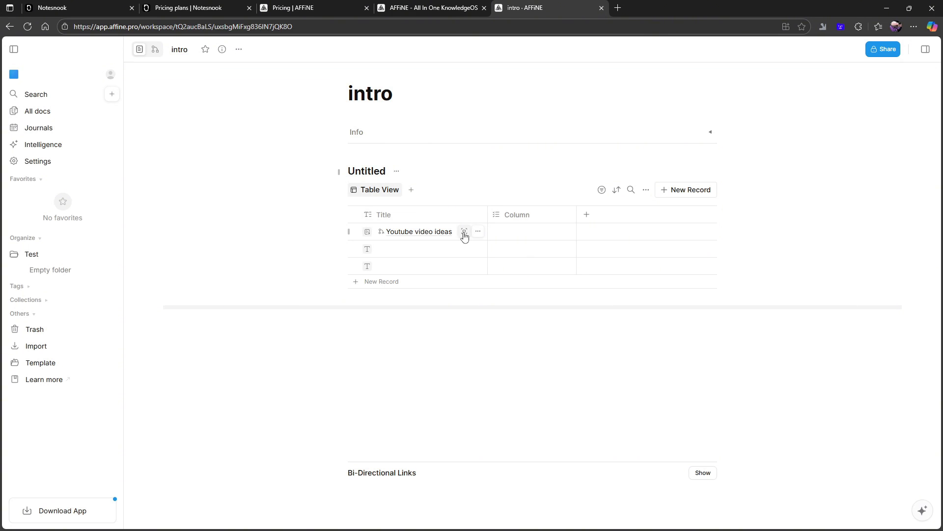
pyautogui.moveTo(492, 113)
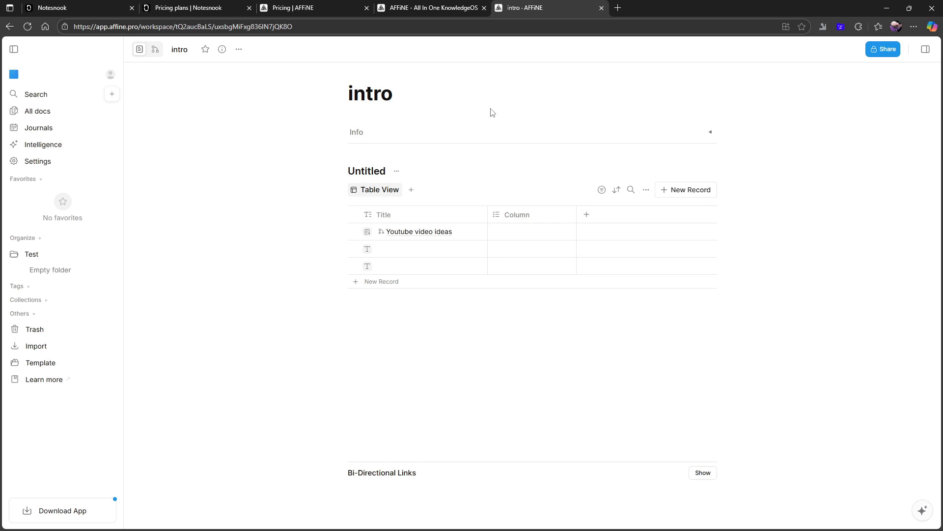
pyautogui.moveTo(554, 237)
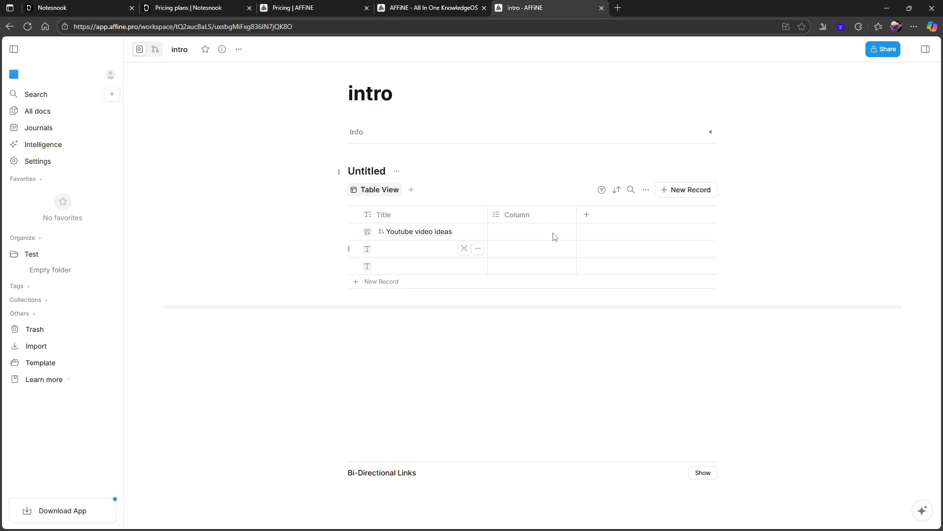
pyautogui.moveTo(330, 239)
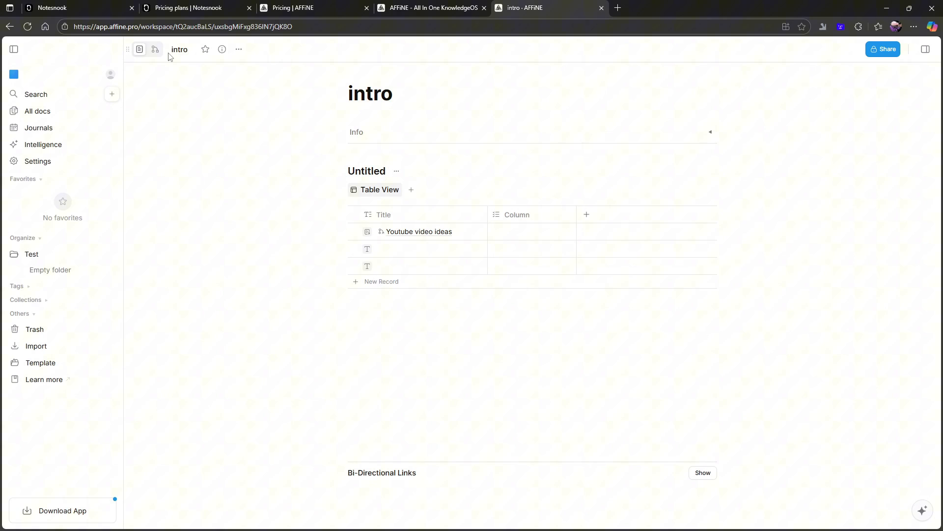
pyautogui.moveTo(252, 65)
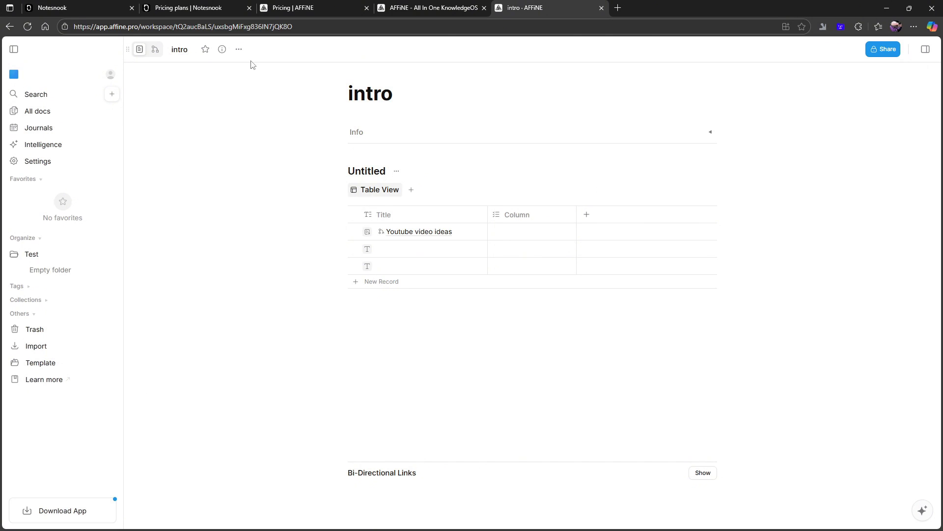
pyautogui.moveTo(371, 45)
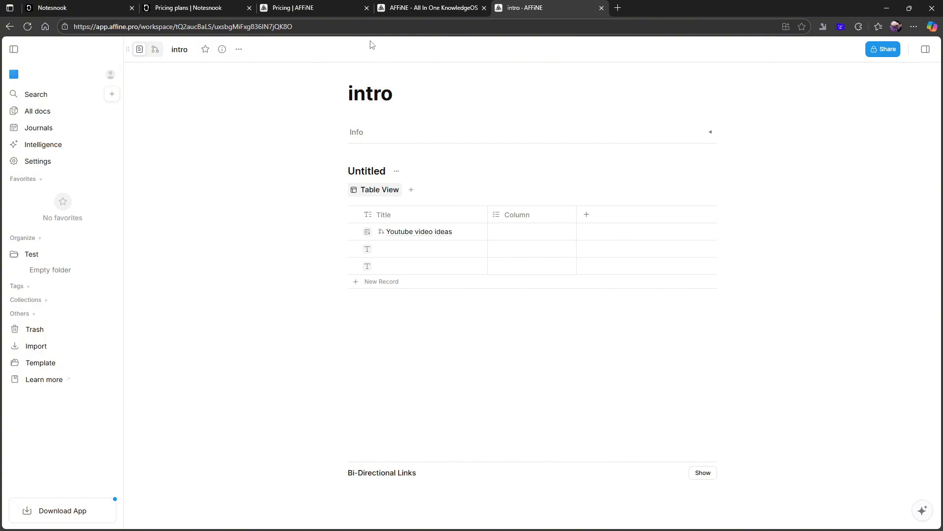
pyautogui.moveTo(405, 126)
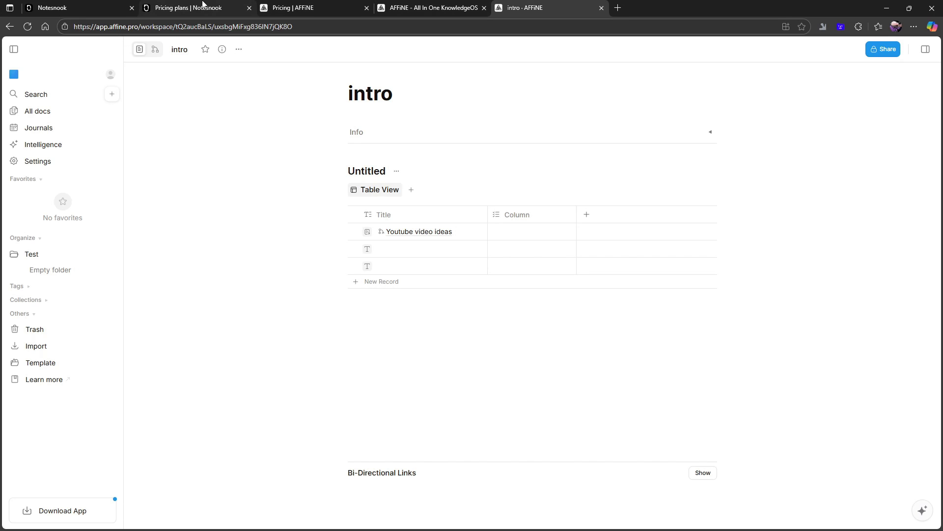
pyautogui.click(193, 8)
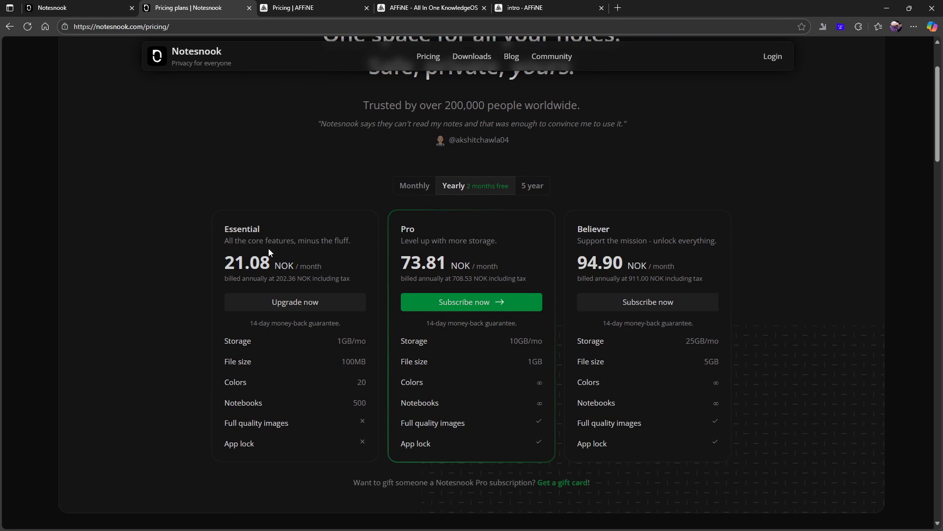
pyautogui.moveTo(206, 265)
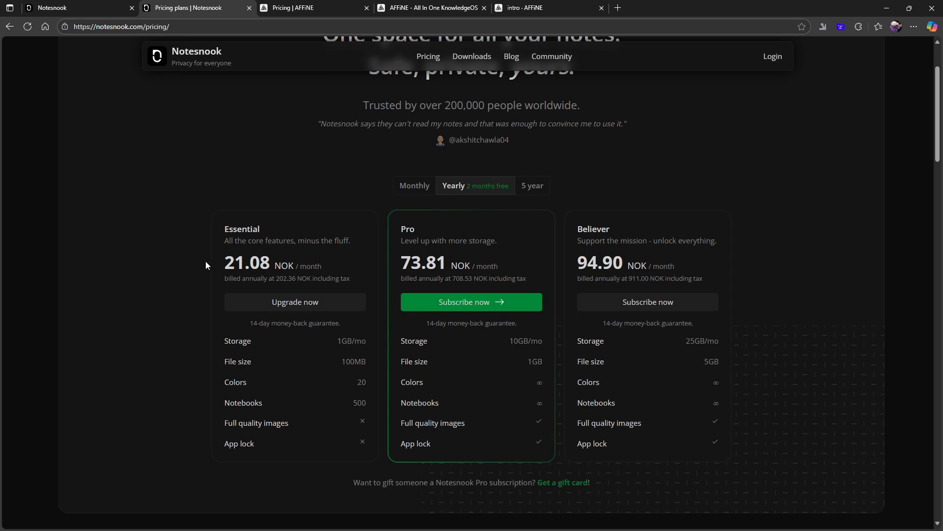
pyautogui.moveTo(468, 275)
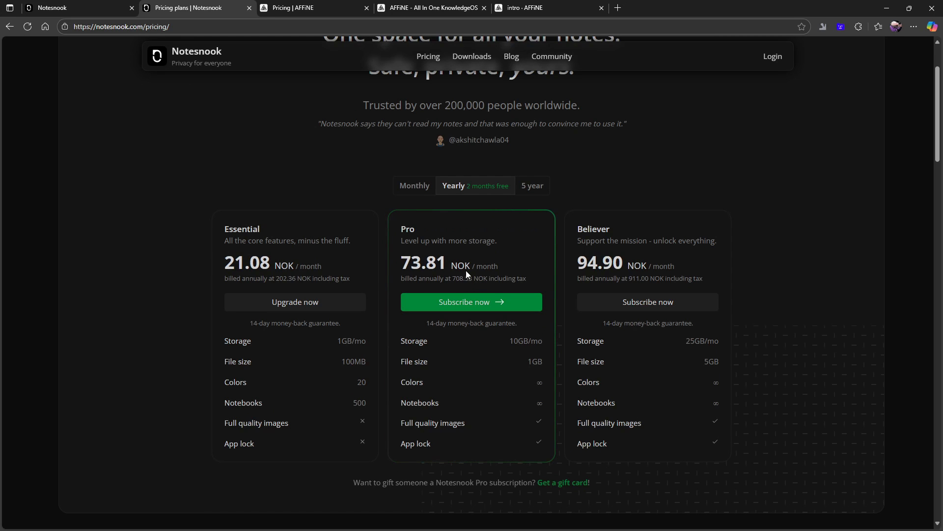
pyautogui.moveTo(439, 262)
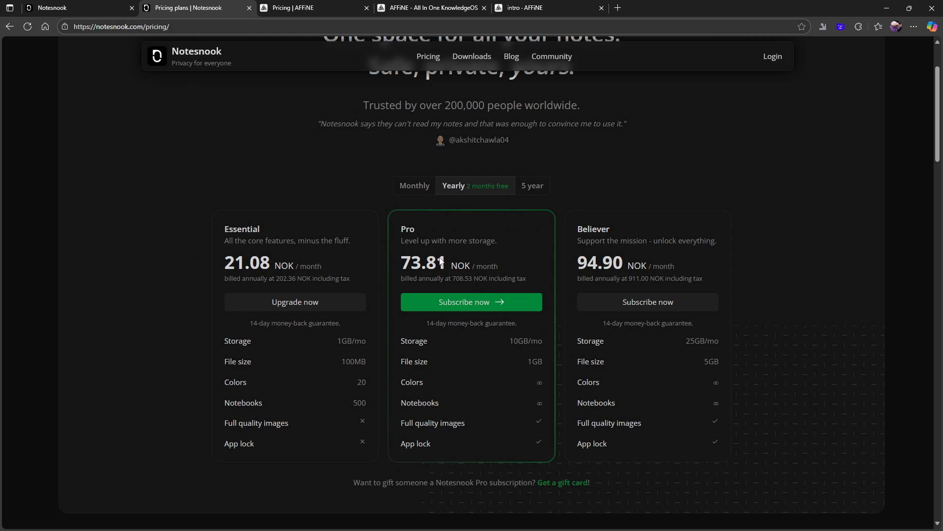
pyautogui.moveTo(160, 420)
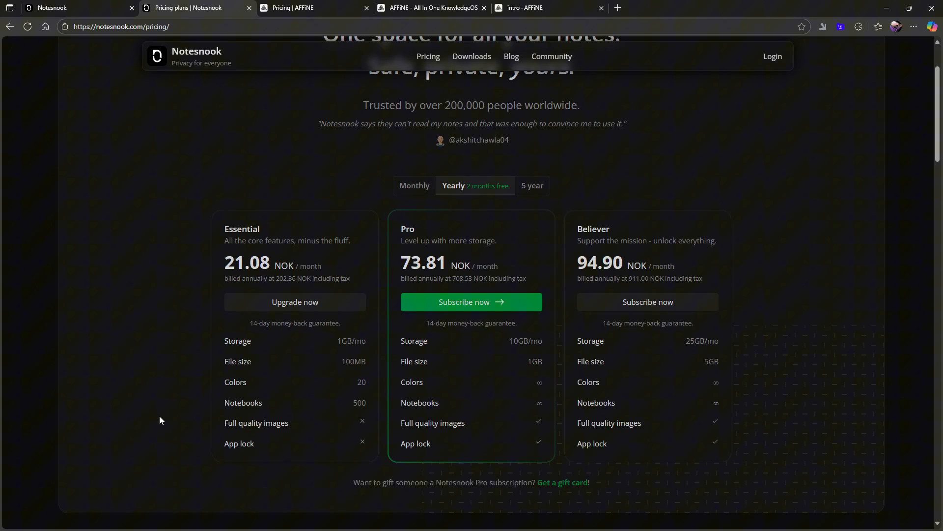
pyautogui.moveTo(236, 241)
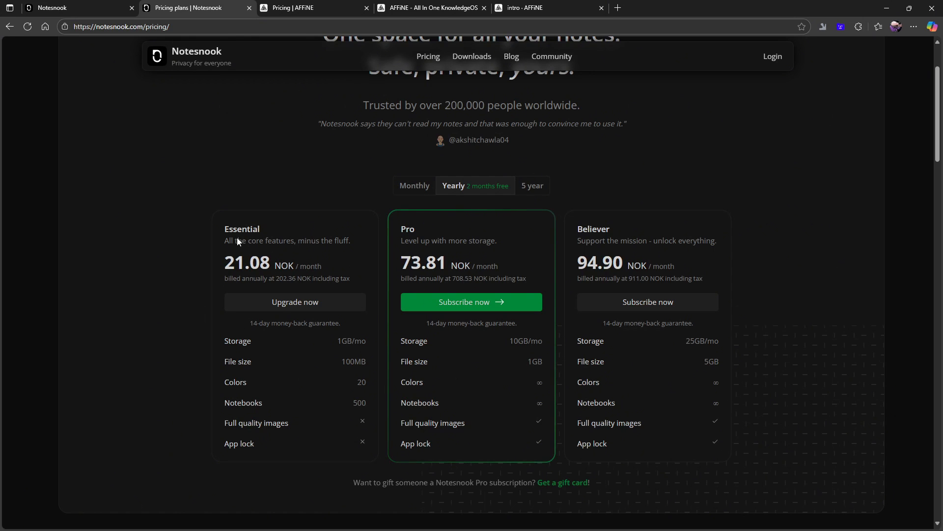
pyautogui.moveTo(667, 233)
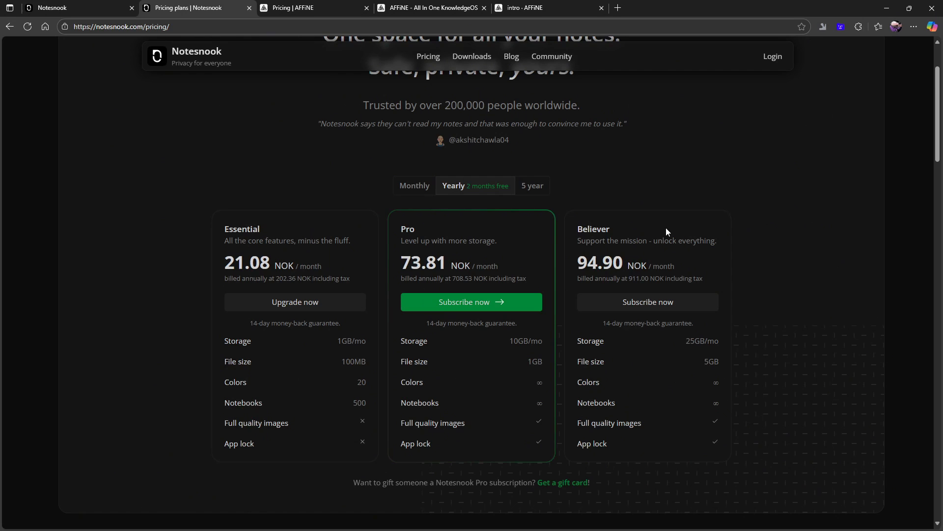
pyautogui.moveTo(298, 350)
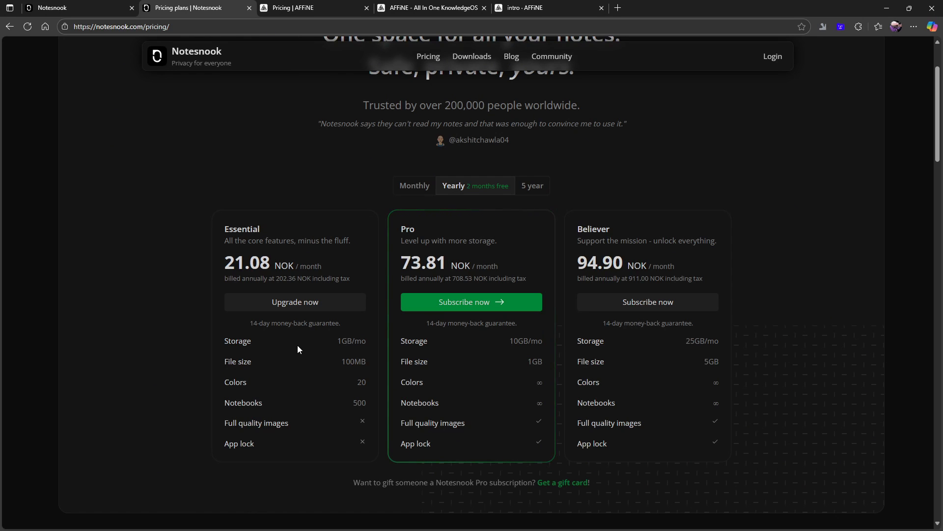
pyautogui.moveTo(637, 356)
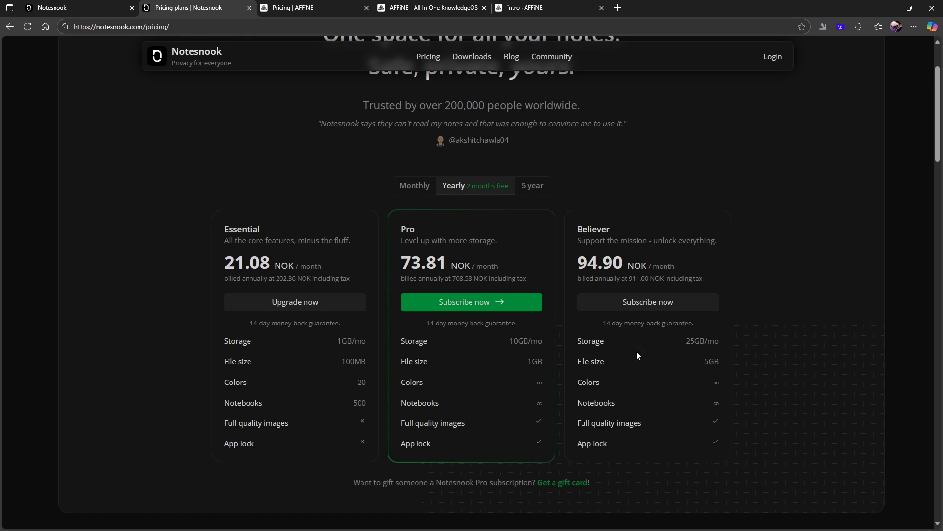
pyautogui.moveTo(256, 236)
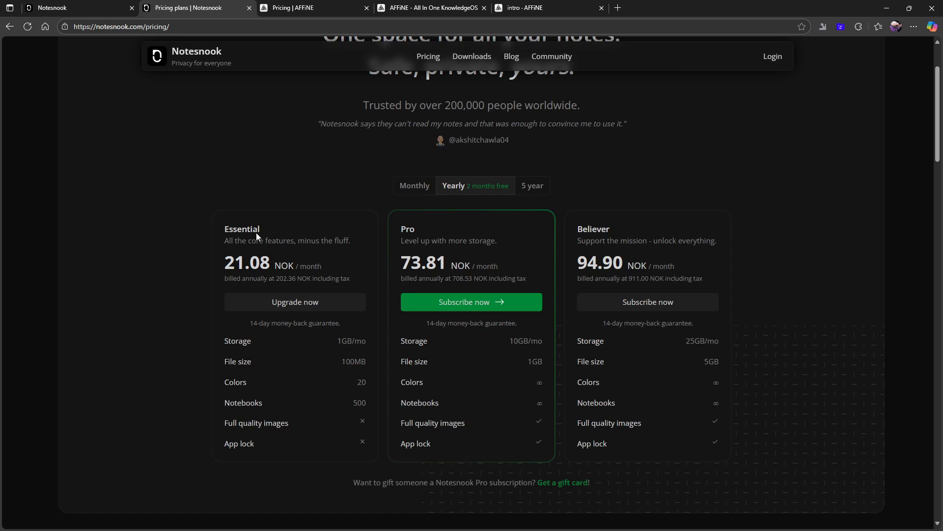
pyautogui.moveTo(368, 410)
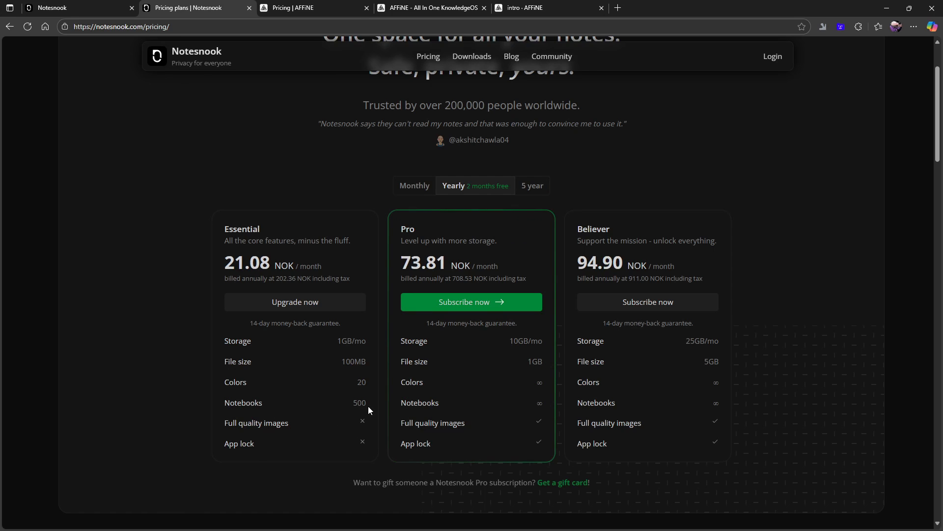
pyautogui.moveTo(367, 402)
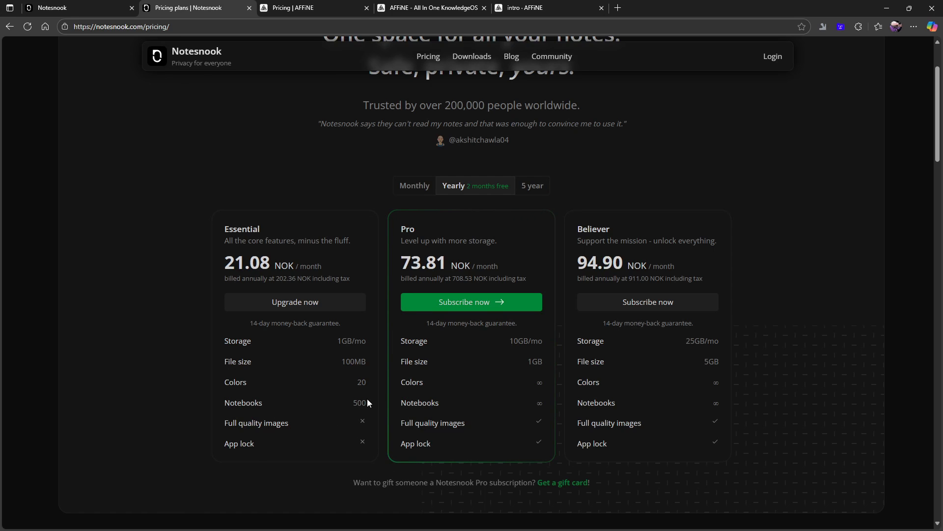
pyautogui.moveTo(360, 413)
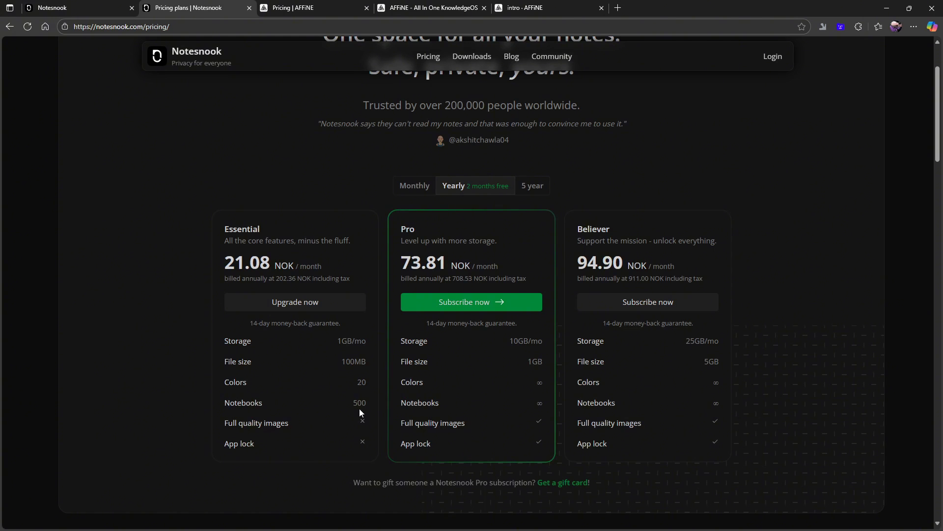
pyautogui.moveTo(240, 436)
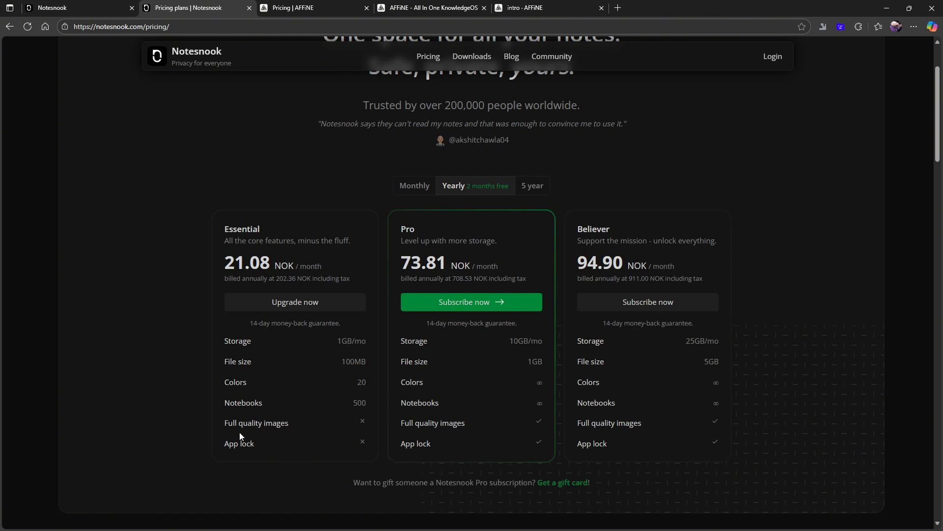
pyautogui.moveTo(336, 449)
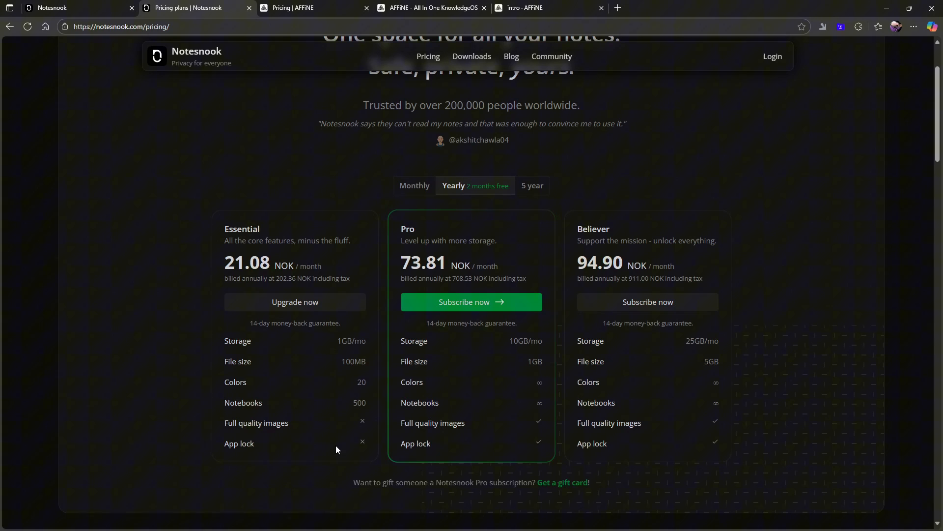
pyautogui.moveTo(532, 185)
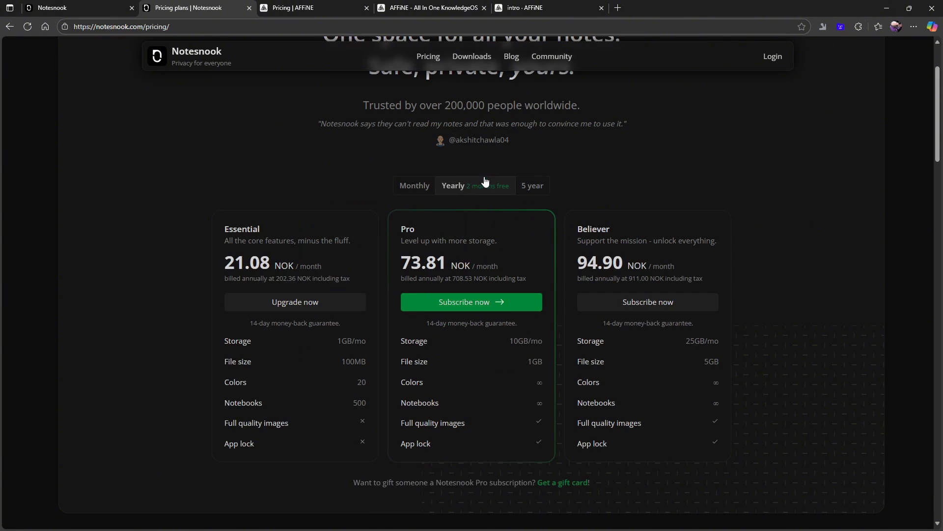
pyautogui.click(414, 185)
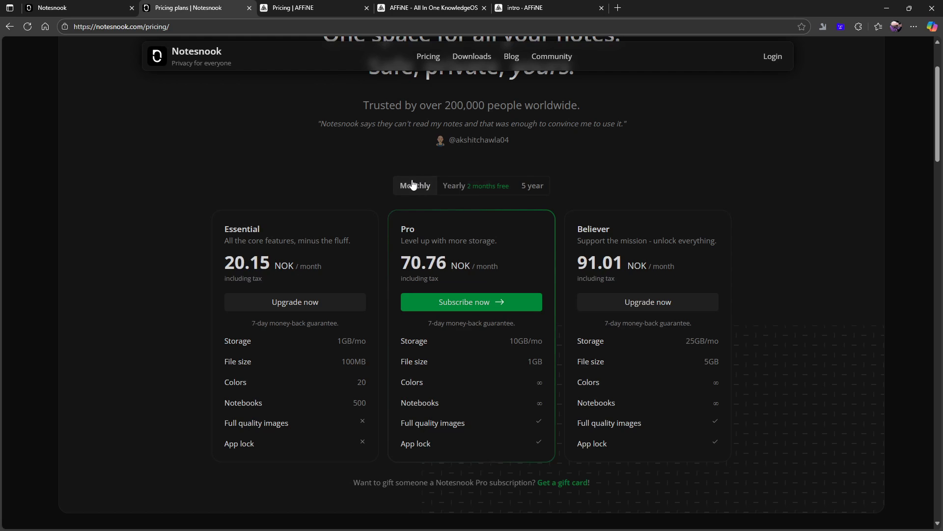
pyautogui.click(453, 185)
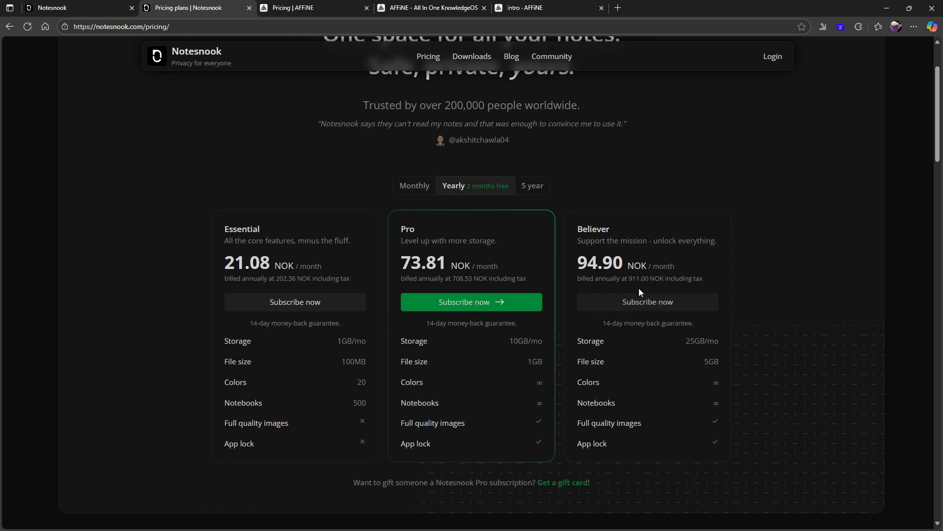
pyautogui.moveTo(669, 203)
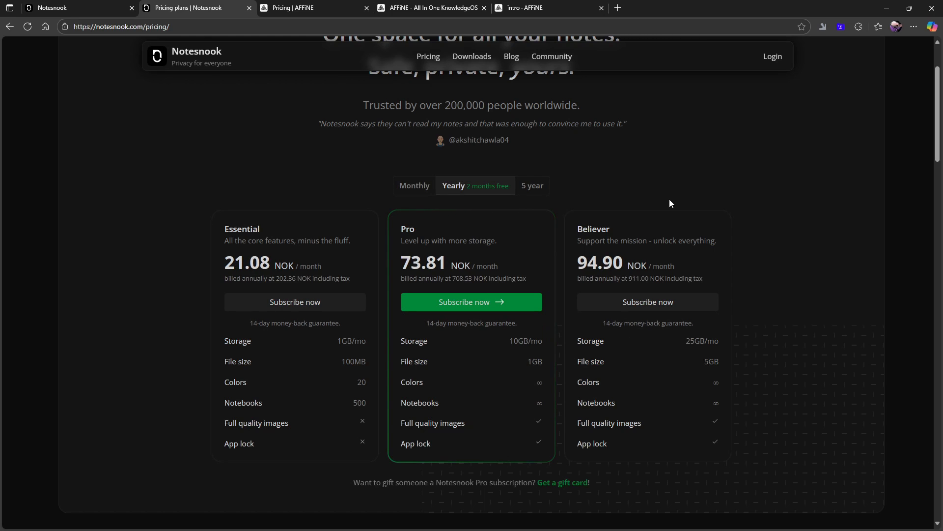
pyautogui.moveTo(648, 224)
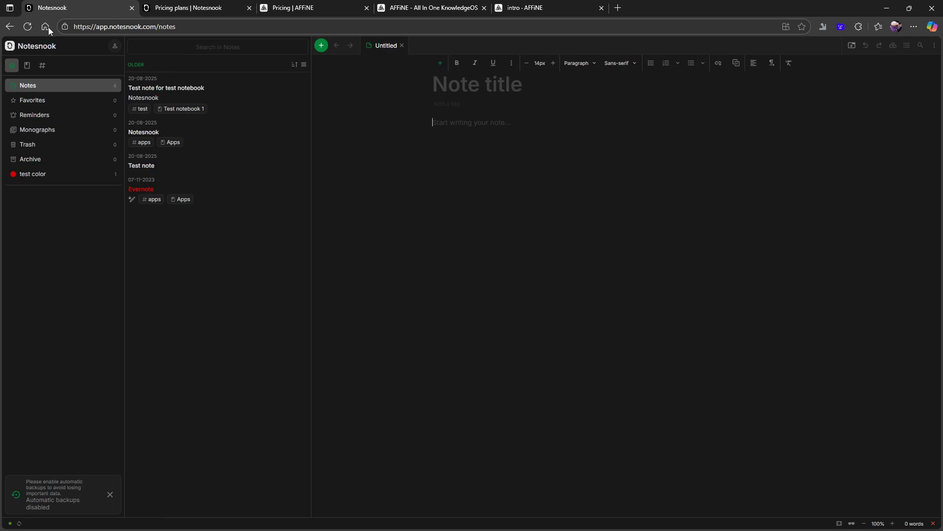
pyautogui.moveTo(73, 114)
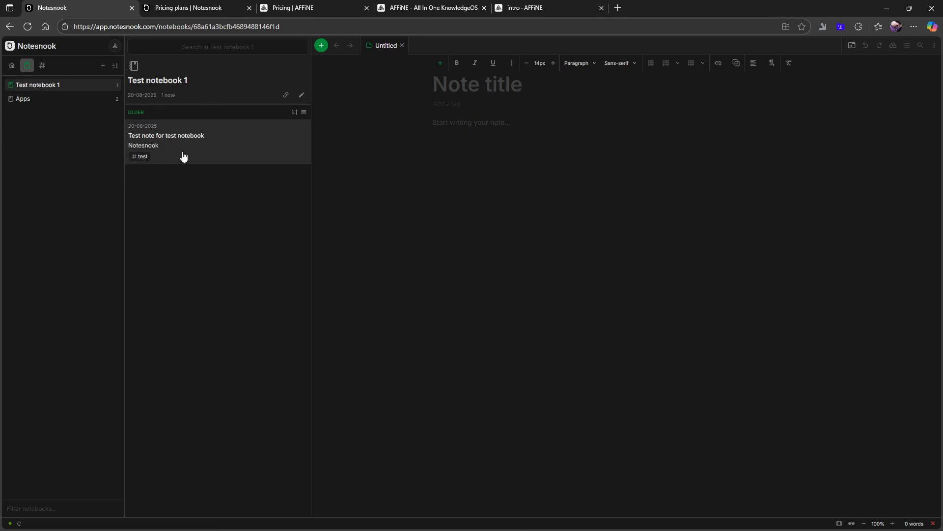
# Step: Create a Notesnook notebook titled Test and open it
pyautogui.click(102, 65)
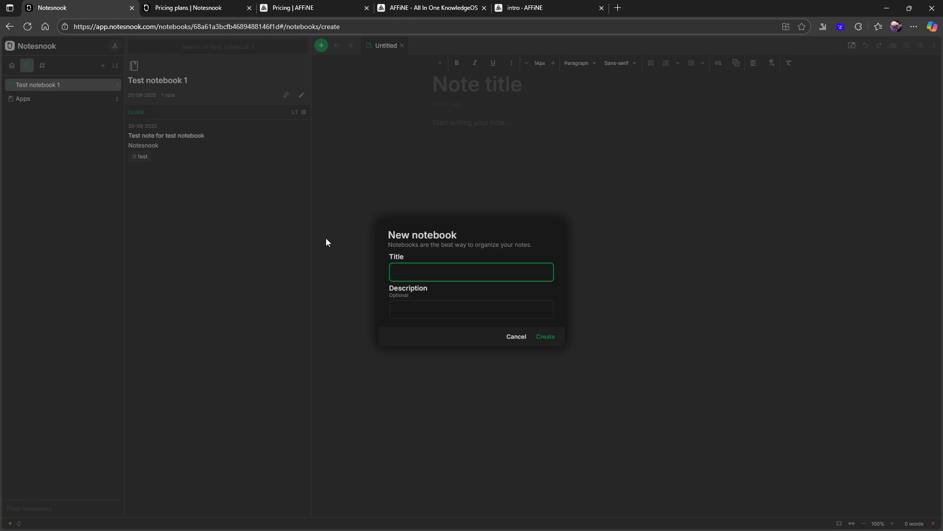
pyautogui.click(545, 336)
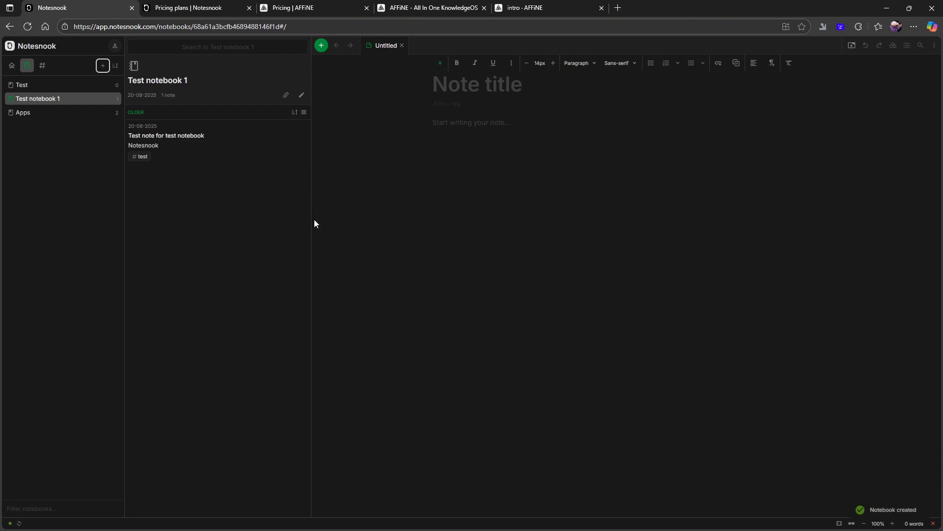
pyautogui.click(22, 84)
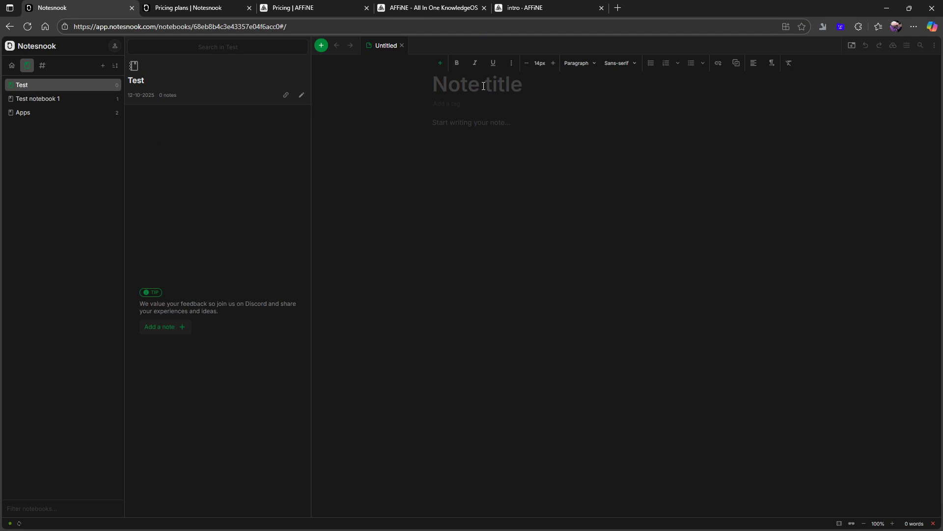
# Step: Title the new note 'Notesnook video' and tag it apps
pyautogui.write('N')
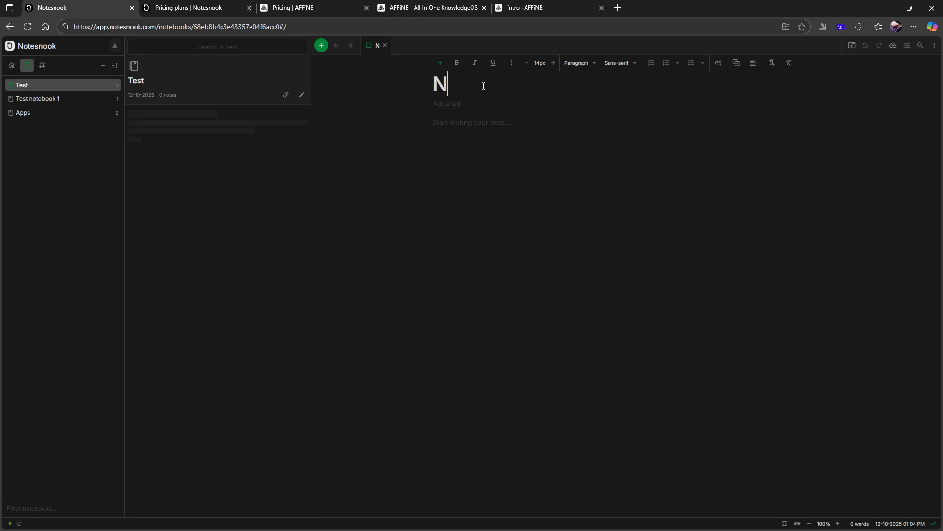
pyautogui.write('otesn')
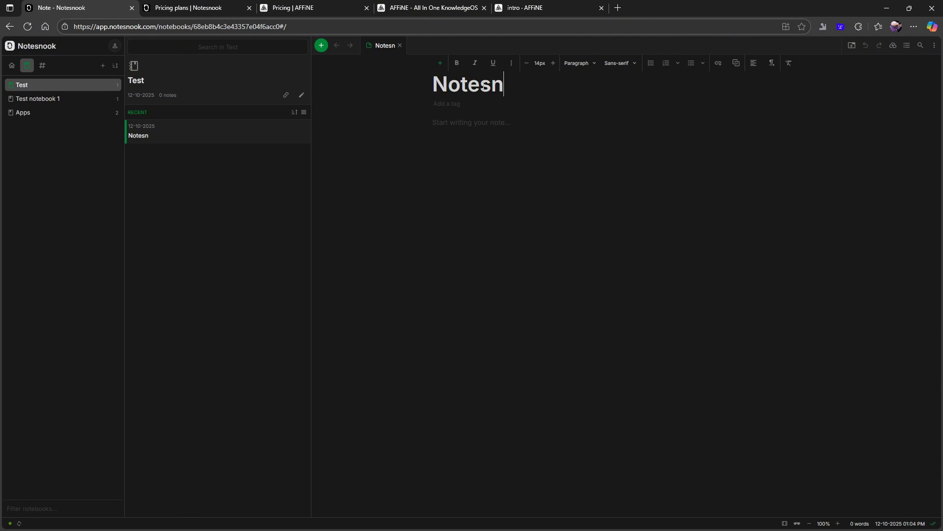
pyautogui.write('ook video')
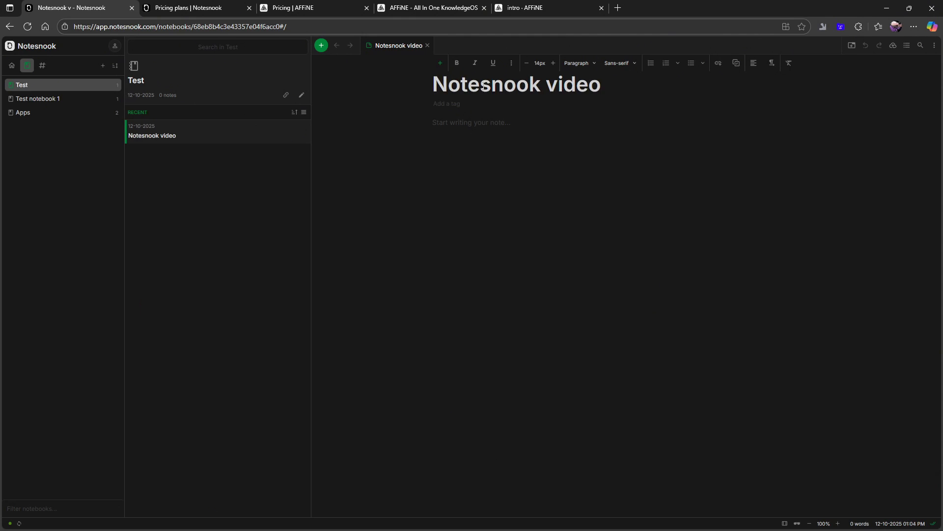
pyautogui.click(447, 104)
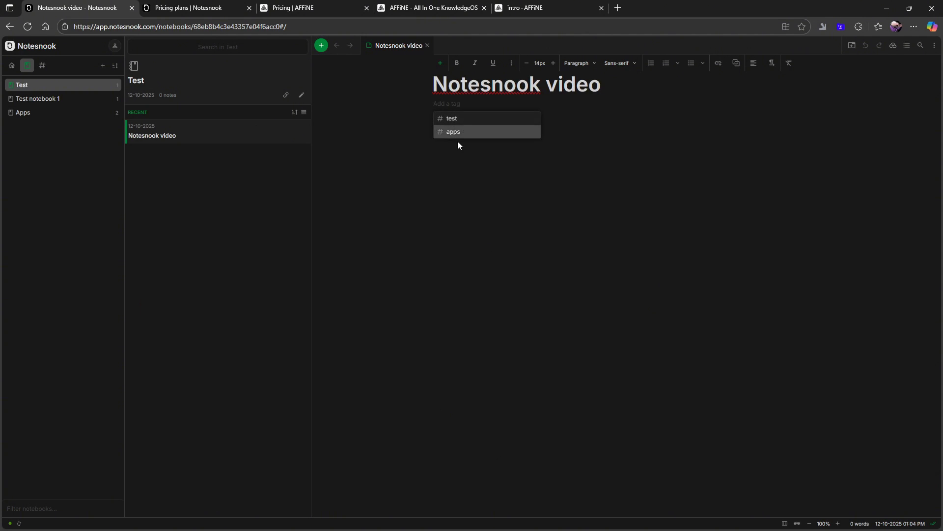
pyautogui.click(453, 131)
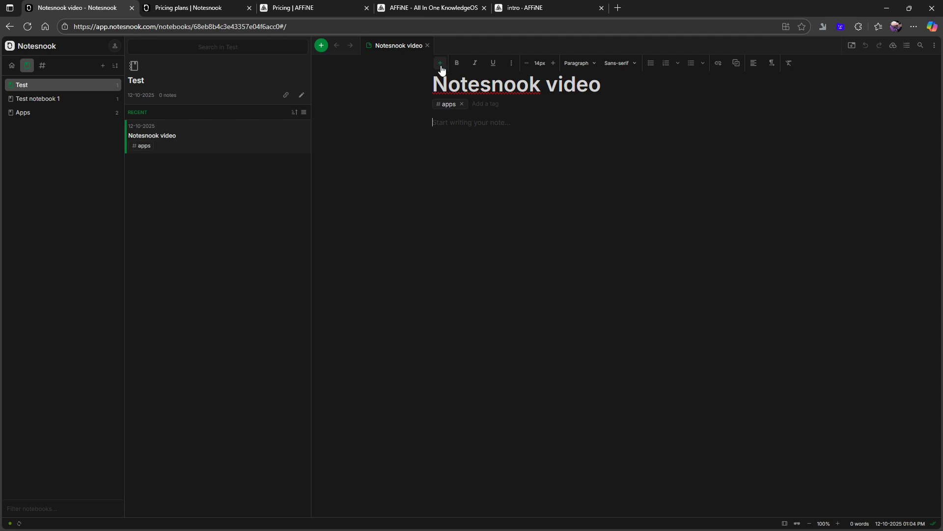
pyautogui.click(440, 63)
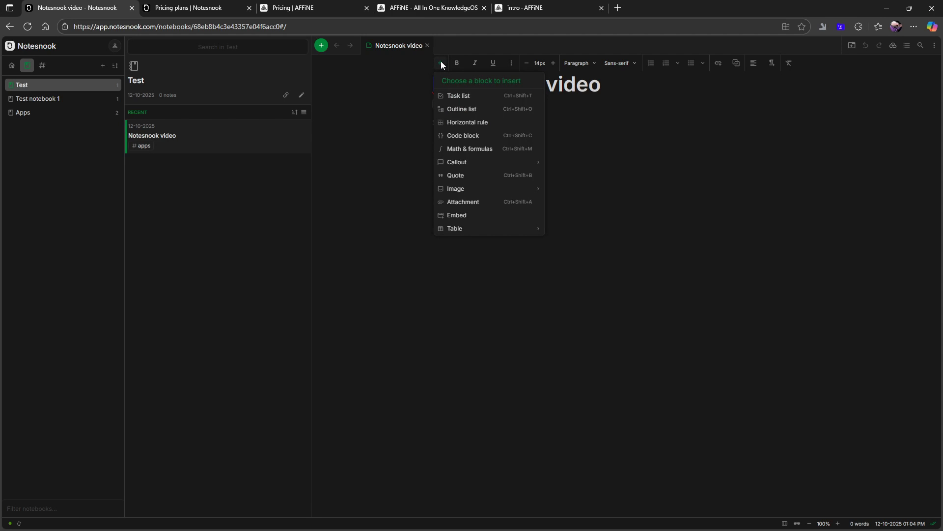
pyautogui.moveTo(514, 95)
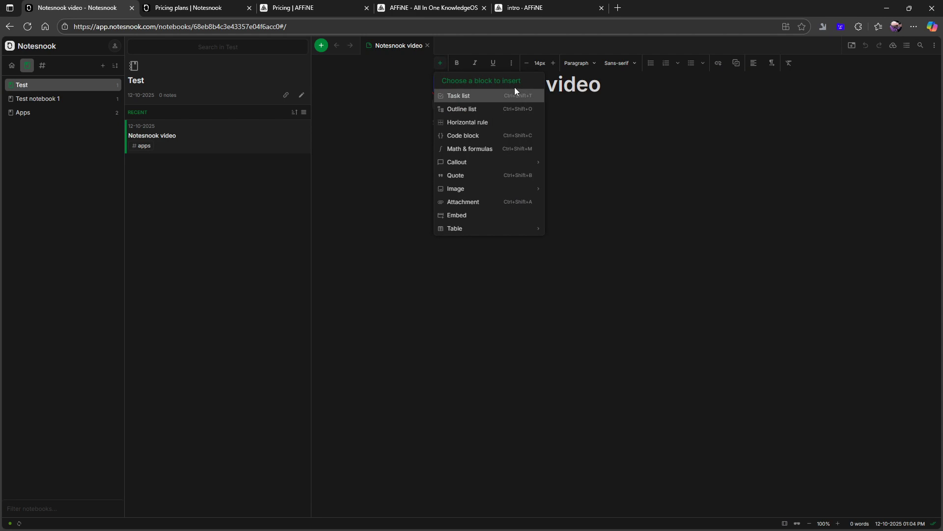
pyautogui.moveTo(496, 124)
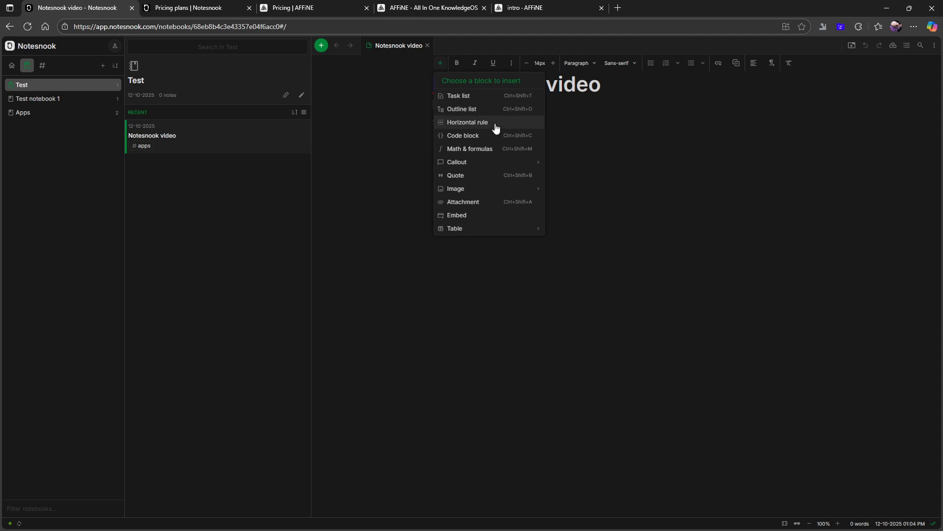
pyautogui.moveTo(491, 132)
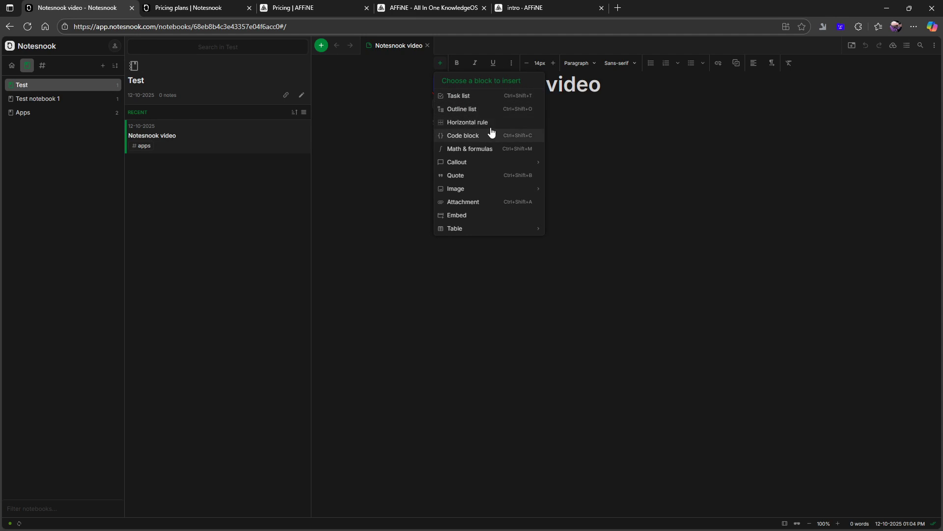
pyautogui.moveTo(502, 152)
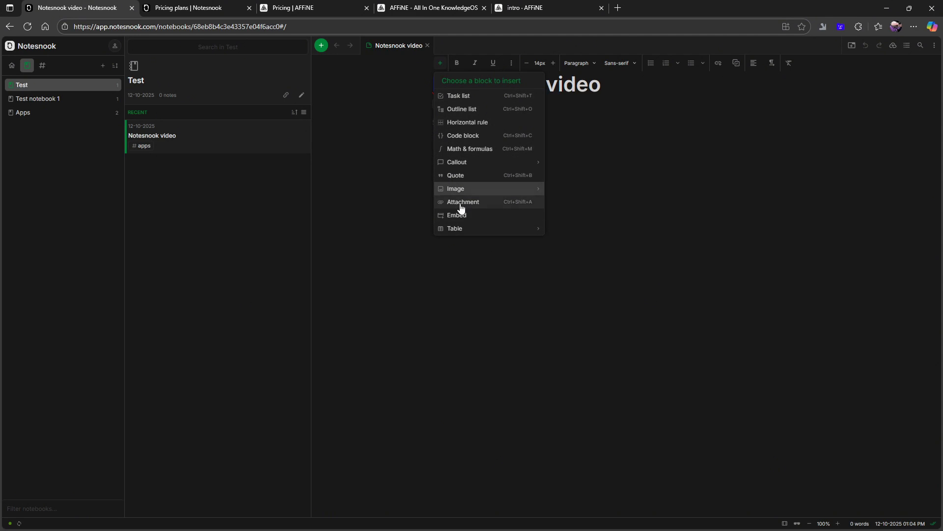
pyautogui.moveTo(455, 228)
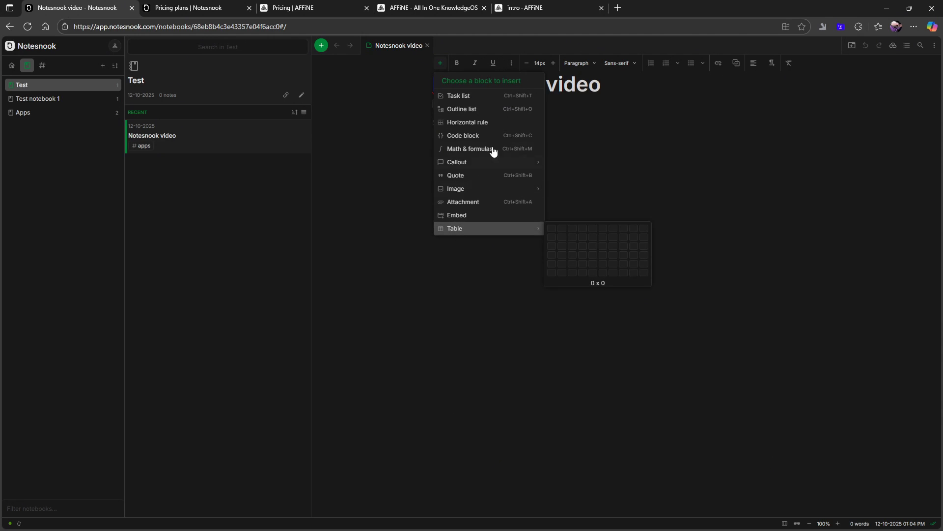
pyautogui.moveTo(491, 126)
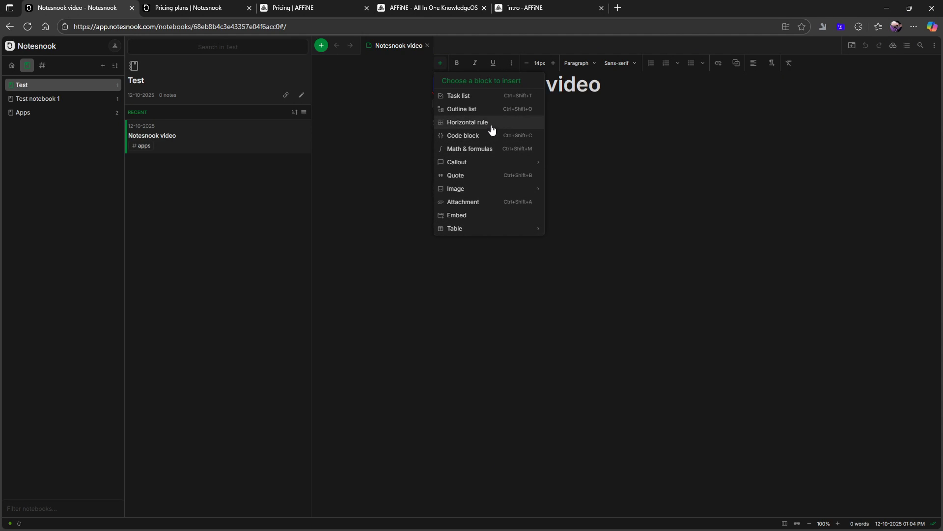
pyautogui.moveTo(576, 115)
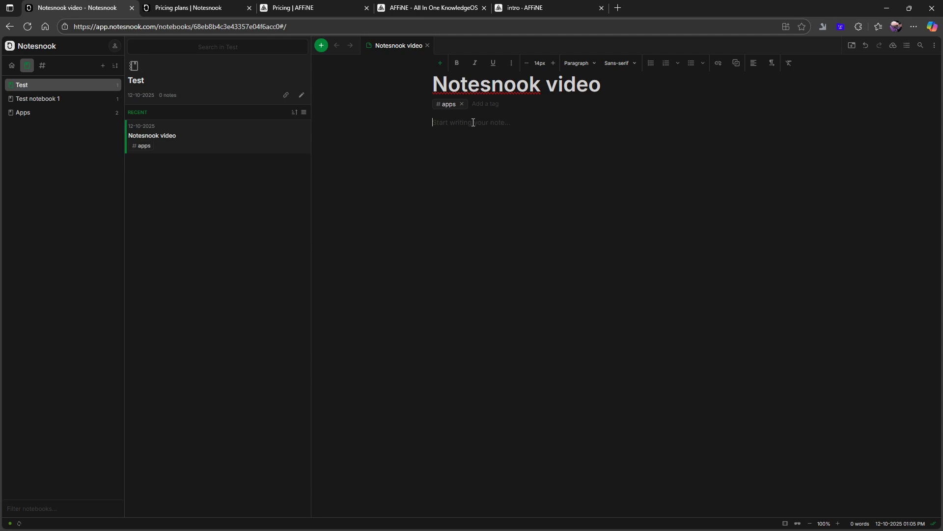
pyautogui.write('/')
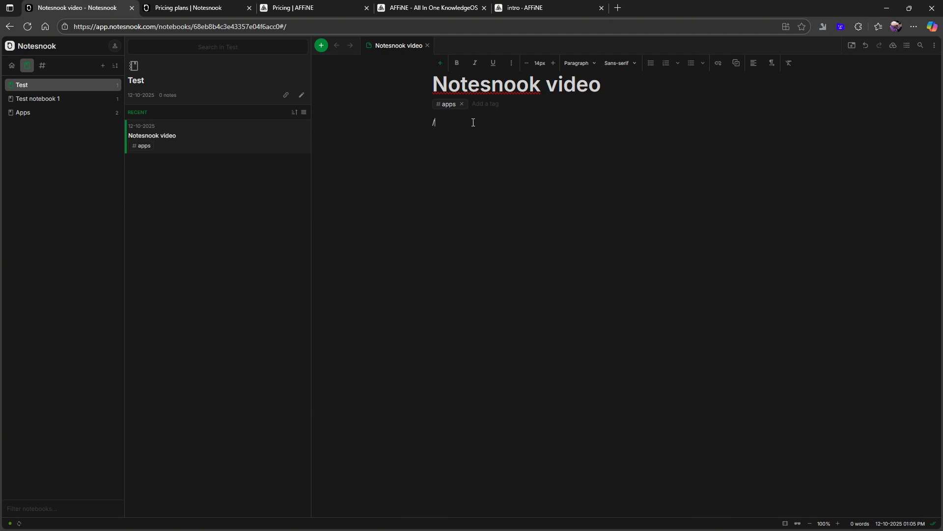
pyautogui.press('Backspace')
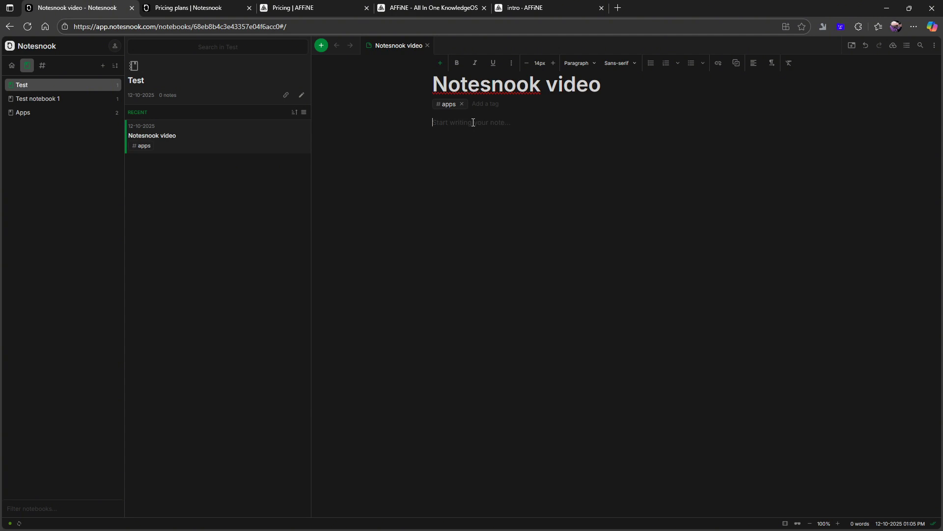
pyautogui.write('#')
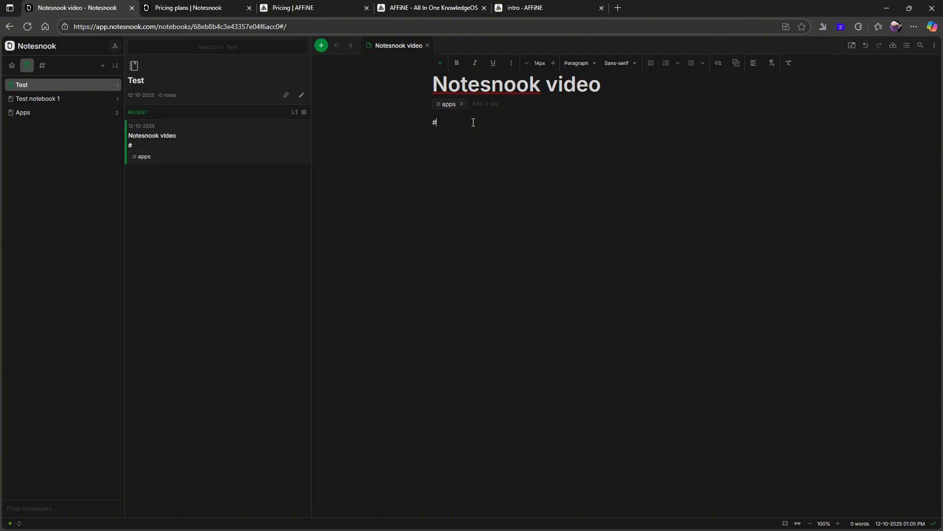
pyautogui.write('#')
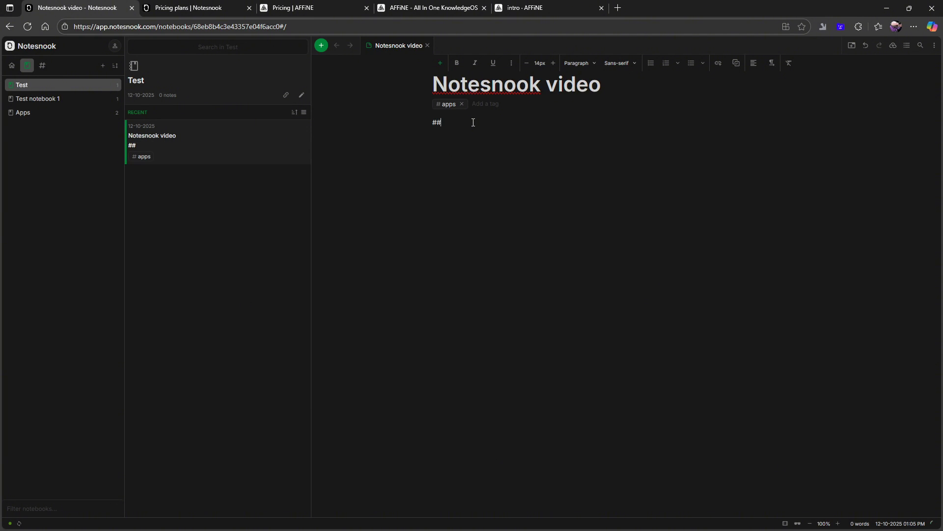
pyautogui.press('Backspace')
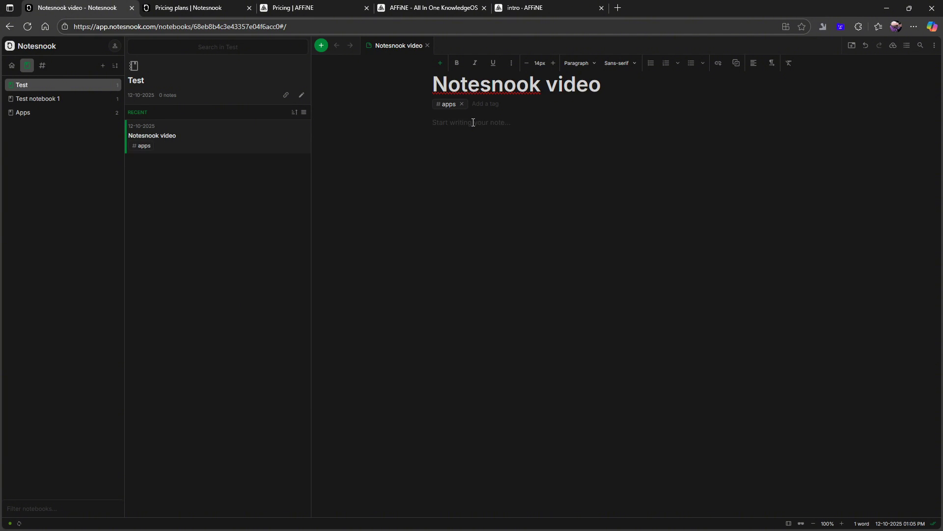
pyautogui.write('[]')
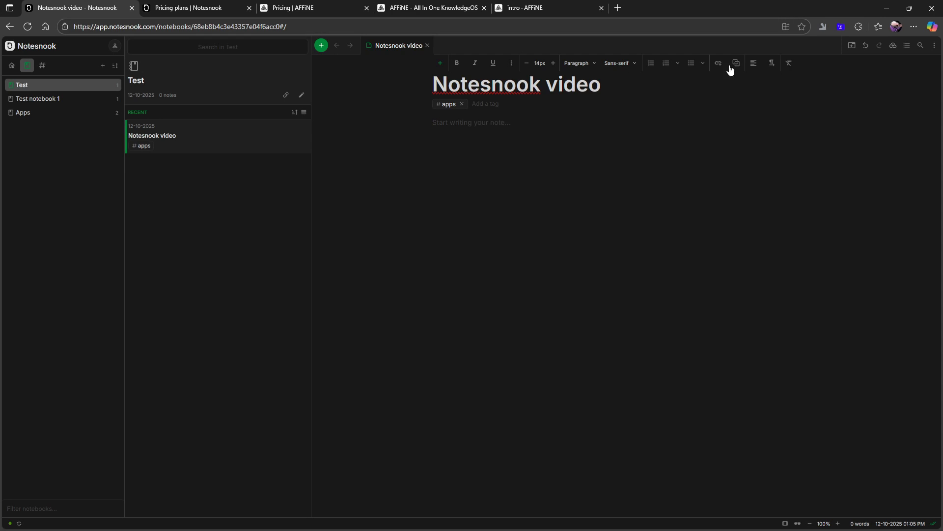
pyautogui.moveTo(486, 62)
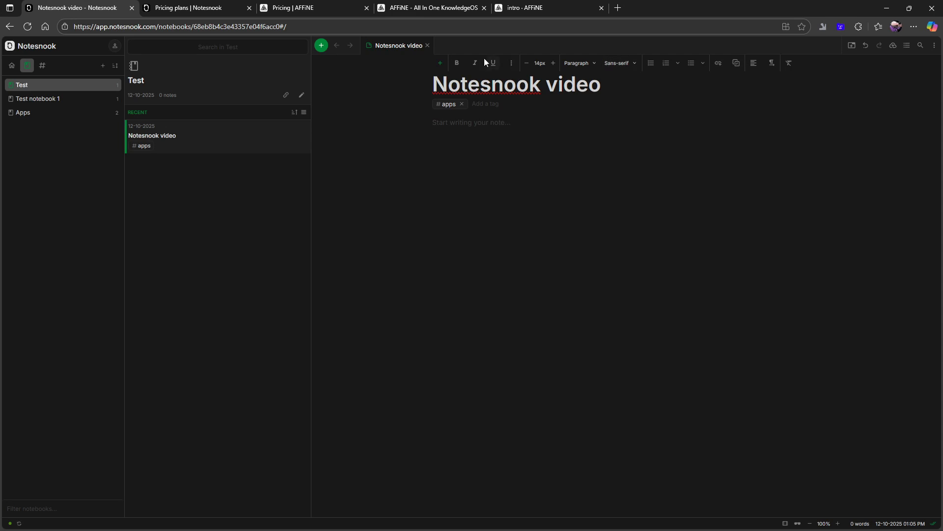
pyautogui.click(440, 62)
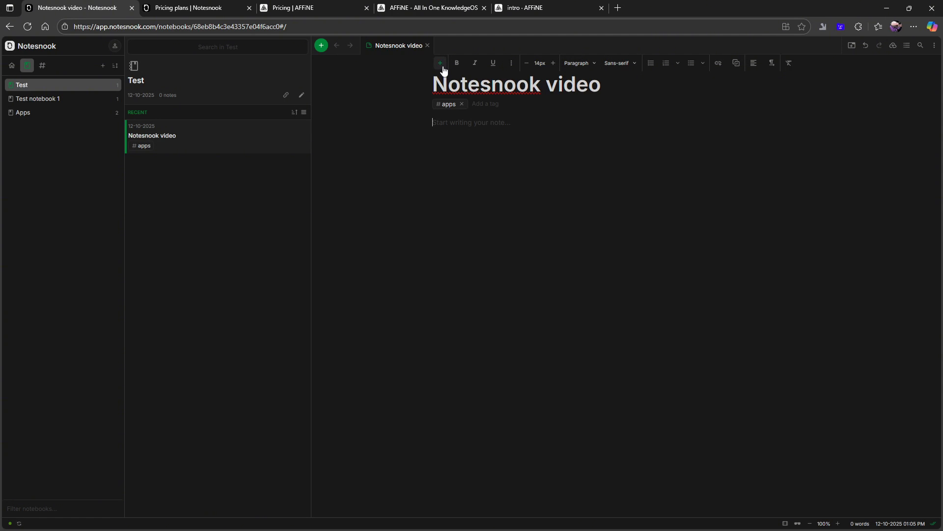
pyautogui.write('###')
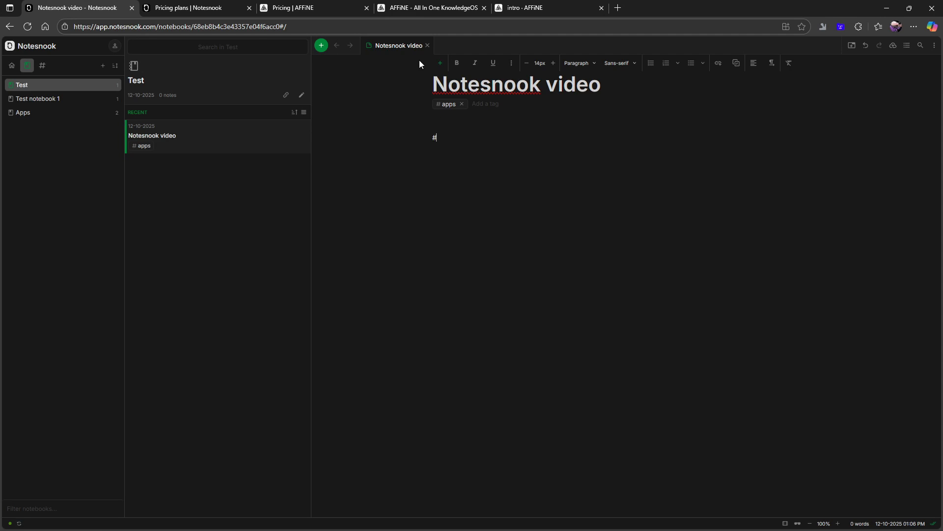
pyautogui.press('Backspace')
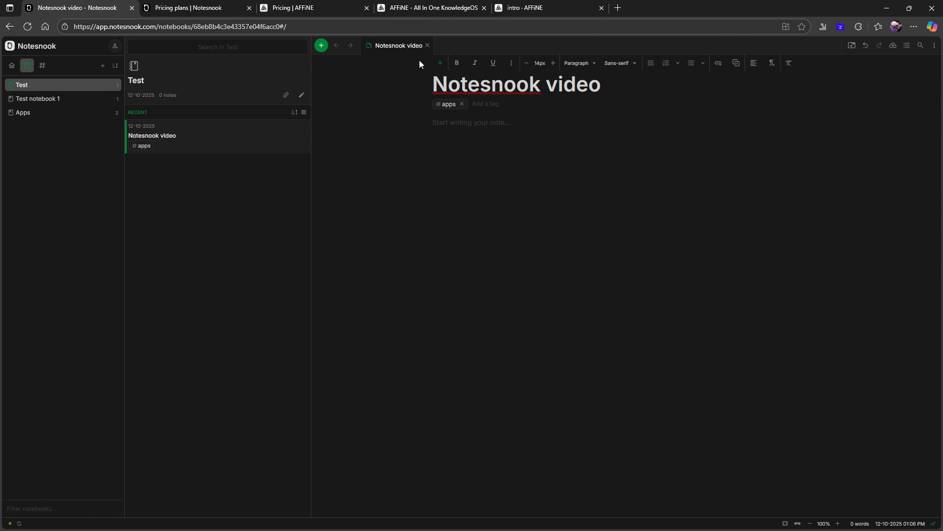
pyautogui.moveTo(765, 47)
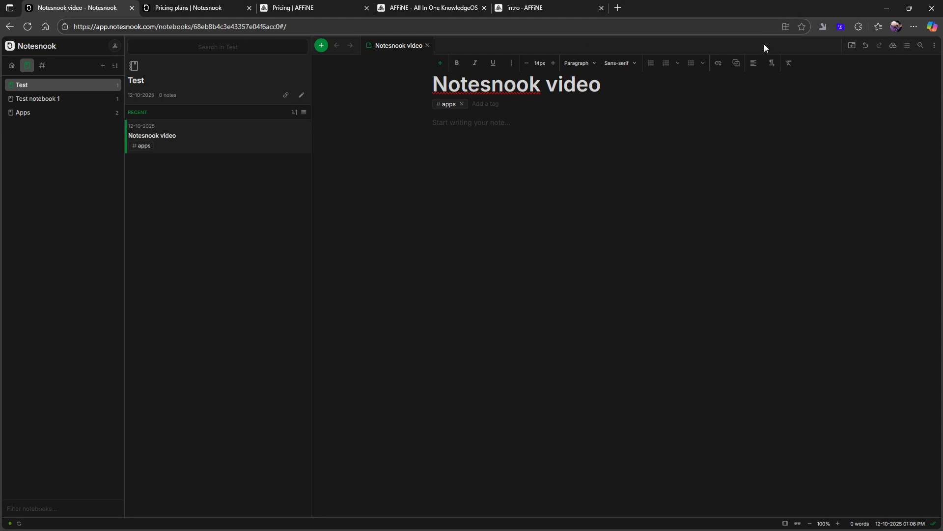
pyautogui.moveTo(729, 68)
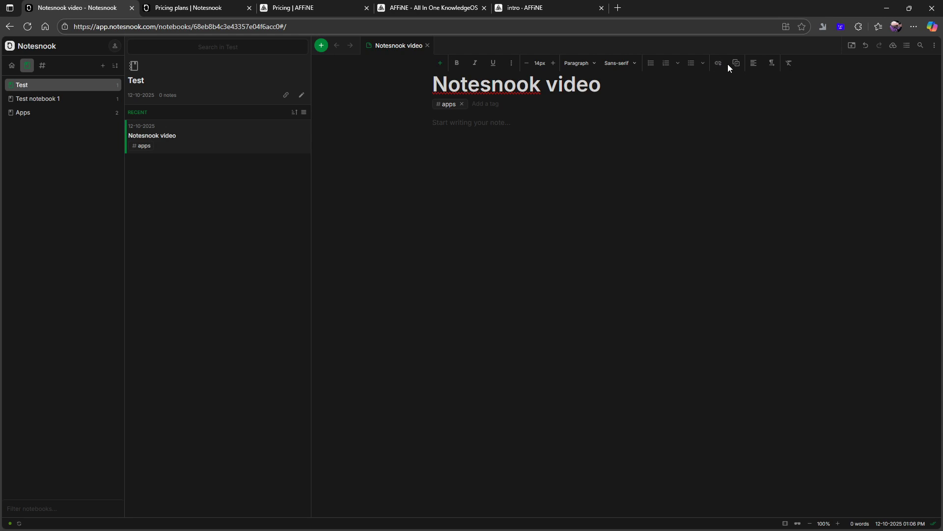
pyautogui.moveTo(531, 222)
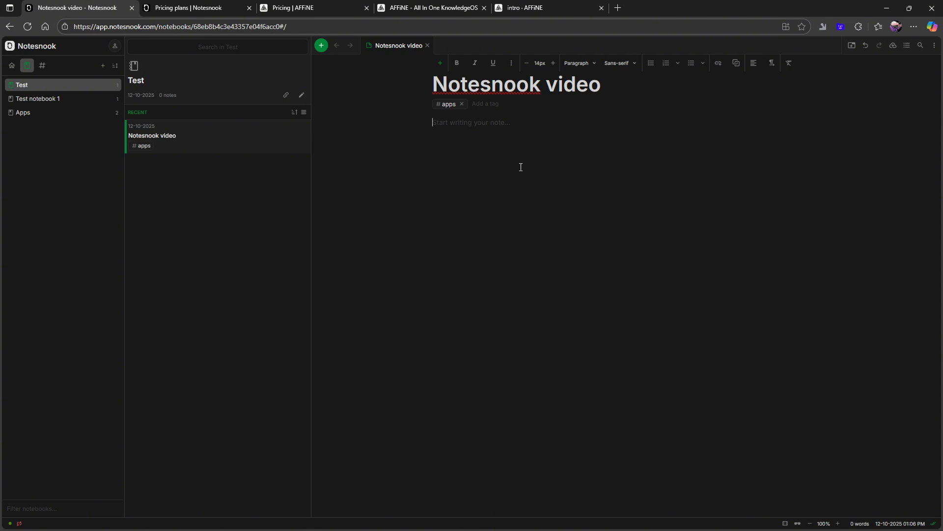
pyautogui.moveTo(465, 143)
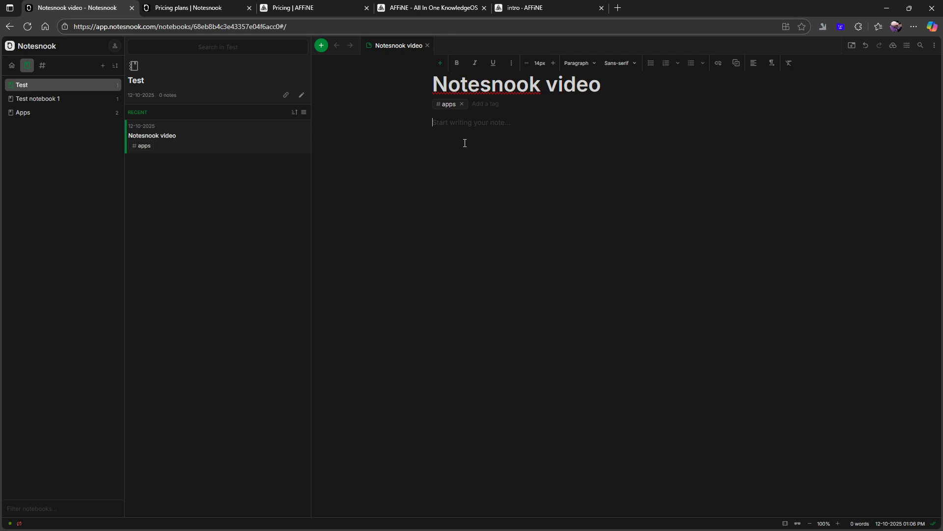
pyautogui.moveTo(576, 62)
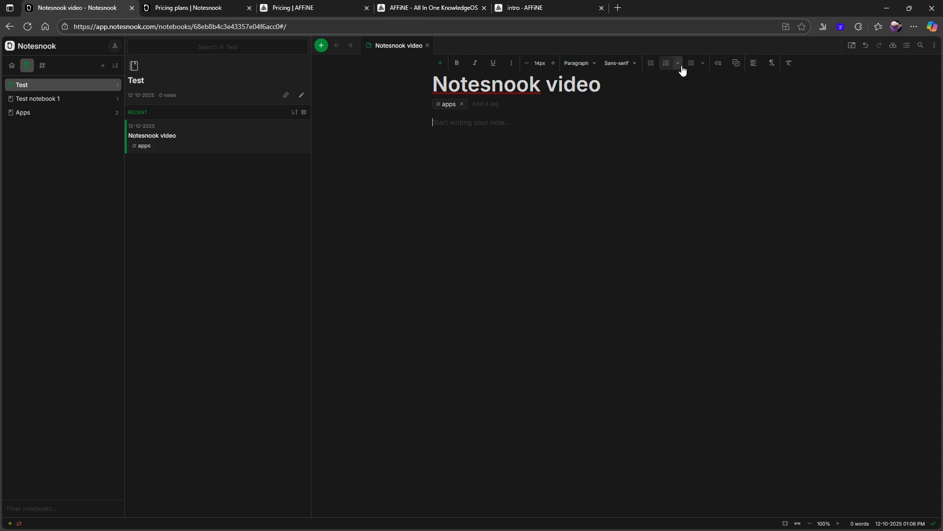
pyautogui.moveTo(471, 105)
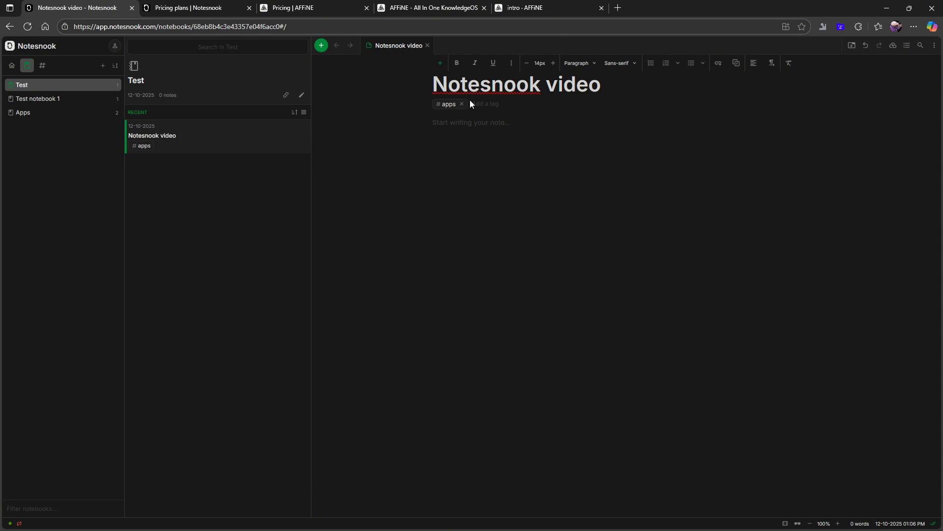
pyautogui.moveTo(715, 87)
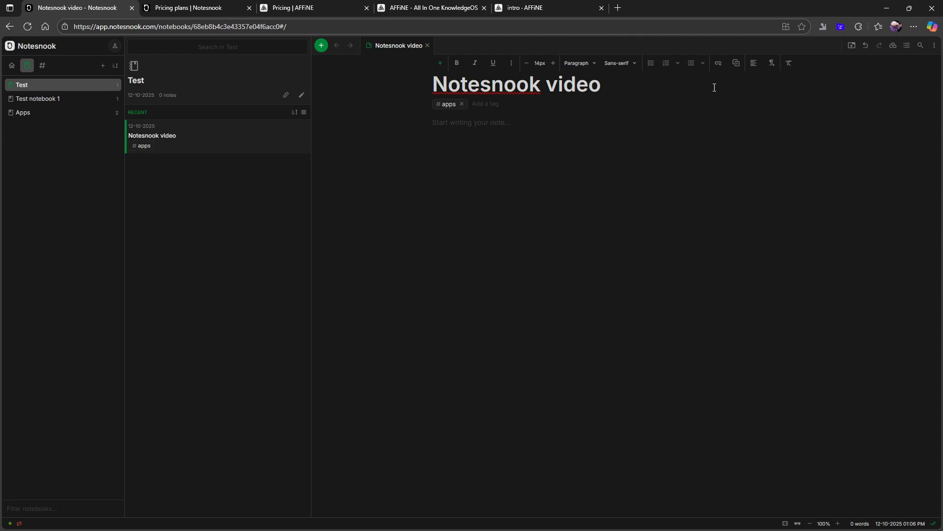
pyautogui.moveTo(718, 62)
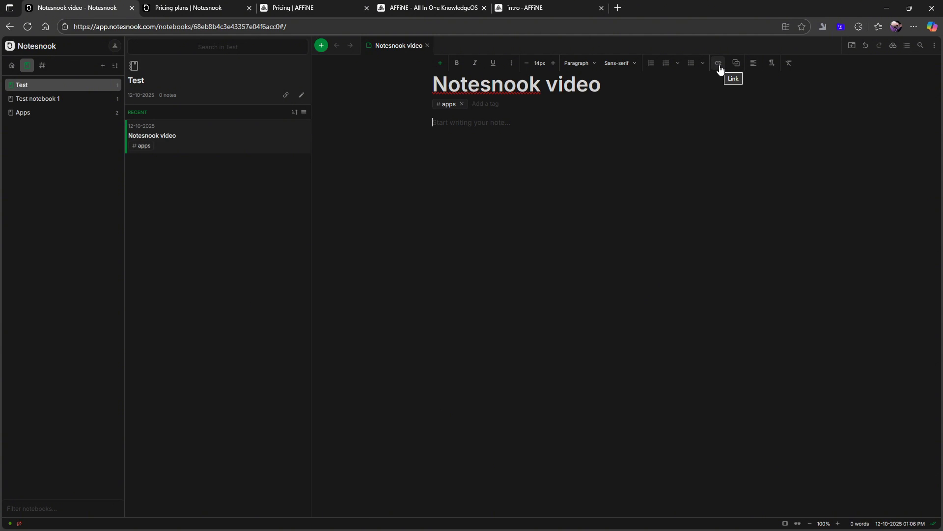
pyautogui.moveTo(736, 62)
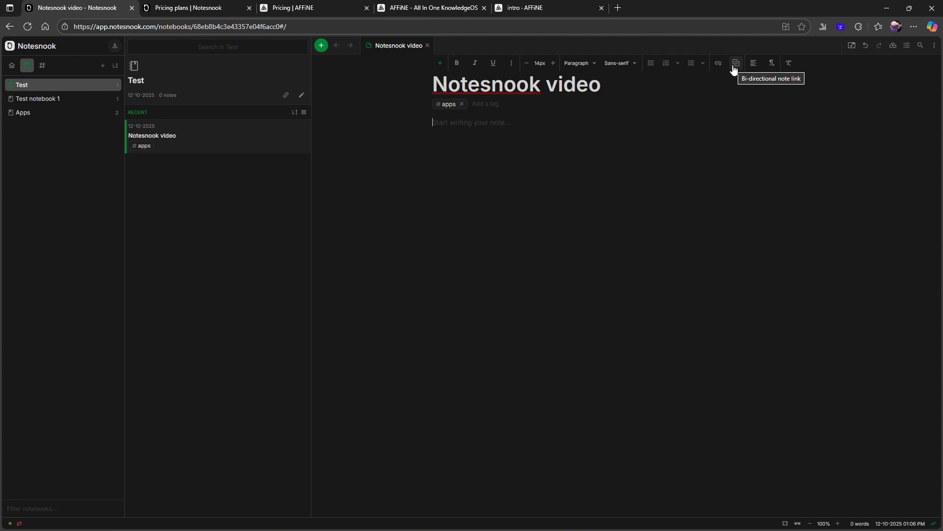
# Step: Insert a bi-directional link to the 'Notesnook' note into the note body
pyautogui.click(736, 62)
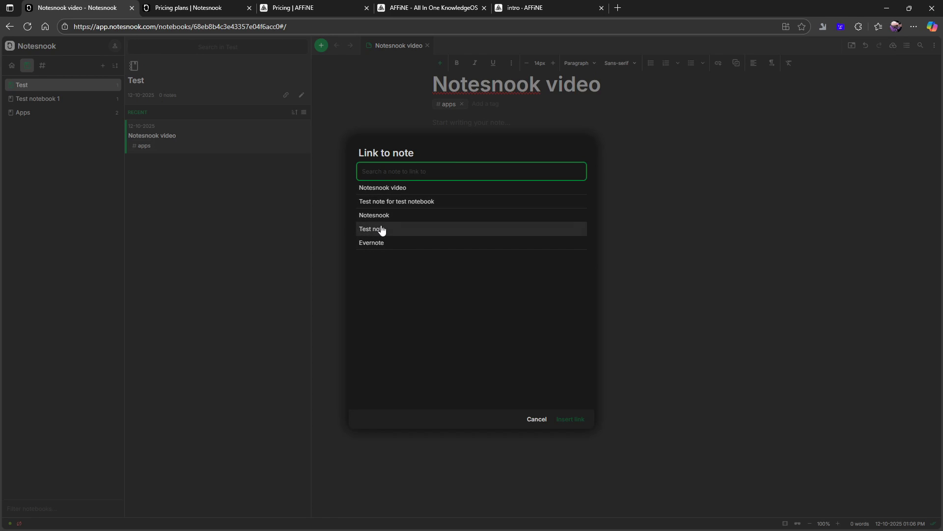
pyautogui.click(374, 214)
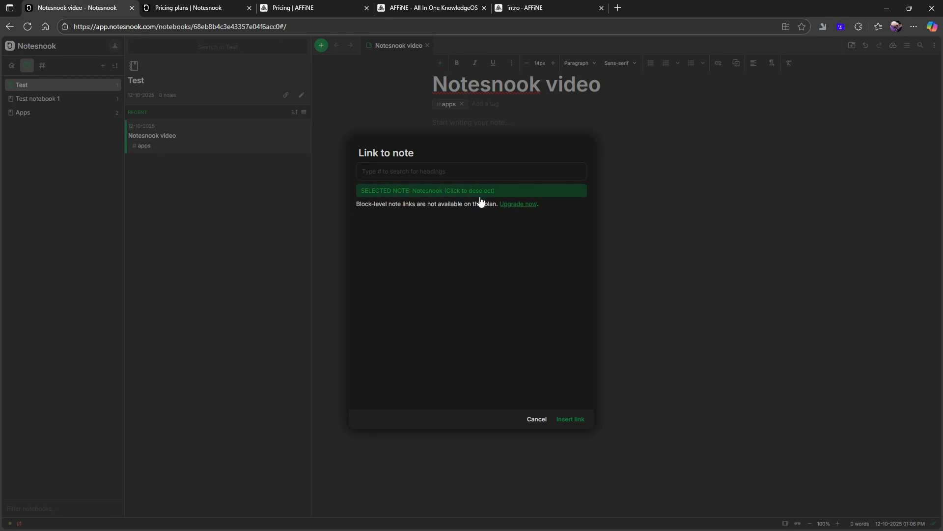
pyautogui.click(569, 418)
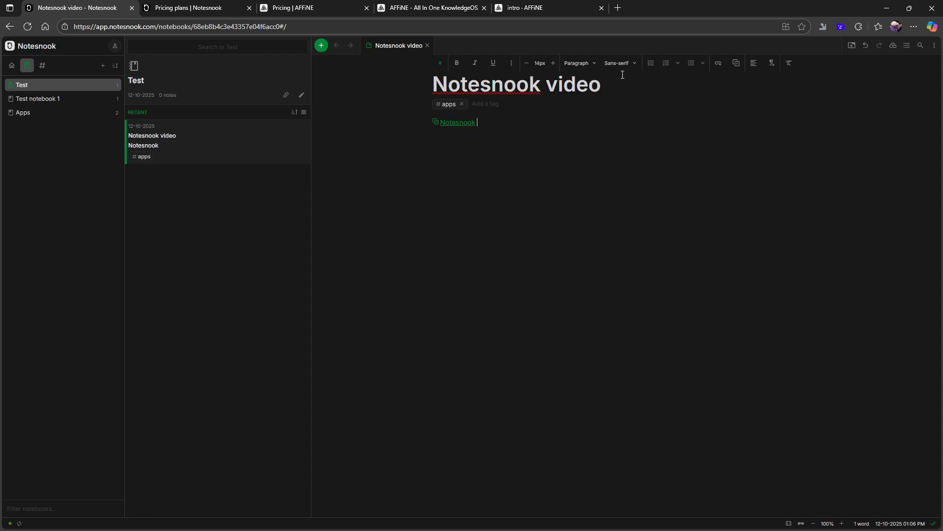
pyautogui.moveTo(555, 100)
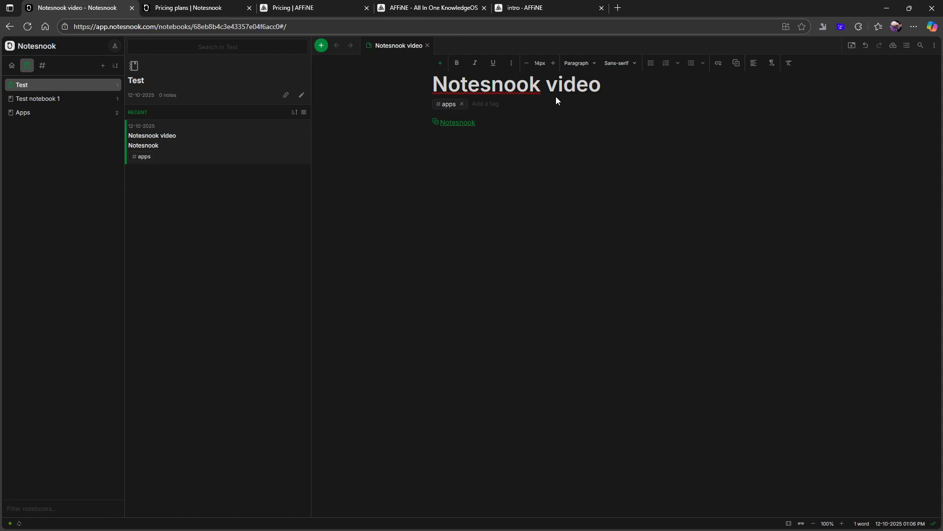
# Step: Browse the notes tagged apps, then open the empty Monographs section
pyautogui.click(43, 65)
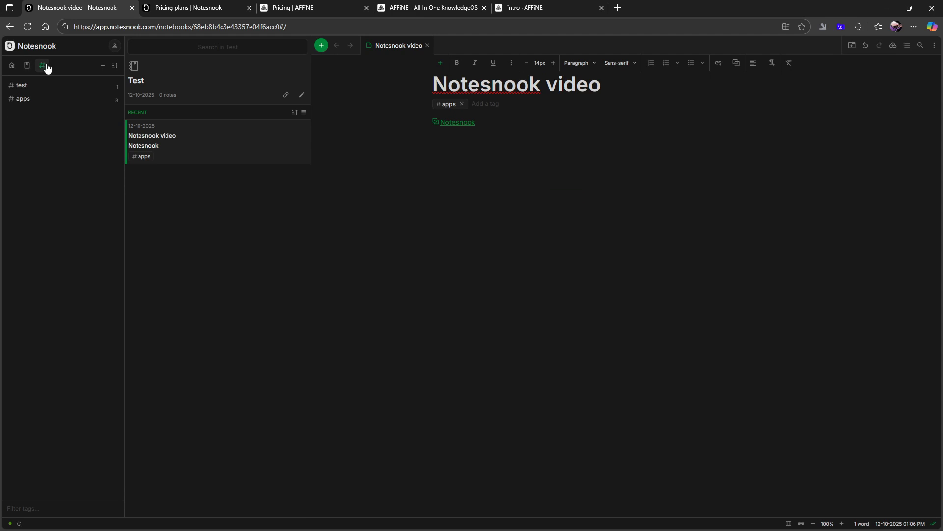
pyautogui.click(21, 85)
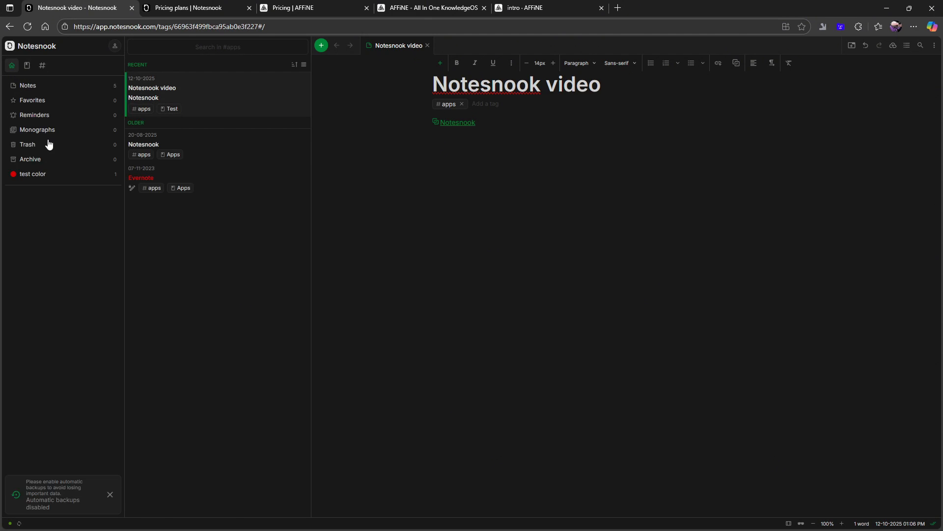
pyautogui.click(36, 129)
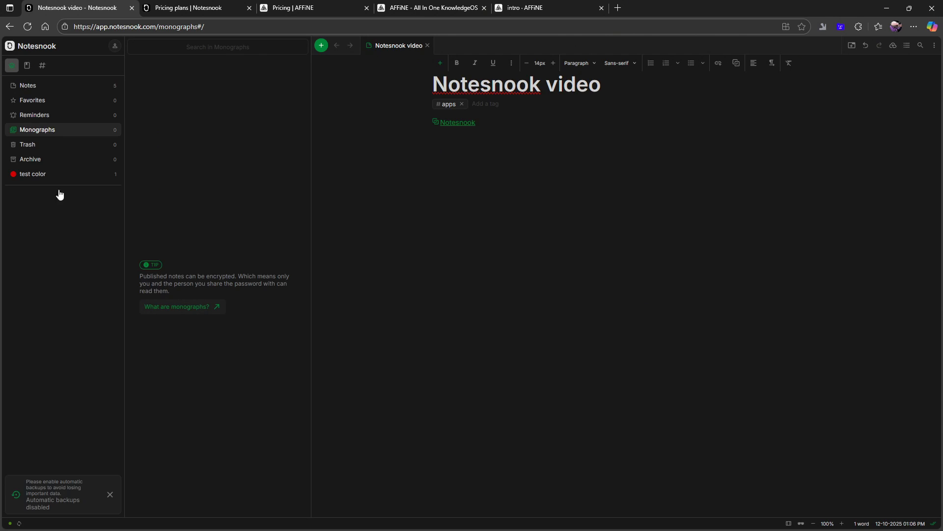
pyautogui.moveTo(268, 263)
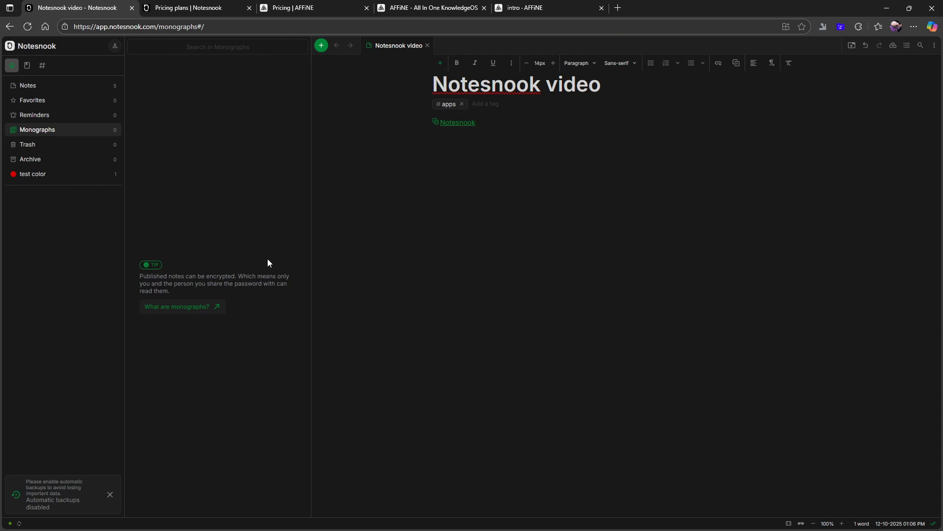
pyautogui.moveTo(246, 281)
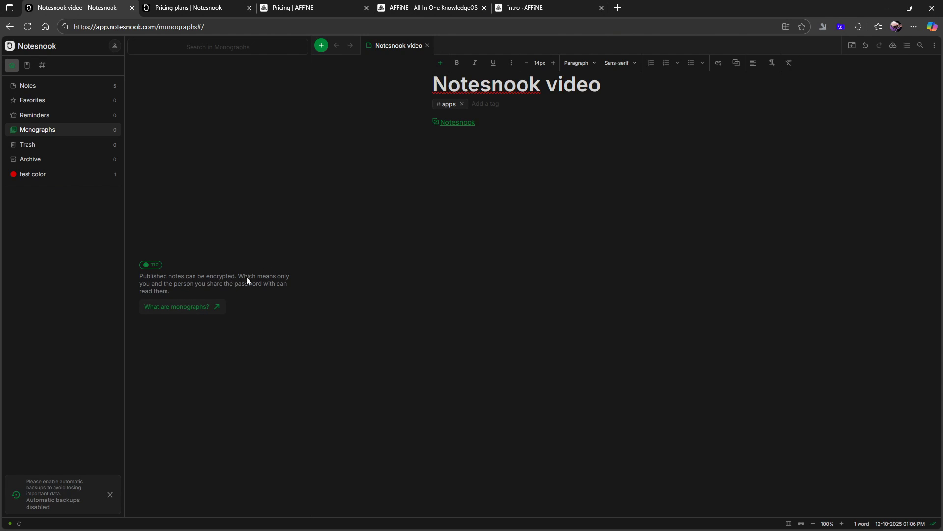
pyautogui.moveTo(174, 287)
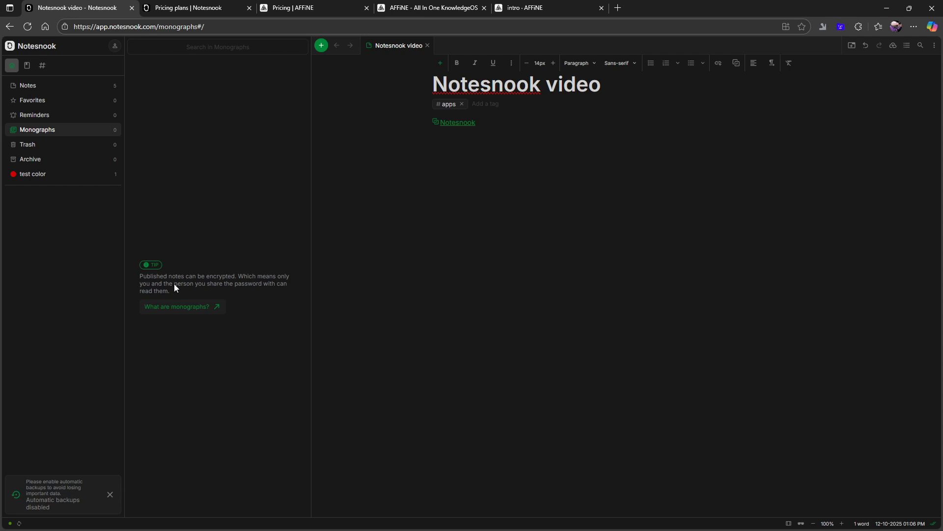
pyautogui.moveTo(81, 215)
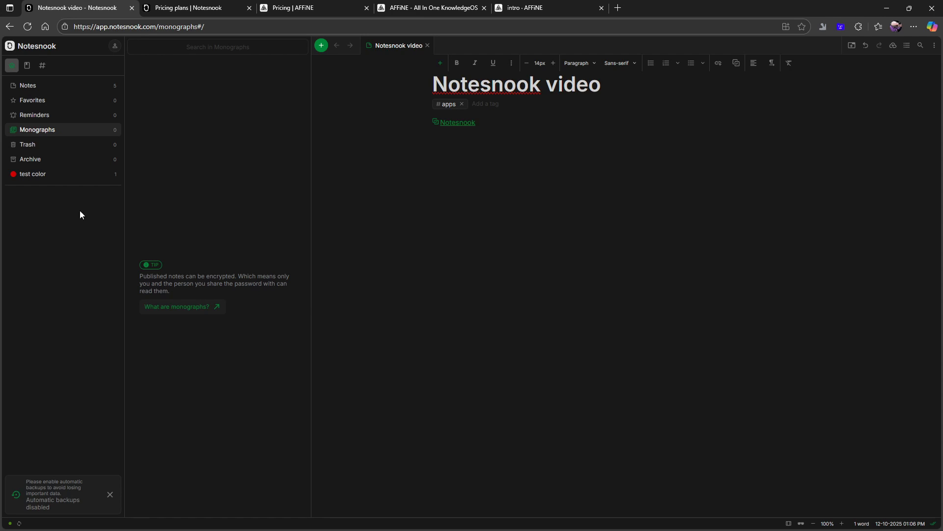
pyautogui.moveTo(245, 365)
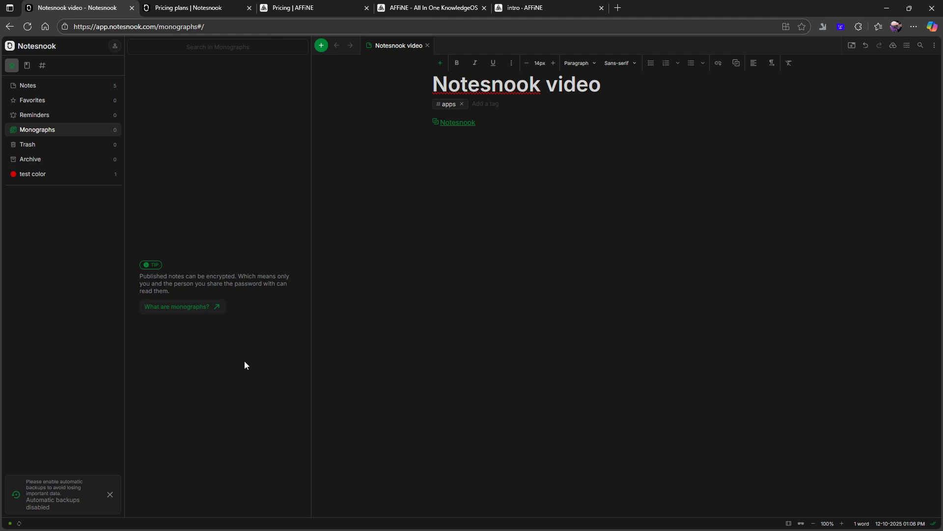
pyautogui.moveTo(201, 289)
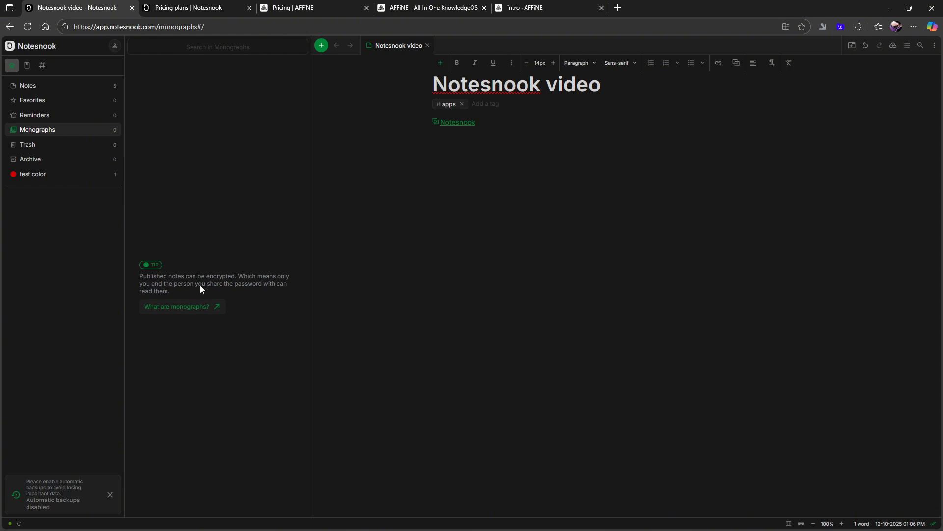
pyautogui.moveTo(257, 258)
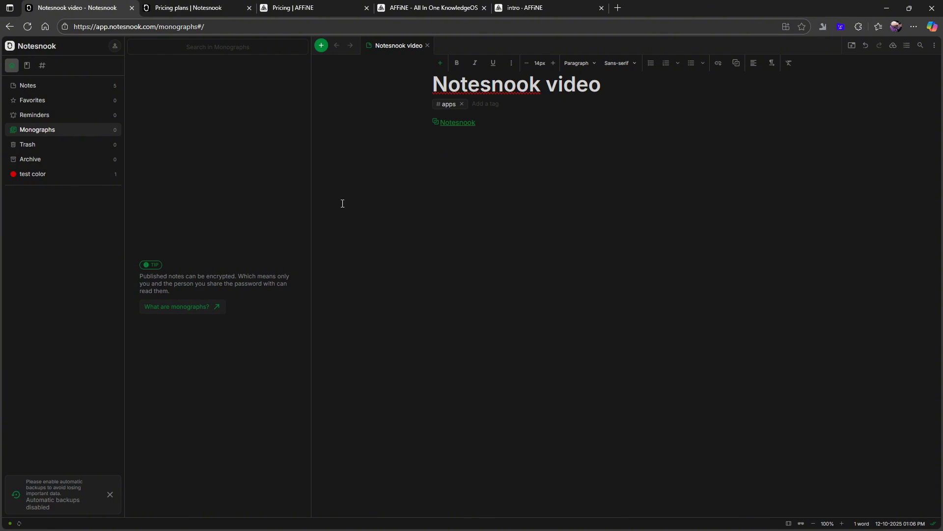
pyautogui.moveTo(696, 146)
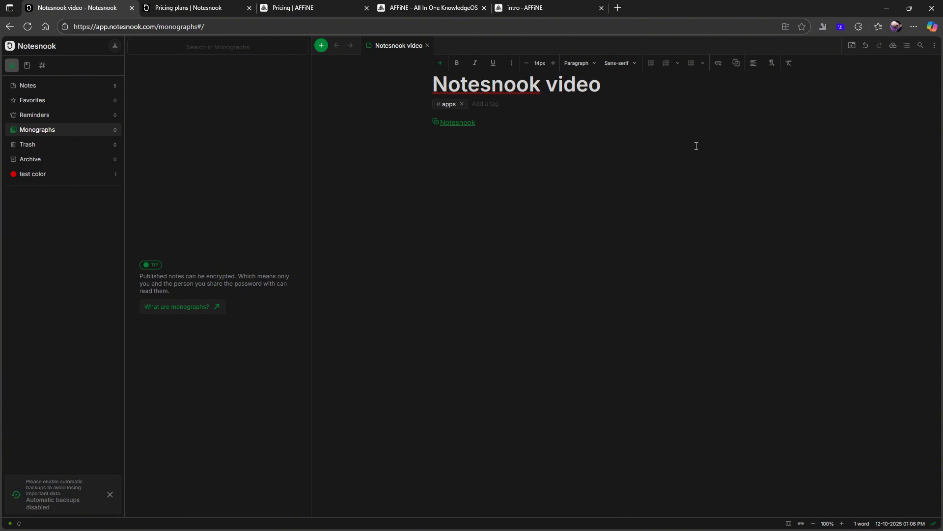
pyautogui.moveTo(525, 244)
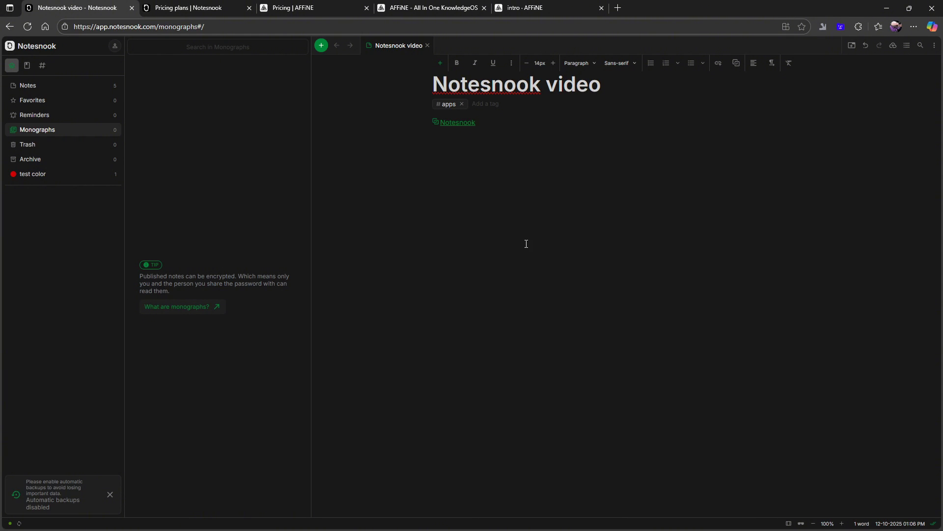
pyautogui.moveTo(422, 180)
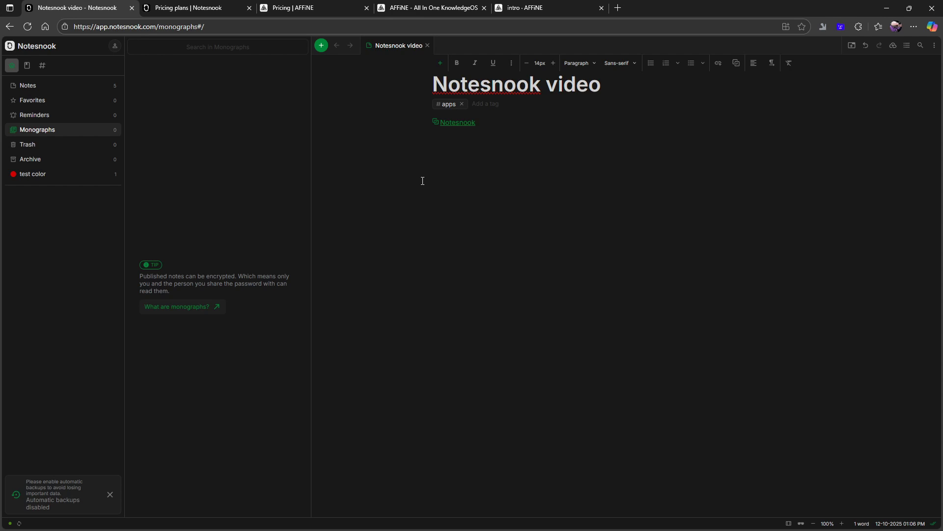
pyautogui.moveTo(84, 96)
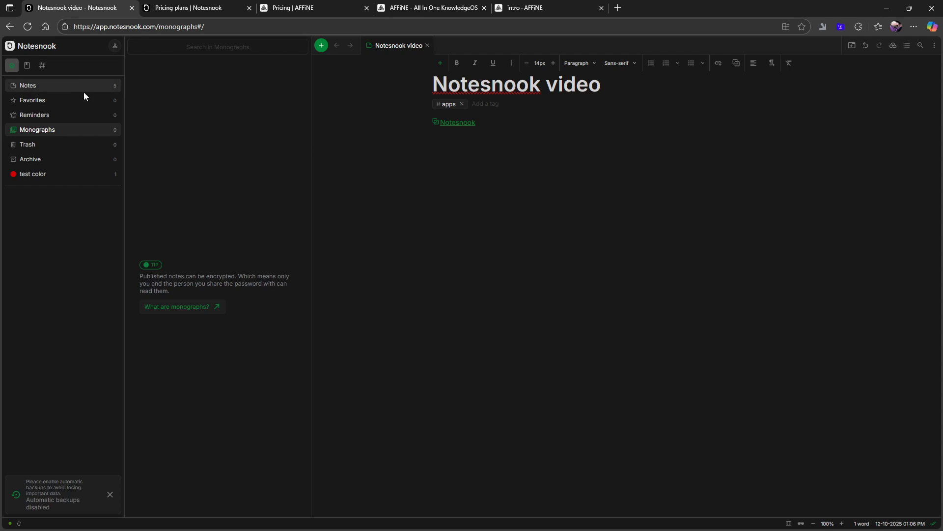
pyautogui.moveTo(394, 248)
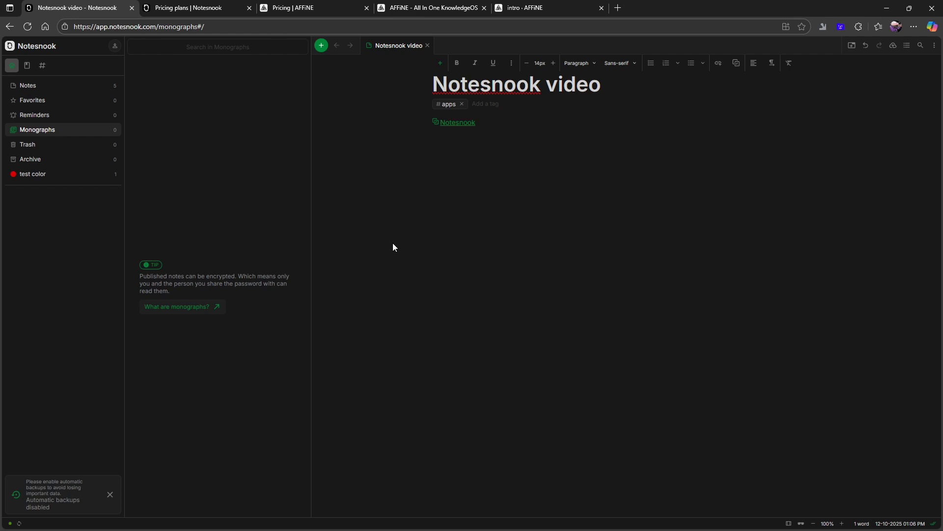
pyautogui.moveTo(394, 233)
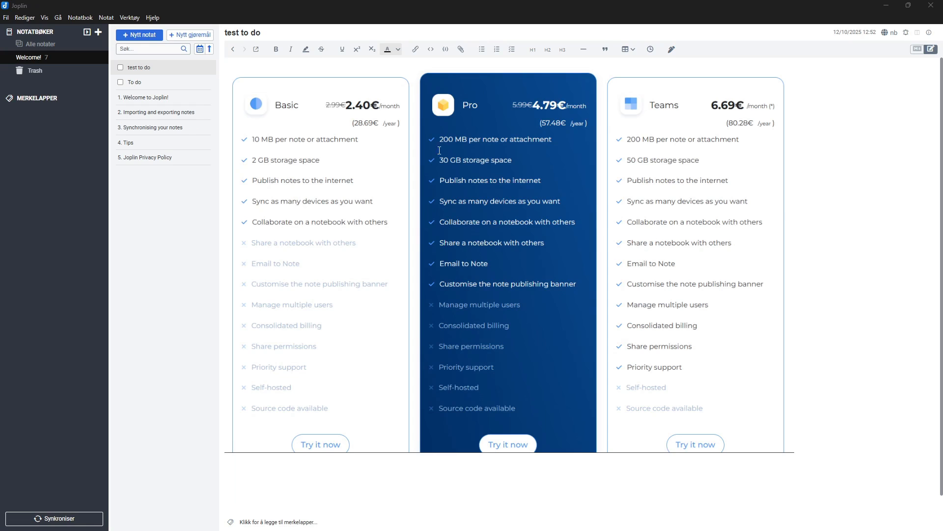
pyautogui.moveTo(289, 99)
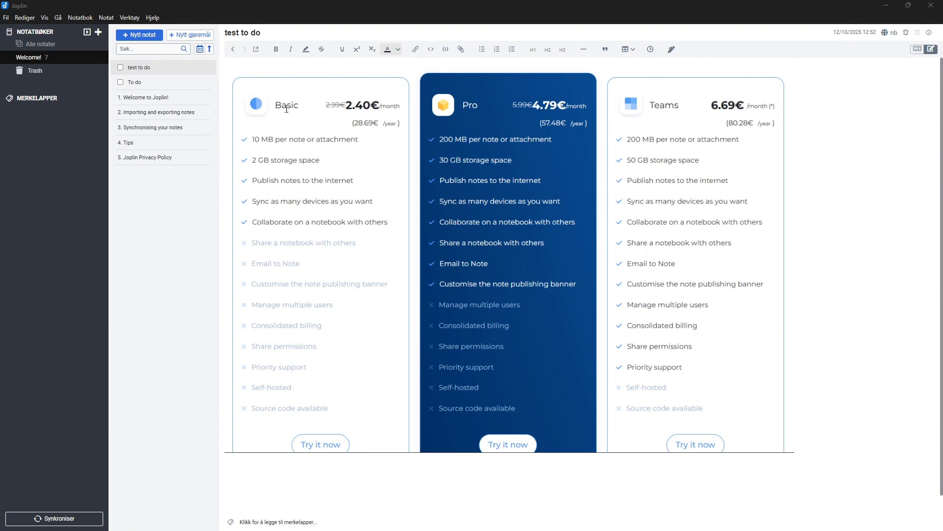
pyautogui.moveTo(516, 115)
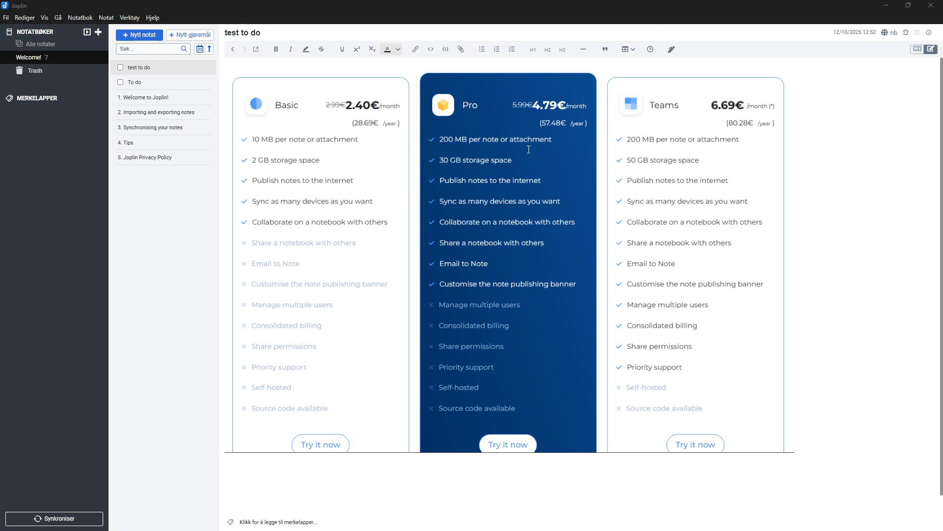
pyautogui.moveTo(282, 161)
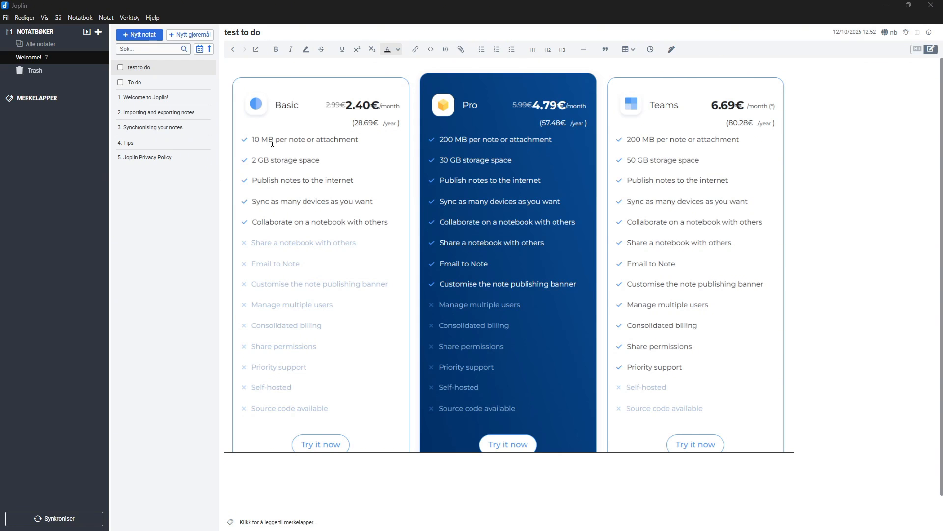
pyautogui.moveTo(287, 159)
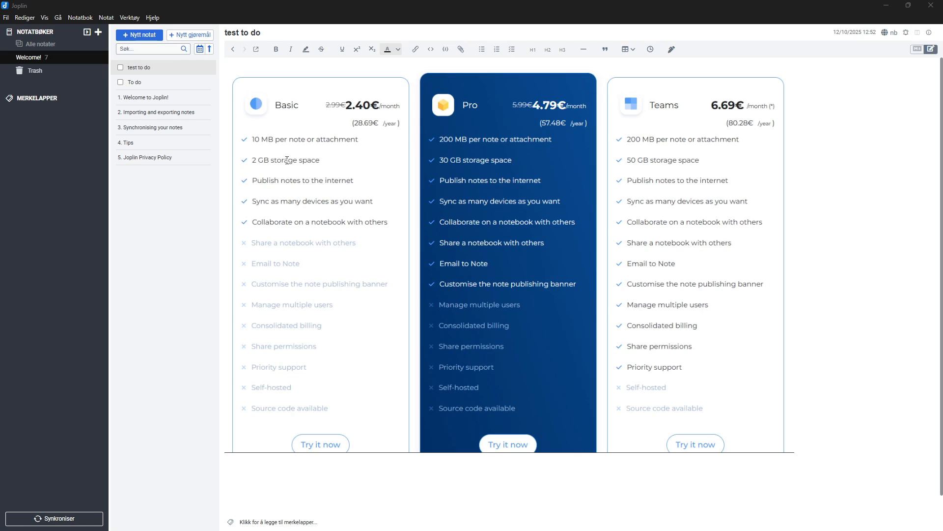
pyautogui.moveTo(488, 163)
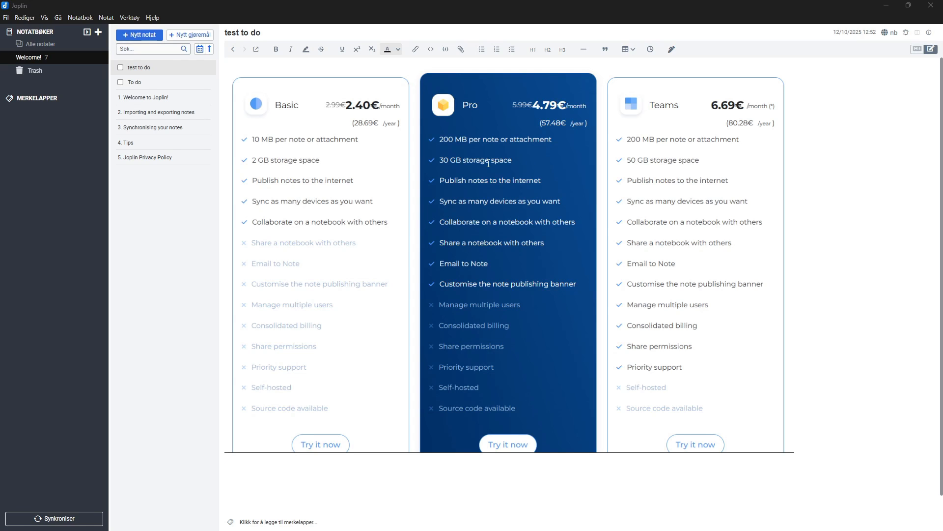
pyautogui.moveTo(437, 154)
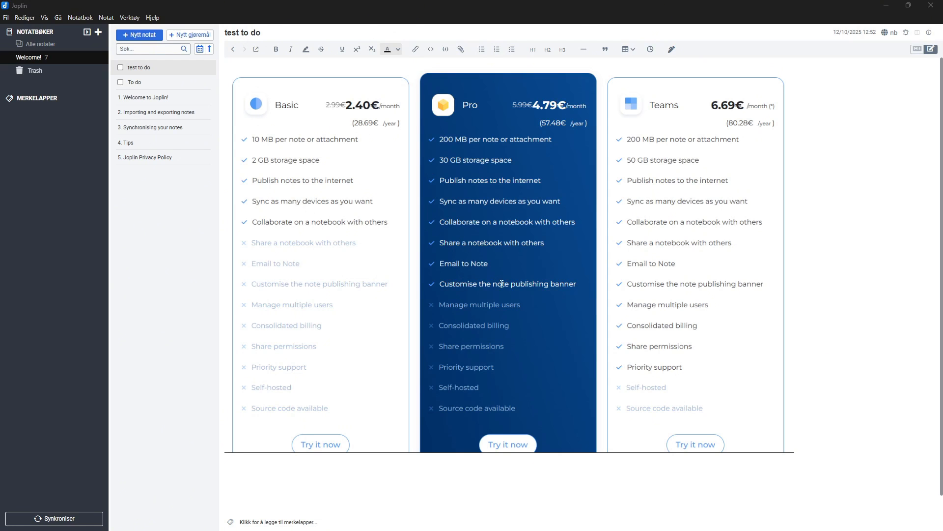
pyautogui.moveTo(464, 242)
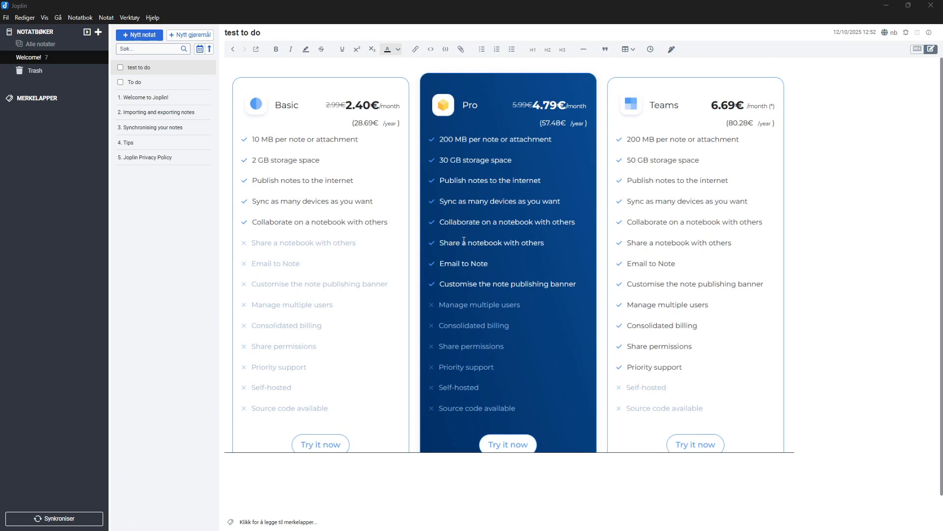
pyautogui.moveTo(319, 177)
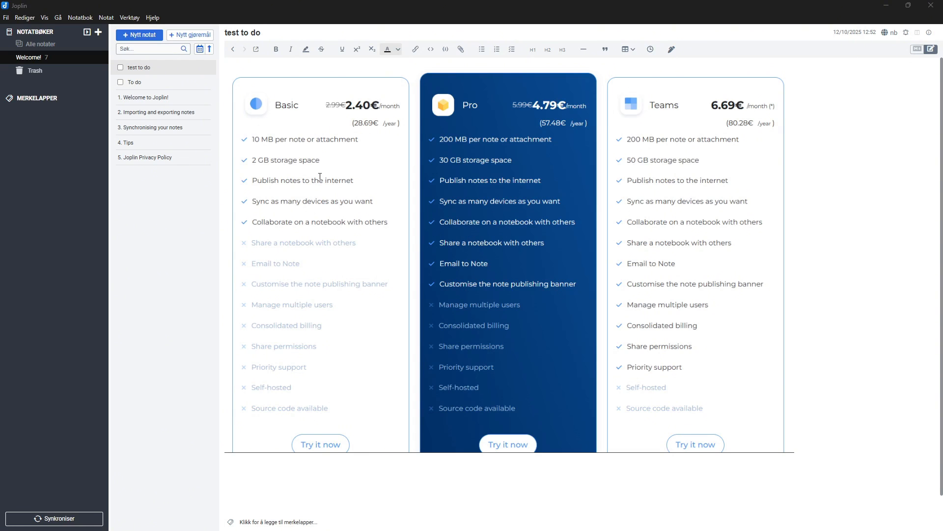
pyautogui.moveTo(271, 214)
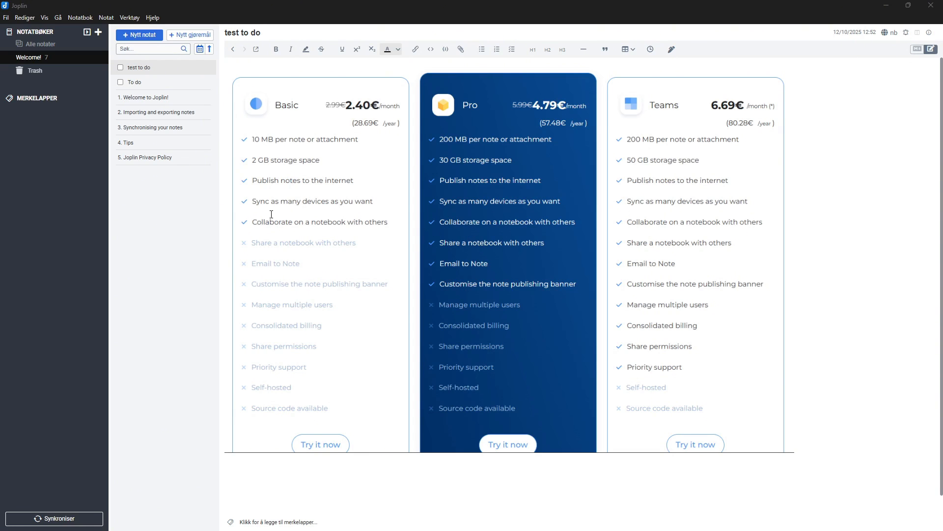
pyautogui.moveTo(347, 109)
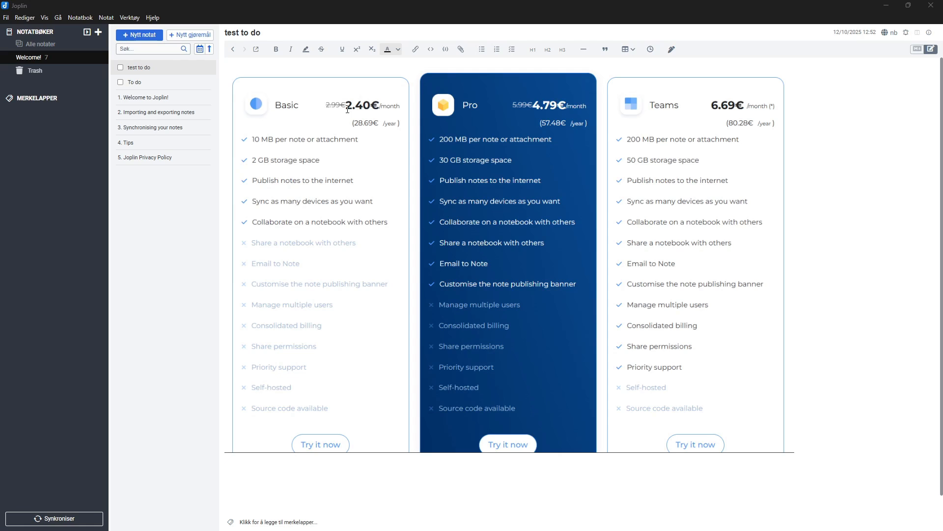
pyautogui.moveTo(678, 118)
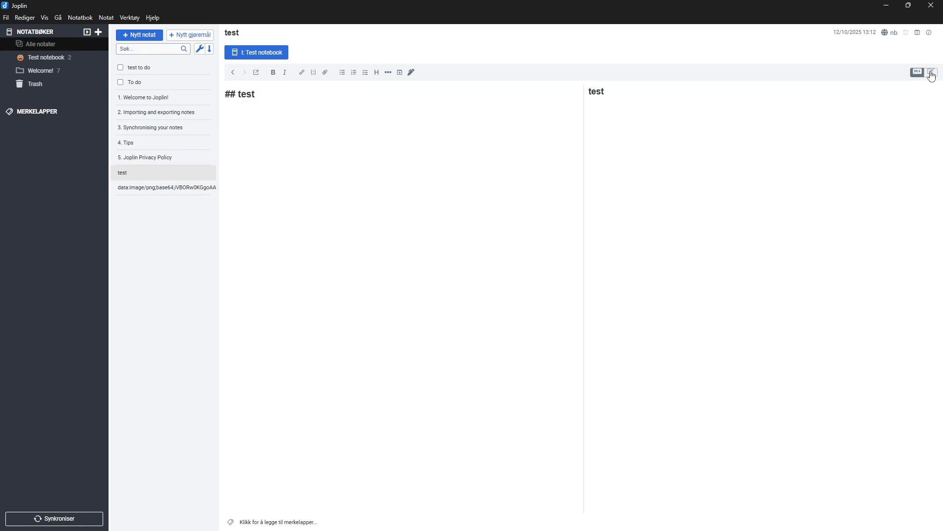
# Step: Add a bold 'test' line under the heading in rich text, then filter to the Test notebook
pyautogui.click(931, 72)
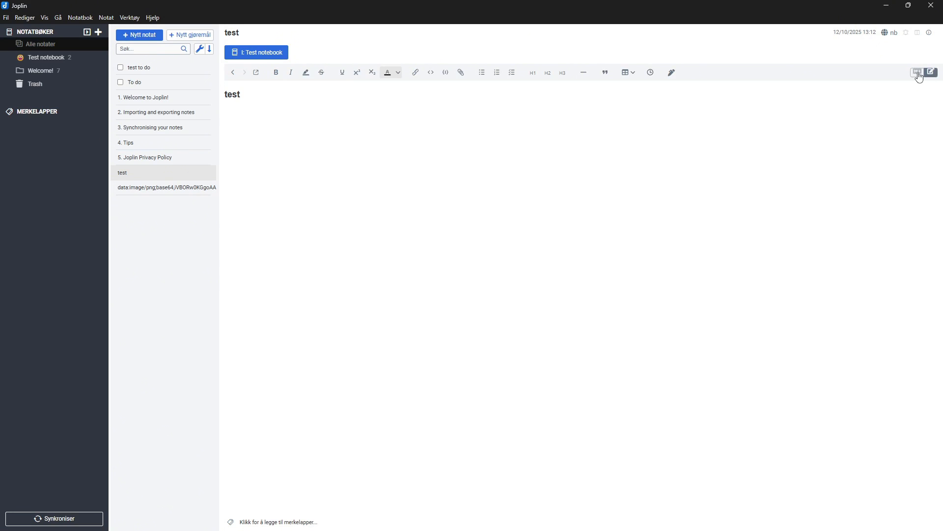
pyautogui.click(917, 72)
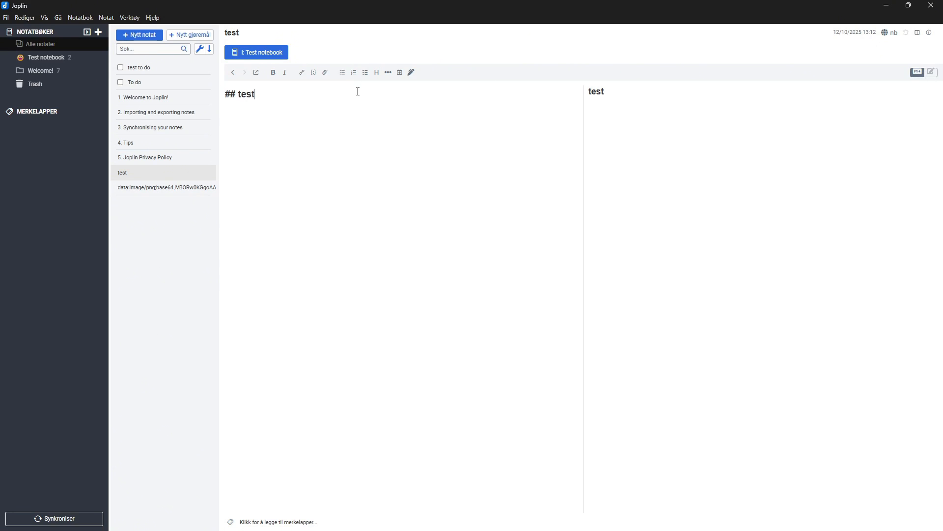
pyautogui.press('Return')
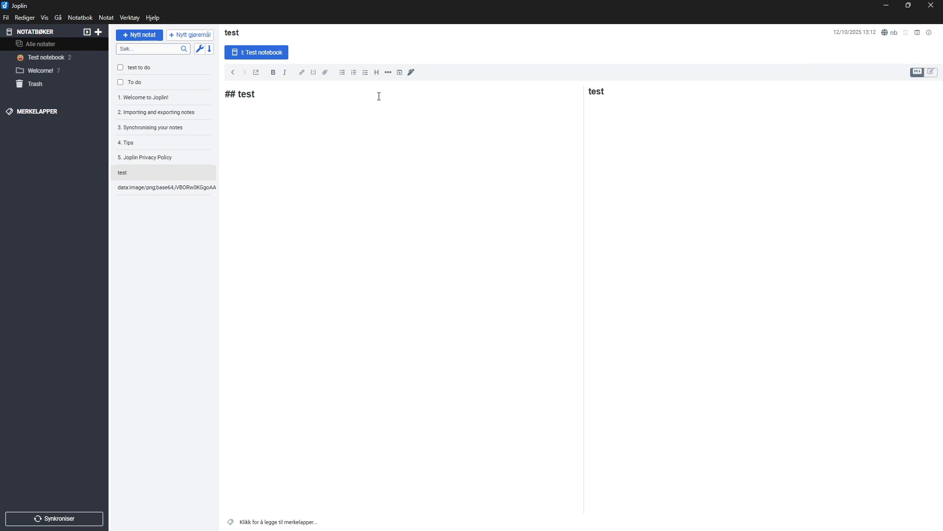
pyautogui.click(342, 72)
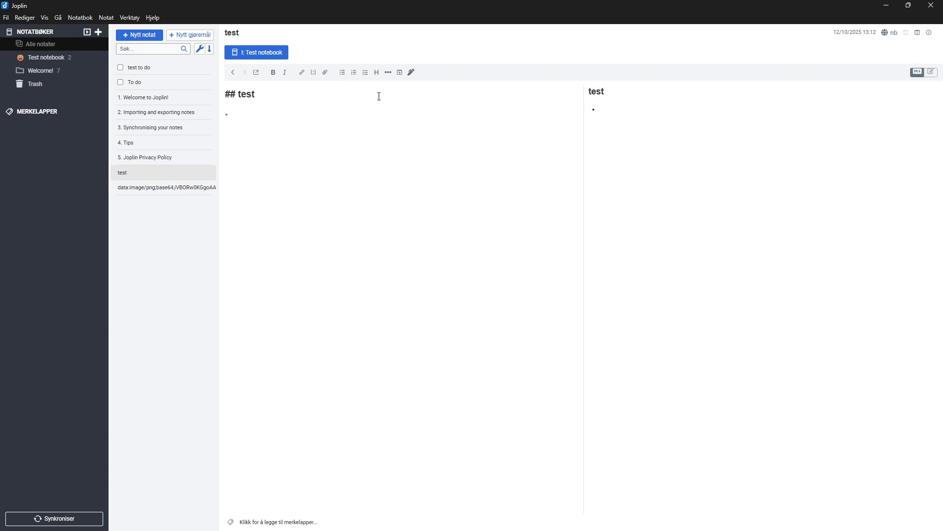
pyautogui.write('test*')
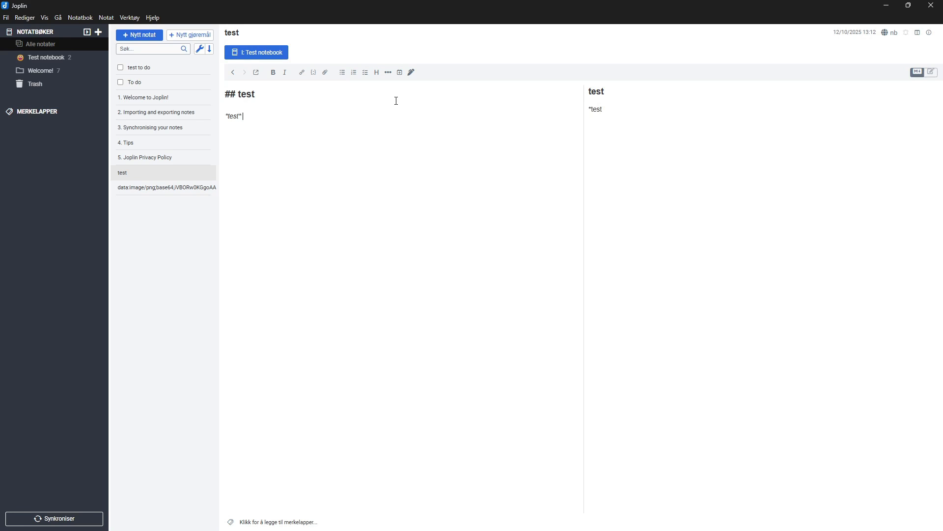
pyautogui.click(930, 73)
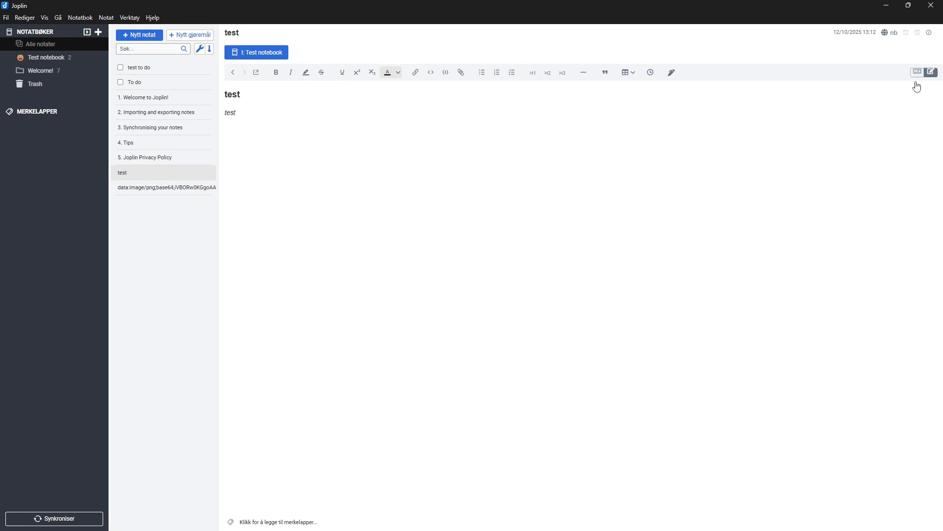
pyautogui.moveTo(292, 74)
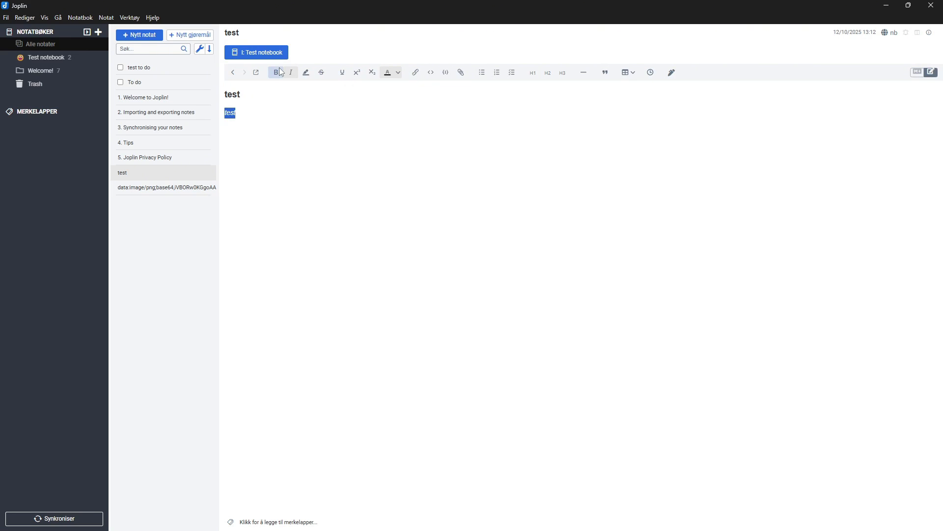
pyautogui.click(290, 72)
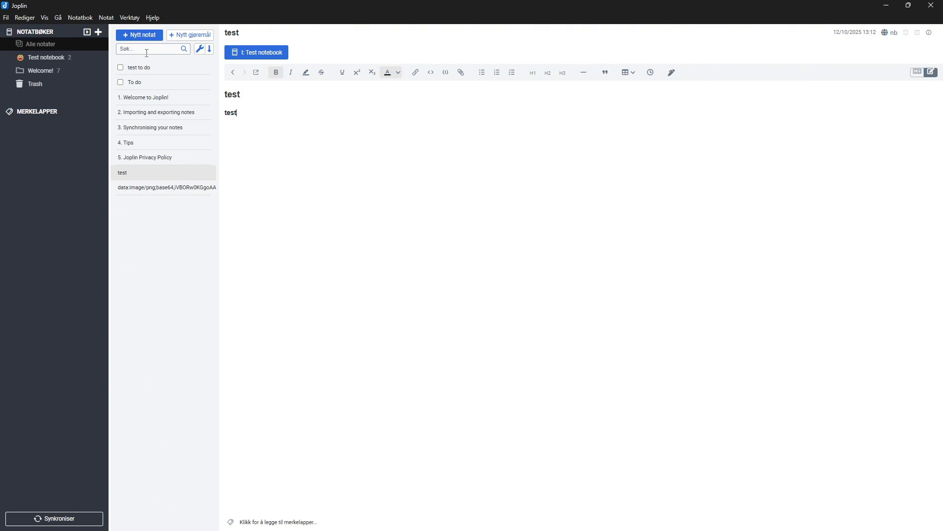
pyautogui.click(47, 57)
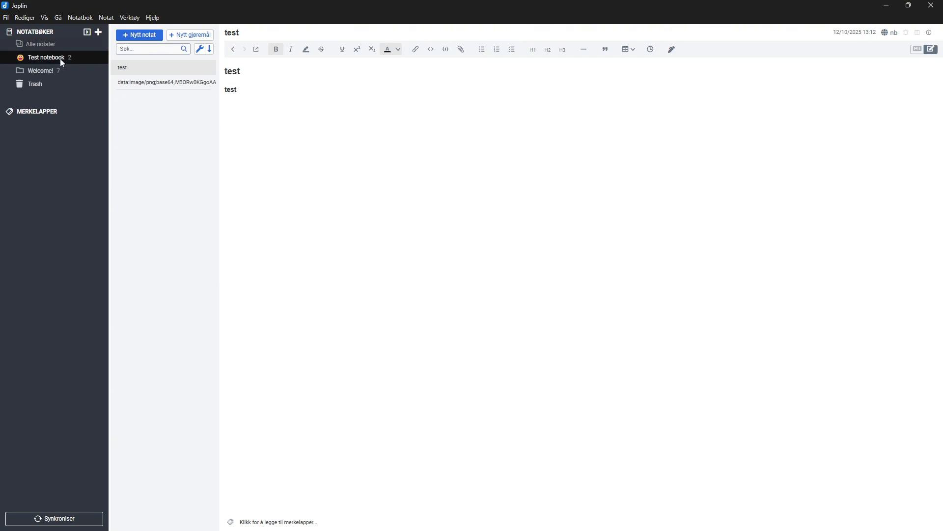
pyautogui.moveTo(98, 32)
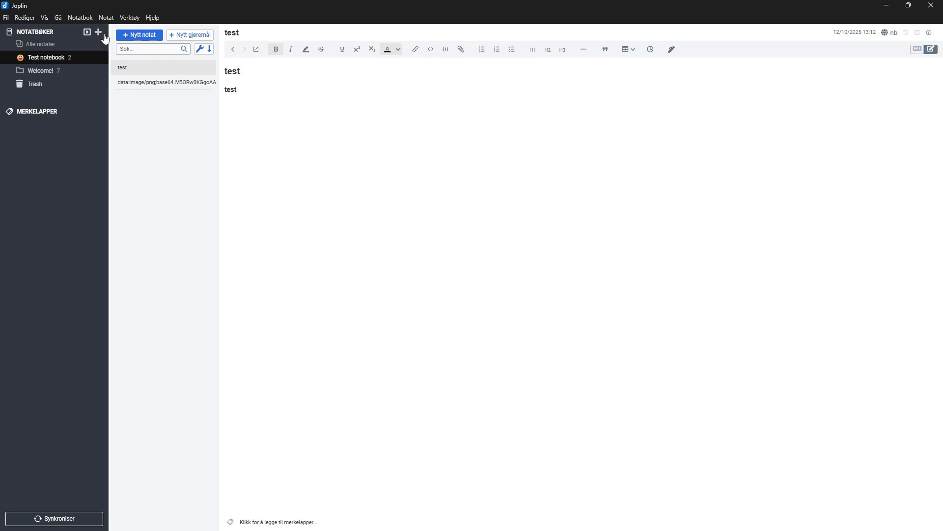
# Step: Create a notebook titled 'Notebbok' from the Notatbøker + button
pyautogui.click(99, 31)
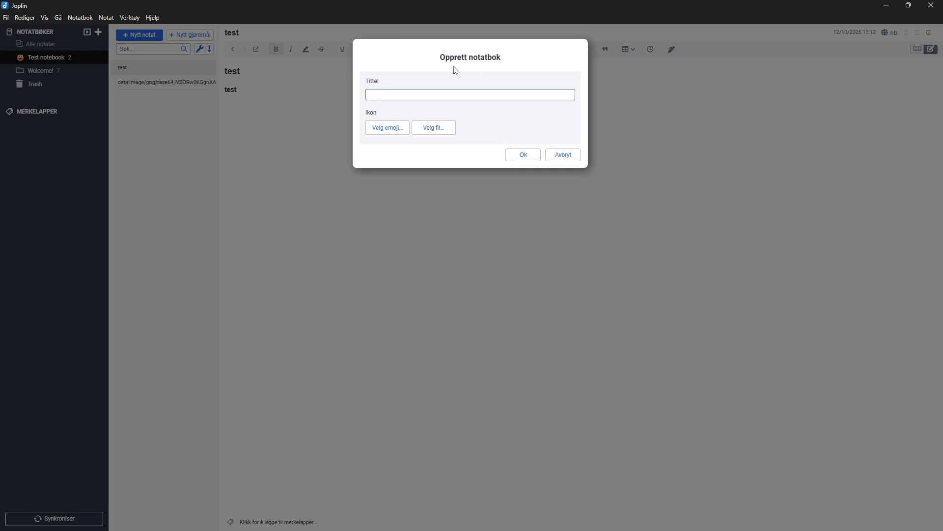
pyautogui.write('Notebbok')
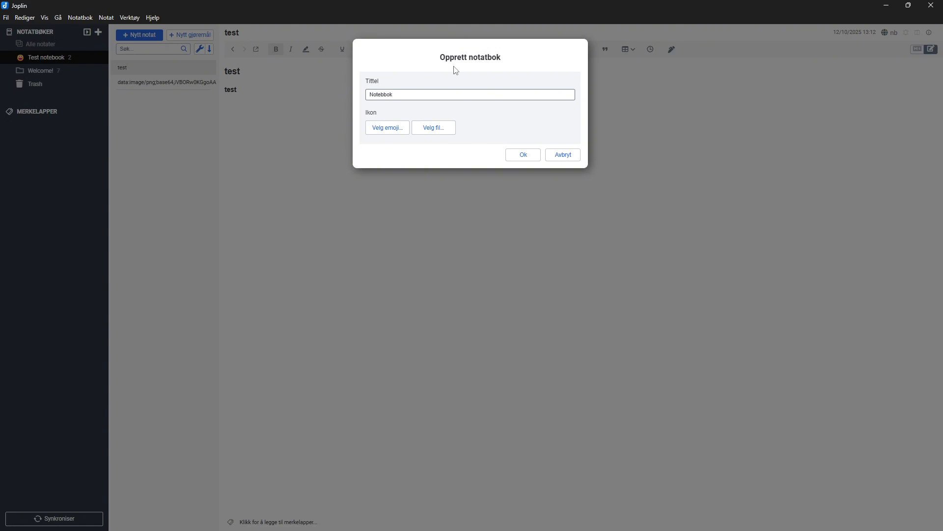
pyautogui.click(387, 126)
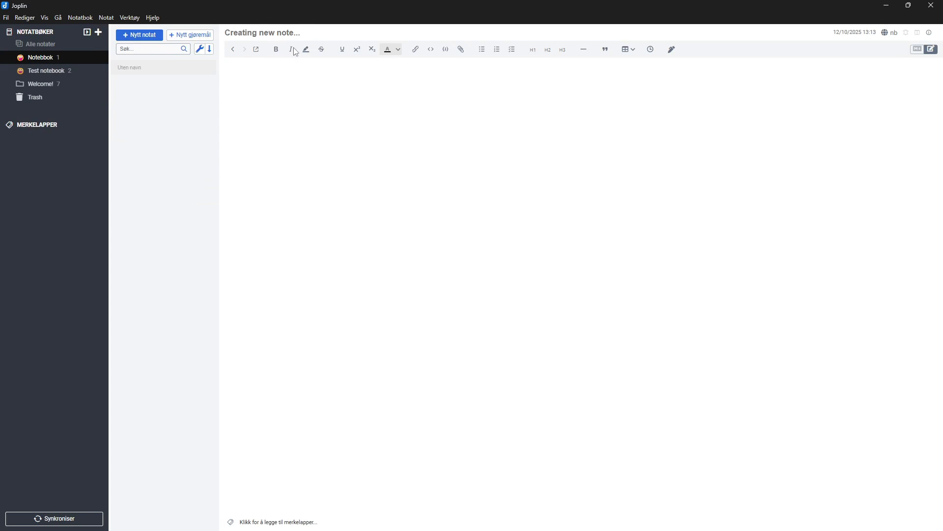
pyautogui.moveTo(320, 49)
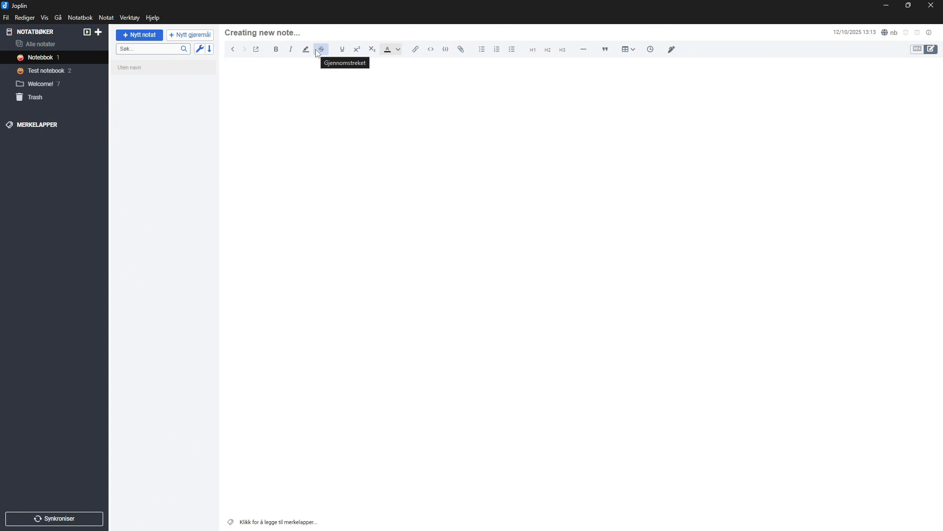
pyautogui.moveTo(305, 50)
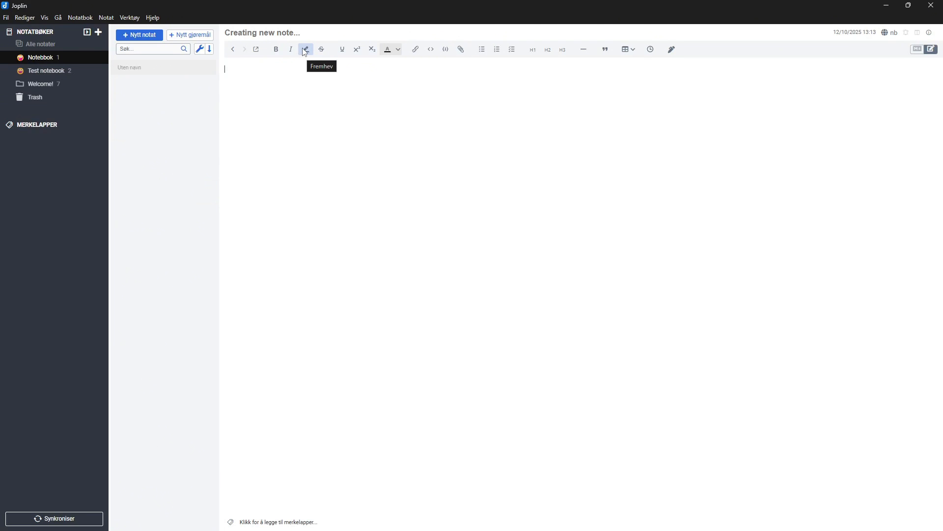
pyautogui.moveTo(322, 49)
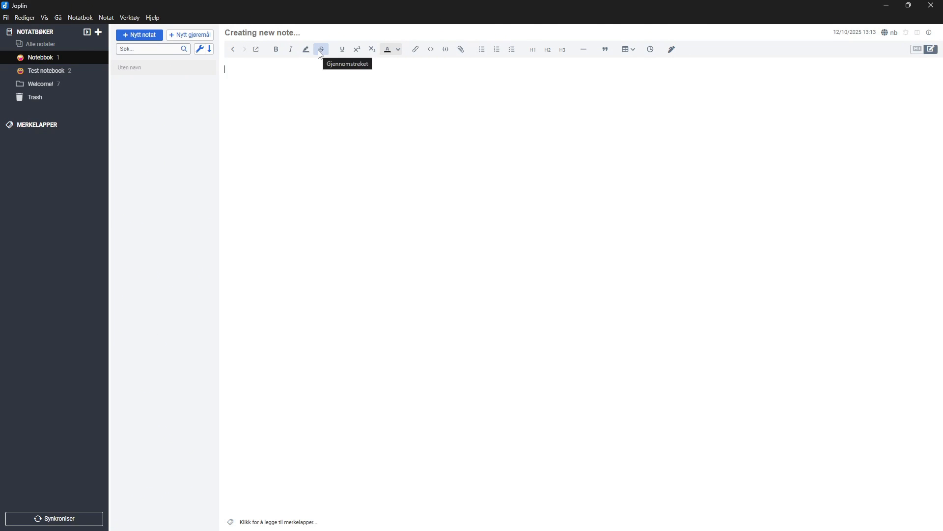
pyautogui.moveTo(429, 49)
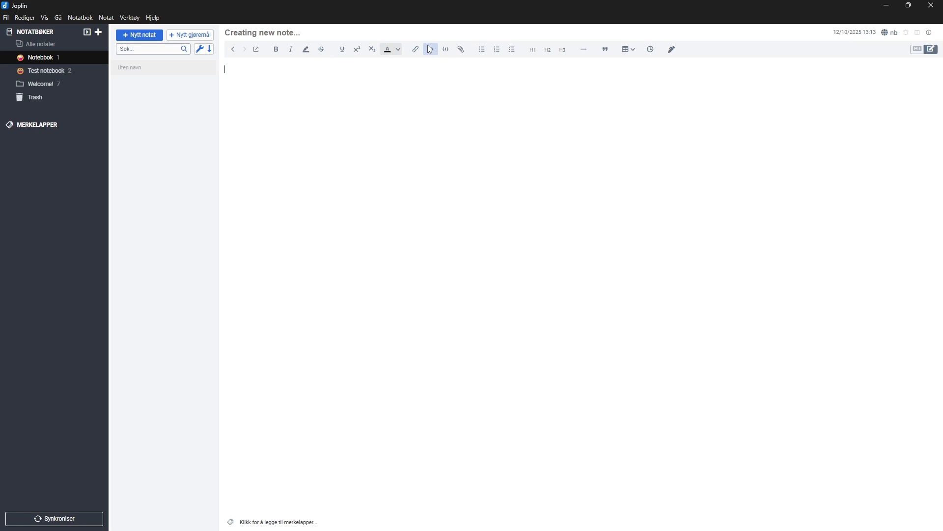
pyautogui.moveTo(460, 50)
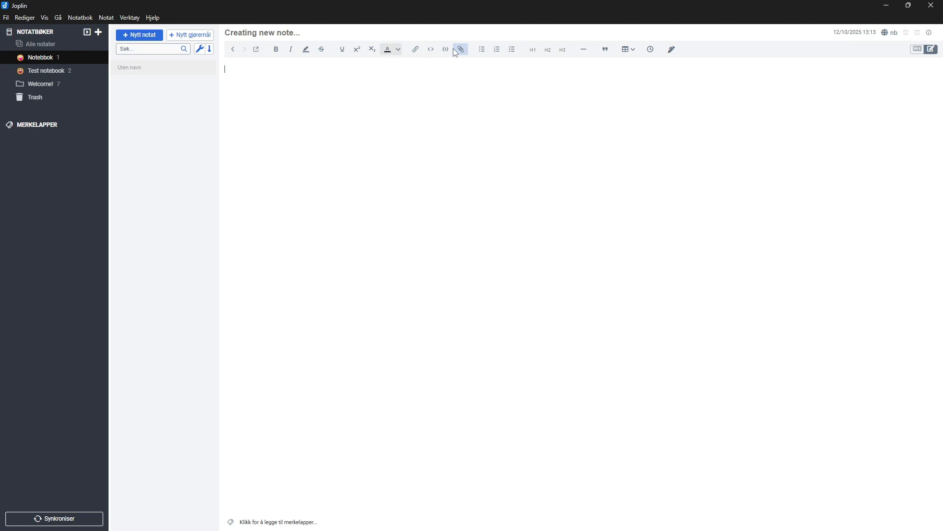
# Step: Attach the 'Youtube Thumbnail (13).png' image to the new note
pyautogui.click(459, 49)
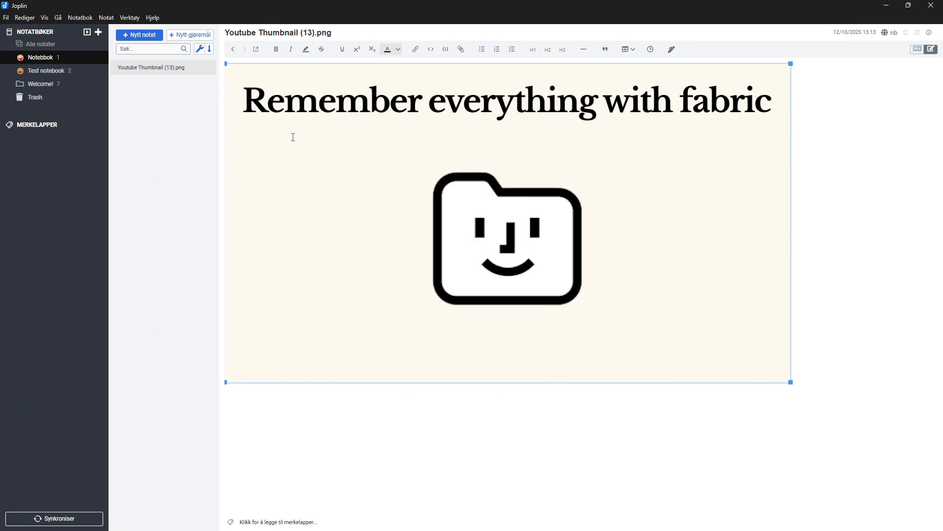
pyautogui.moveTo(51, 145)
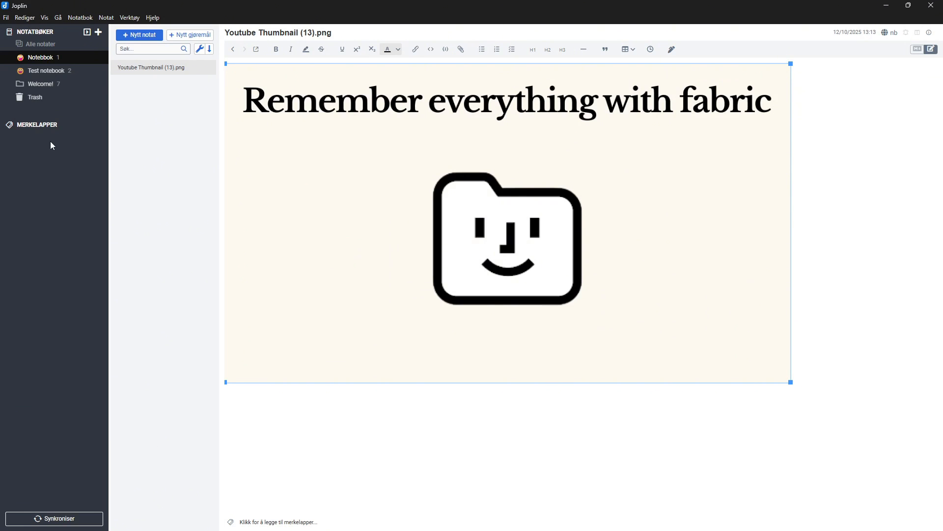
pyautogui.moveTo(59, 198)
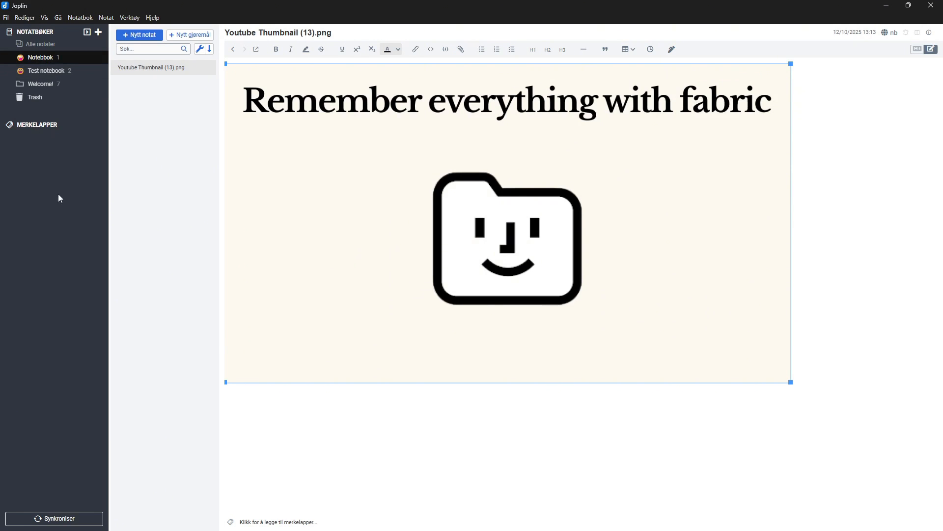
pyautogui.moveTo(119, 176)
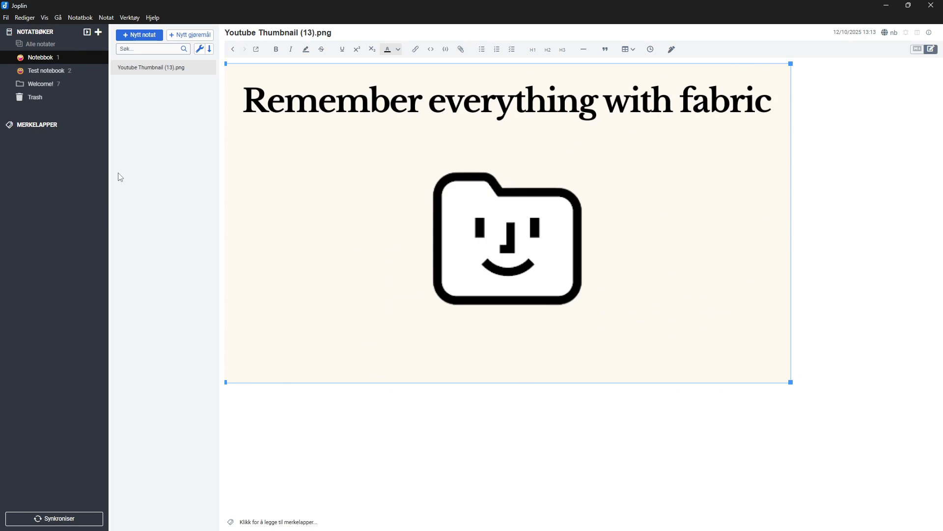
pyautogui.moveTo(474, 180)
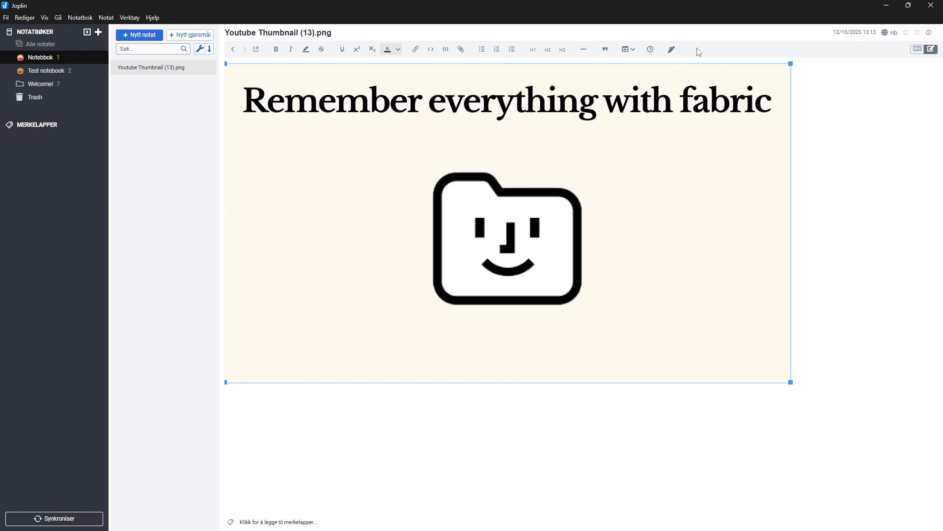
pyautogui.moveTo(627, 68)
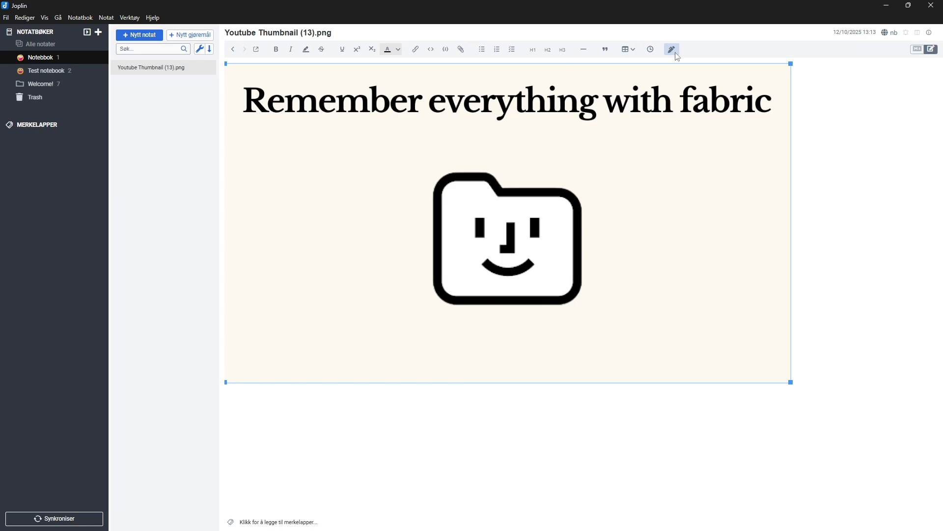
pyautogui.click(673, 49)
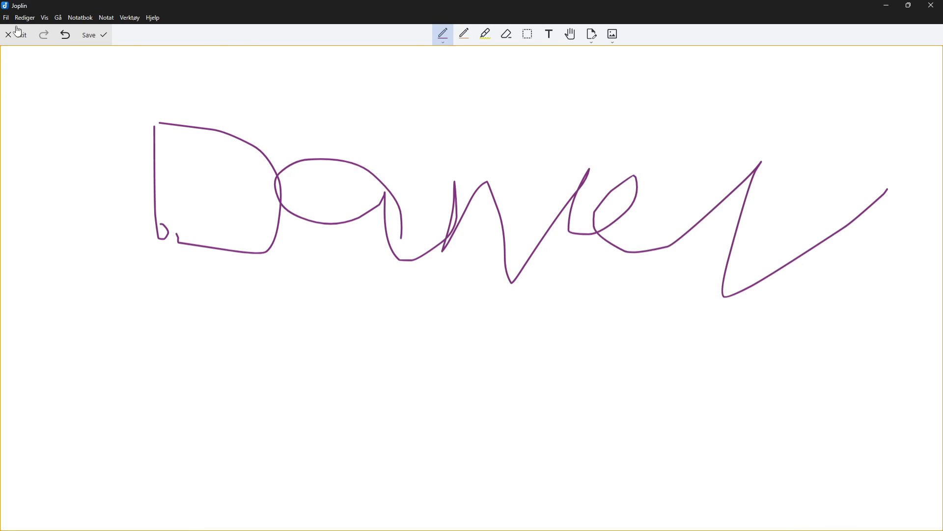
pyautogui.click(7, 35)
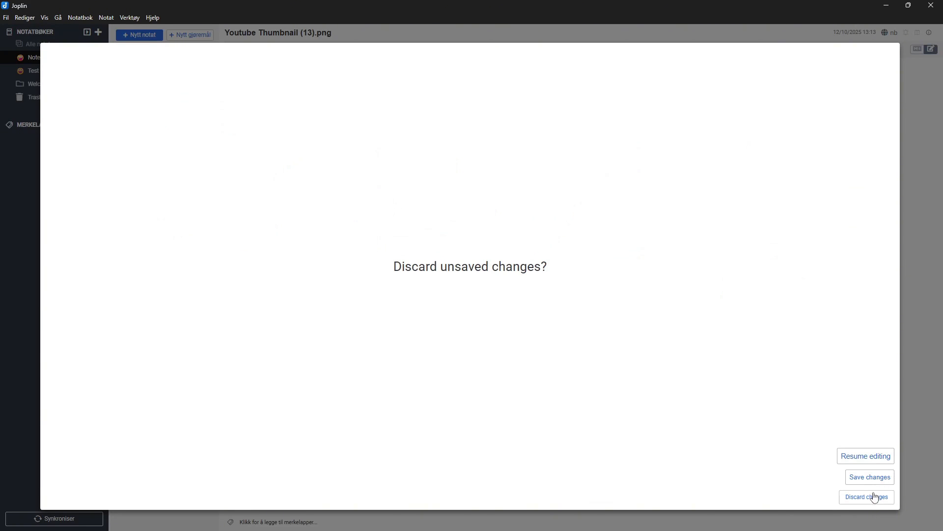
pyautogui.click(866, 496)
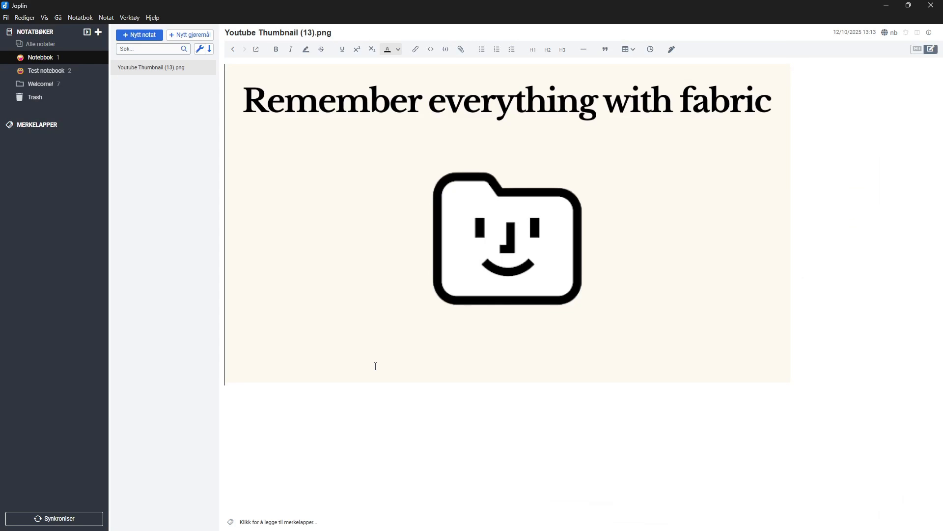
pyautogui.moveTo(286, 437)
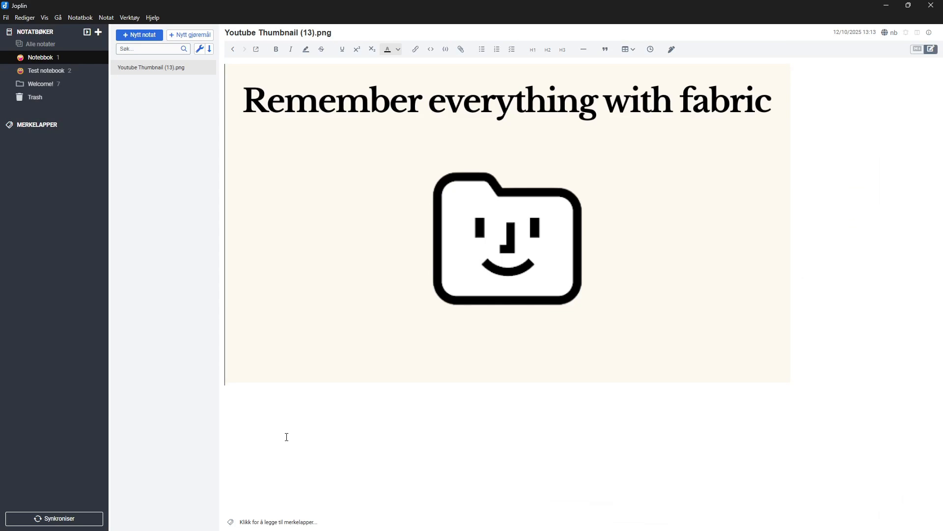
pyautogui.moveTo(267, 482)
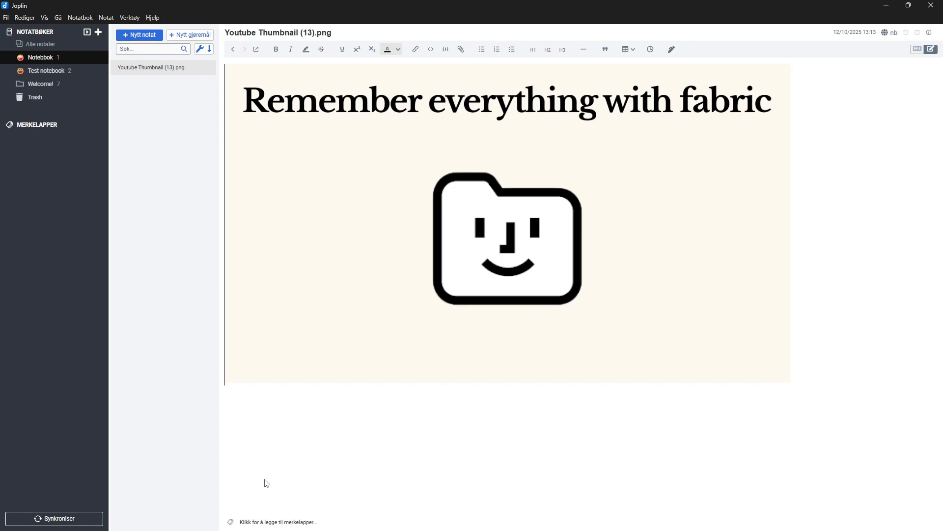
pyautogui.moveTo(254, 467)
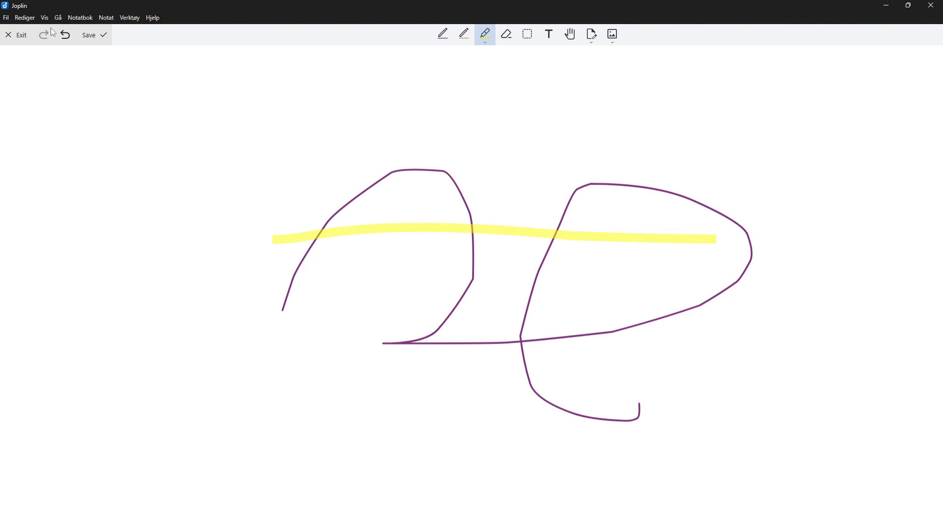
pyautogui.click(20, 35)
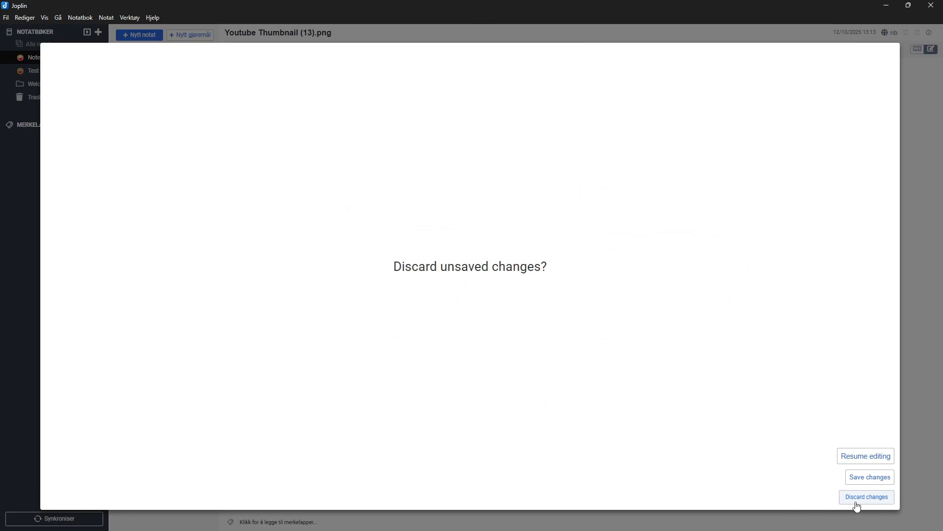
pyautogui.click(866, 496)
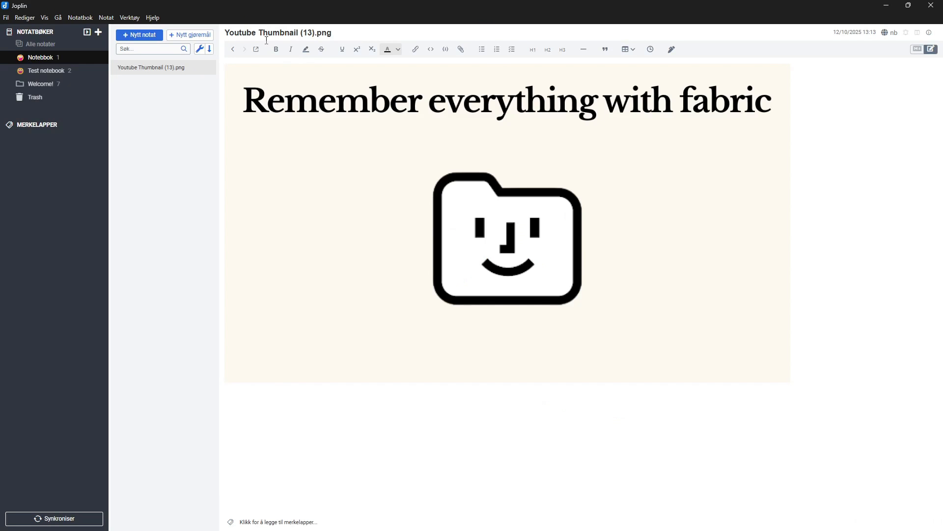
pyautogui.moveTo(834, 104)
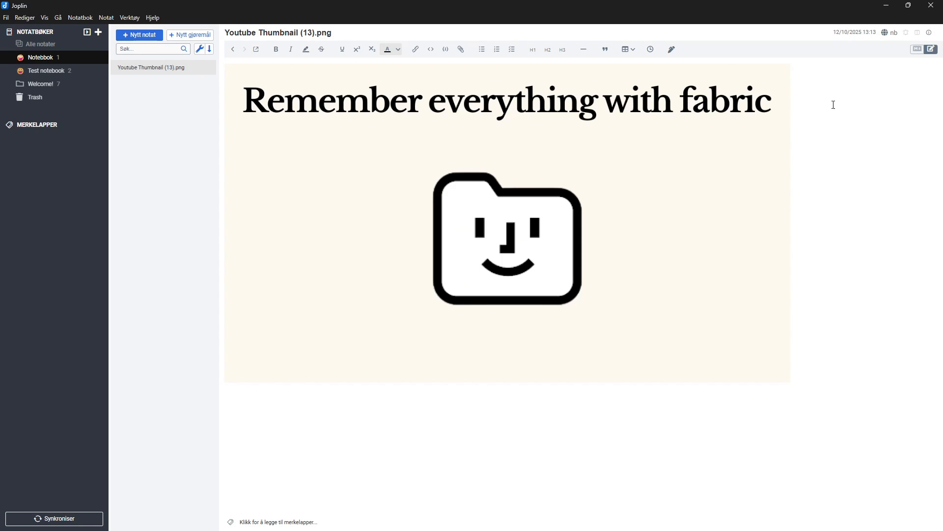
pyautogui.moveTo(362, 62)
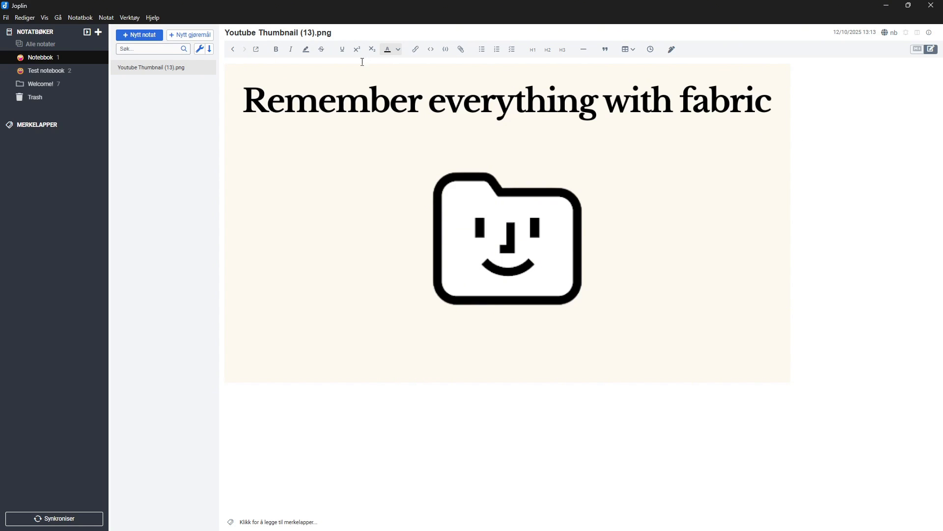
pyautogui.moveTo(182, 100)
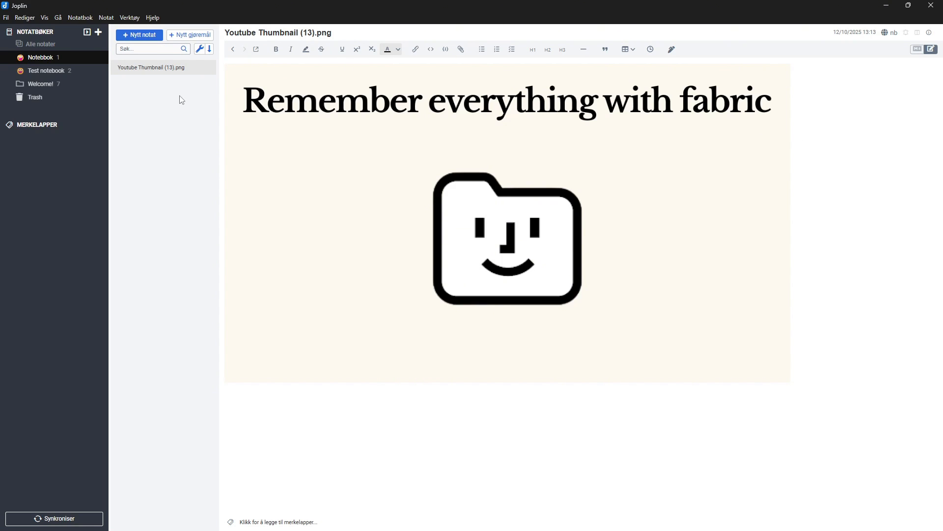
pyautogui.moveTo(236, 481)
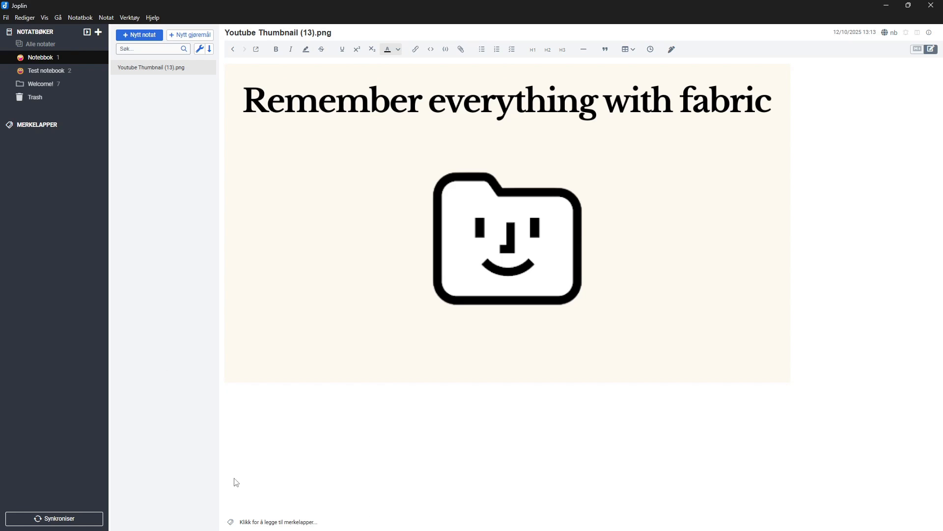
# Step: Add the tag 'Test' to the fabric thumbnail note
pyautogui.click(279, 522)
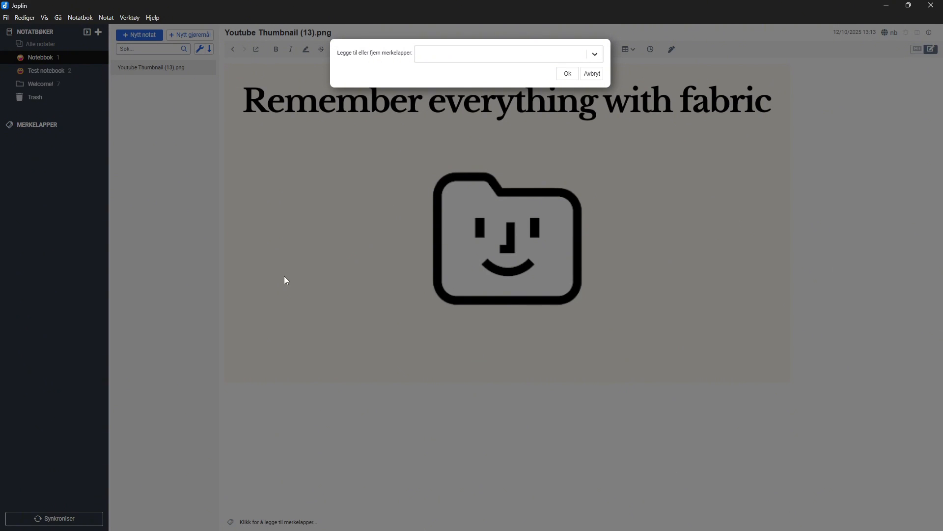
pyautogui.moveTo(399, 24)
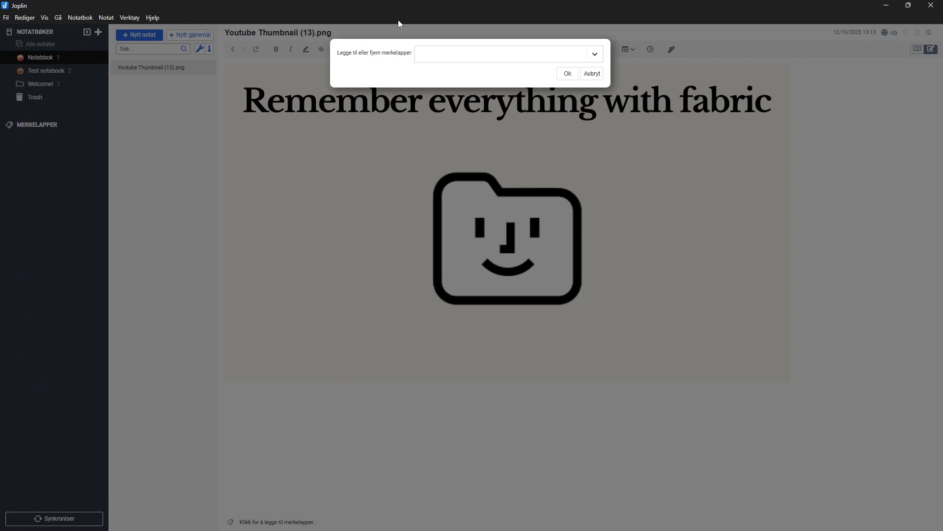
pyautogui.write('Test')
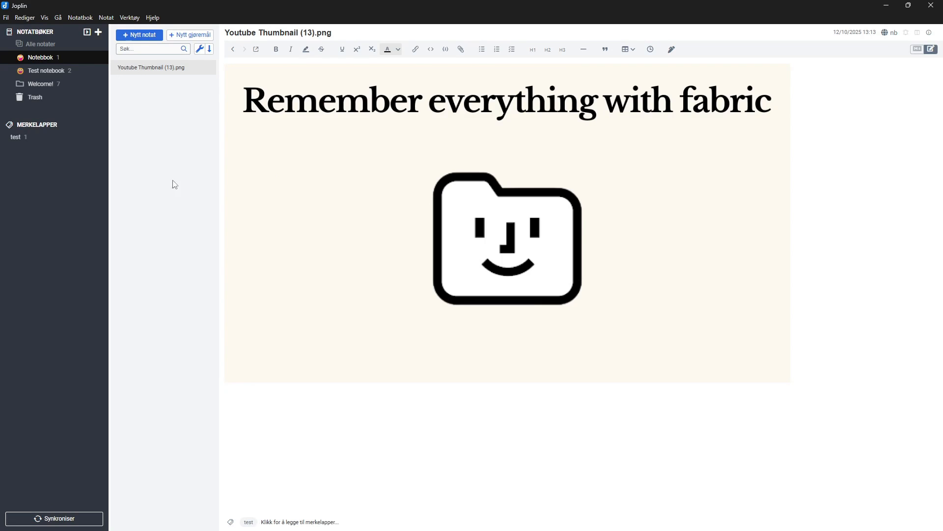
pyautogui.moveTo(82, 117)
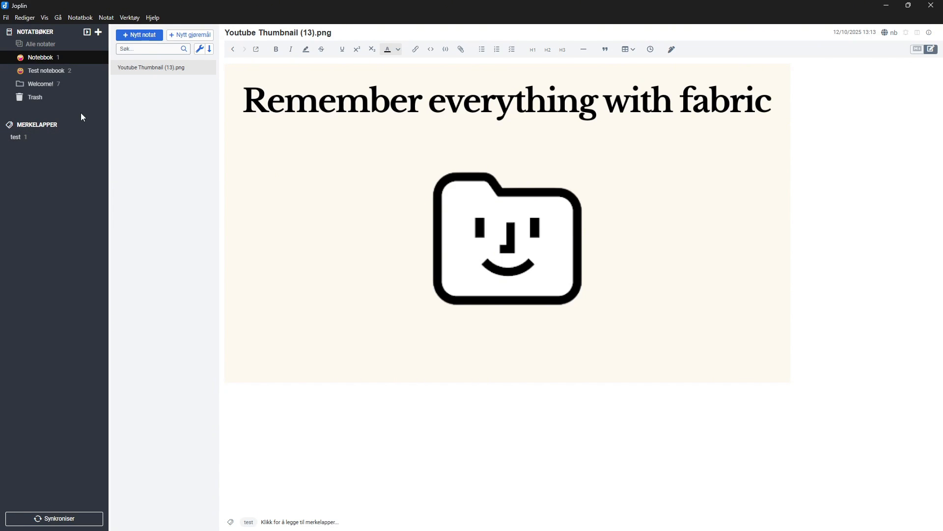
# Step: Select 'Alle notater' to list notes from every notebook
pyautogui.click(40, 57)
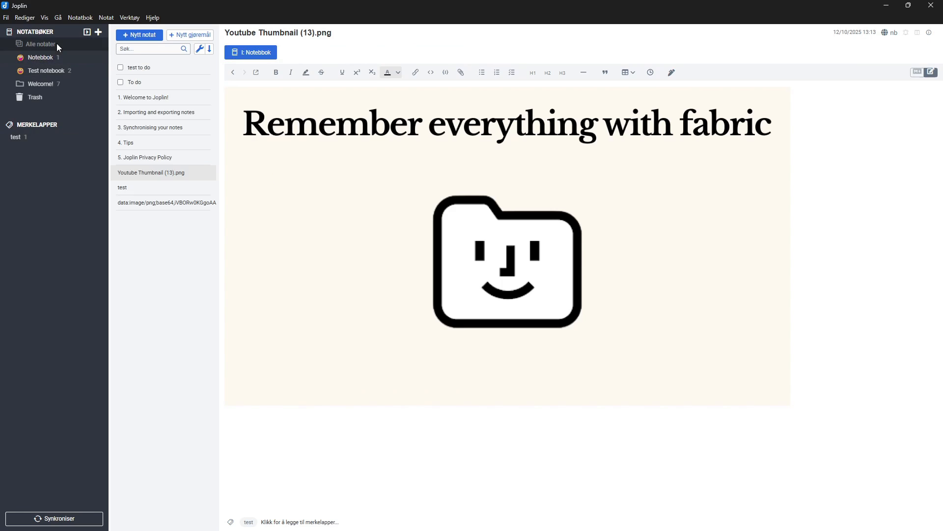
pyautogui.moveTo(62, 67)
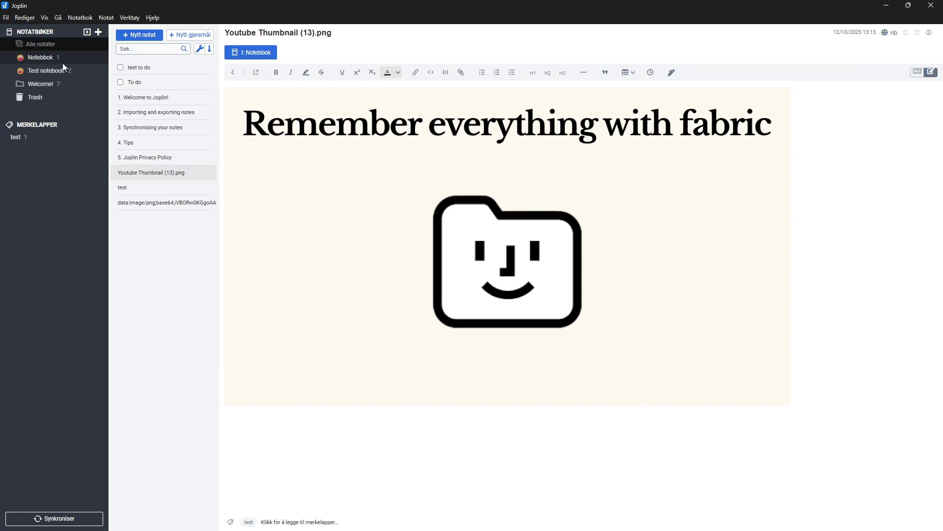